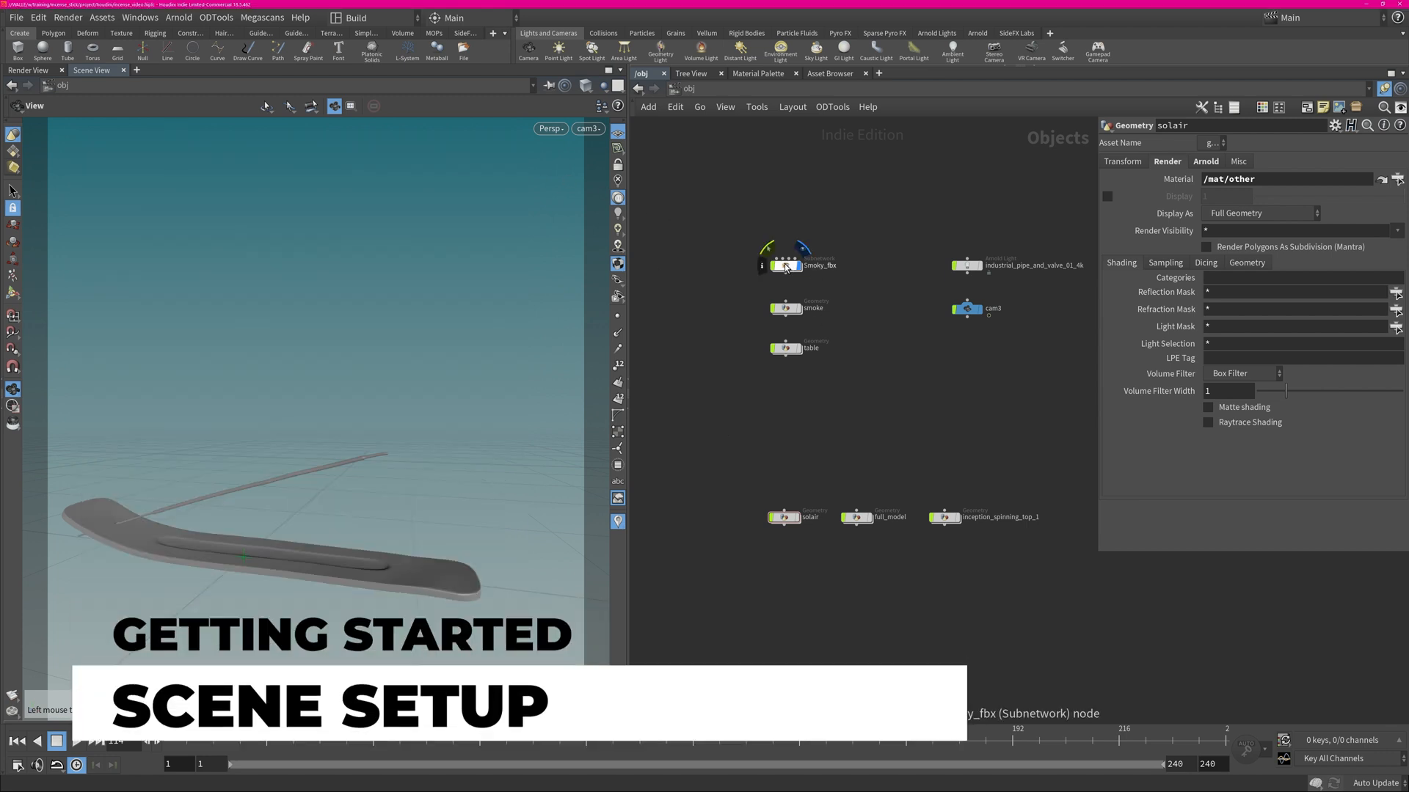
# Dive into Smoky_fbx and the Staebli geometry network to see the separated stick tip
pyautogui.click(14, 18)
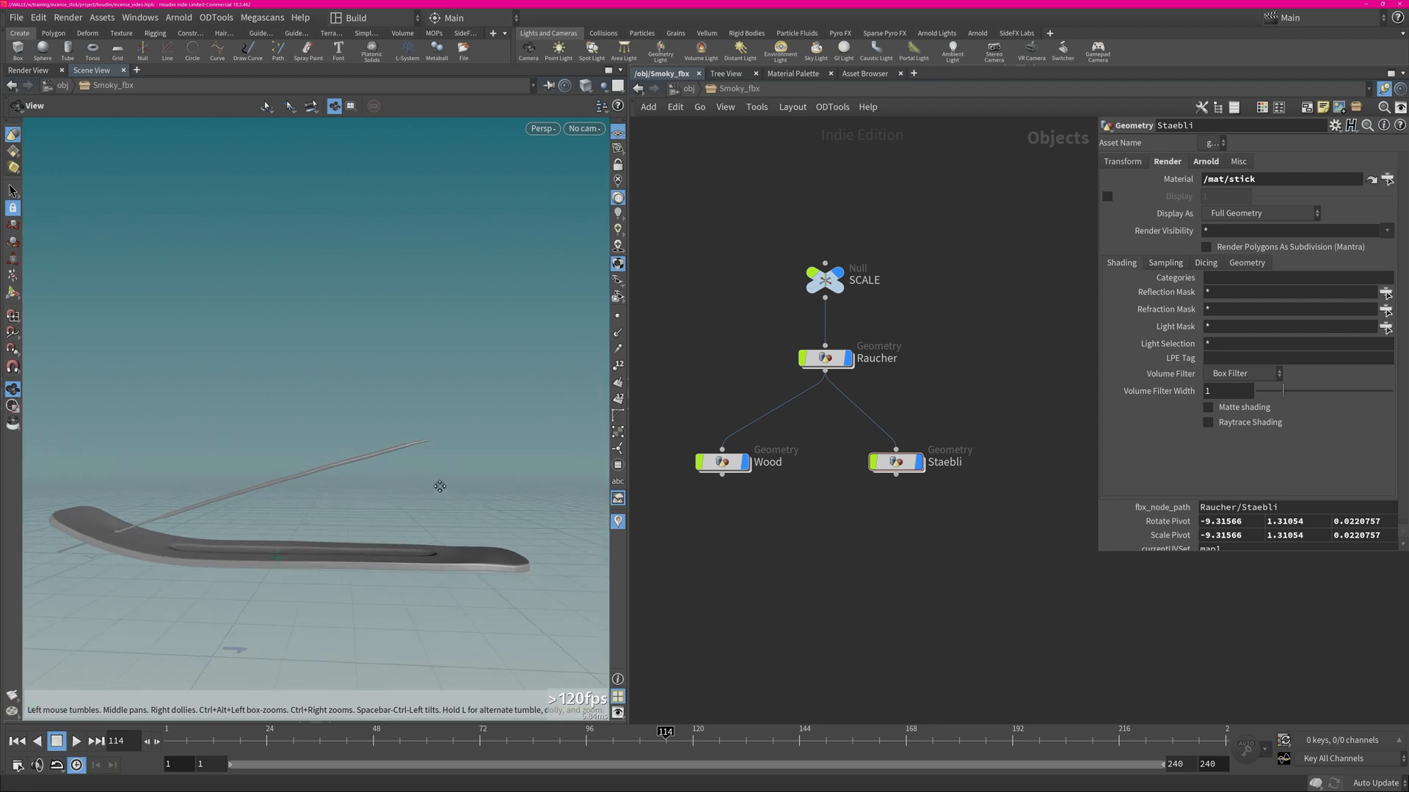
pyautogui.doubleClick(894, 462)
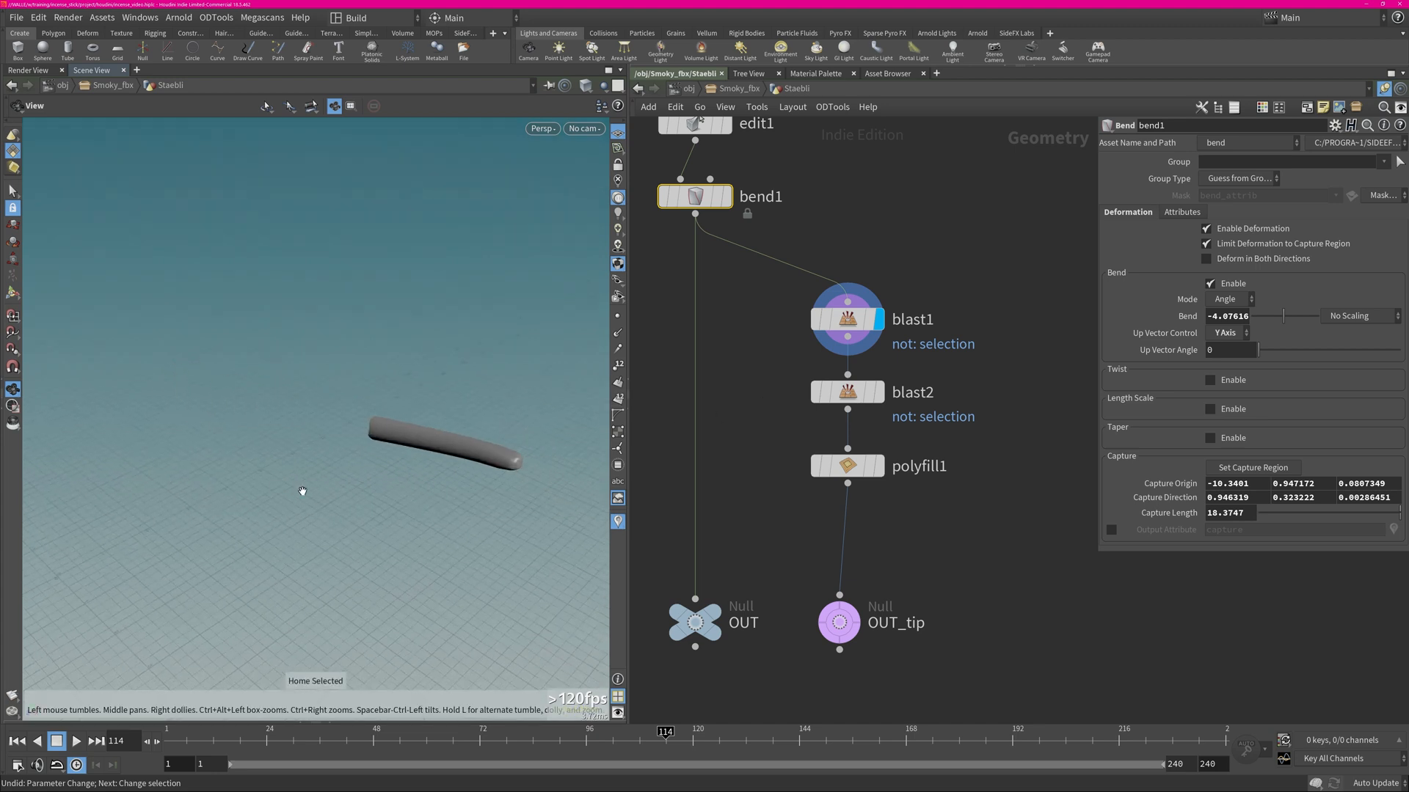
pyautogui.click(883, 393)
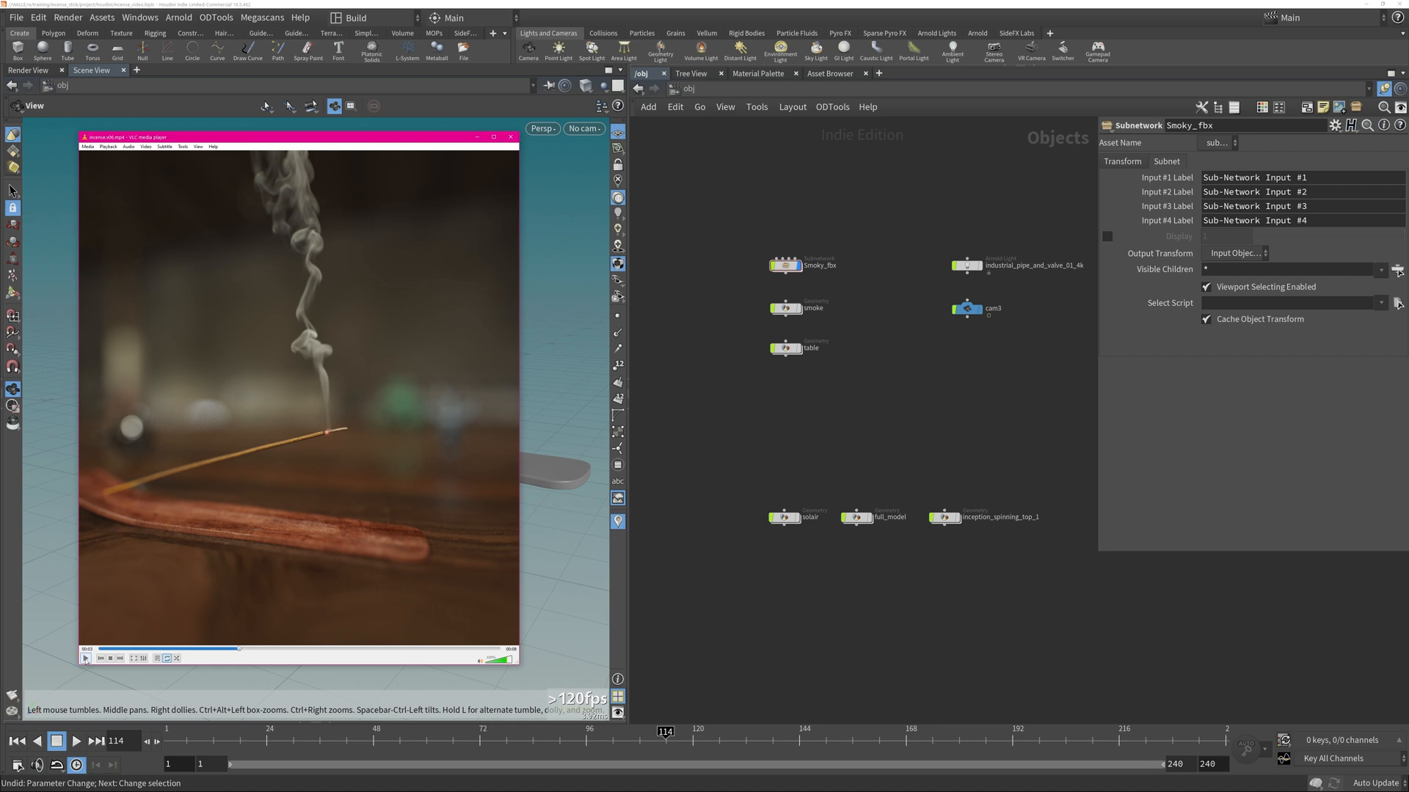
# Play and close the finished incense render, then look through the keyframed cam3
pyautogui.click(85, 658)
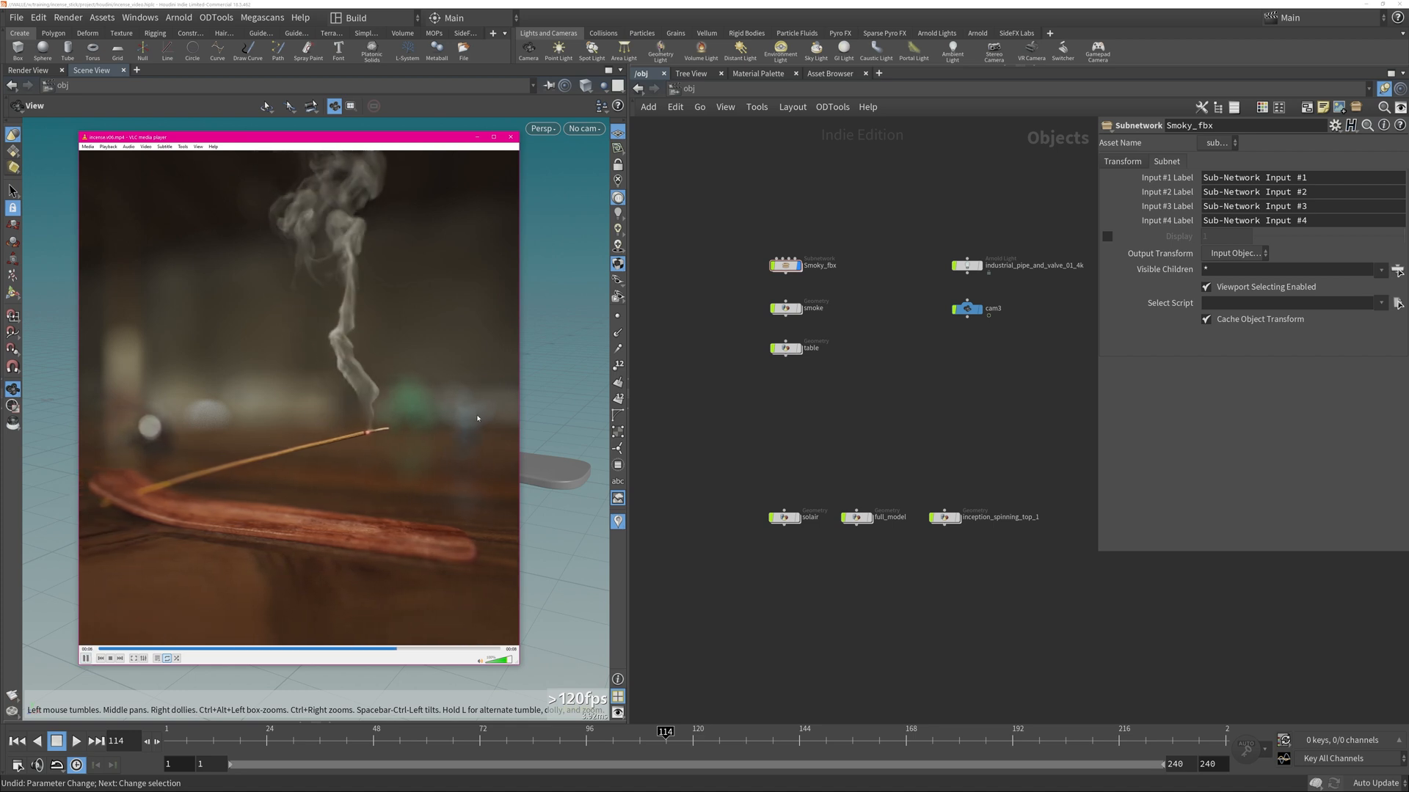
pyautogui.click(511, 136)
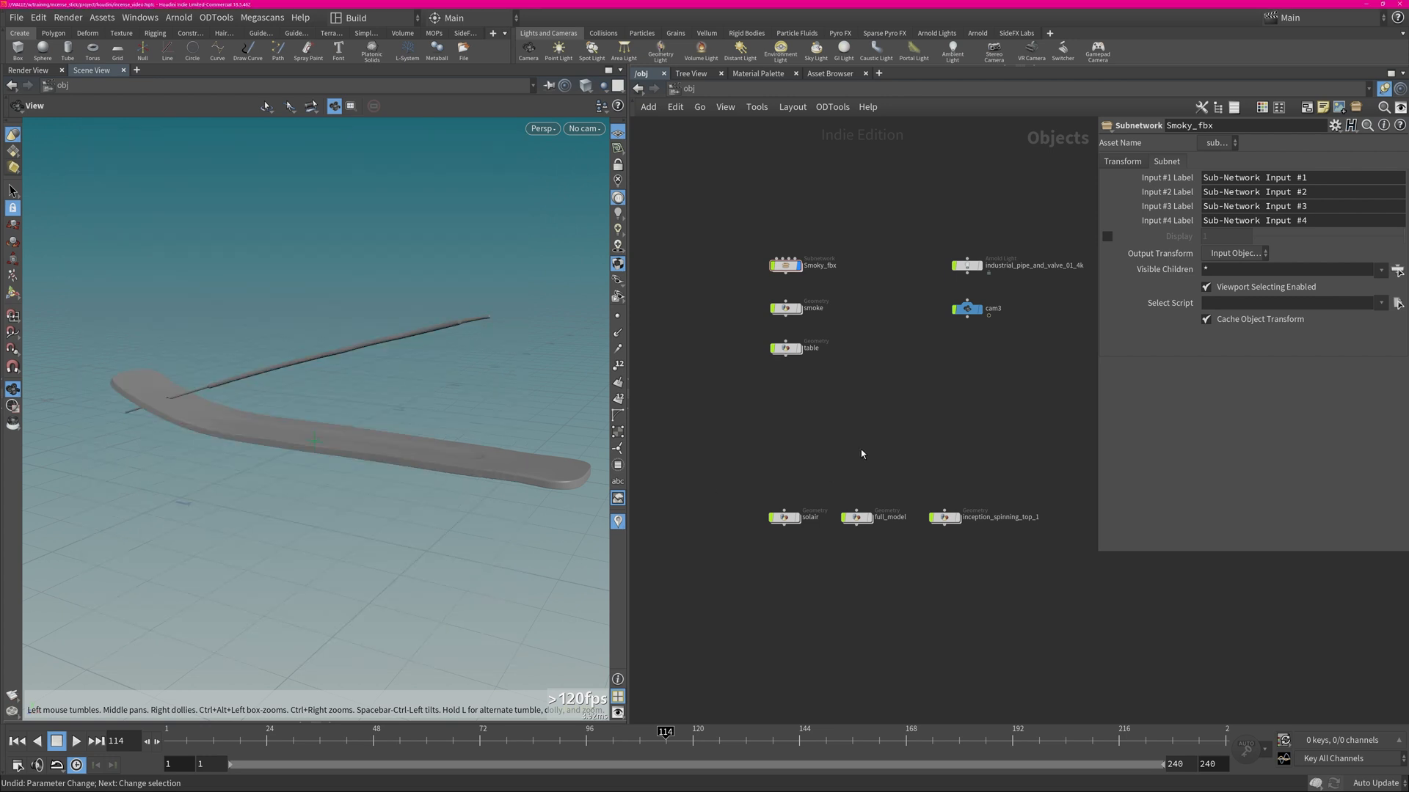
pyautogui.click(967, 308)
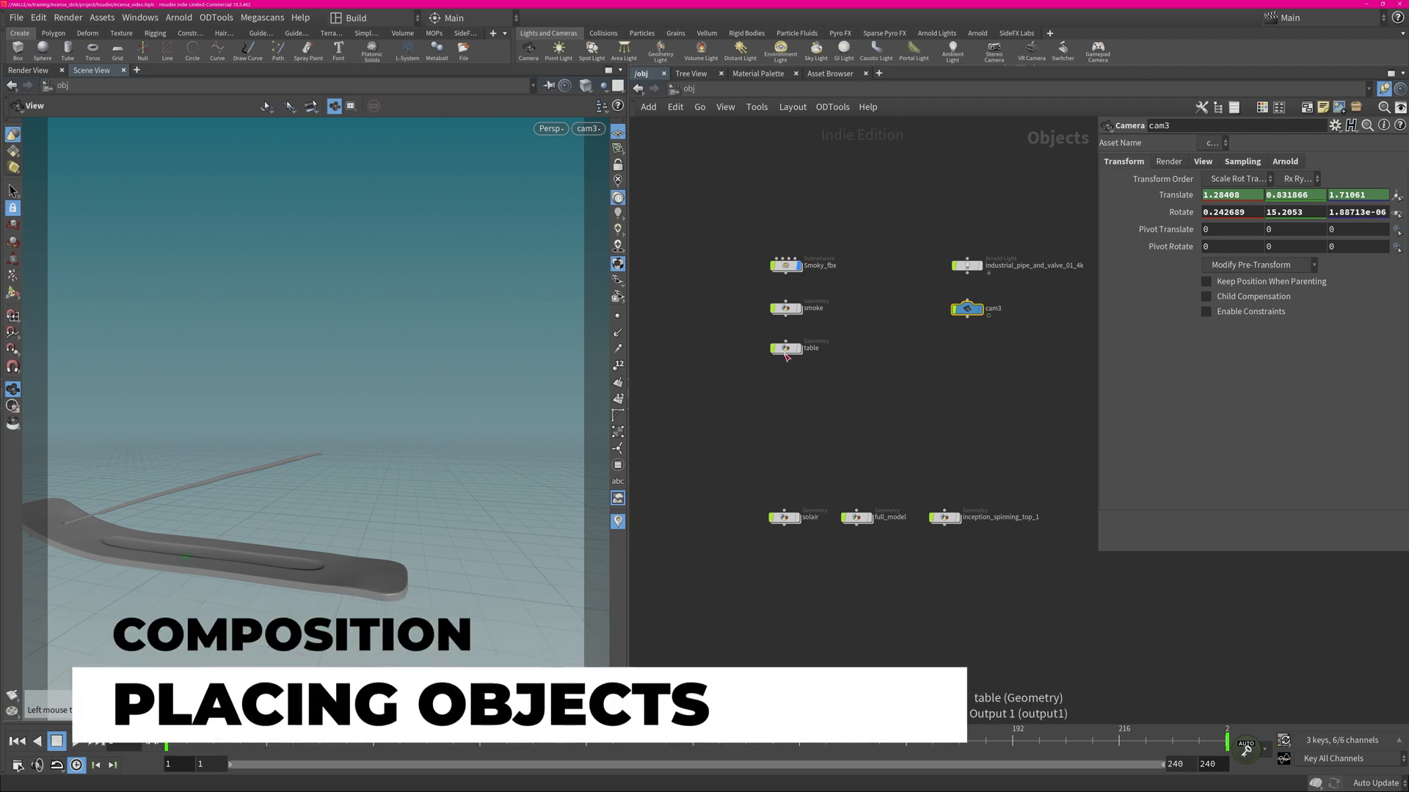
# Inspect the table's grid1, uvtexture1 and OUT network, then return to /obj
pyautogui.doubleClick(786, 350)
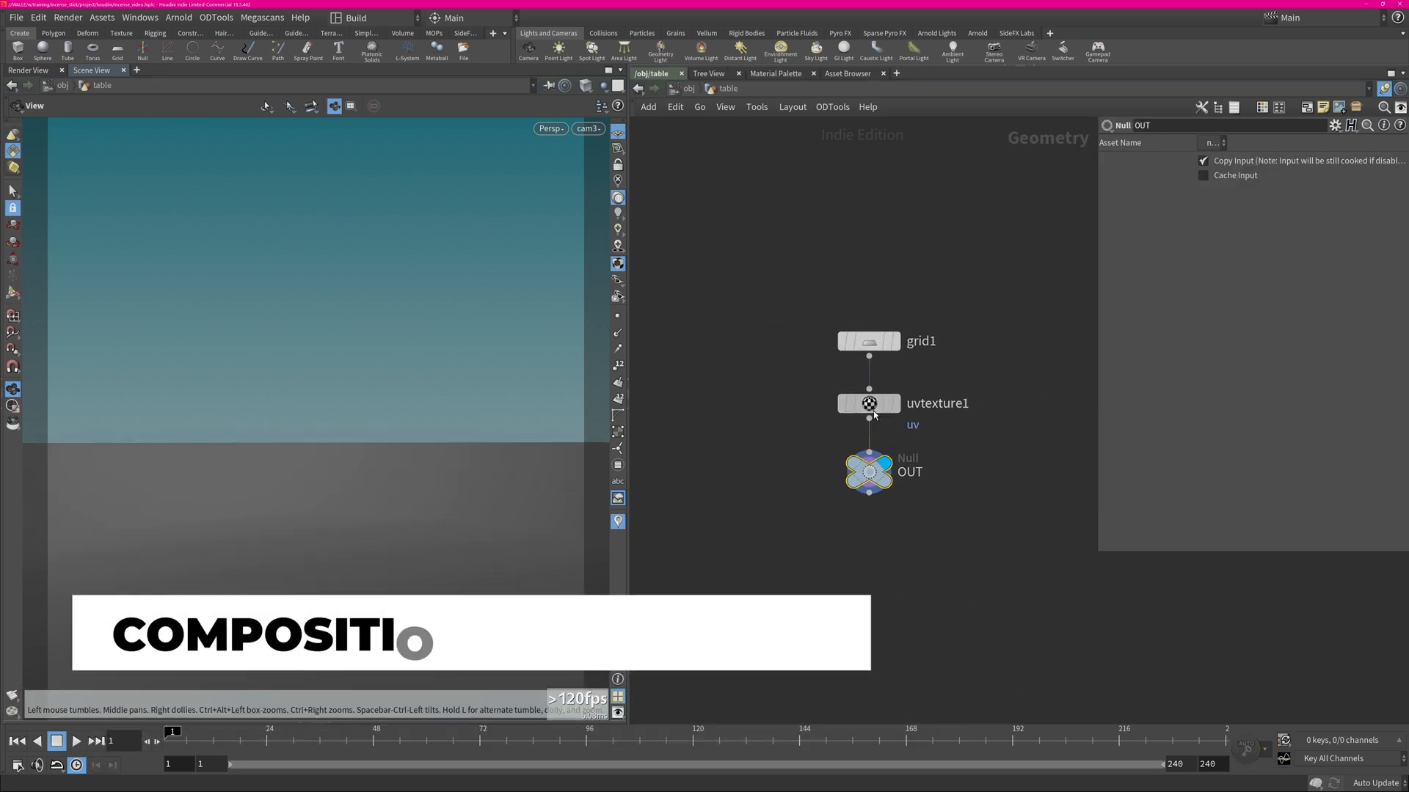
pyautogui.click(867, 404)
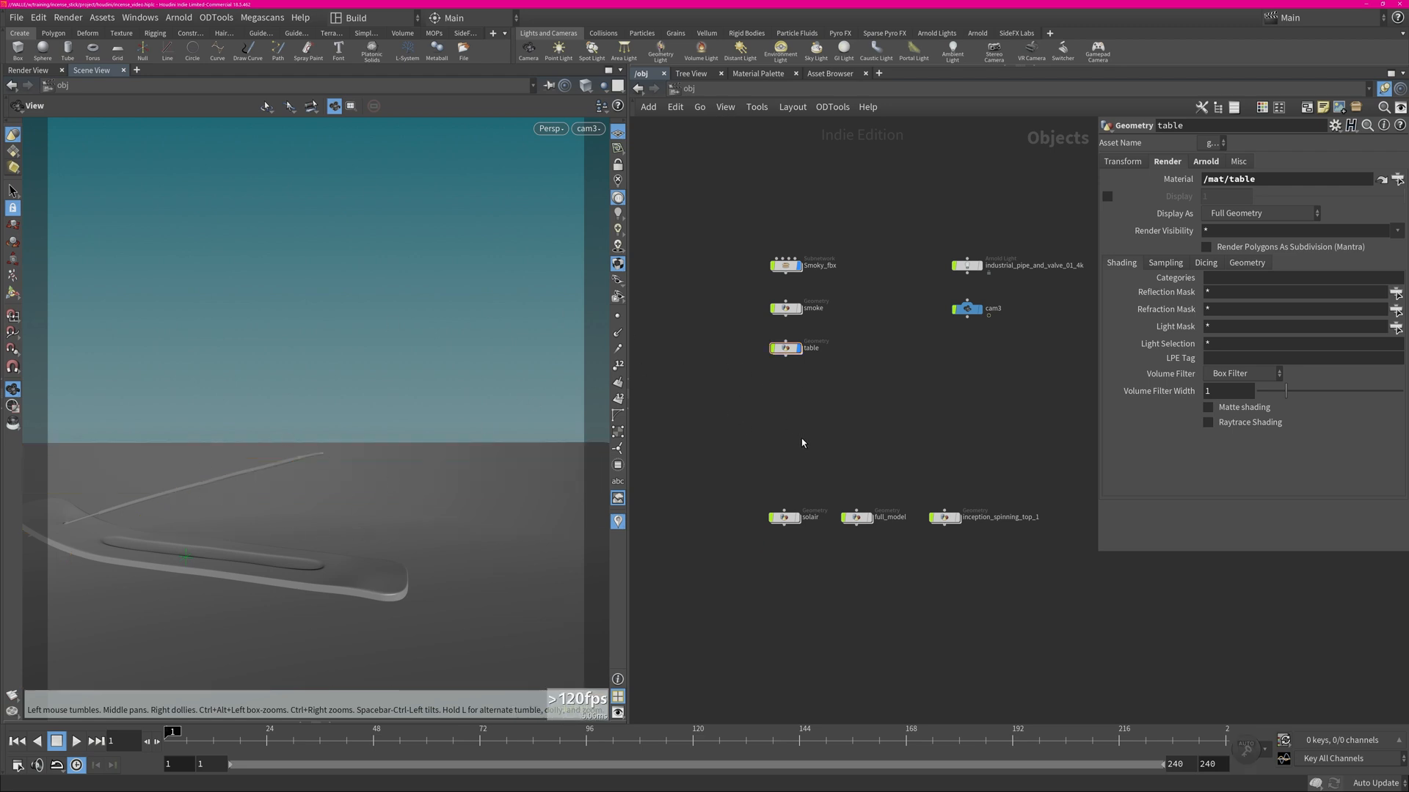
pyautogui.moveTo(330, 722)
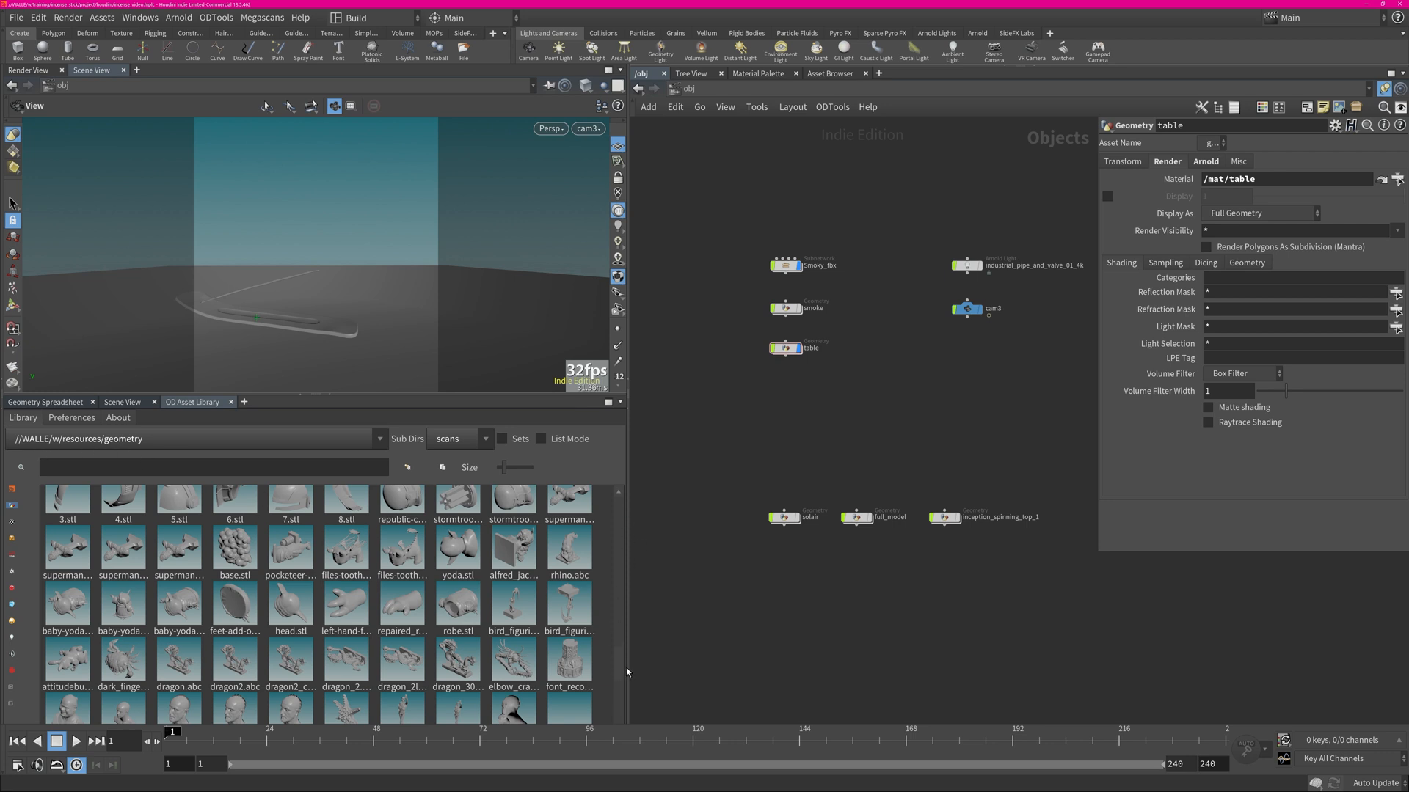
pyautogui.moveTo(608, 691)
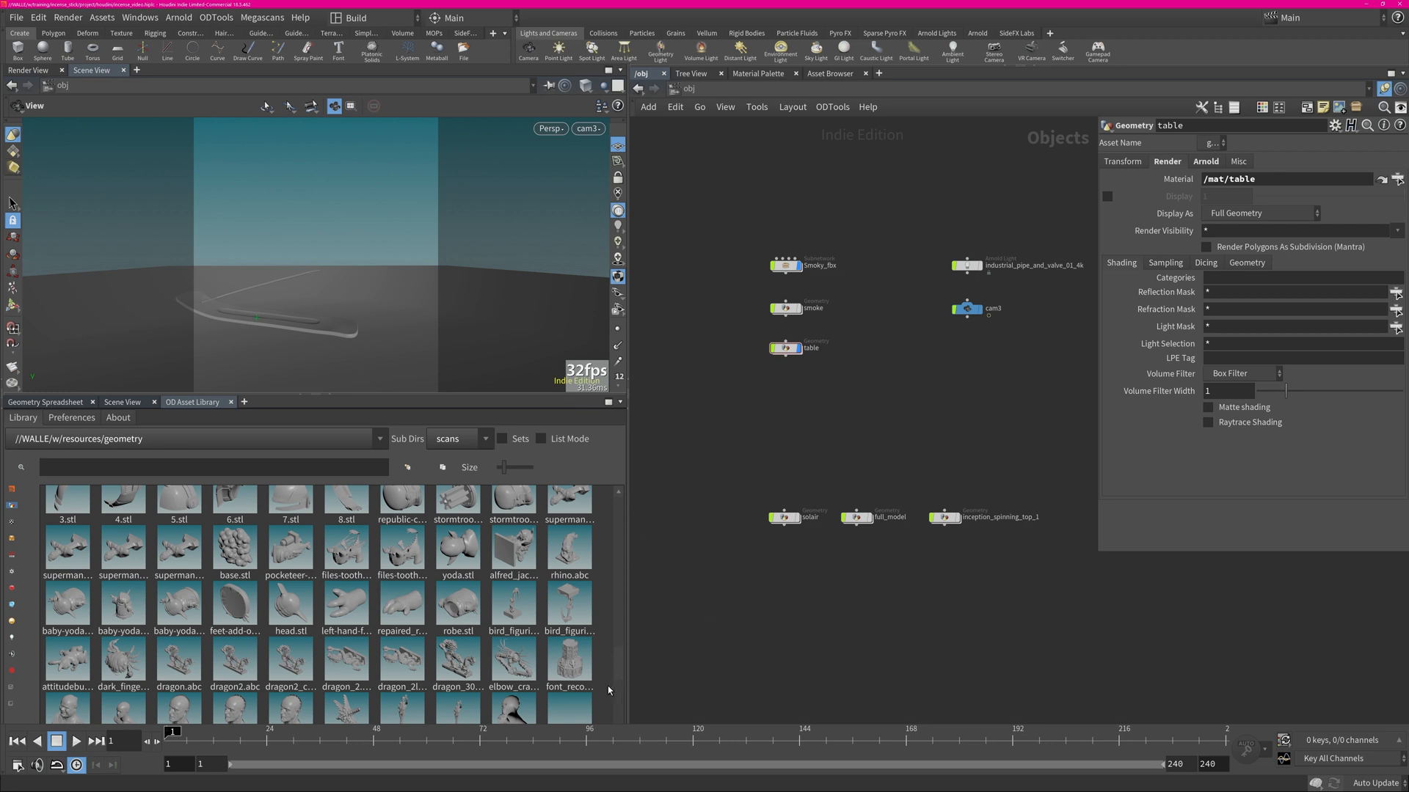
# Scroll through the OD Asset Library scans folder thumbnails
pyautogui.scroll(-3)
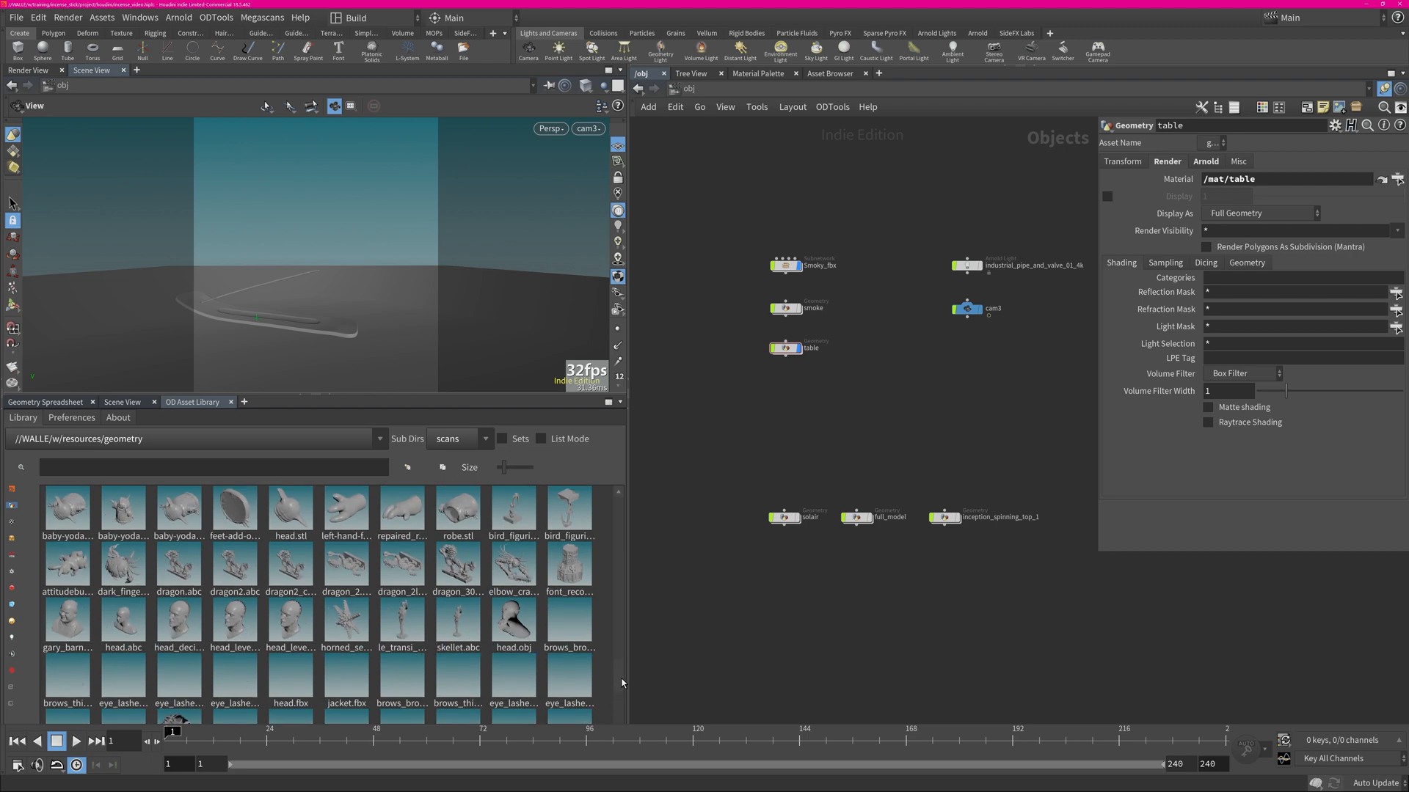
pyautogui.scroll(3)
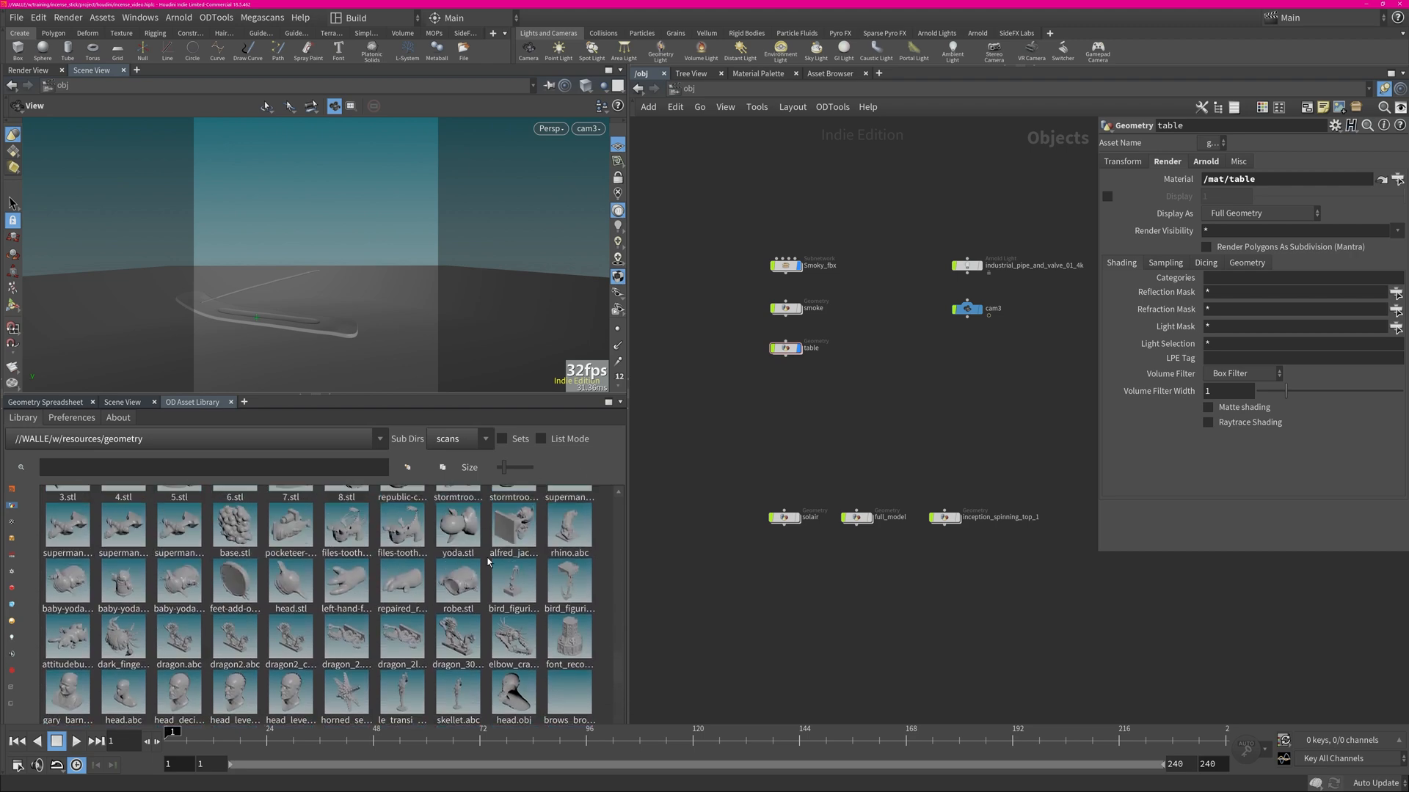
pyautogui.moveTo(571, 426)
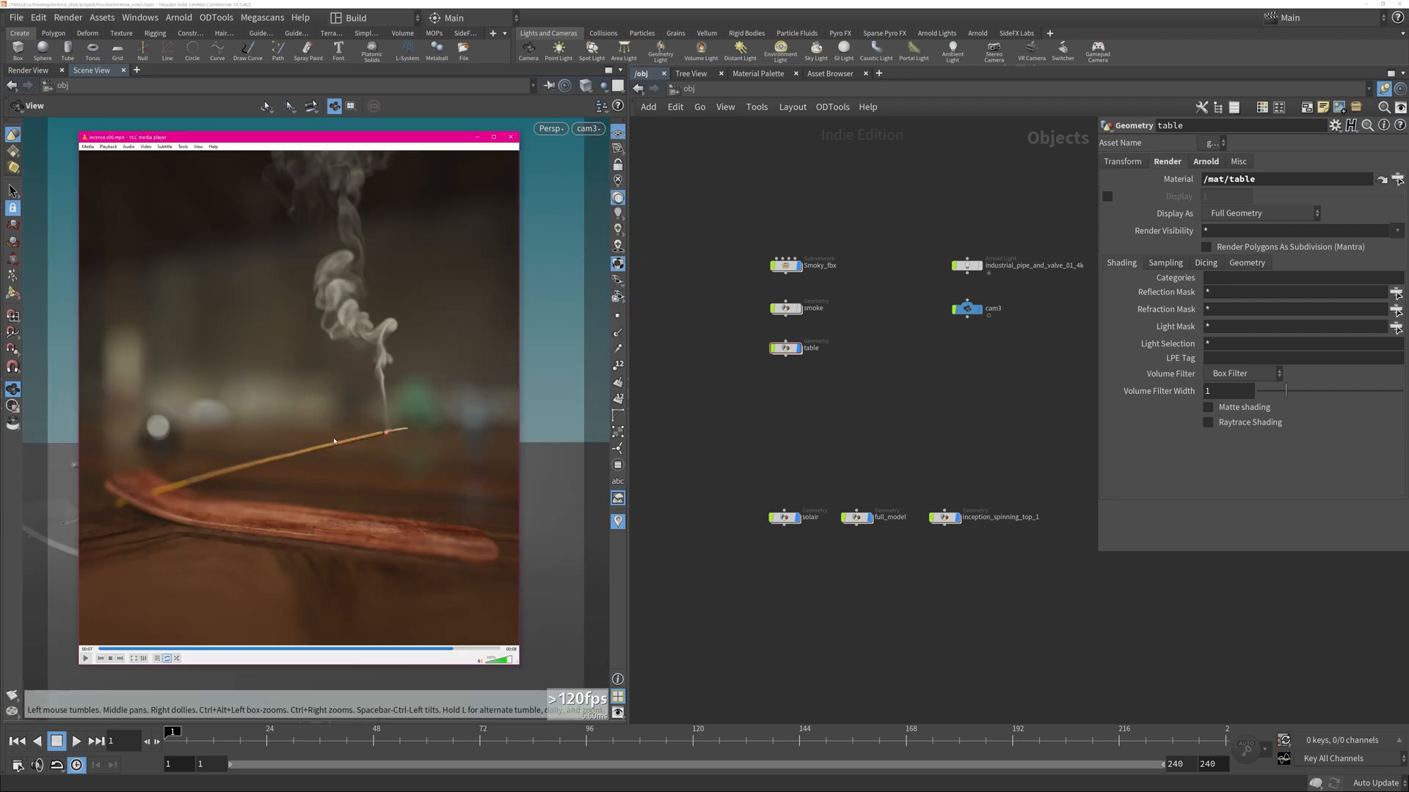
pyautogui.moveTo(198, 555)
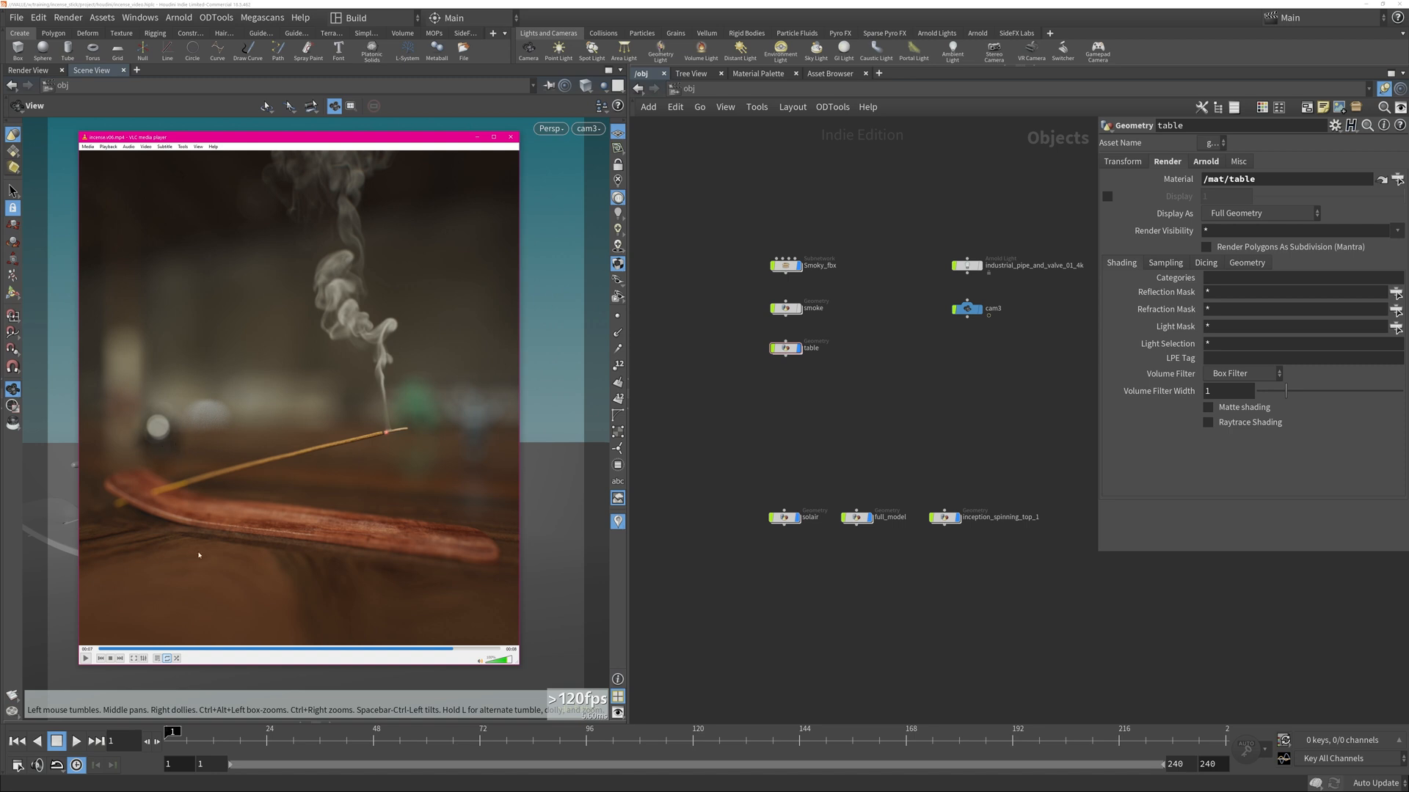
pyautogui.moveTo(493, 431)
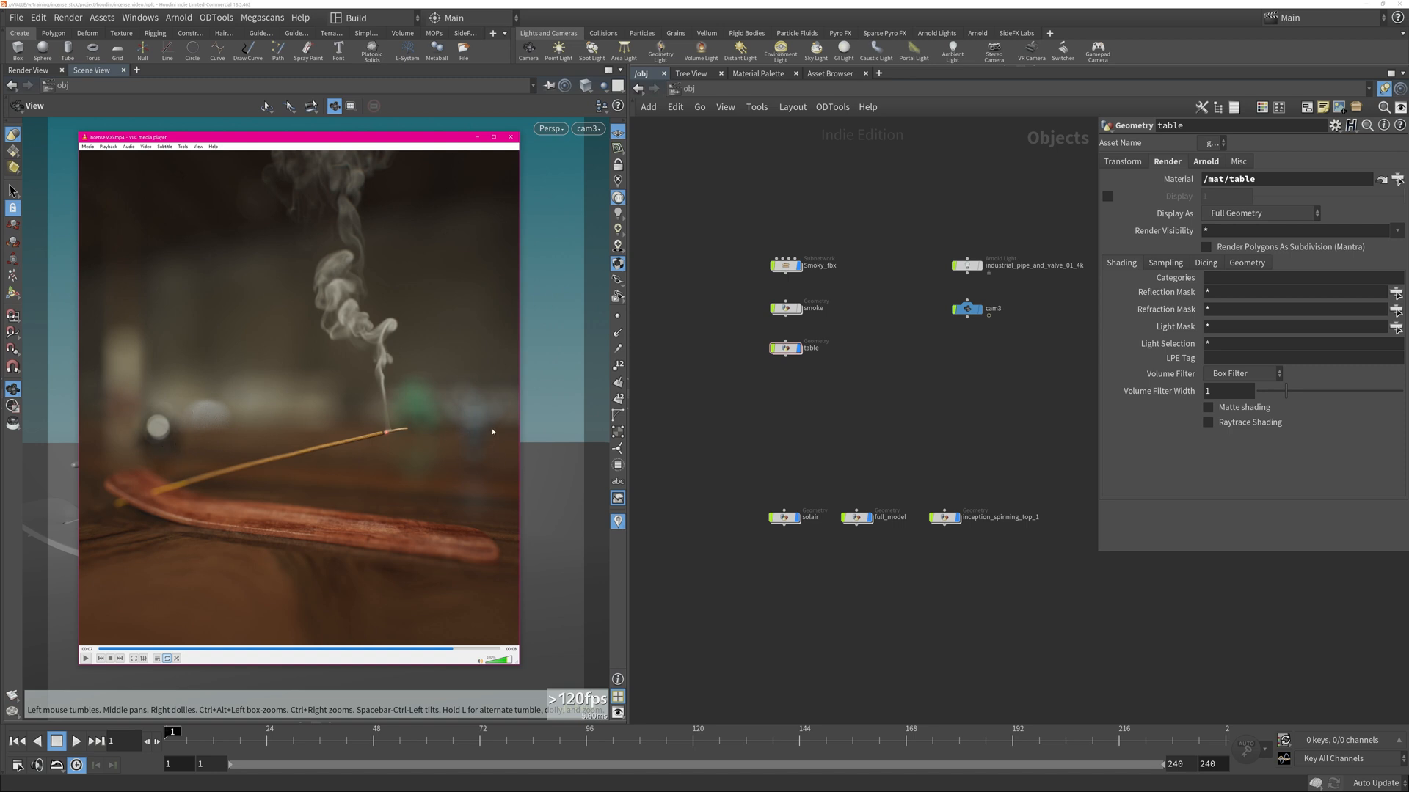
pyautogui.moveTo(476, 498)
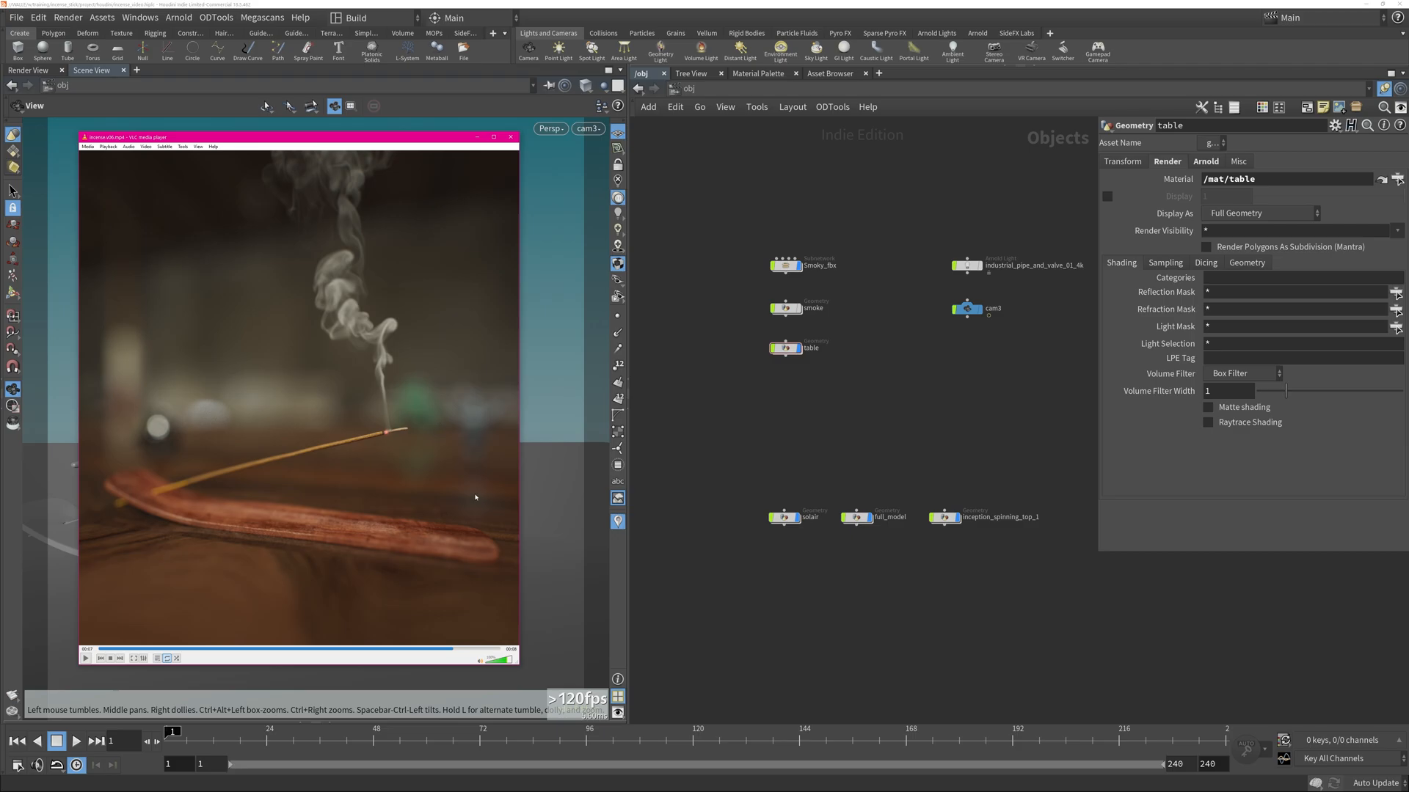
# Close the reference render video after watching it
pyautogui.click(511, 136)
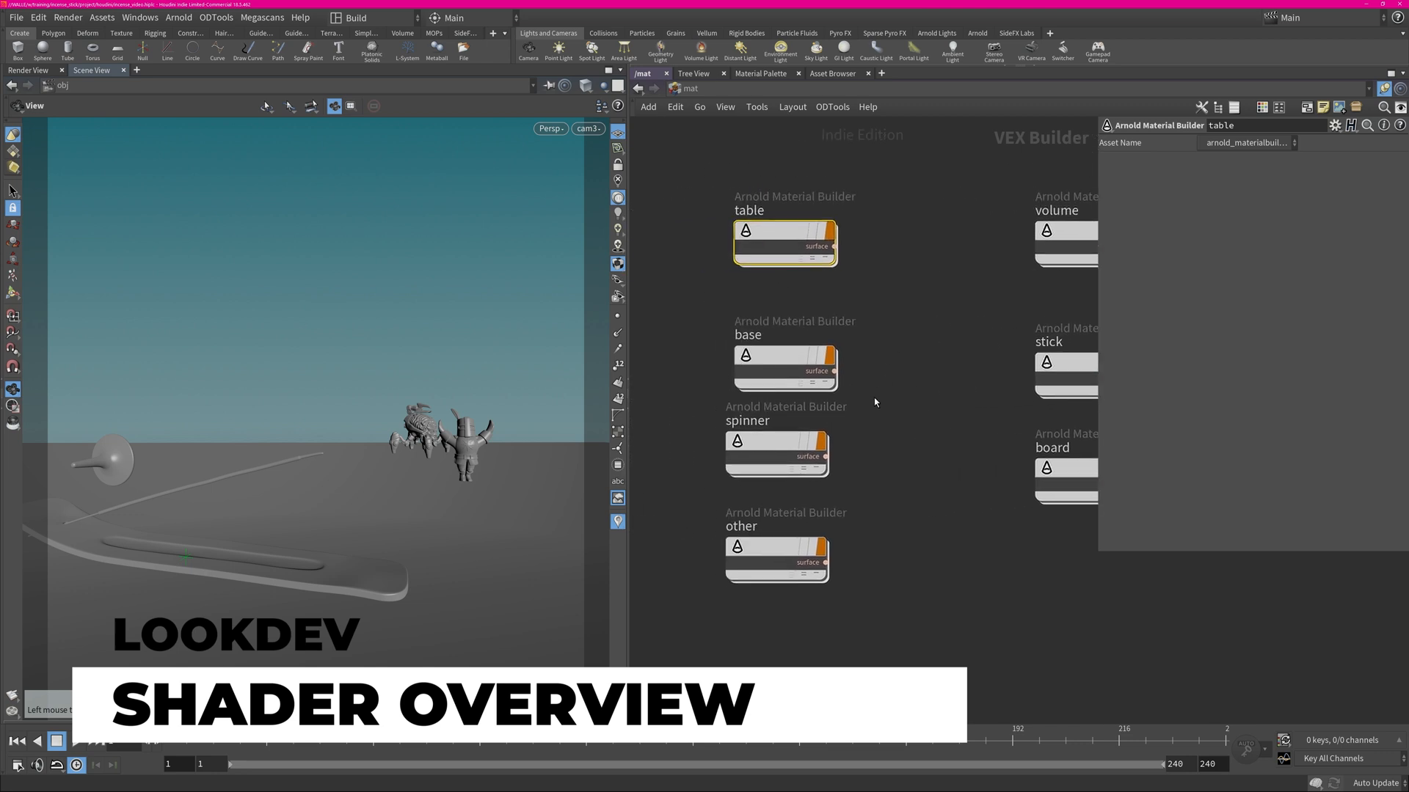
# Inspect the spinner, table walnut and stick Arnold material builder networks in /mat
pyautogui.doubleClick(776, 453)
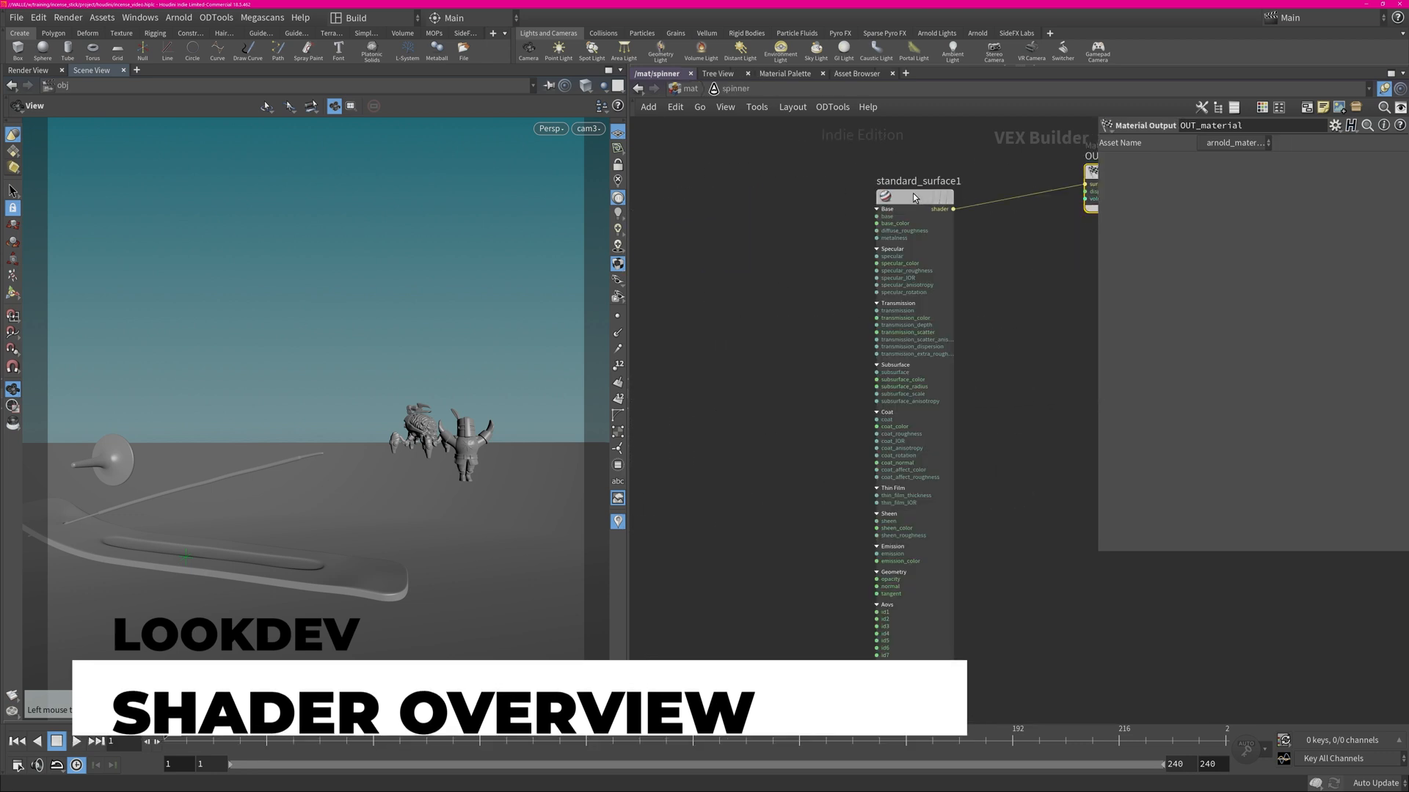
pyautogui.click(912, 195)
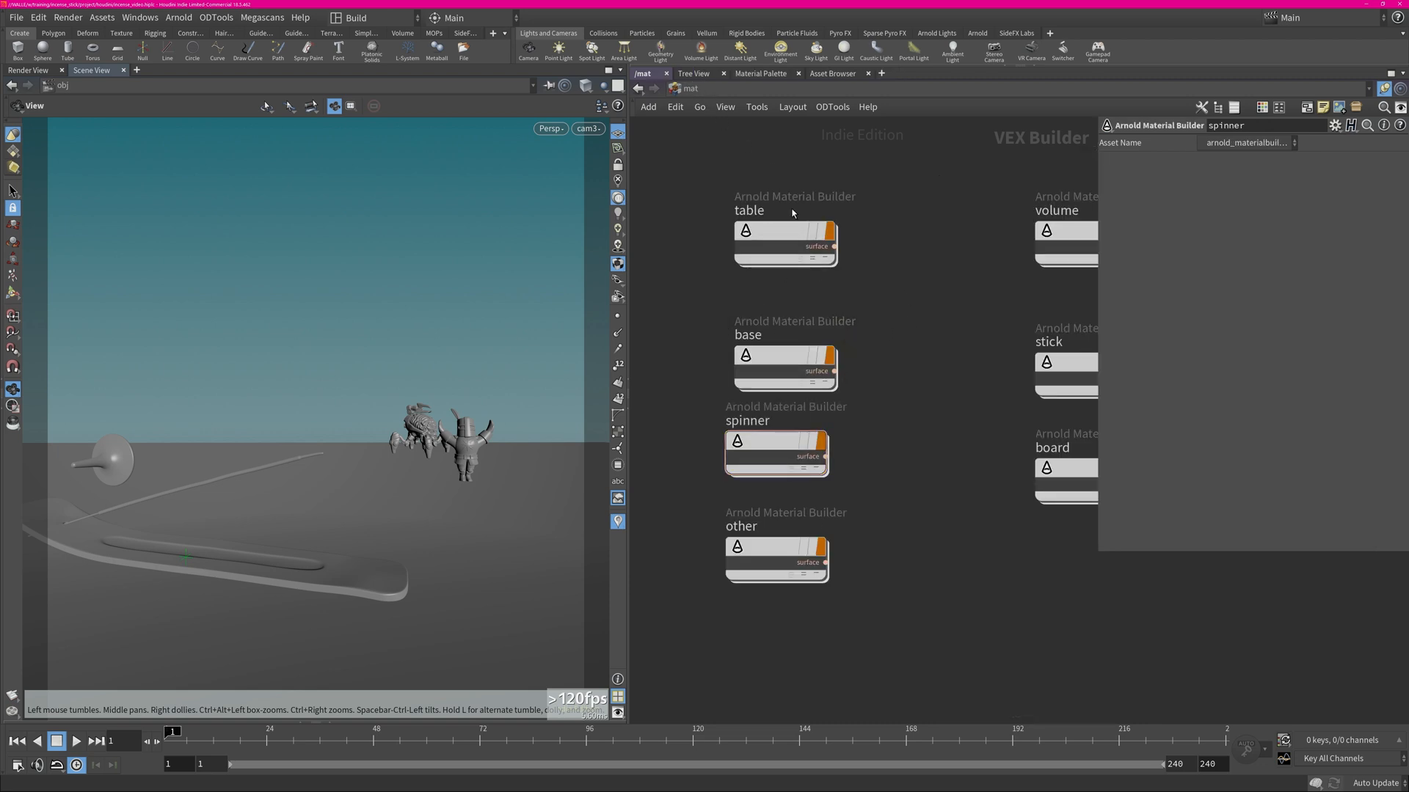
pyautogui.doubleClick(784, 242)
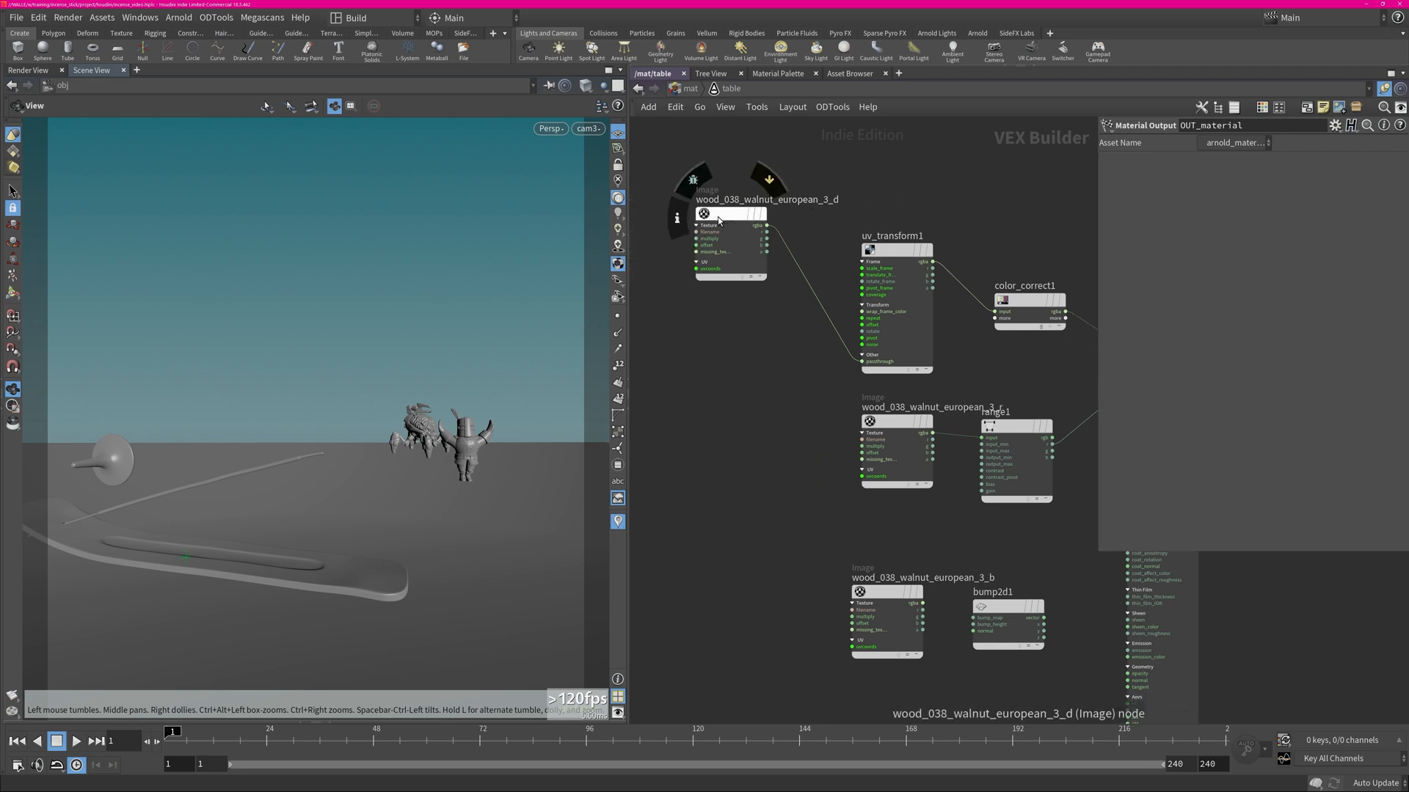
pyautogui.click(728, 246)
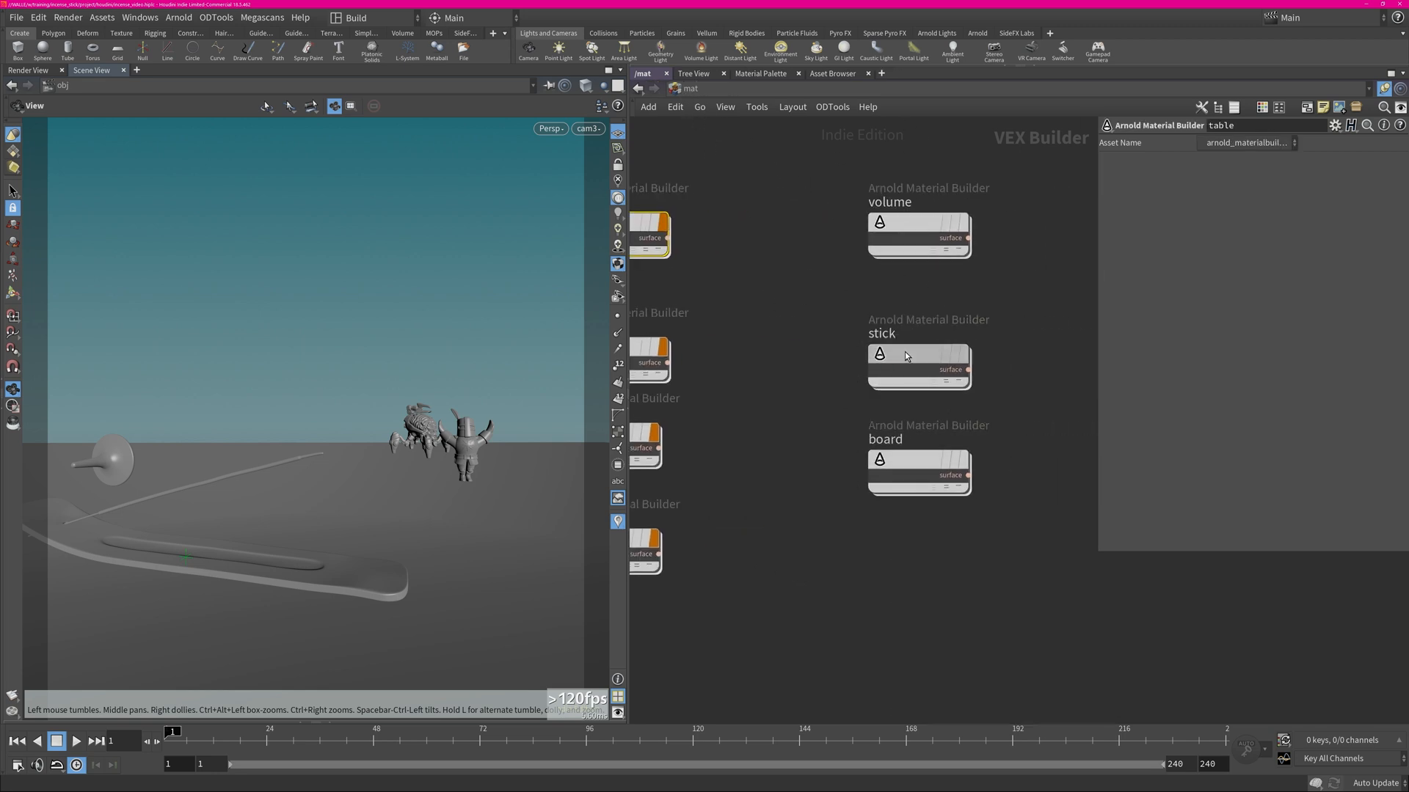
pyautogui.doubleClick(917, 353)
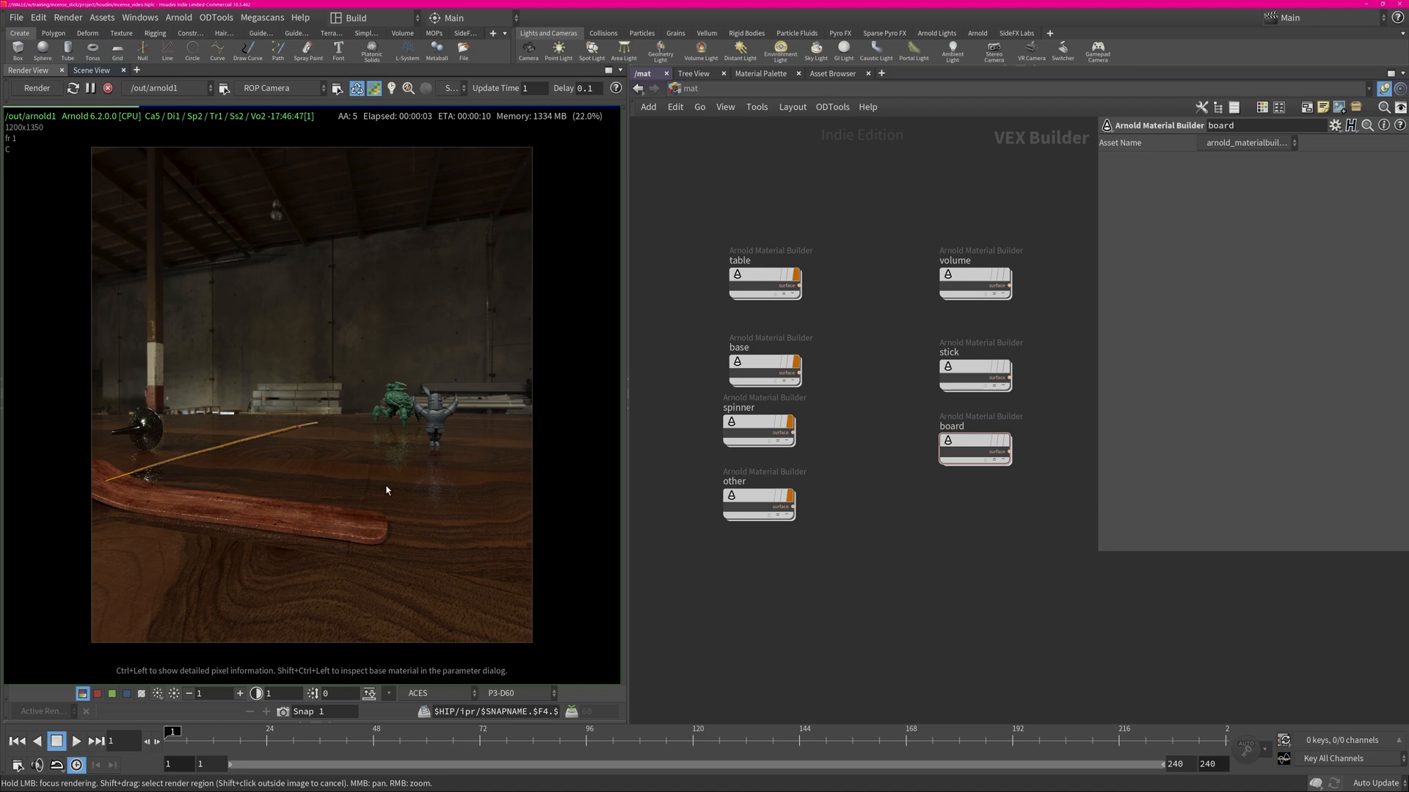
pyautogui.moveTo(322, 383)
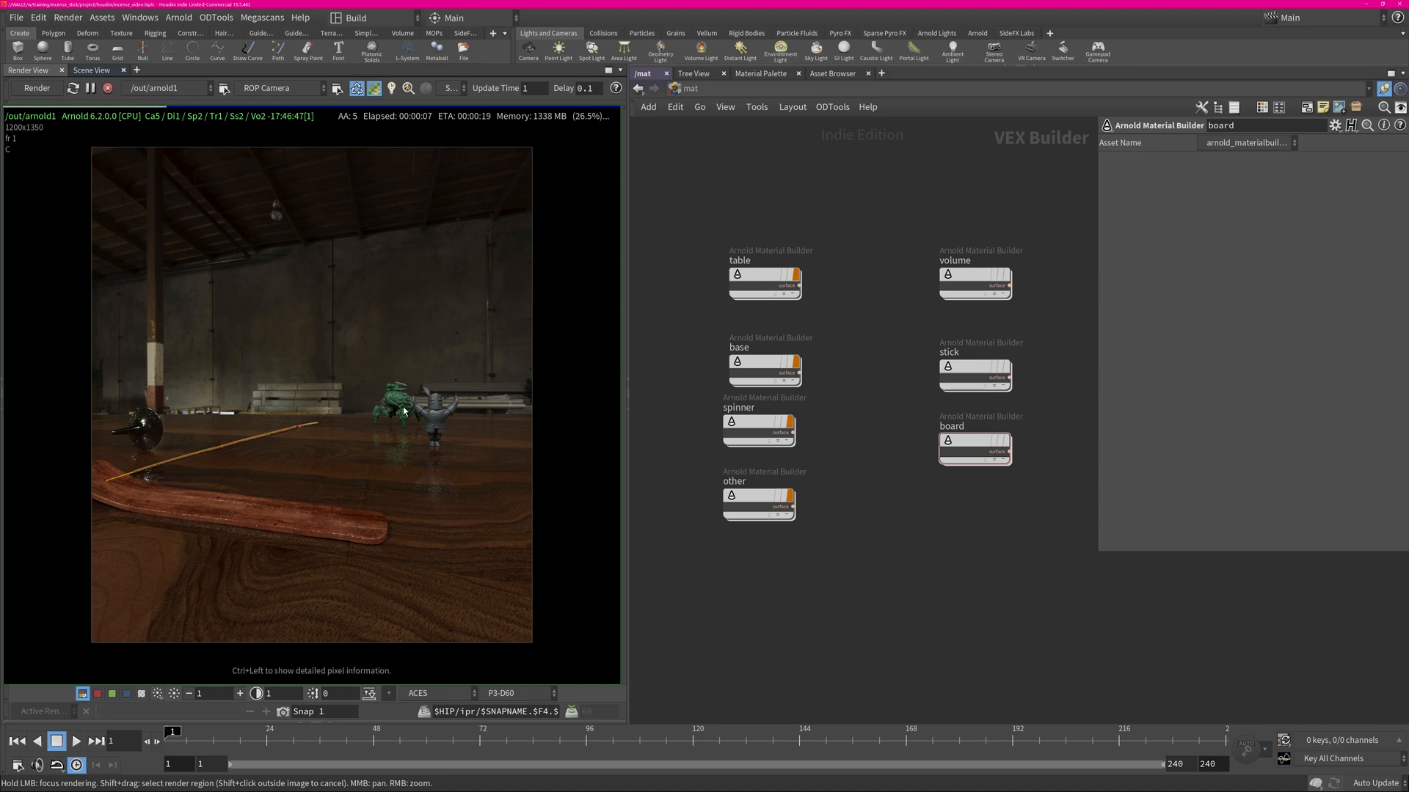
# Review the spinner's standard_surface1 metal shader settings
pyautogui.doubleClick(757, 430)
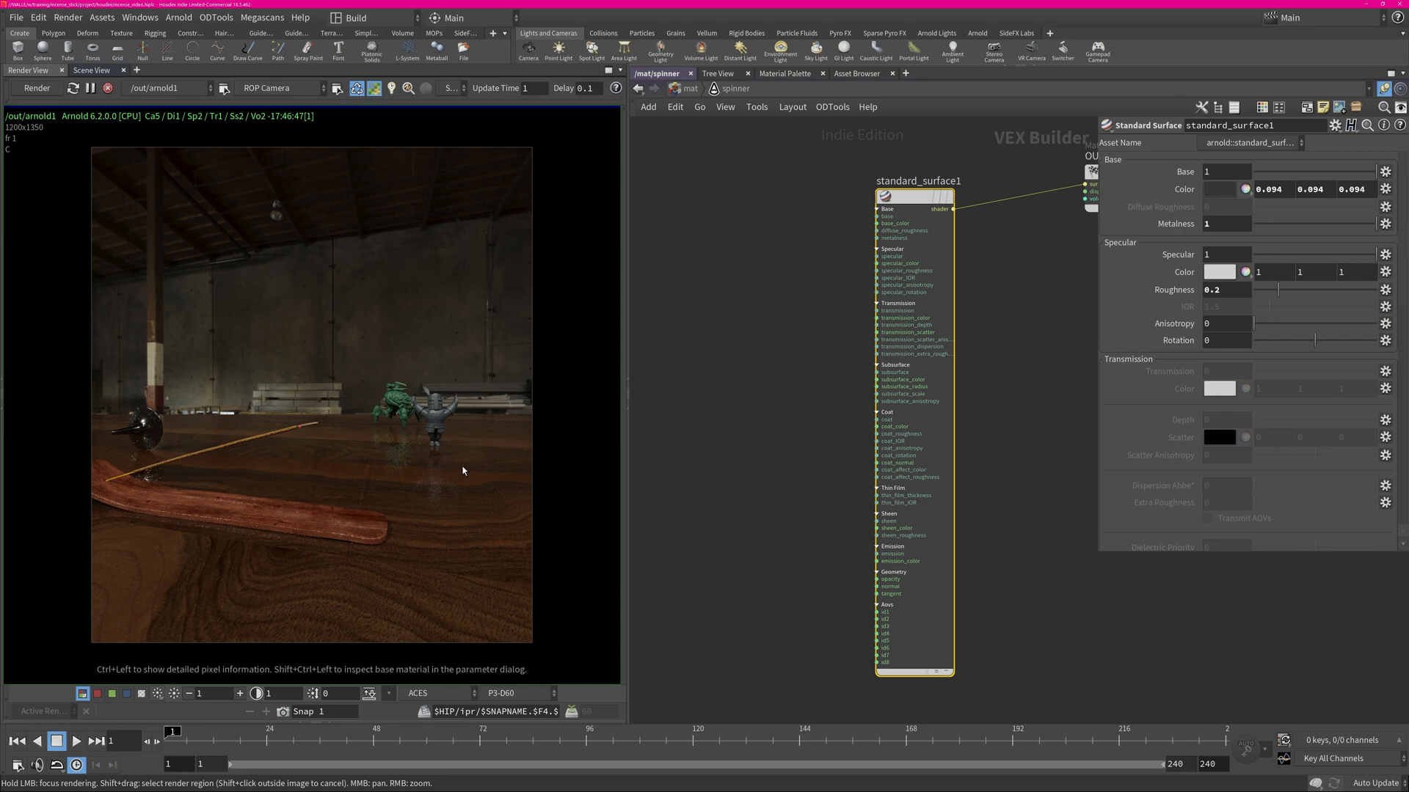
pyautogui.click(37, 87)
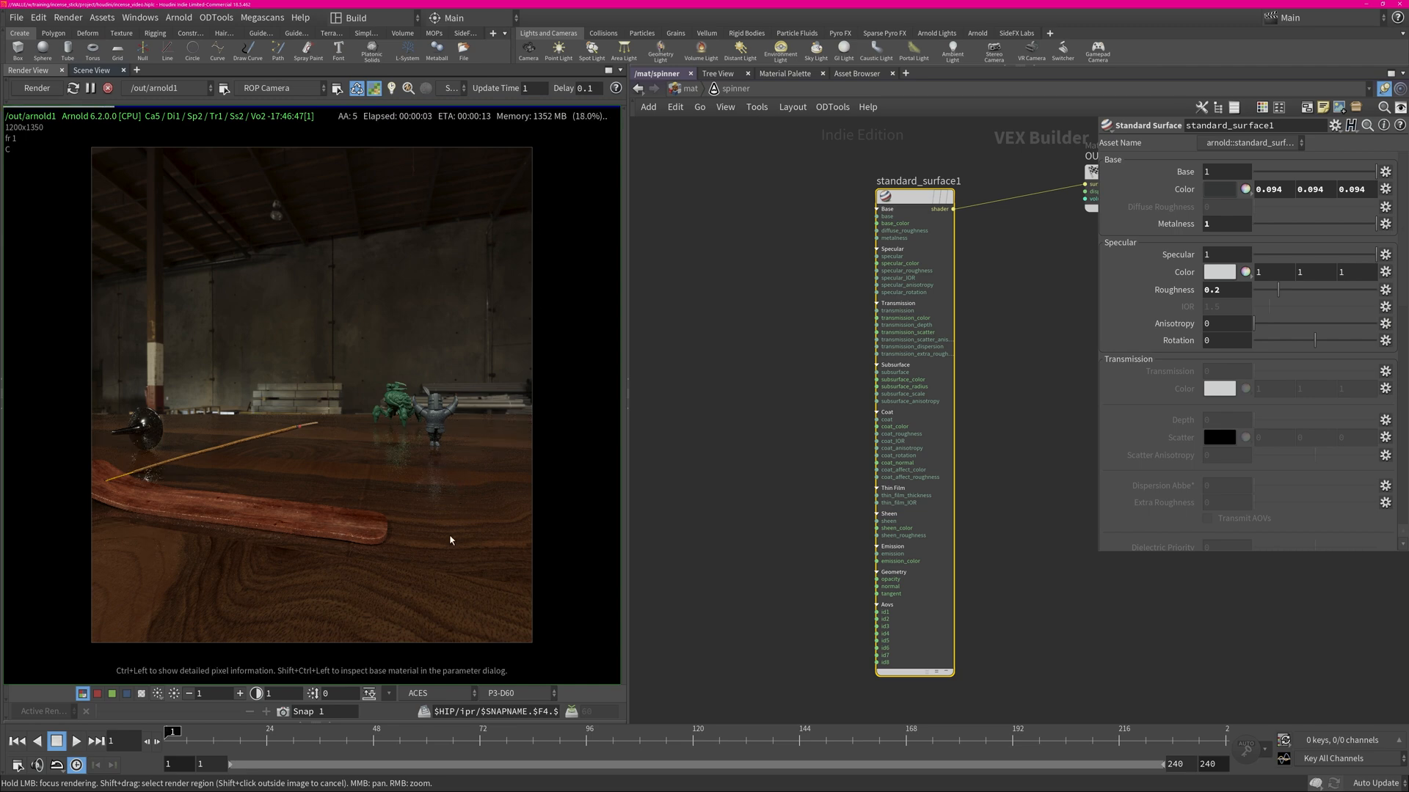
pyautogui.moveTo(532, 281)
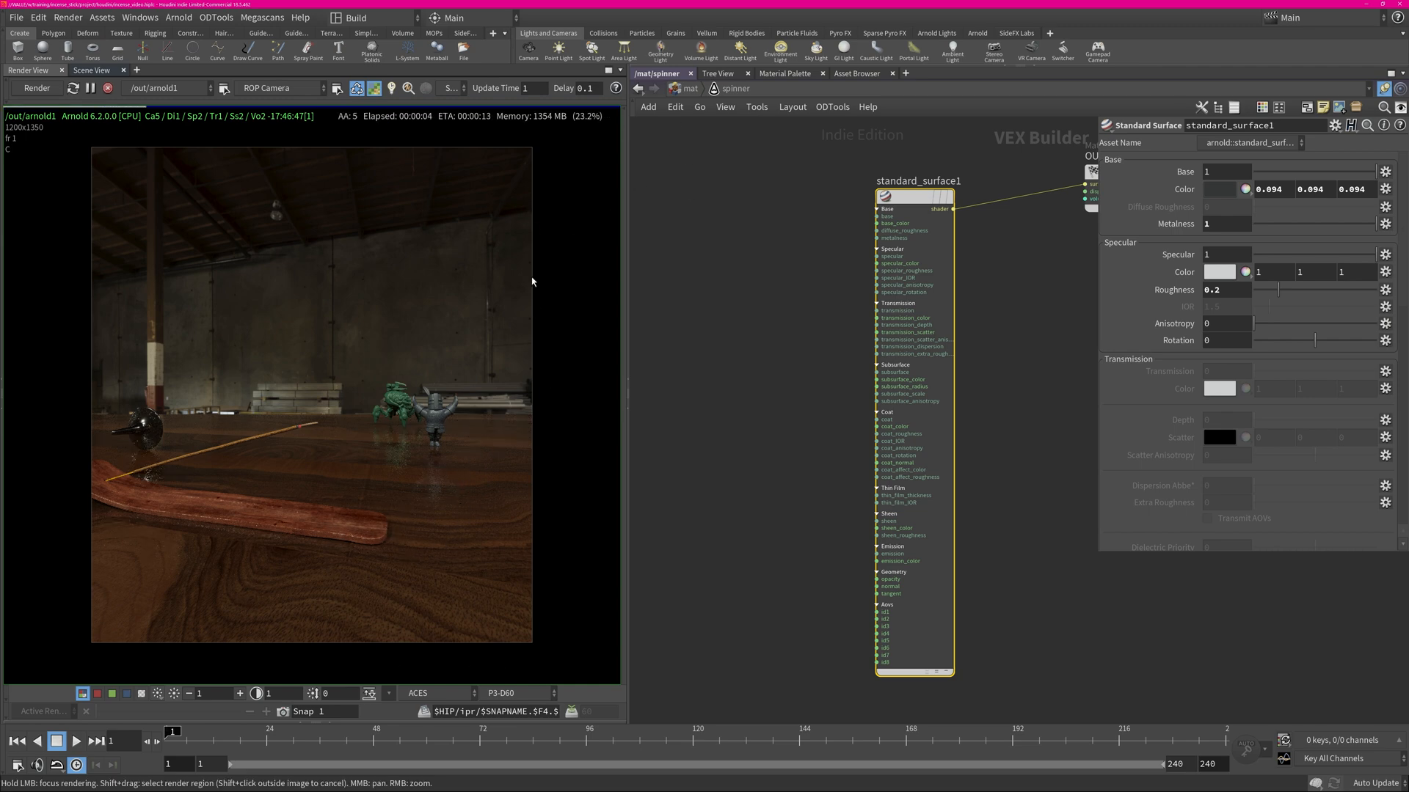
pyautogui.moveTo(630, 251)
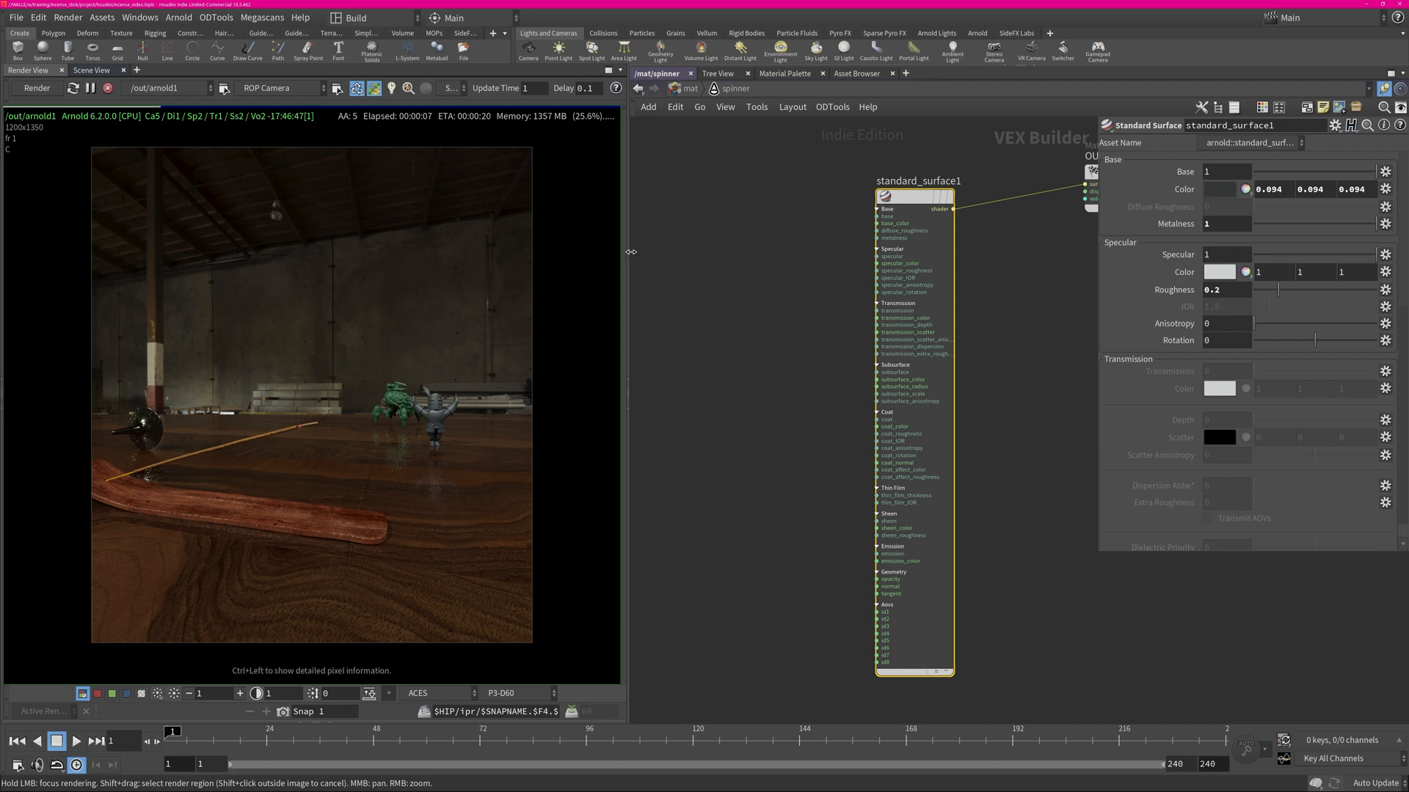
# Select the industrial_pipe_and_valve_01_4k skydome light in /obj and view its transform
pyautogui.click(689, 88)
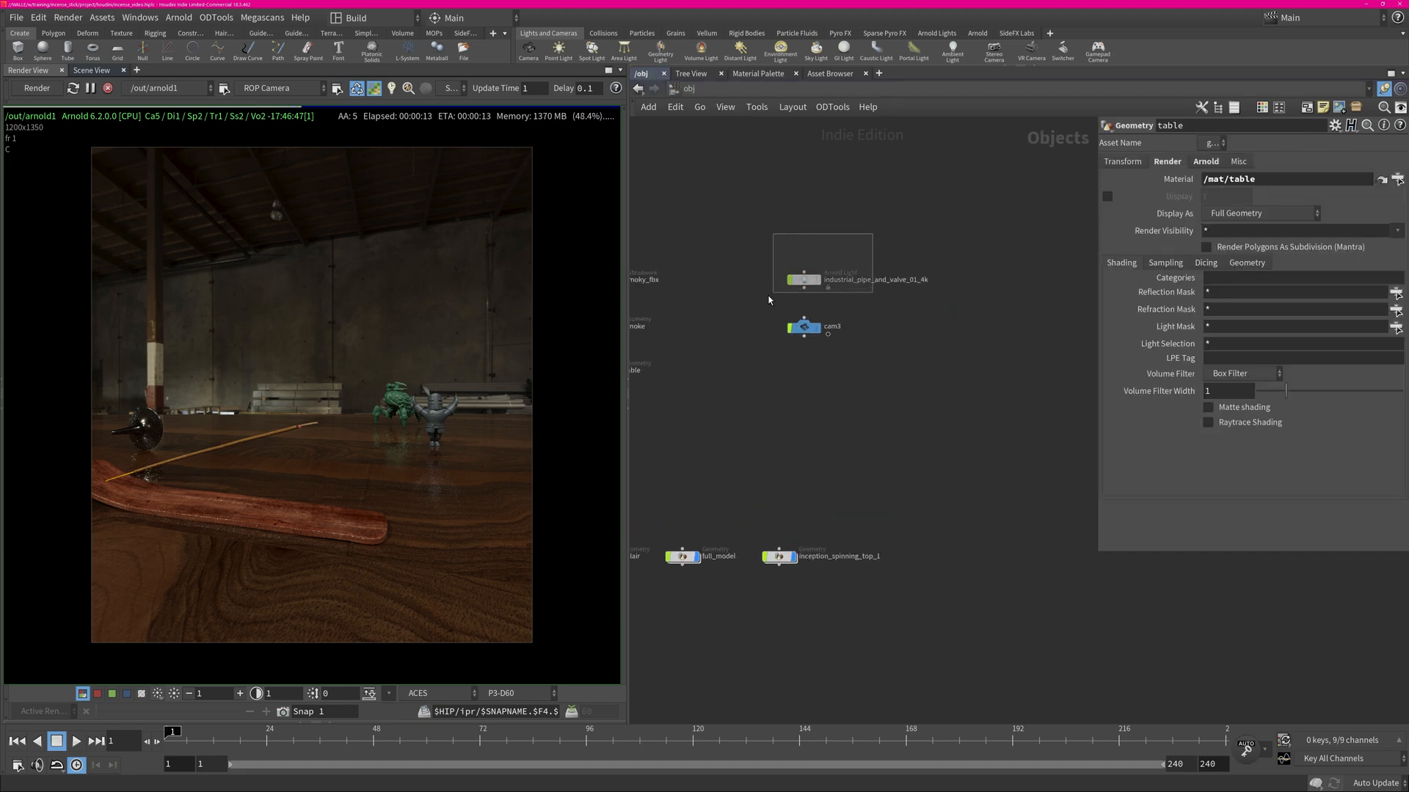
pyautogui.click(799, 279)
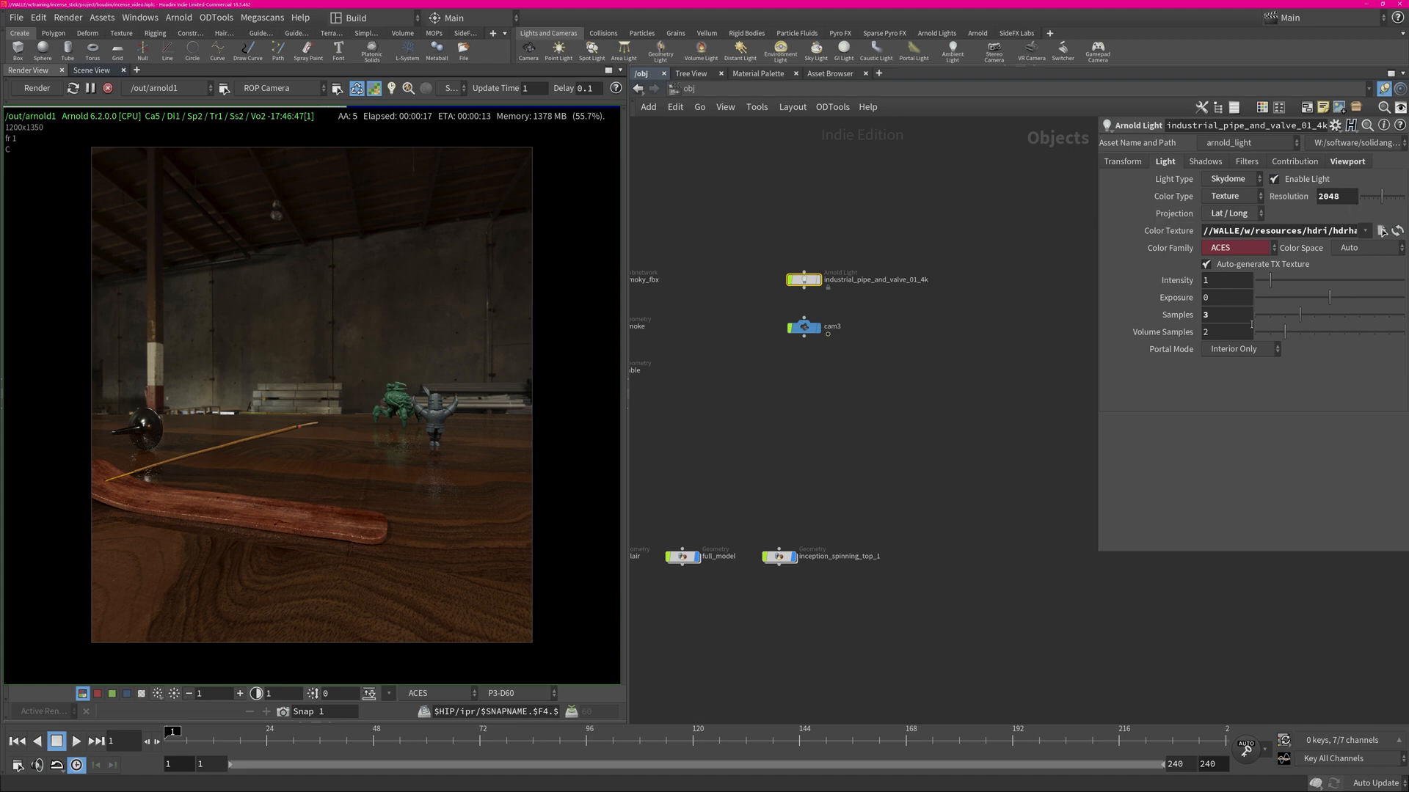
pyautogui.click(1120, 162)
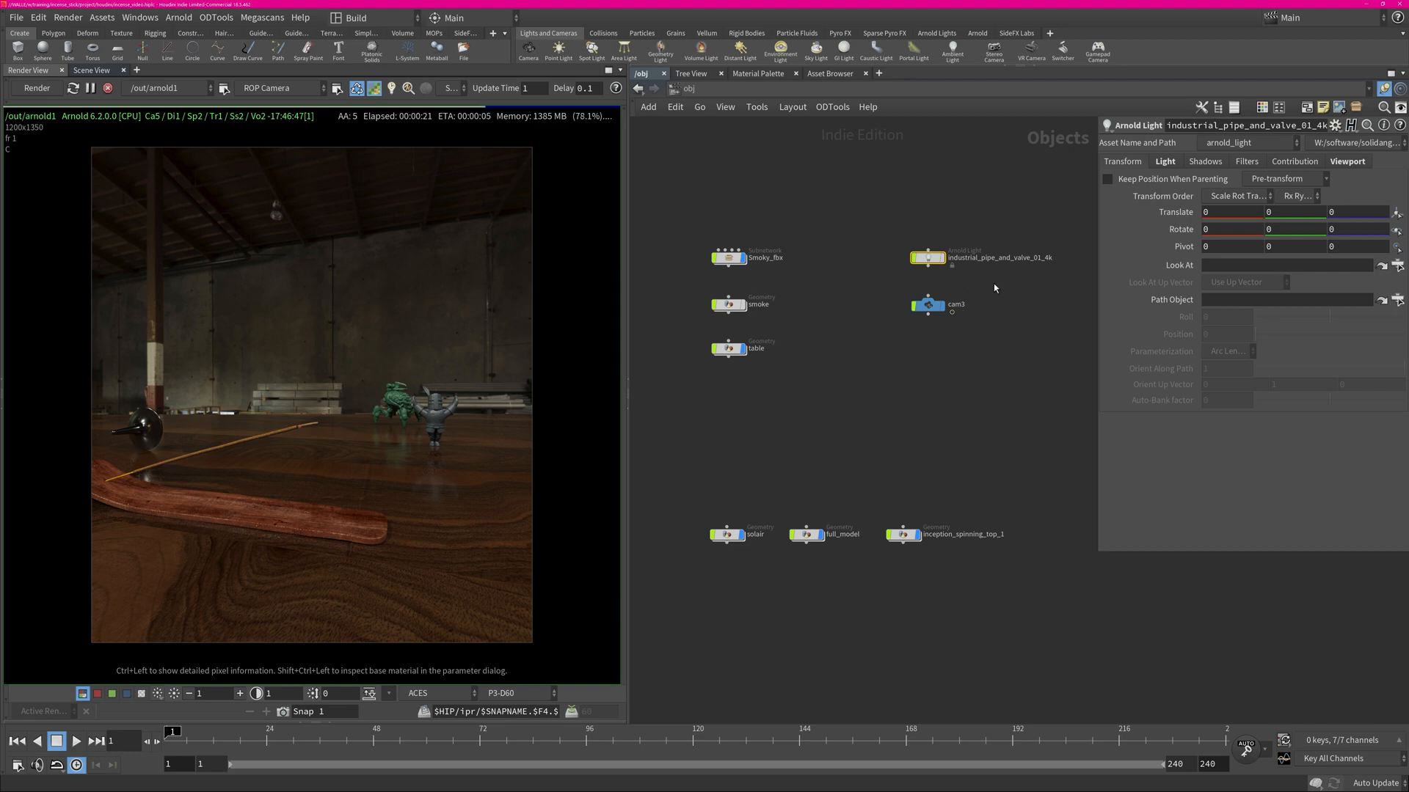
pyautogui.click(927, 305)
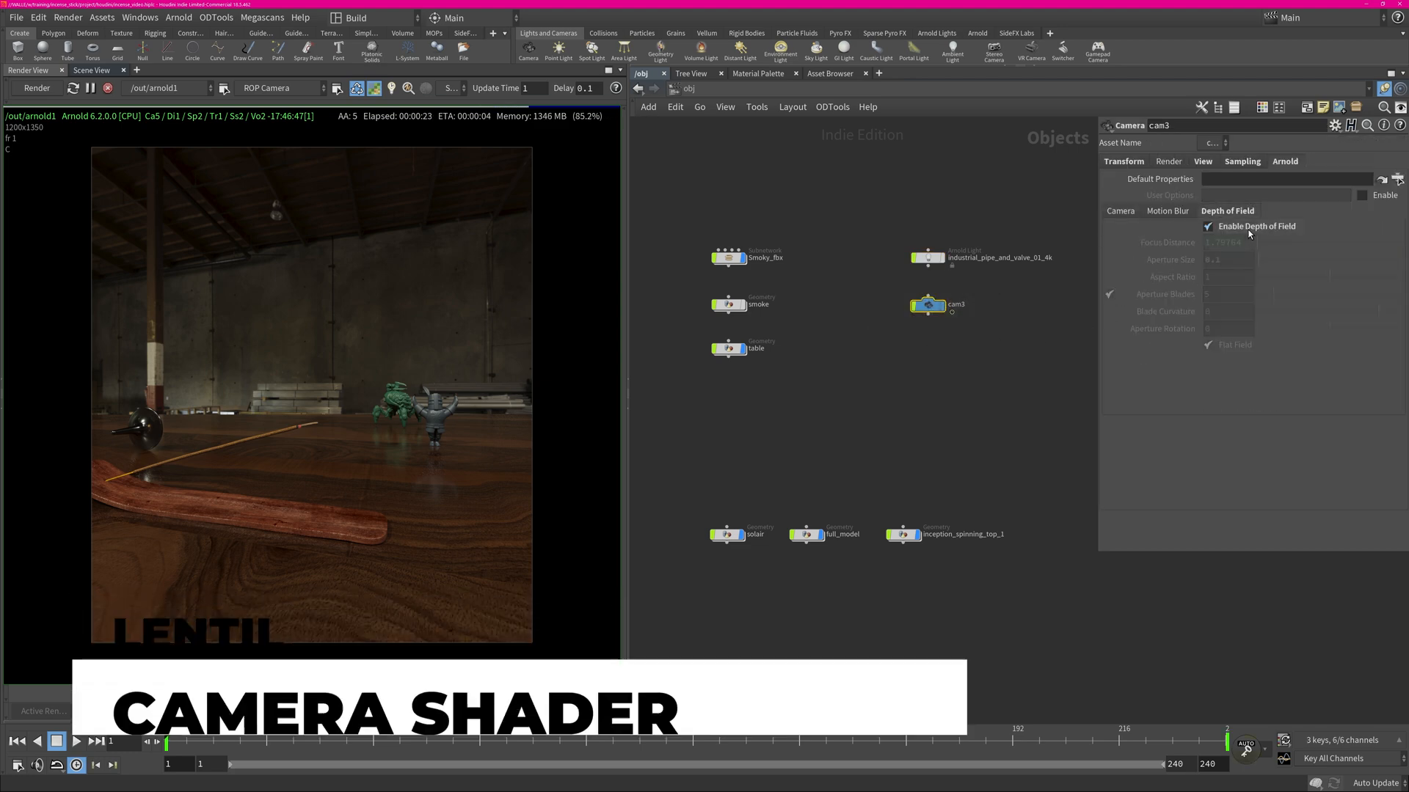
pyautogui.click(1207, 226)
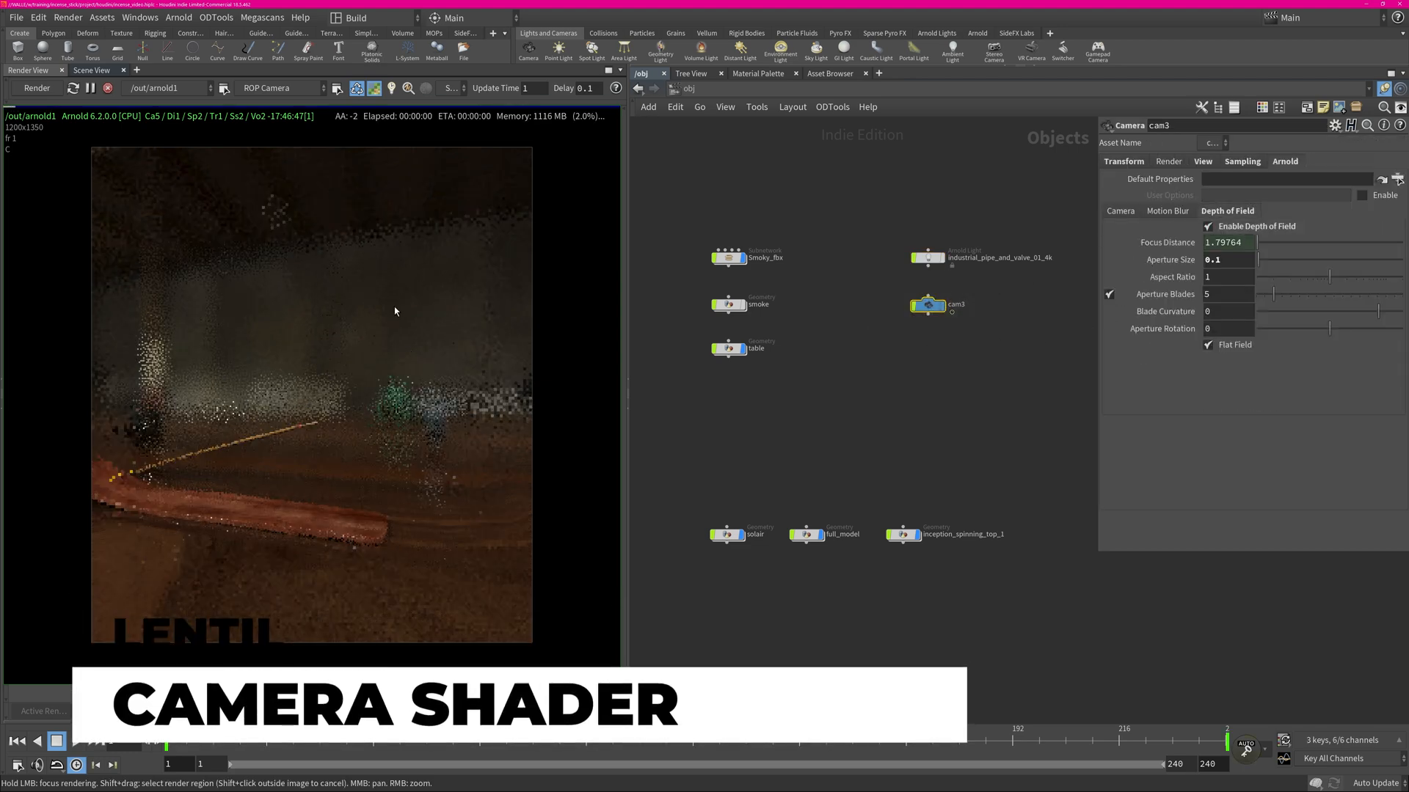
pyautogui.moveTo(377, 546)
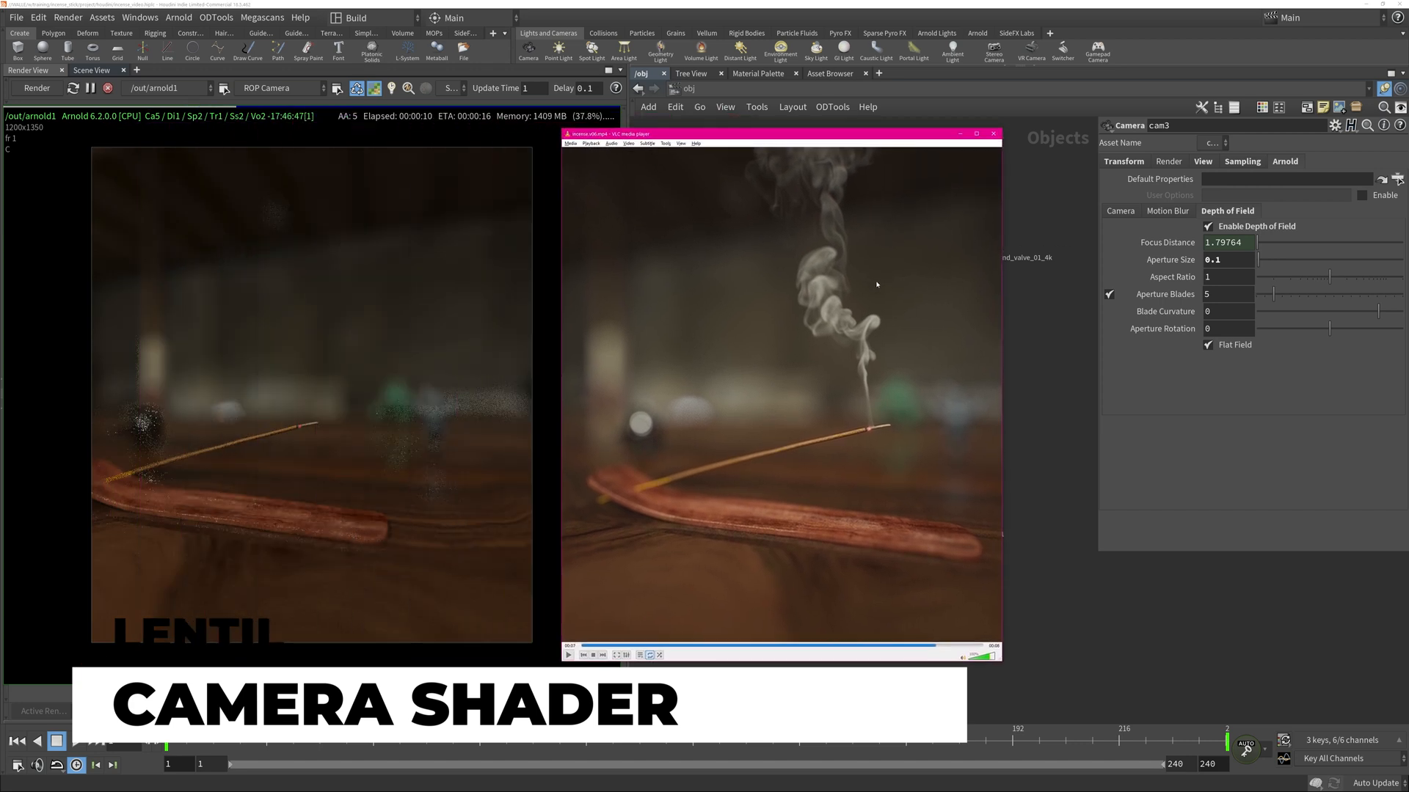
pyautogui.moveTo(739, 367)
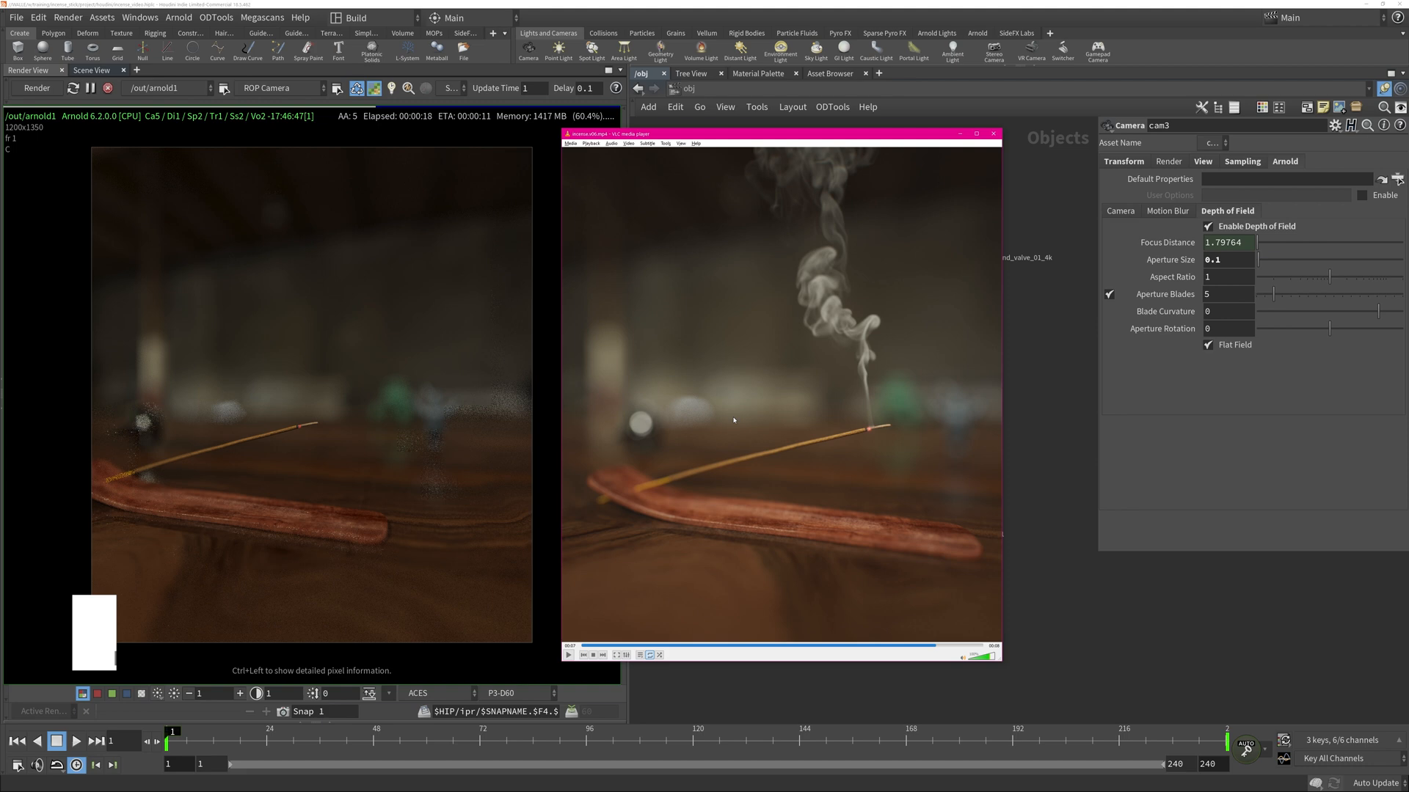
pyautogui.click(994, 133)
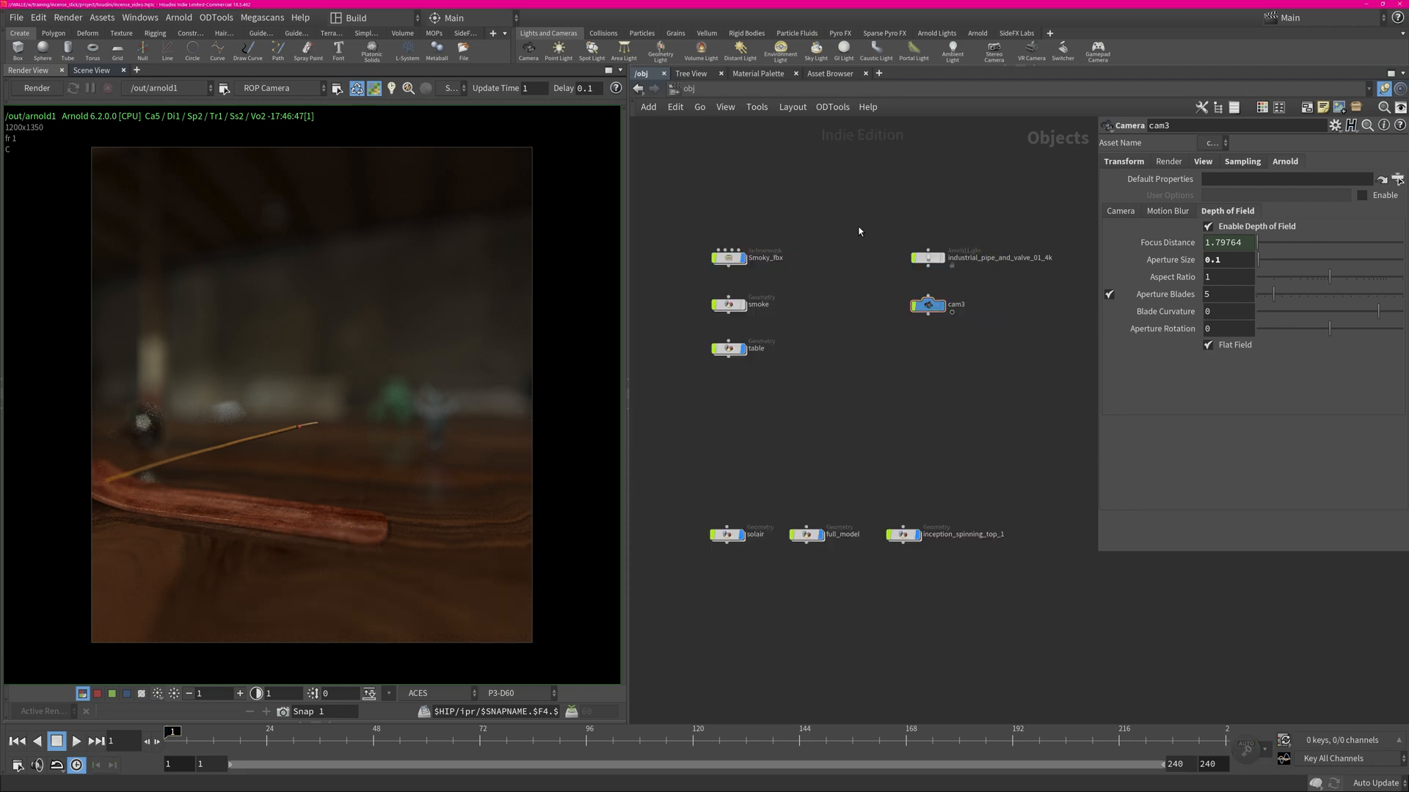
pyautogui.moveTo(1100, 232)
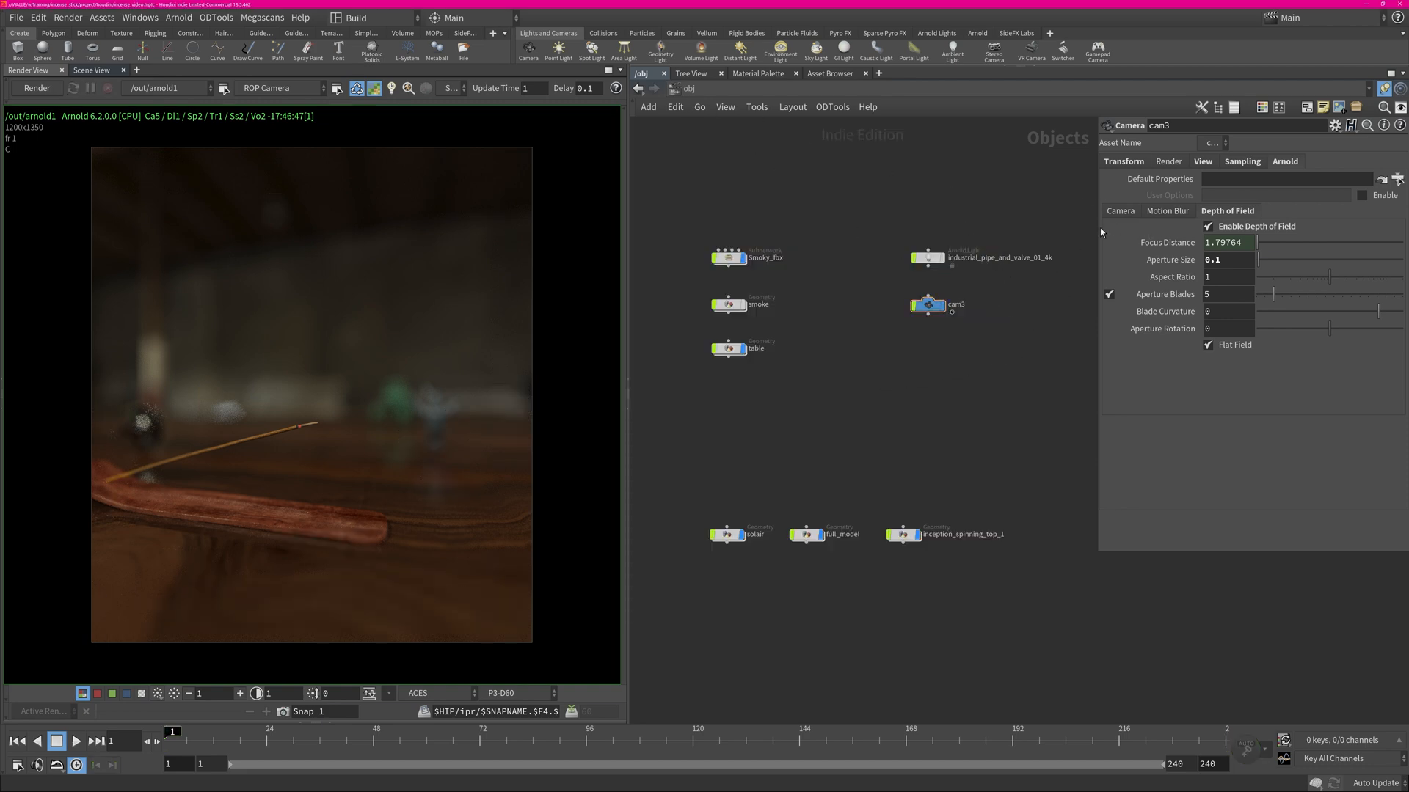
# Check cam3's camera shader slot, then dive into matnet1 in the /out network
pyautogui.click(1119, 210)
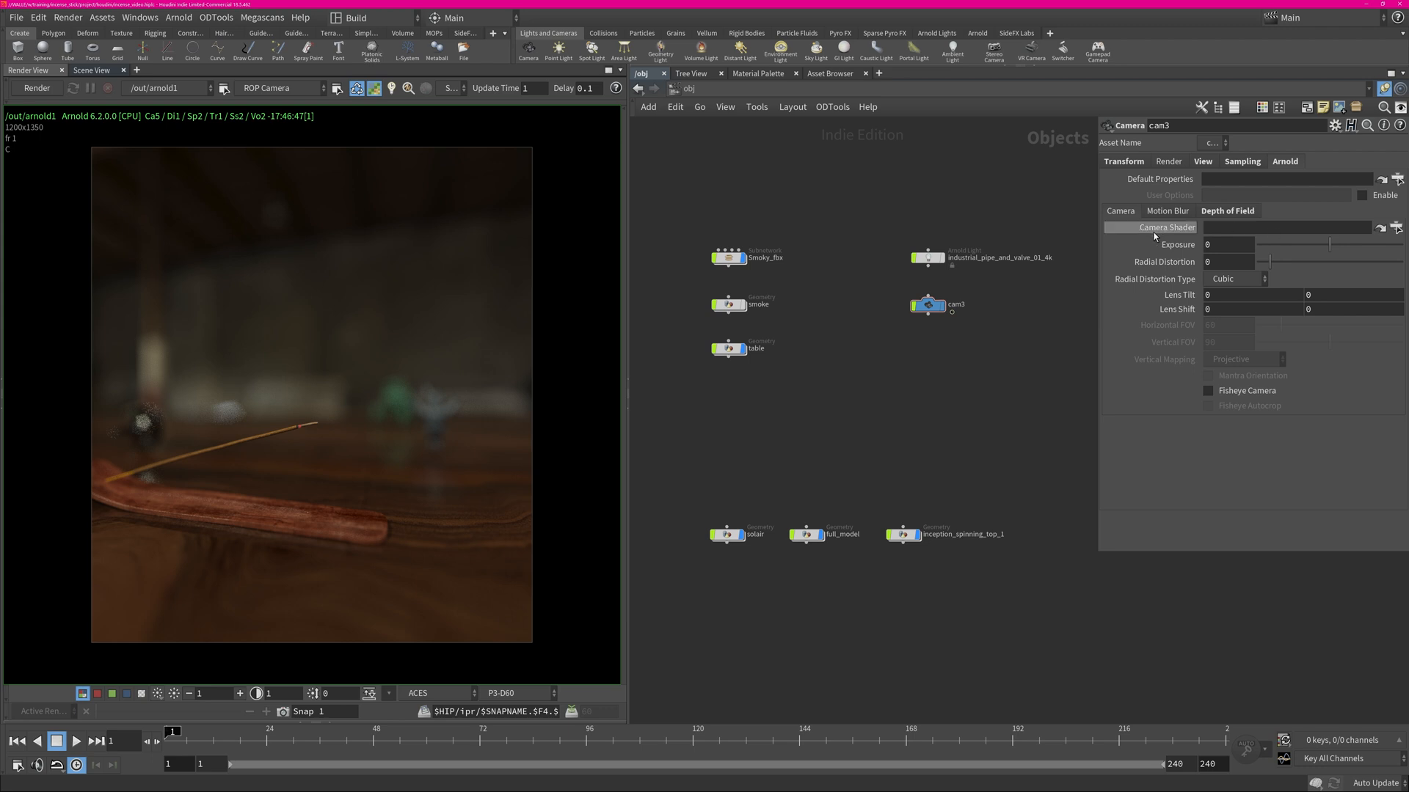
pyautogui.click(687, 88)
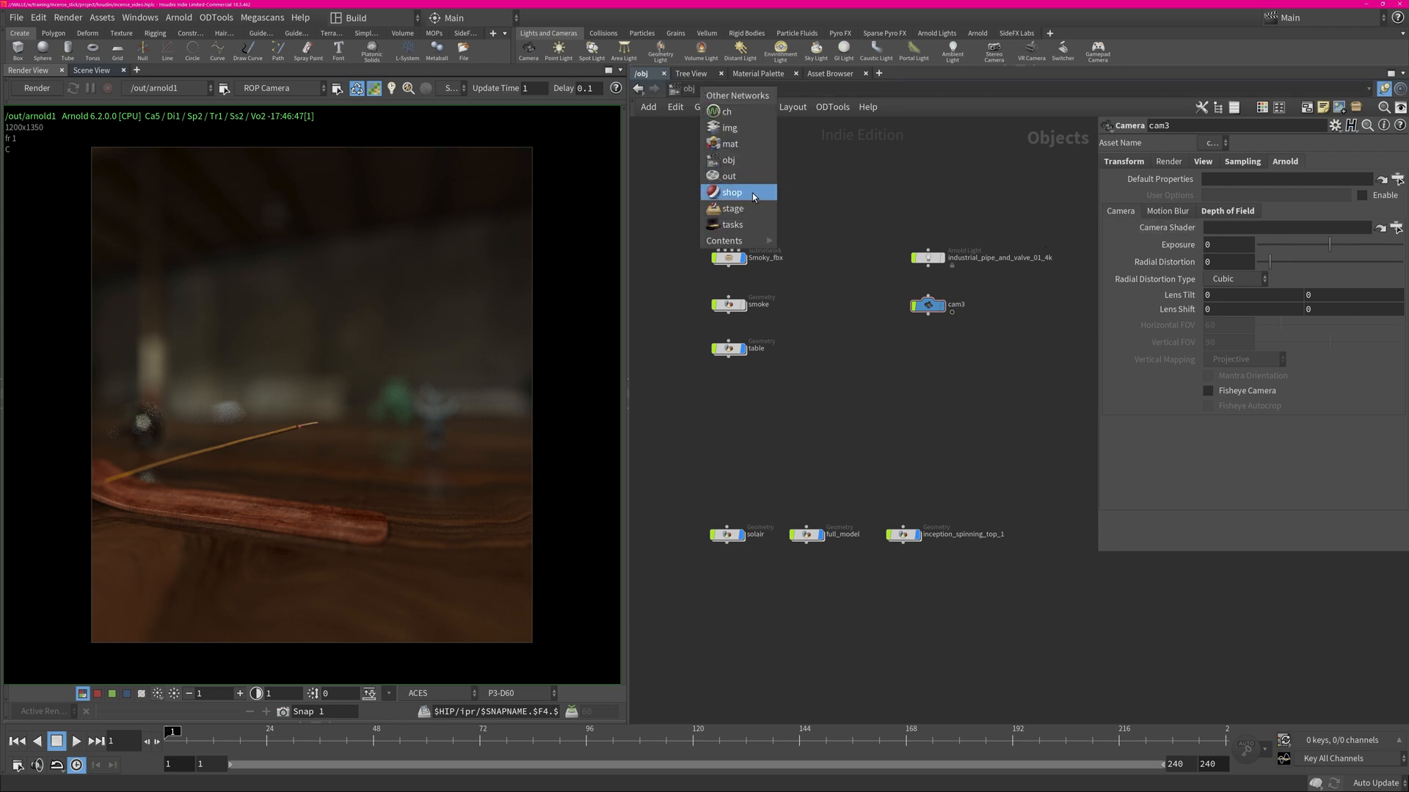
pyautogui.click(727, 174)
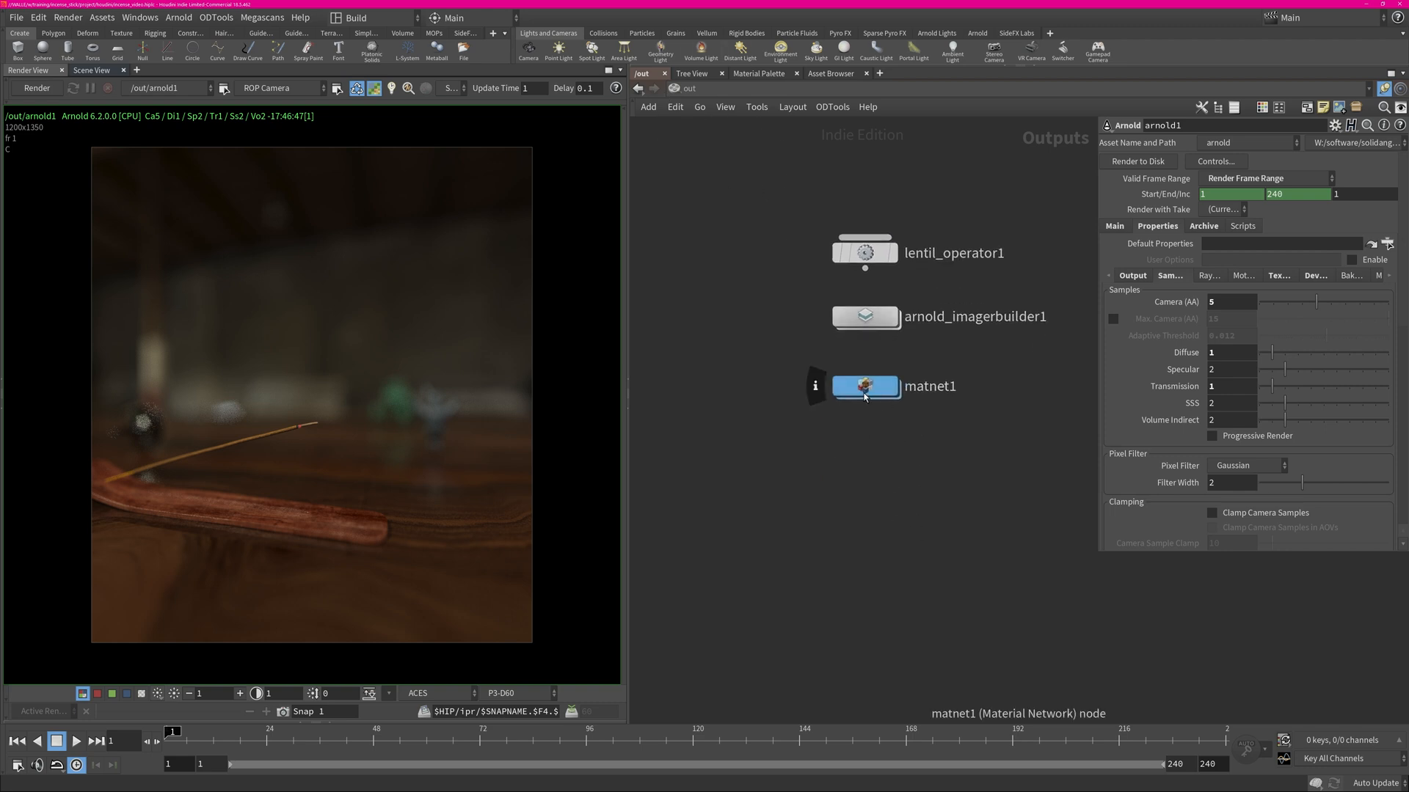
pyautogui.doubleClick(863, 386)
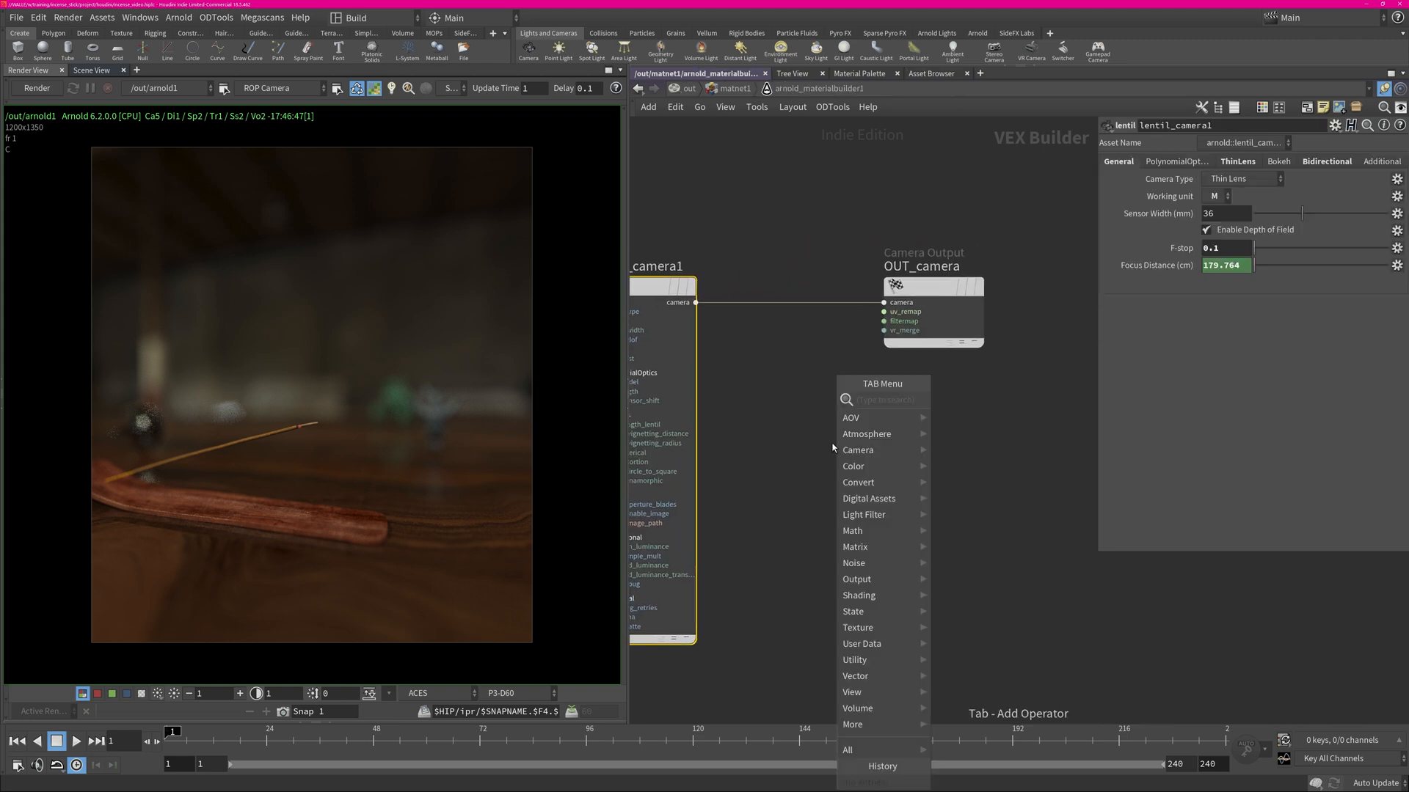
# Add a Camera Output node and review lentil_camera1's bidirectional bokeh settings
pyautogui.write('c')
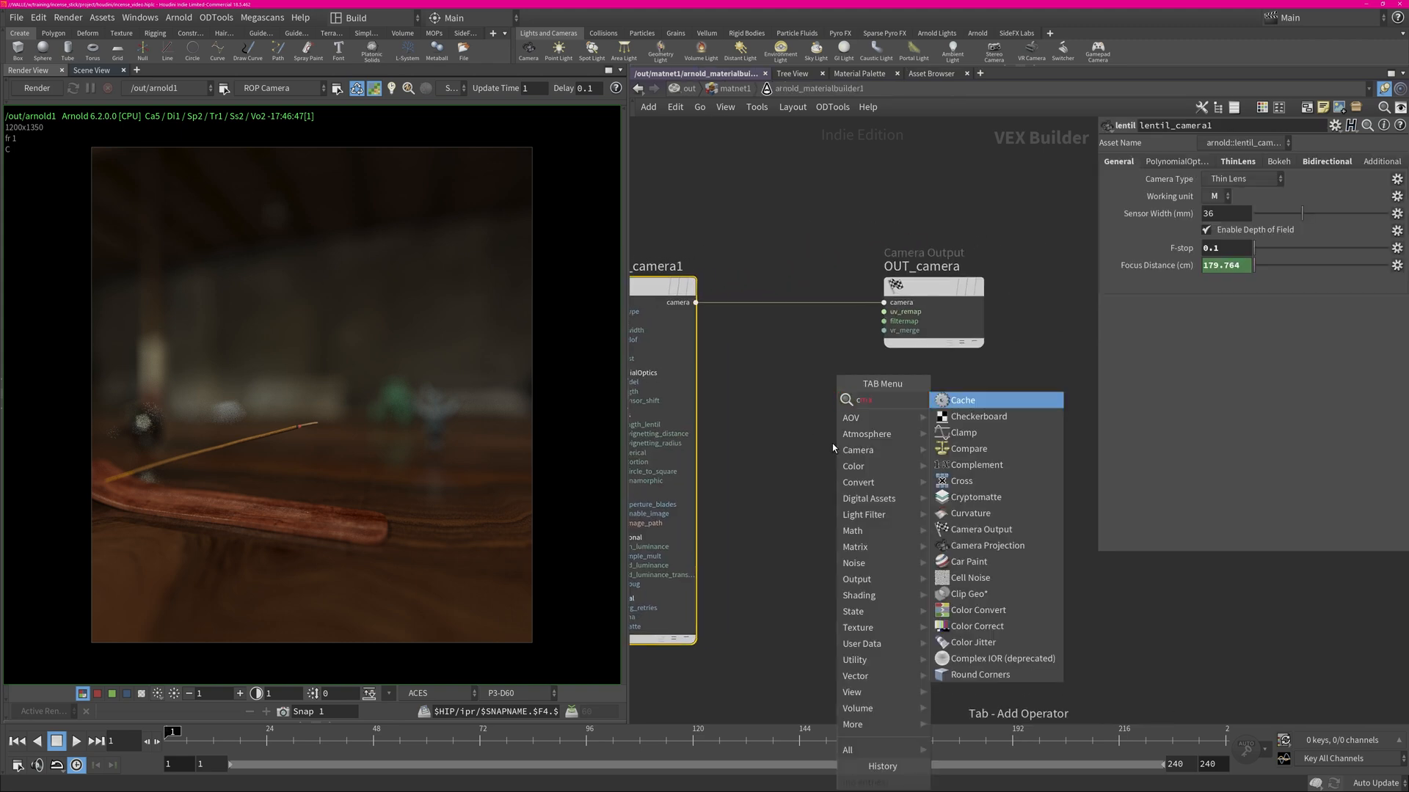
pyautogui.write('amer')
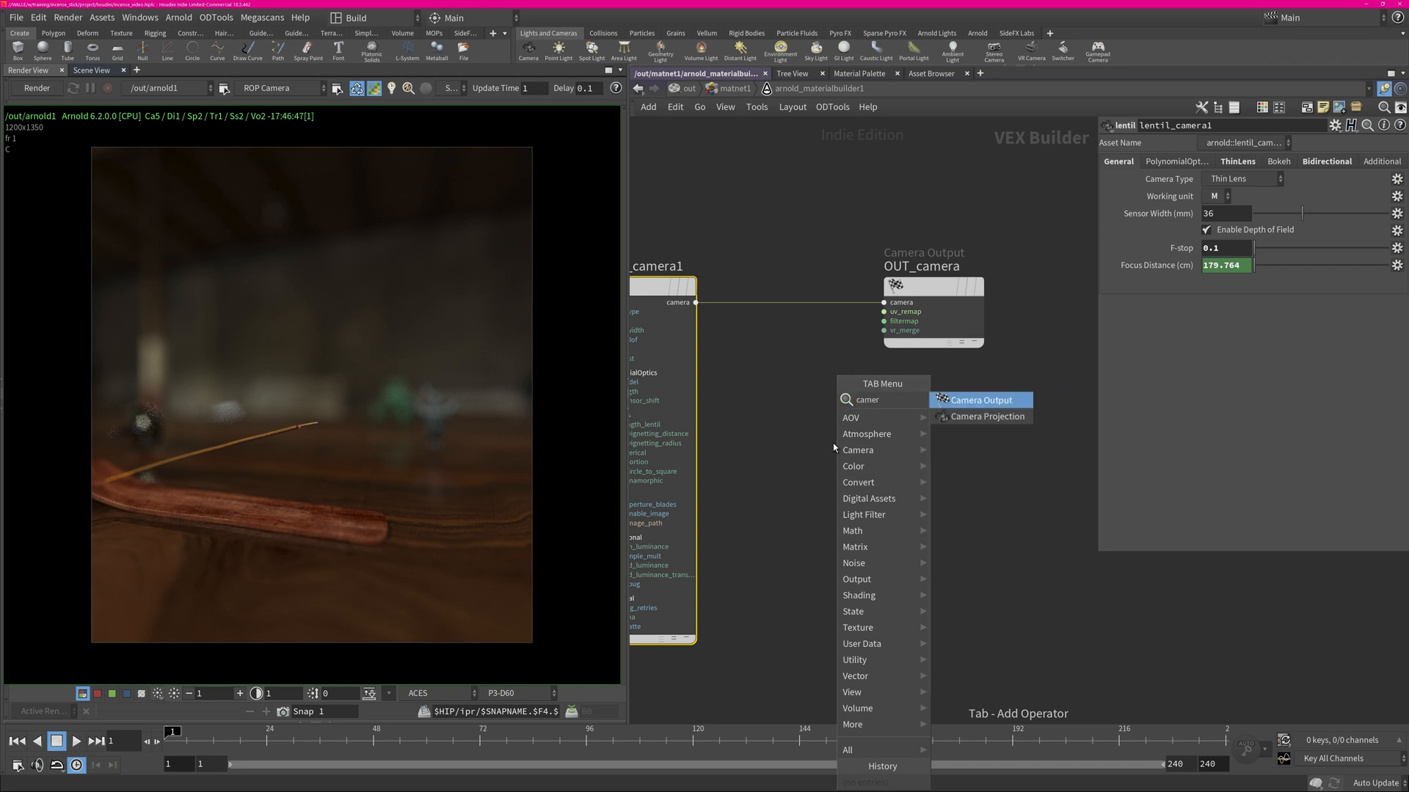
pyautogui.moveTo(1010, 407)
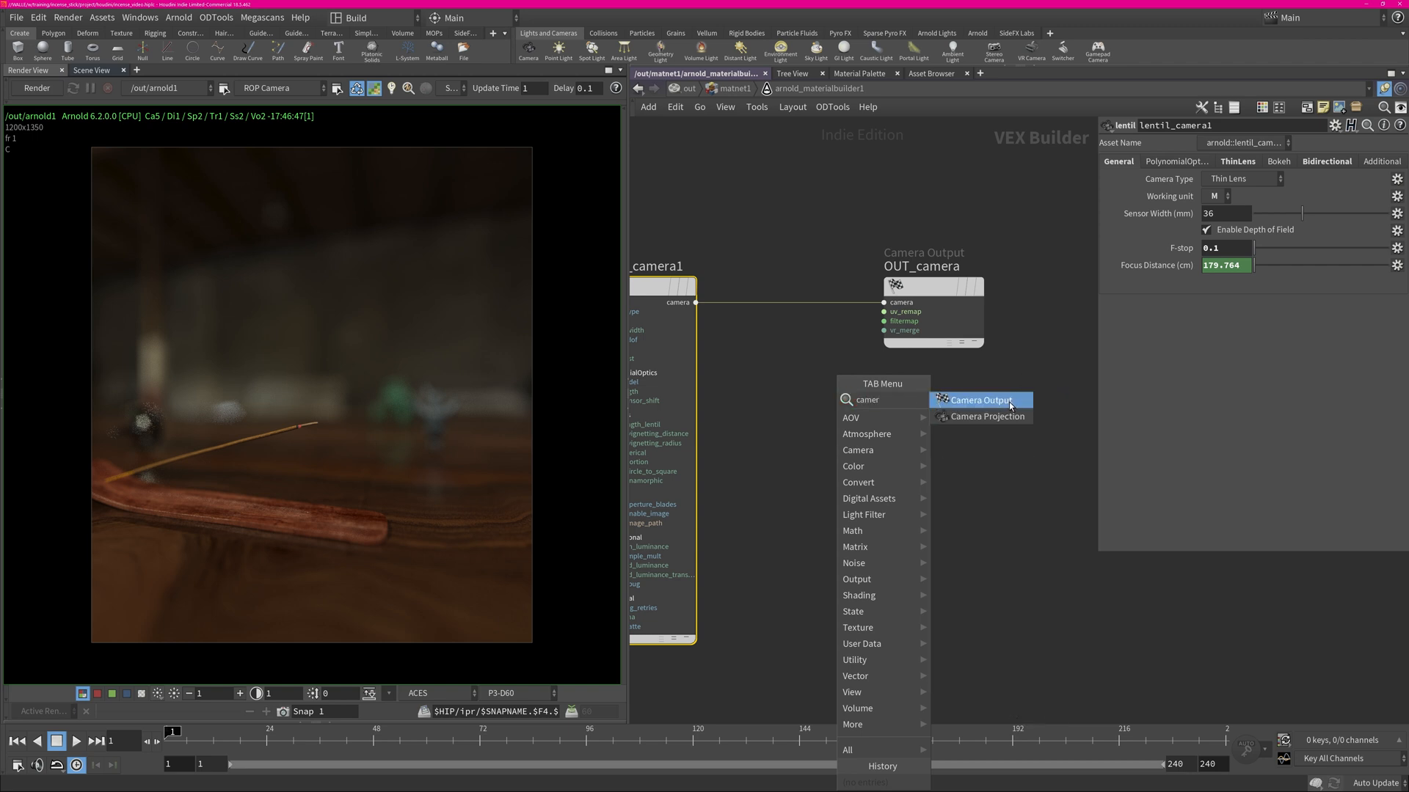
pyautogui.click(977, 399)
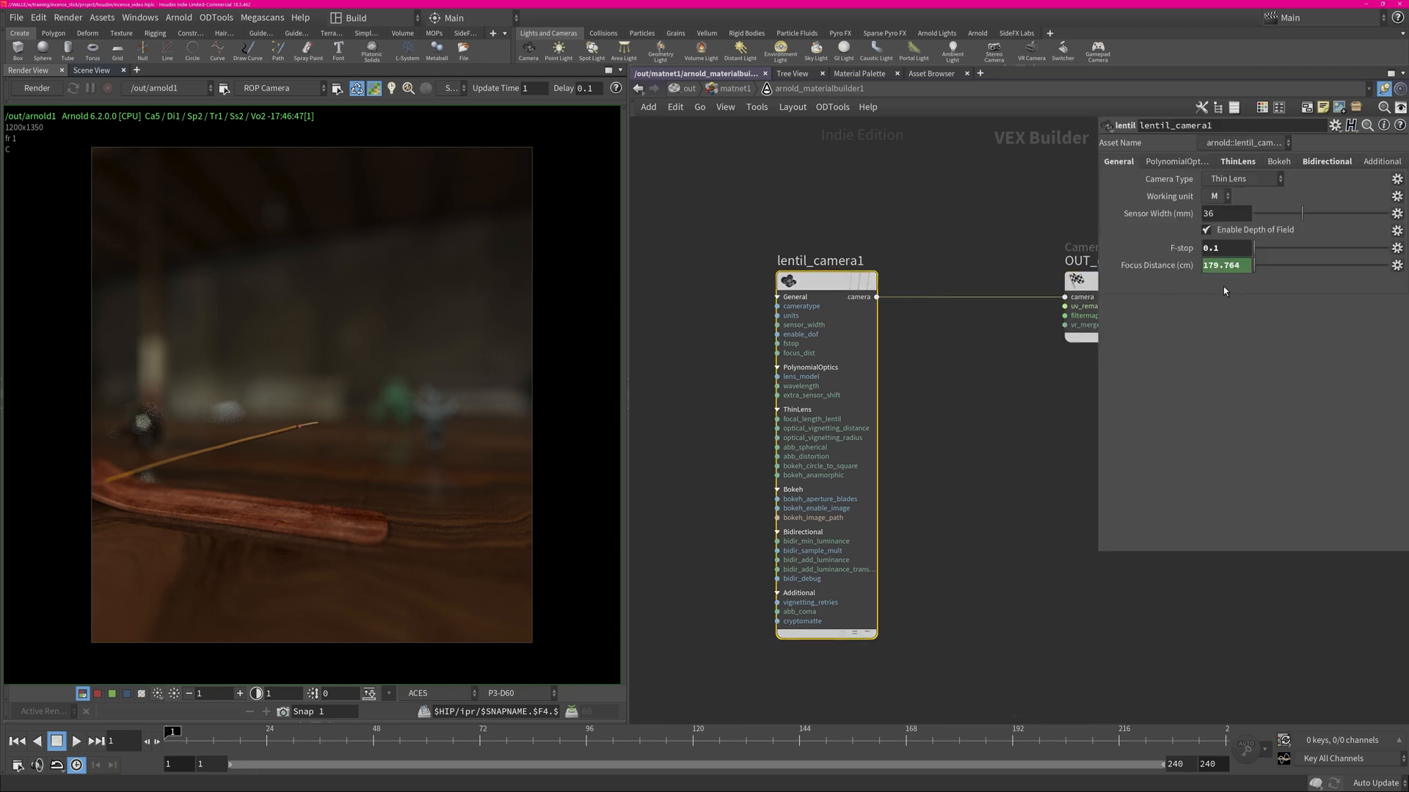
pyautogui.moveTo(1143, 324)
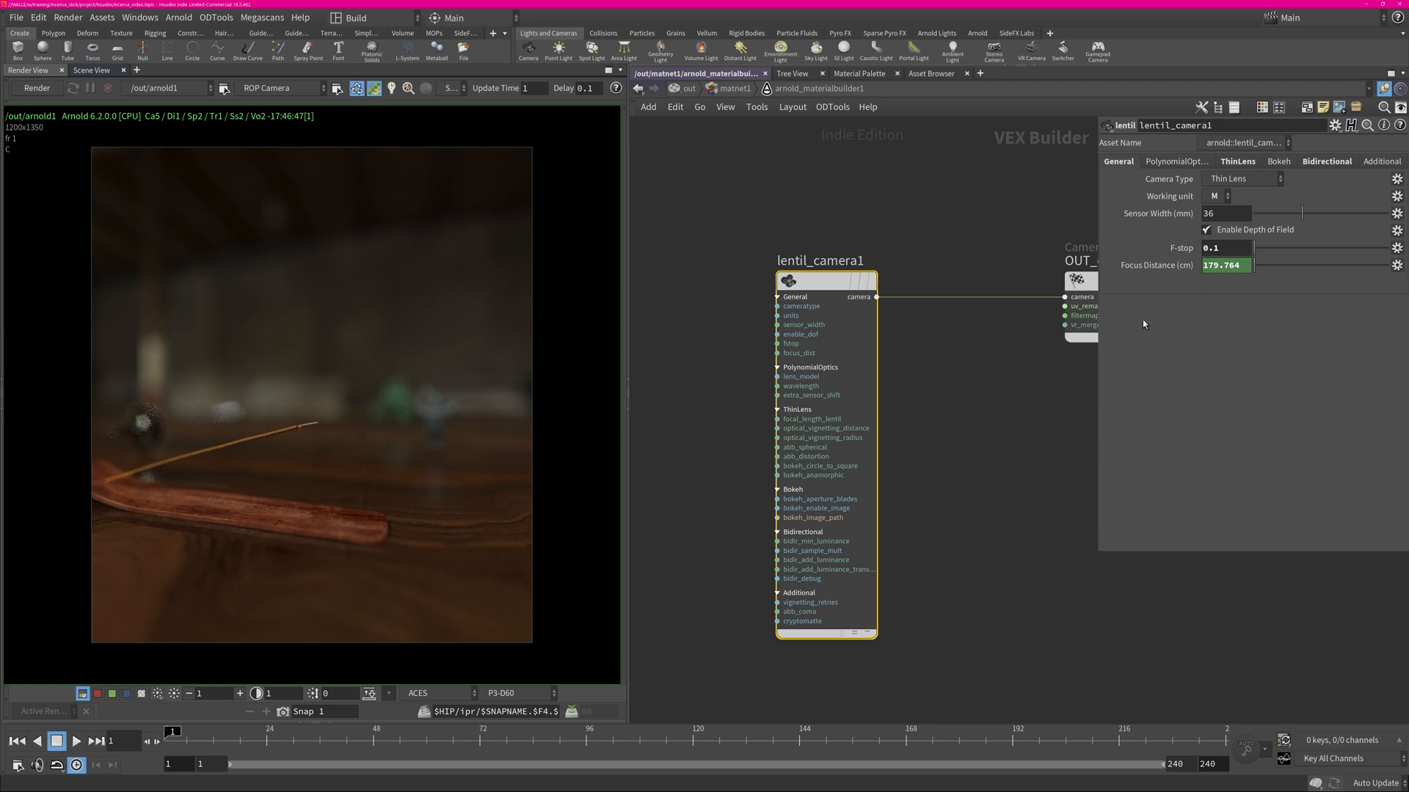
pyautogui.moveTo(259, 435)
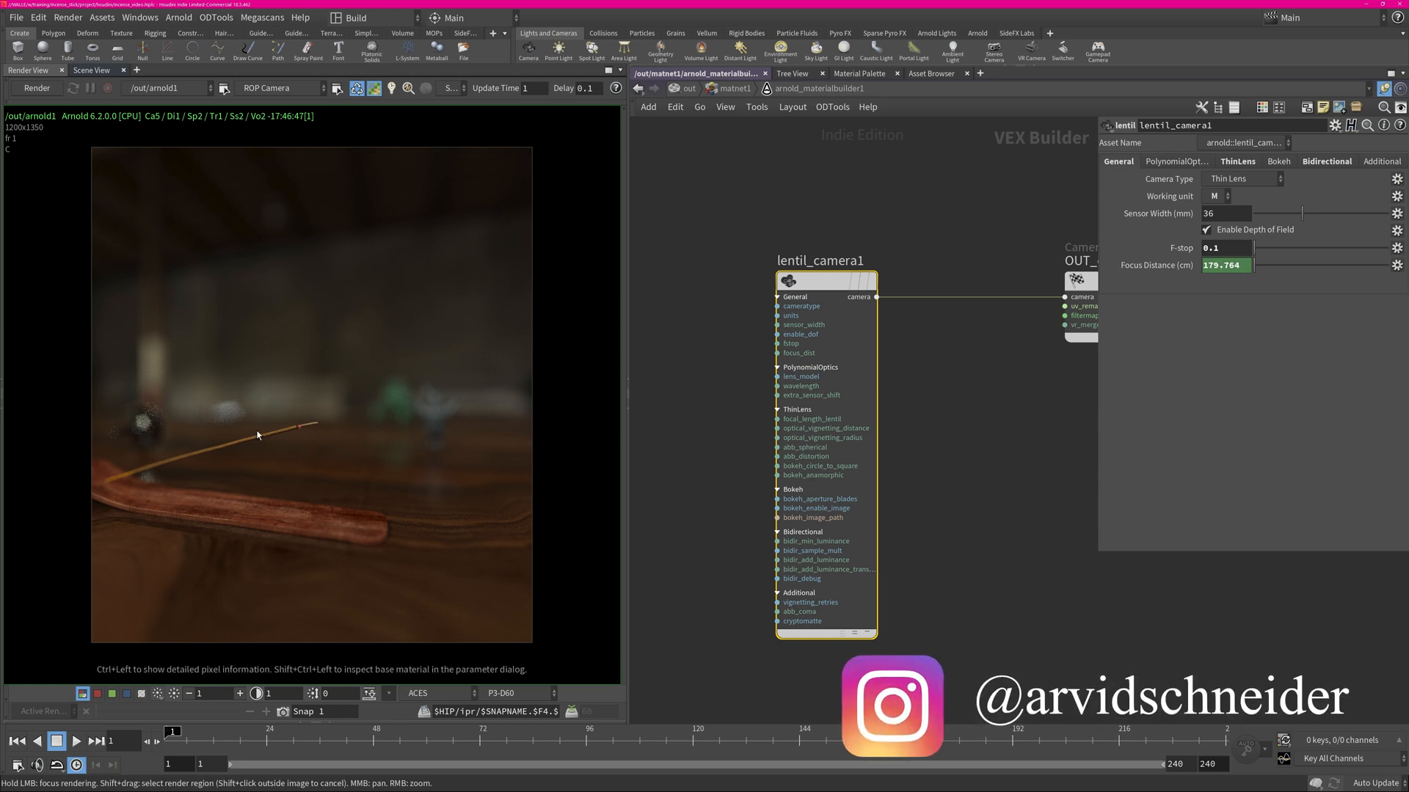
pyautogui.moveTo(304, 427)
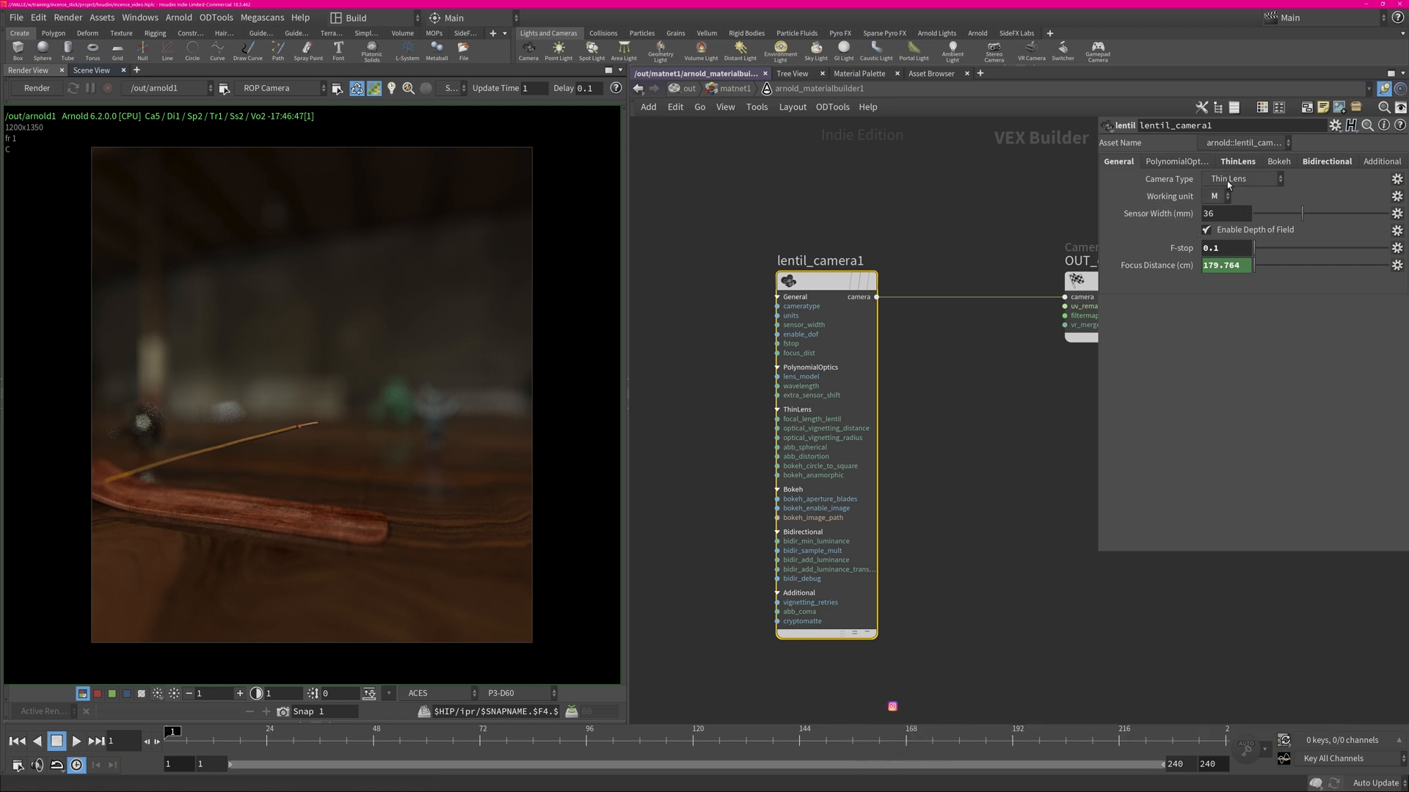
pyautogui.click(1238, 161)
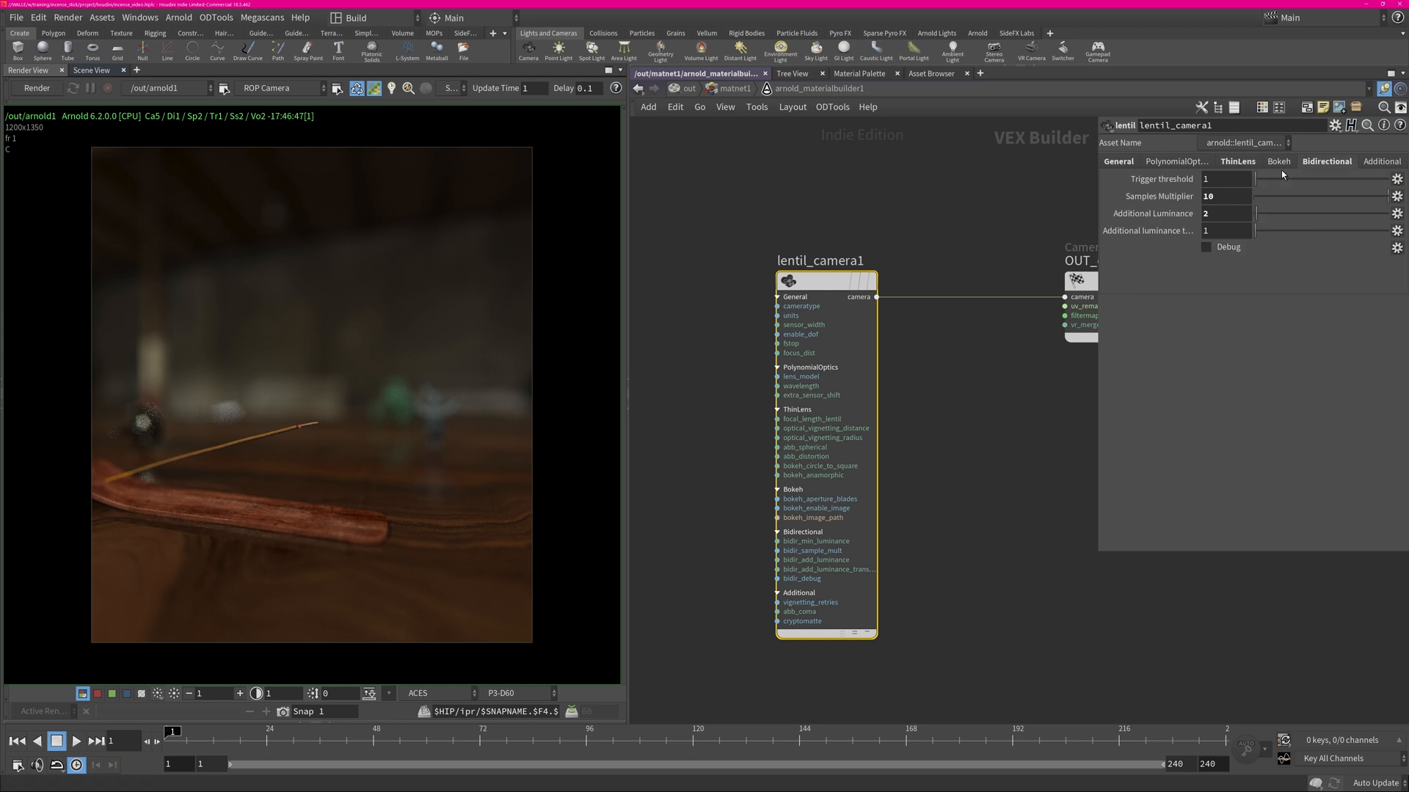
pyautogui.moveTo(1038, 175)
pyautogui.write('len')
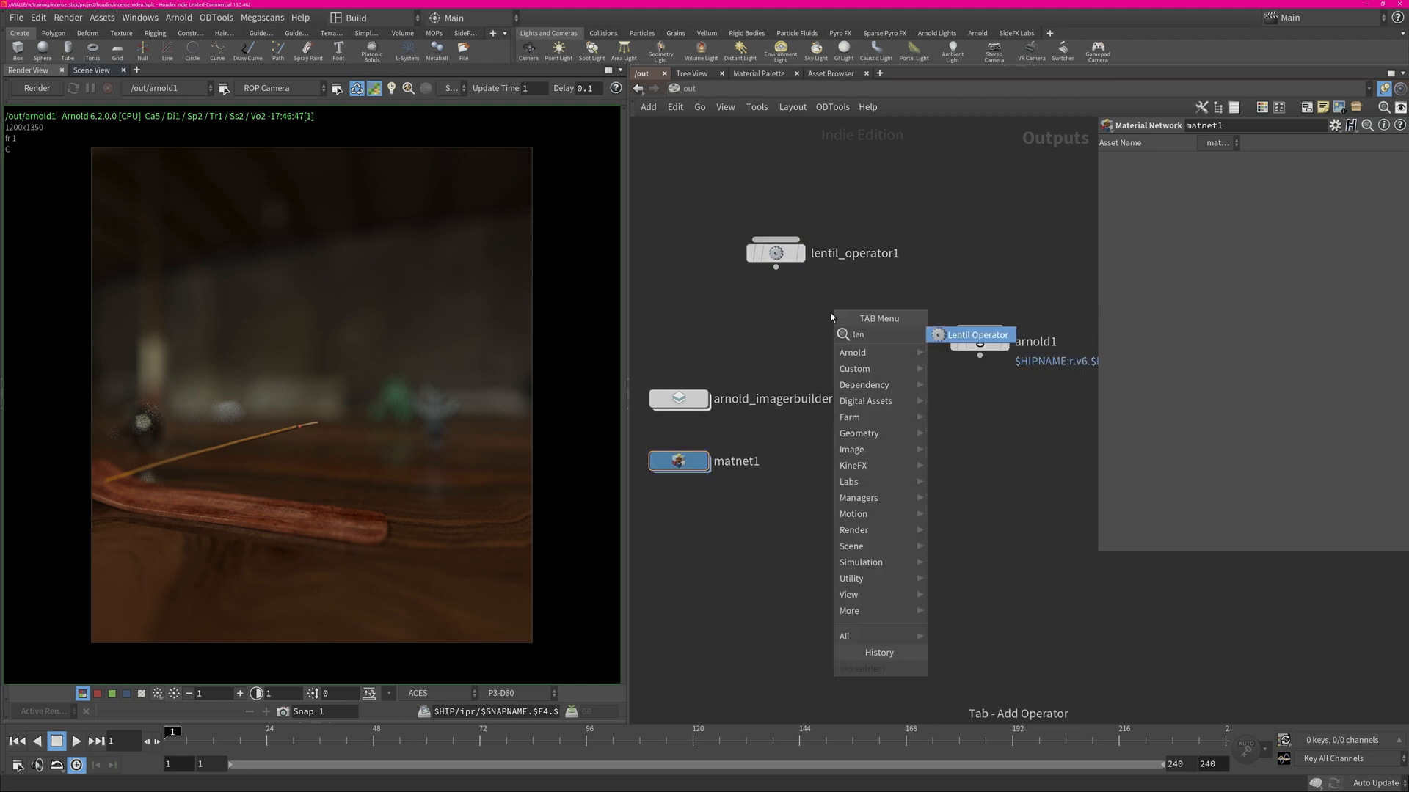
# Wire a Lentil Operator to arnold1 and add an Arnold Imager Builder holding lentil_imager1
pyautogui.click(977, 335)
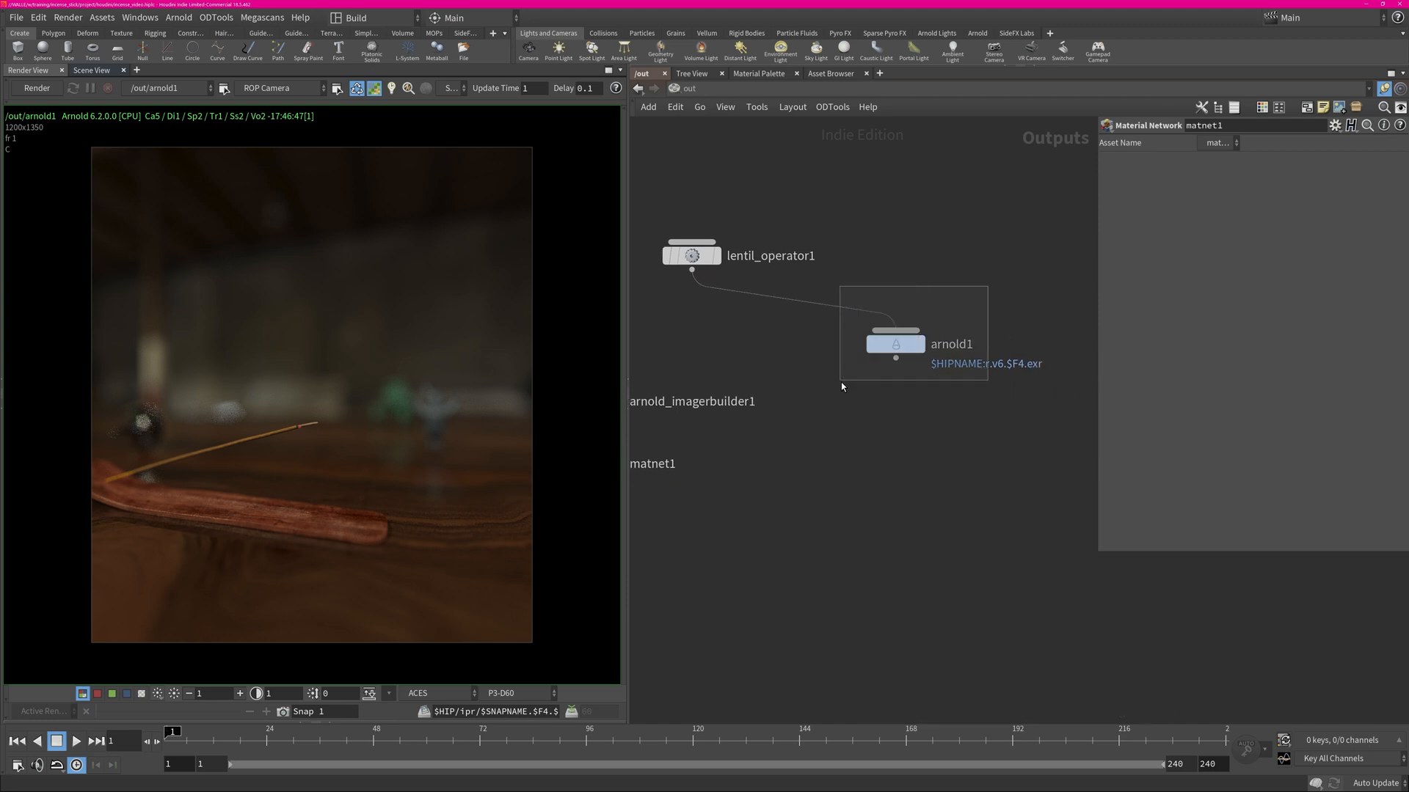
pyautogui.click(893, 343)
pyautogui.write('imag')
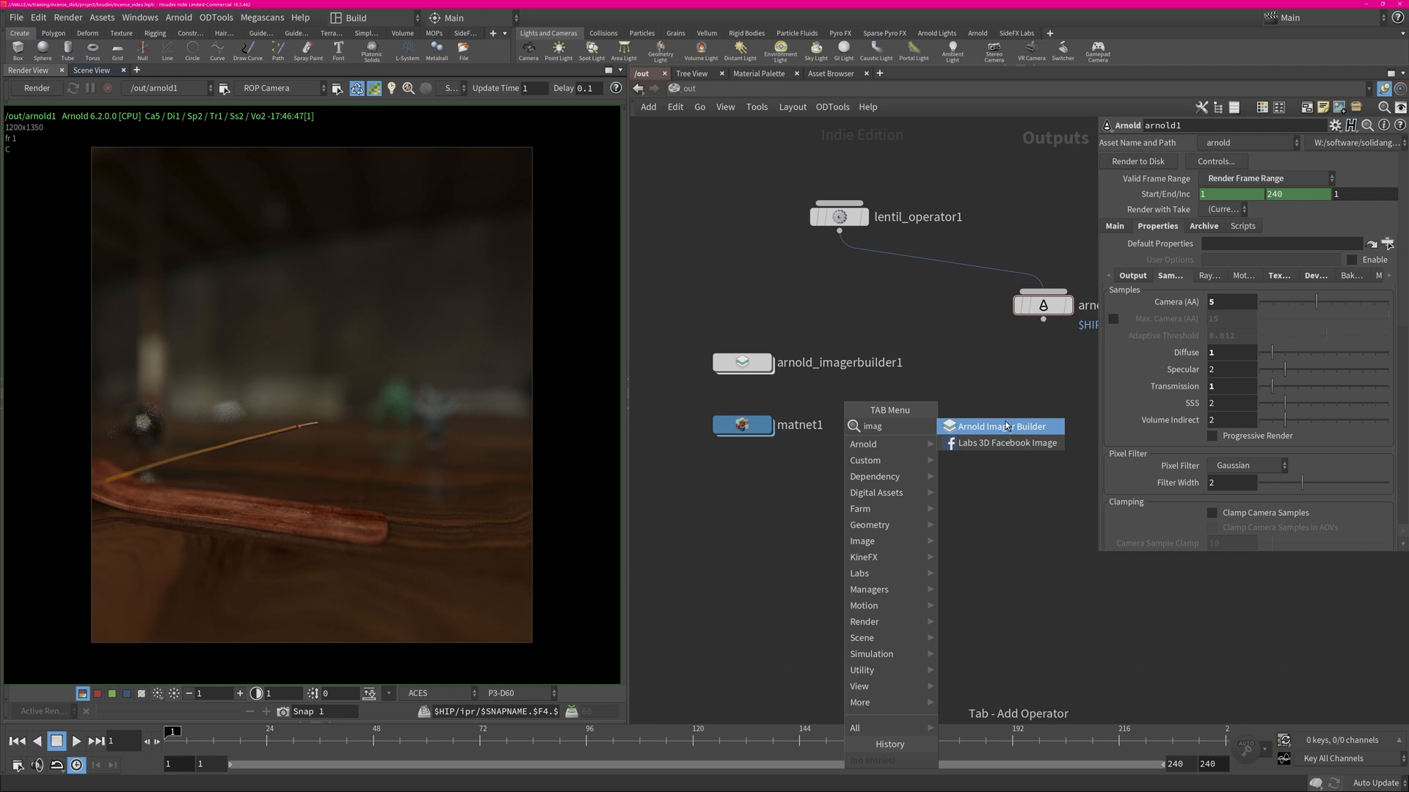
pyautogui.click(998, 426)
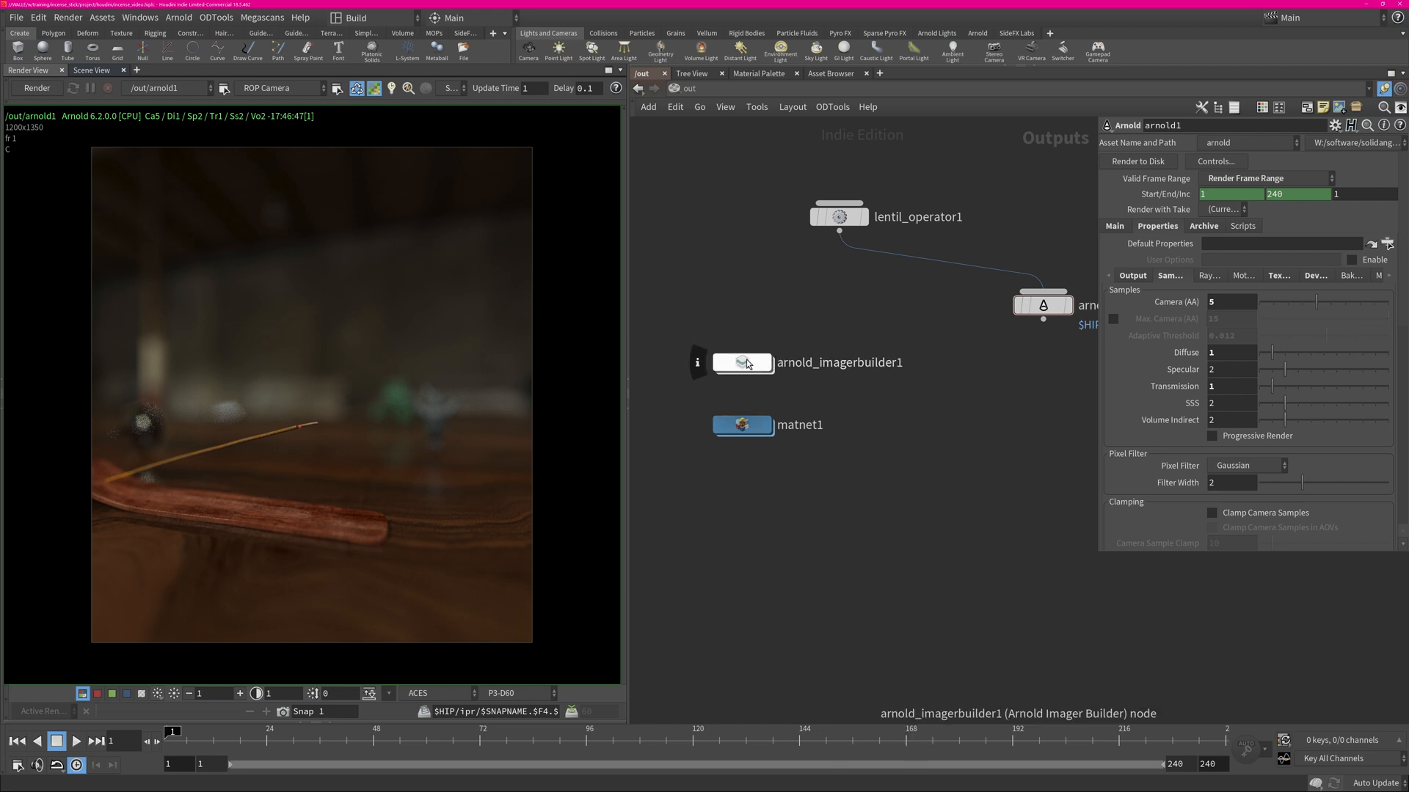
pyautogui.doubleClick(743, 363)
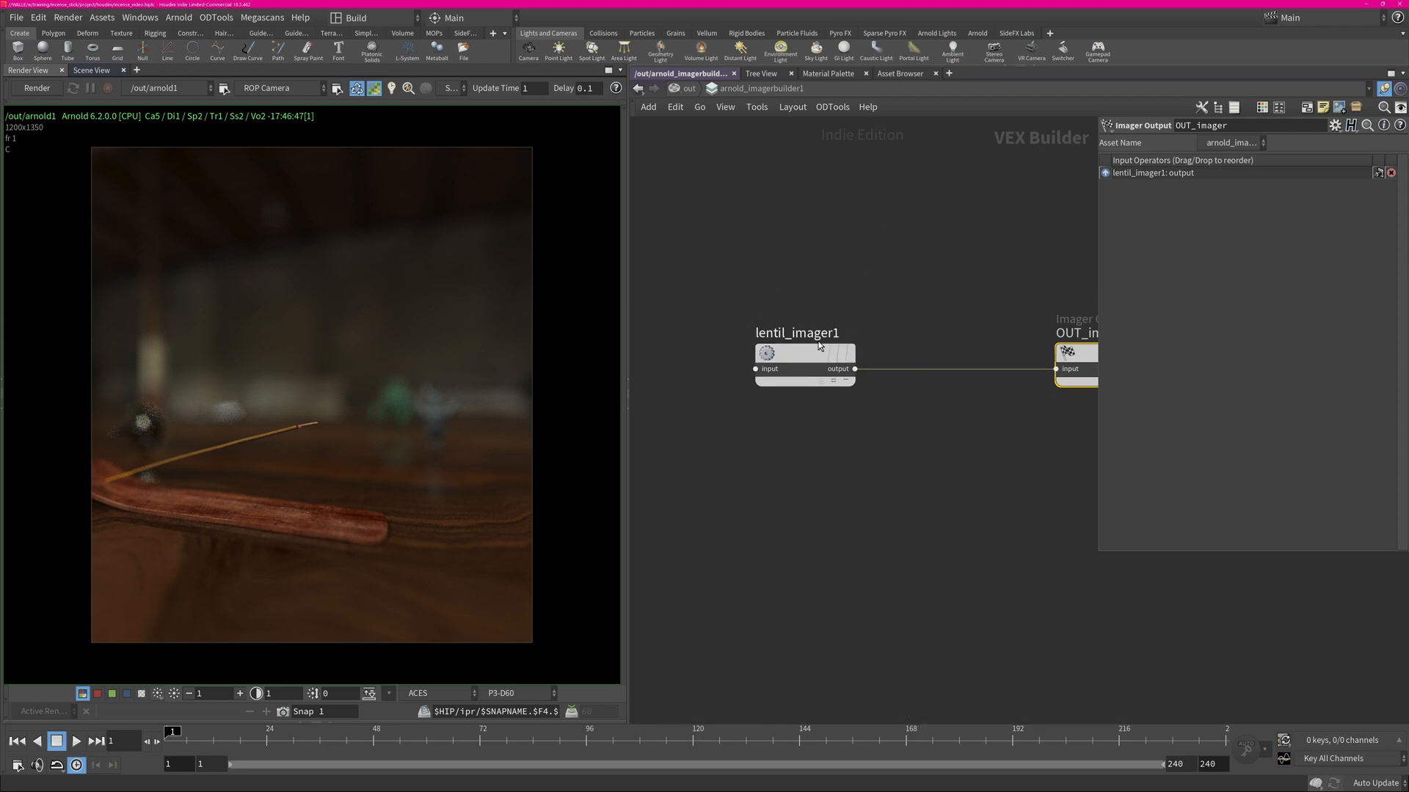
pyautogui.press('tab')
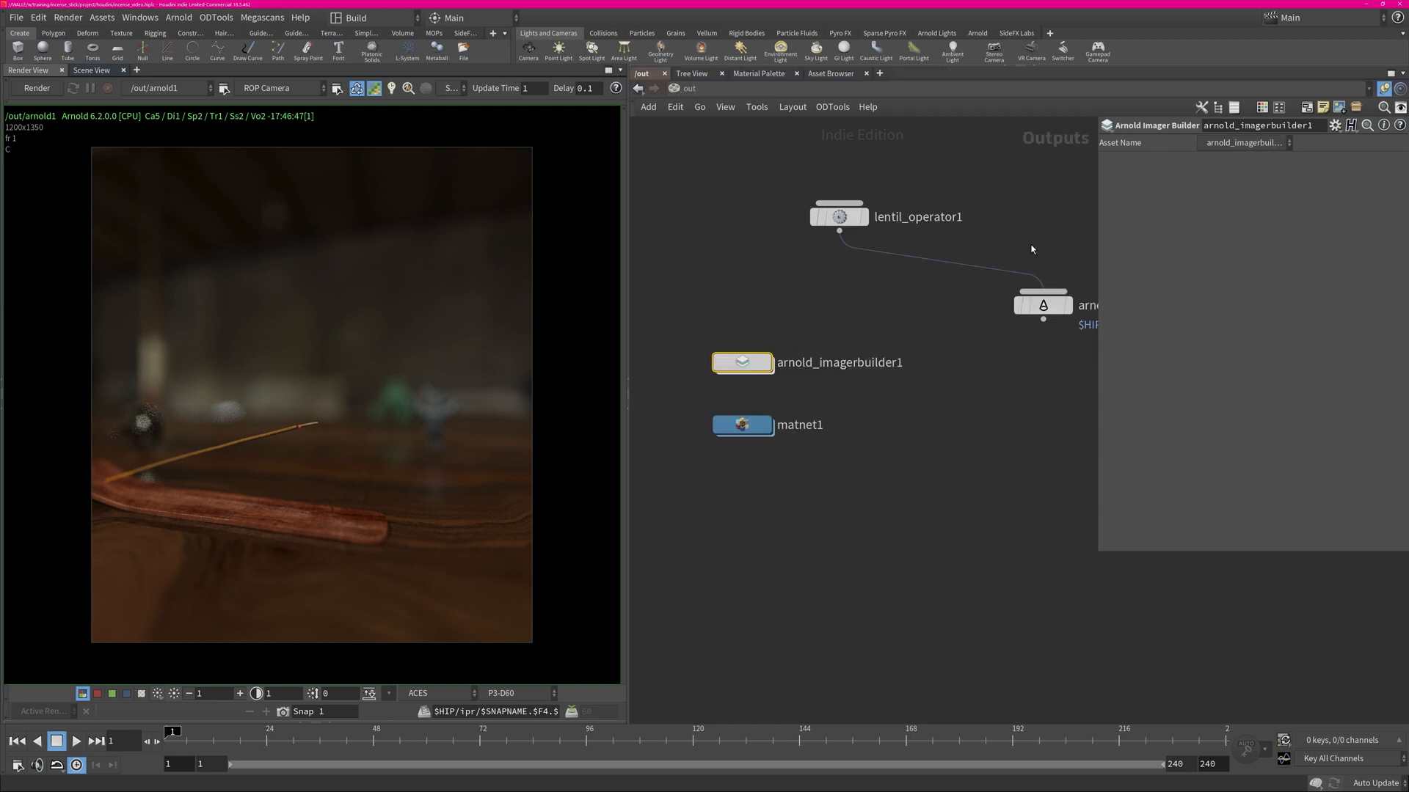
# Confirm arnold1 uses the imager builder, then point cam3's camera shader to /out/matnet1/arnold_materialbuilder1
pyautogui.click(1042, 305)
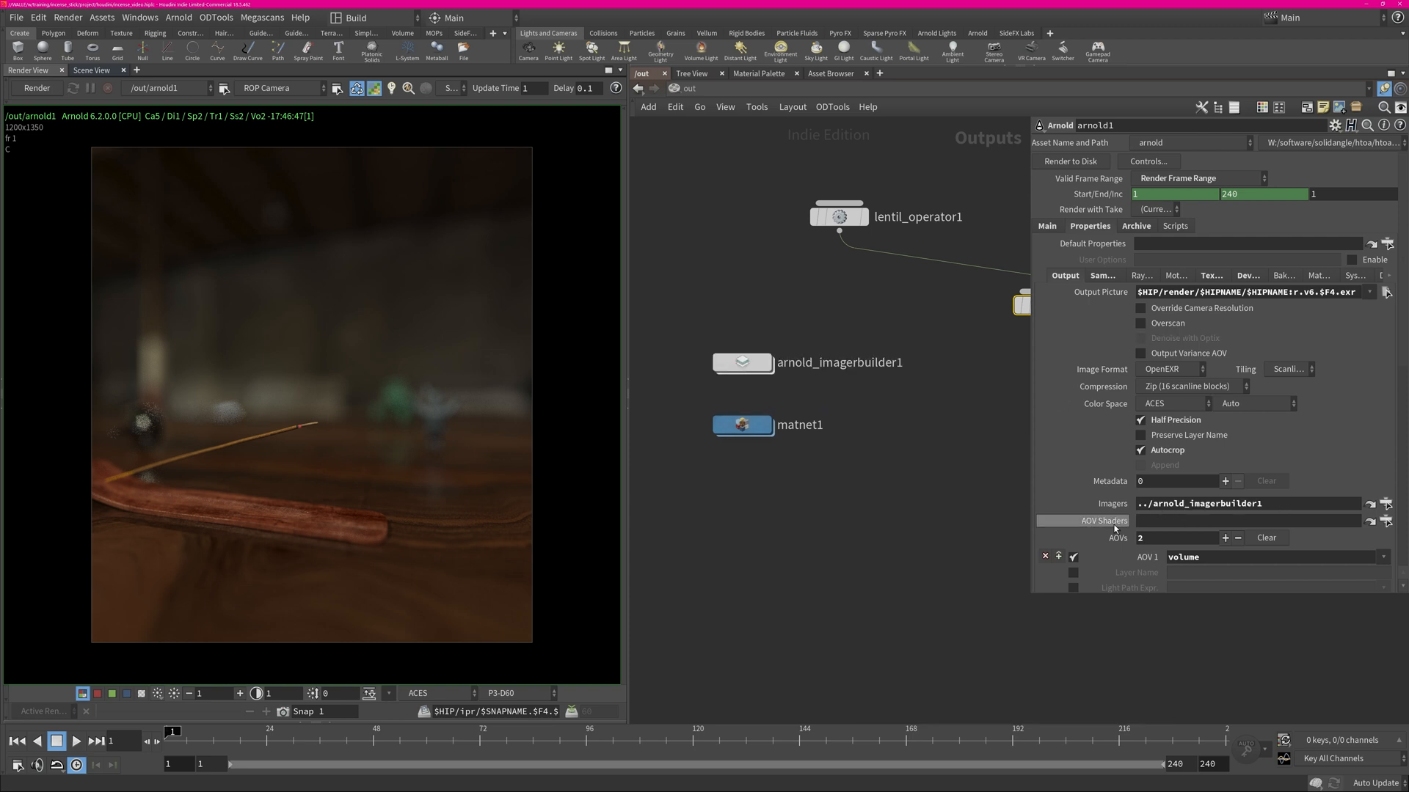
pyautogui.moveTo(920, 468)
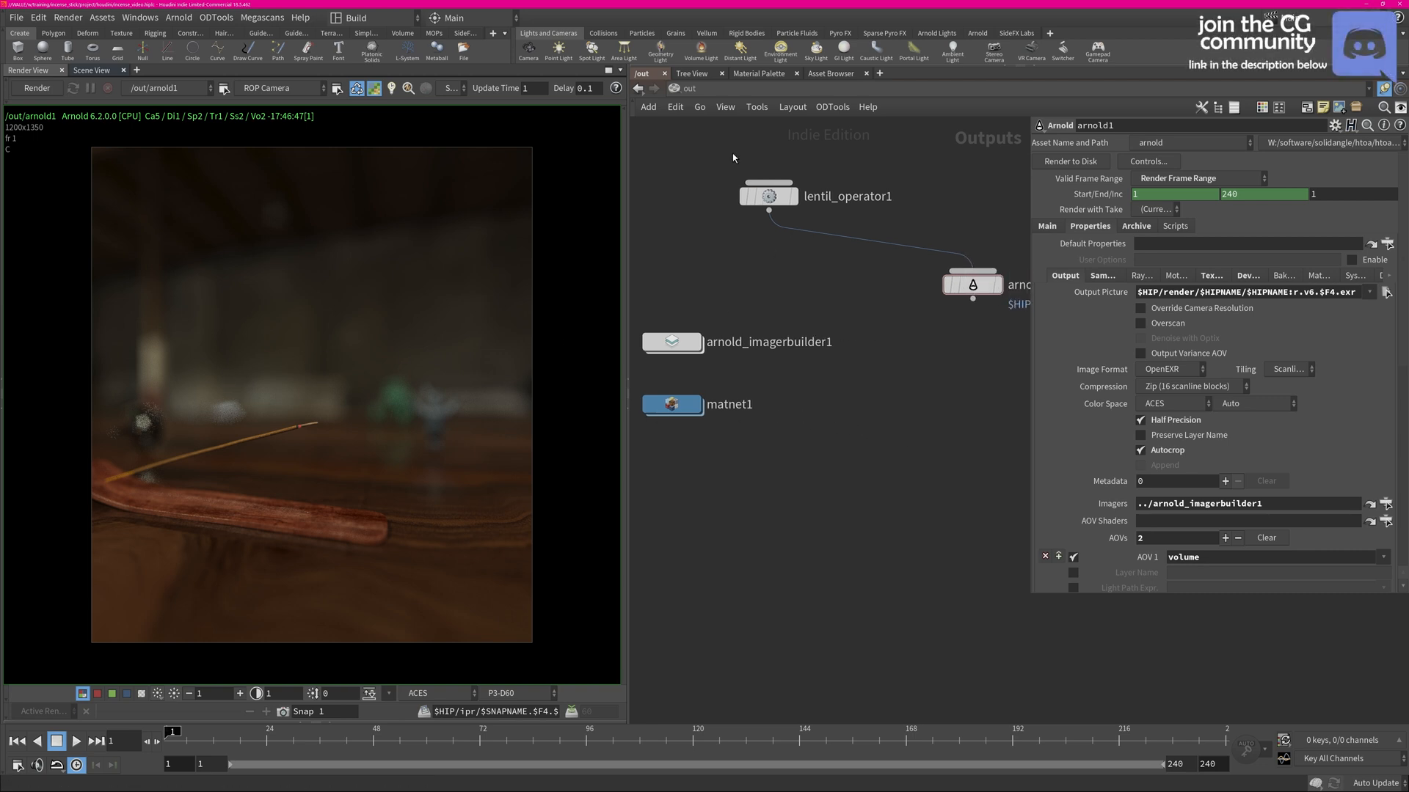
pyautogui.click(927, 305)
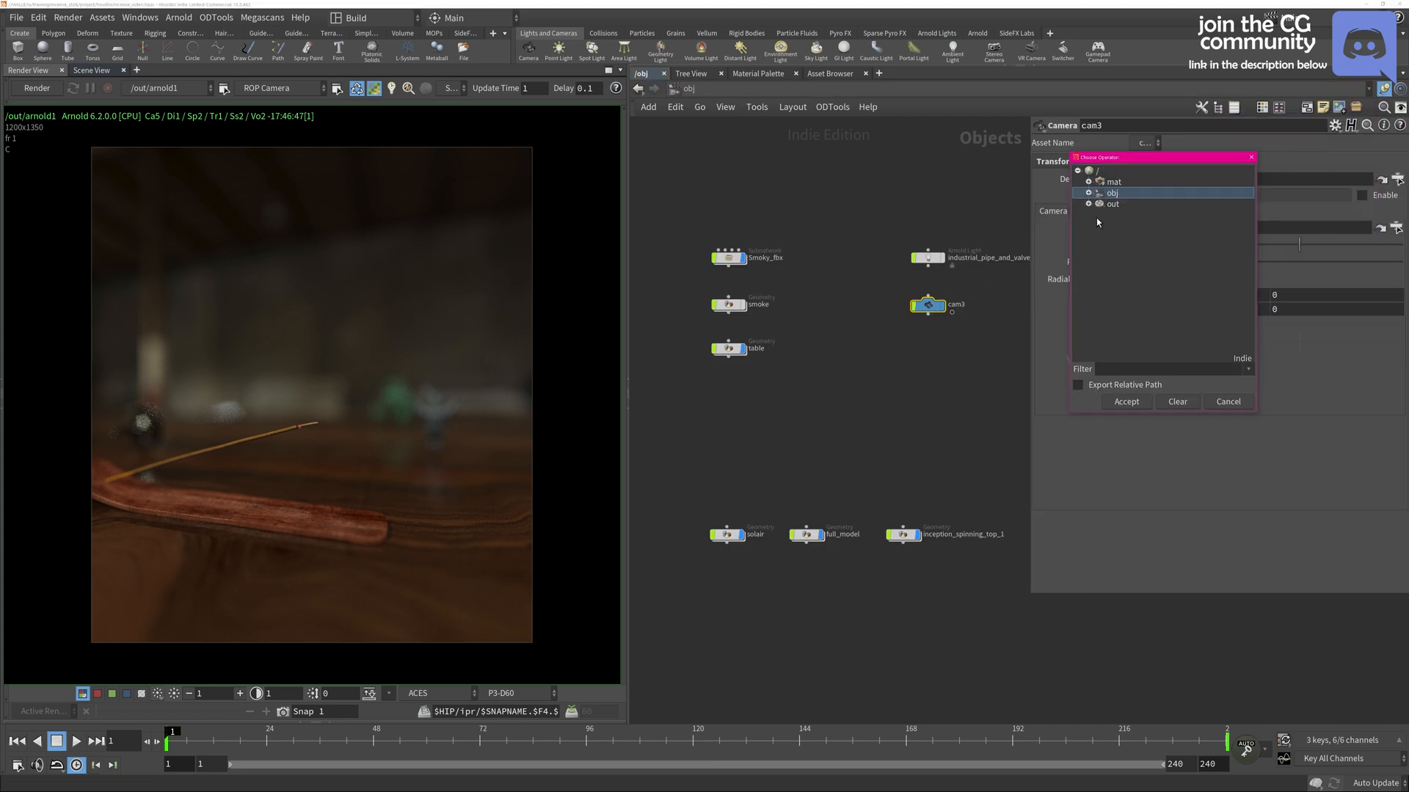
pyautogui.click(1099, 203)
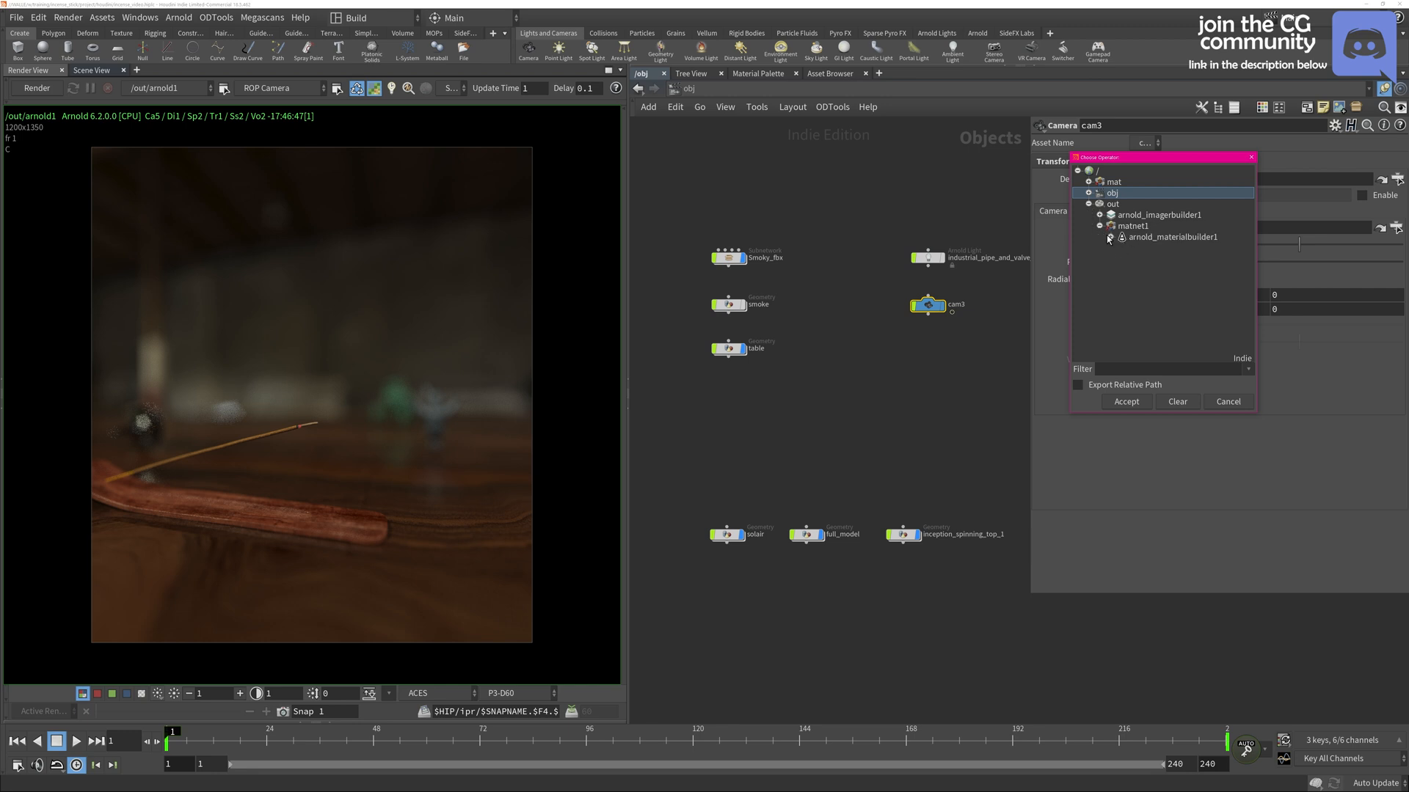
pyautogui.click(1125, 402)
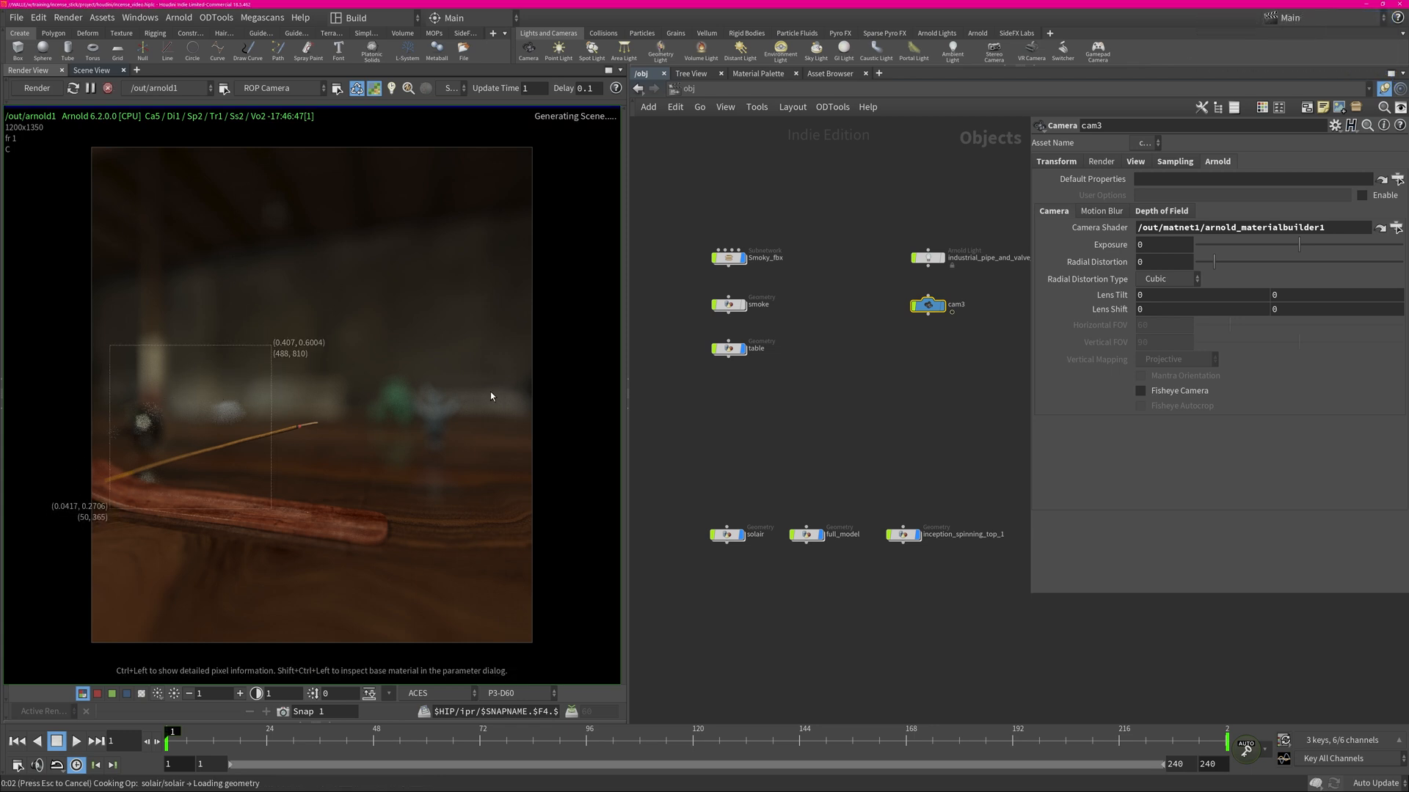
pyautogui.moveTo(218, 458)
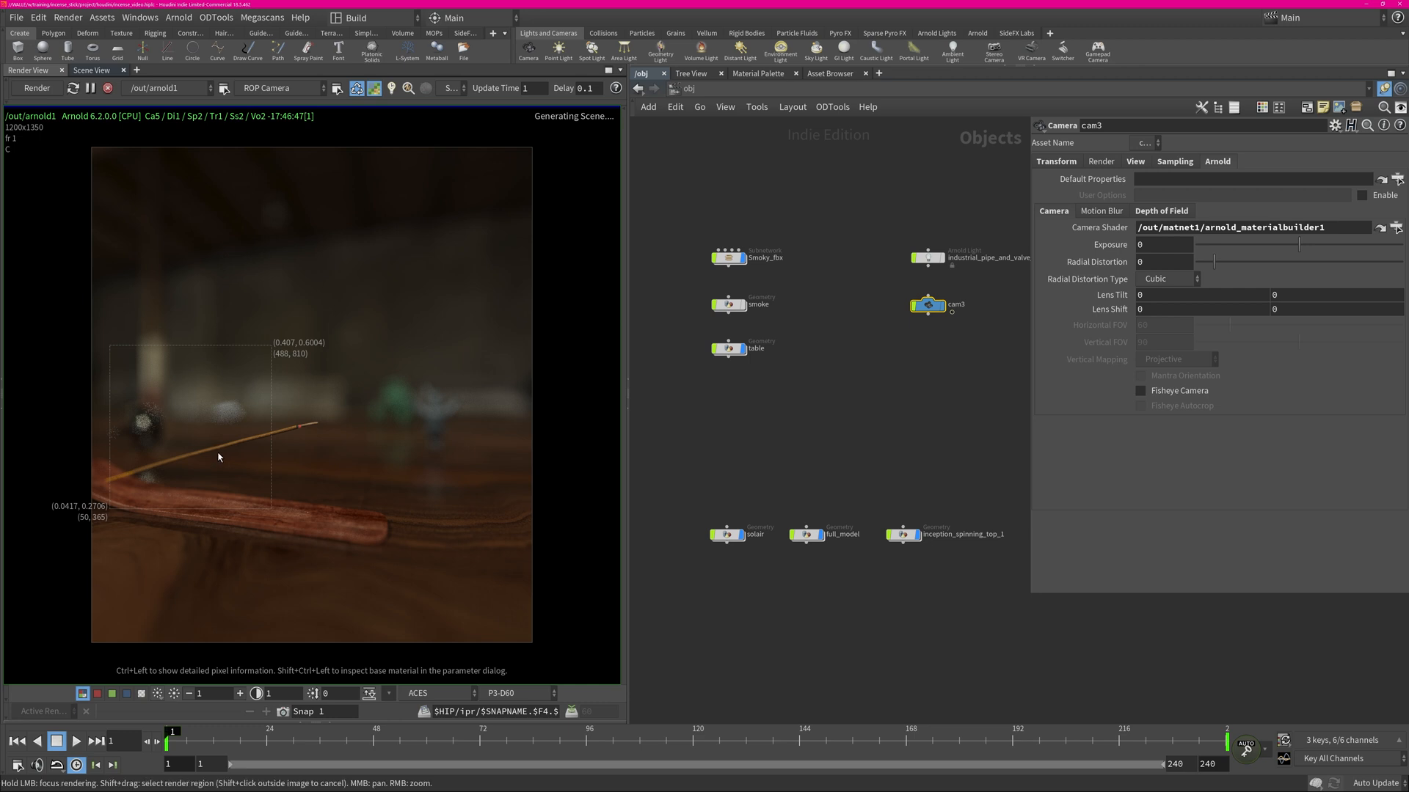
pyautogui.moveTo(230, 451)
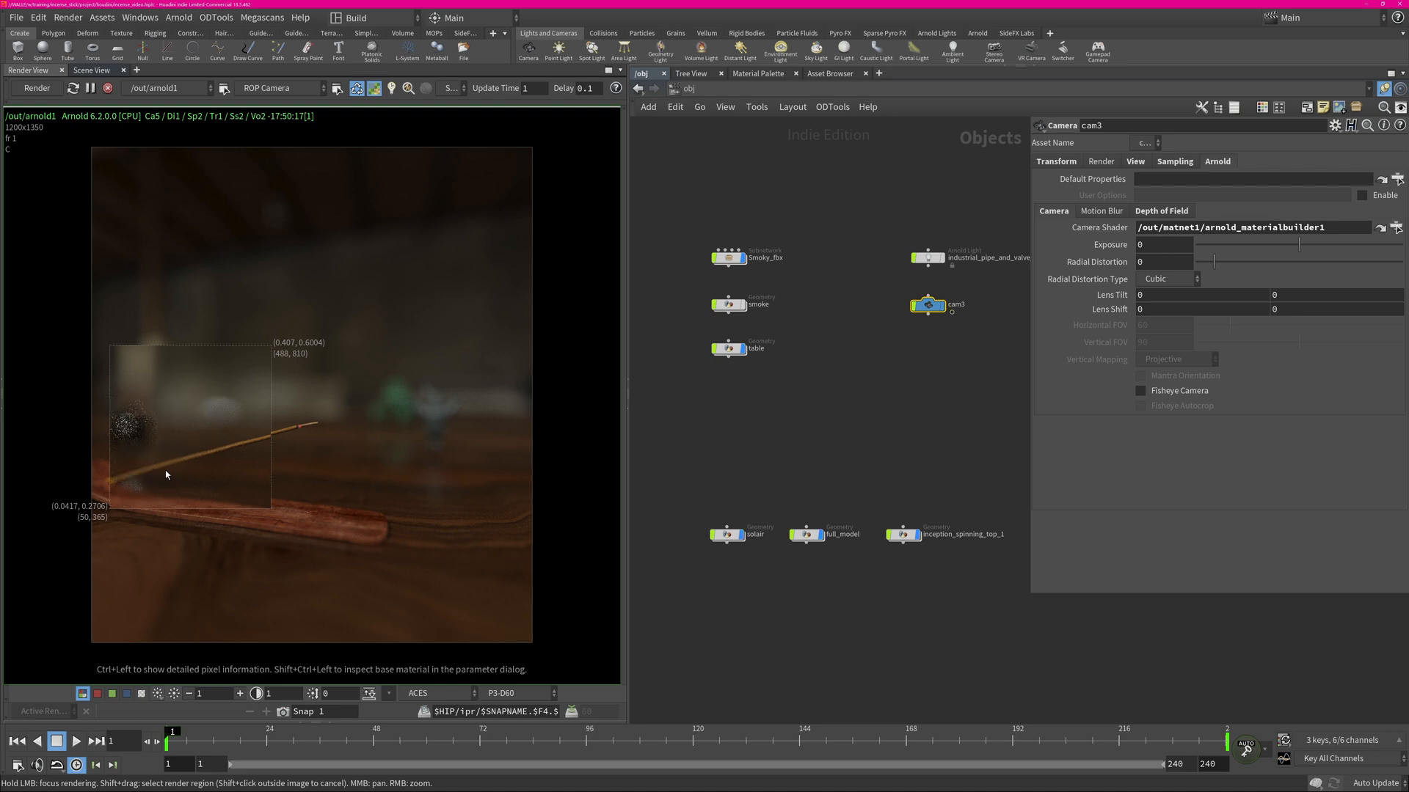
pyautogui.moveTo(191, 457)
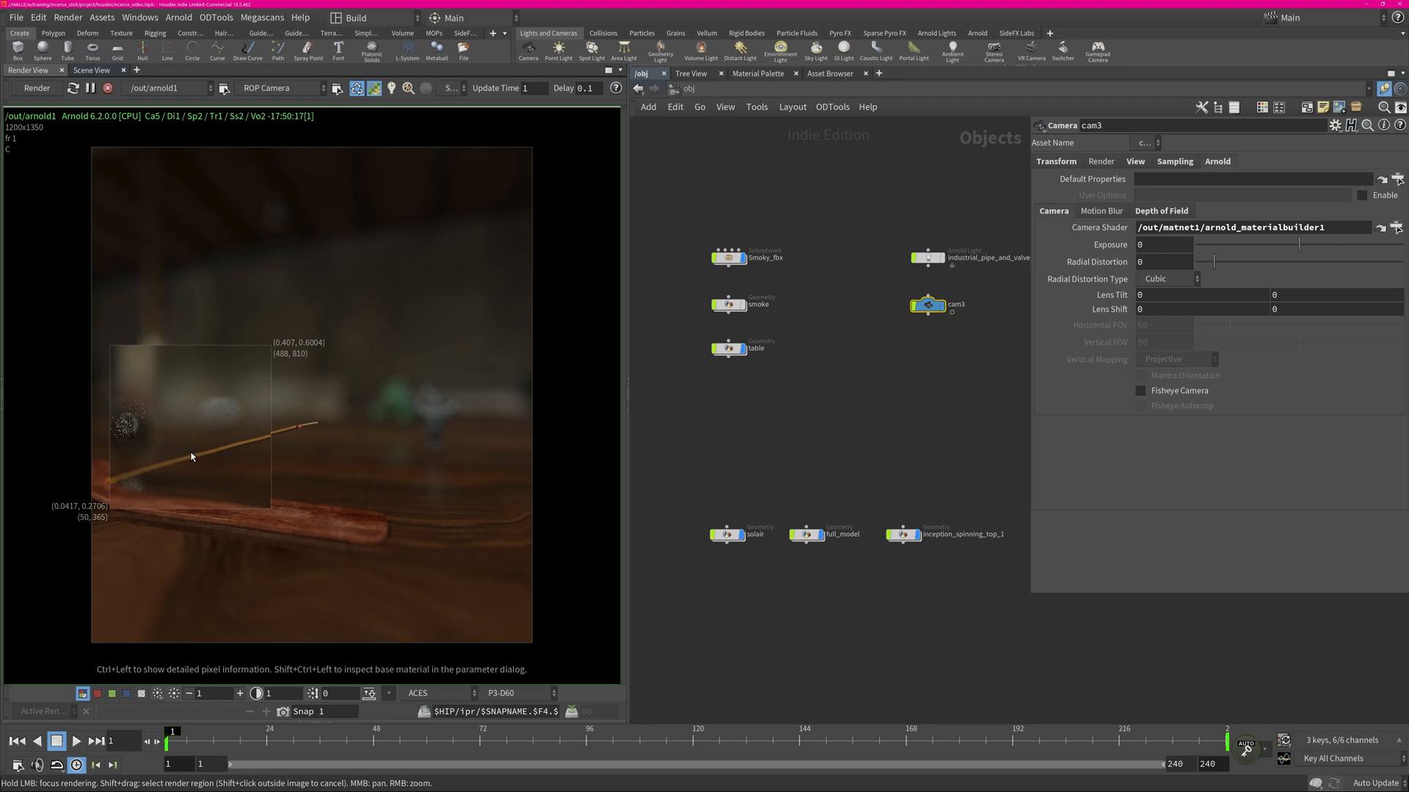
pyautogui.moveTo(163, 423)
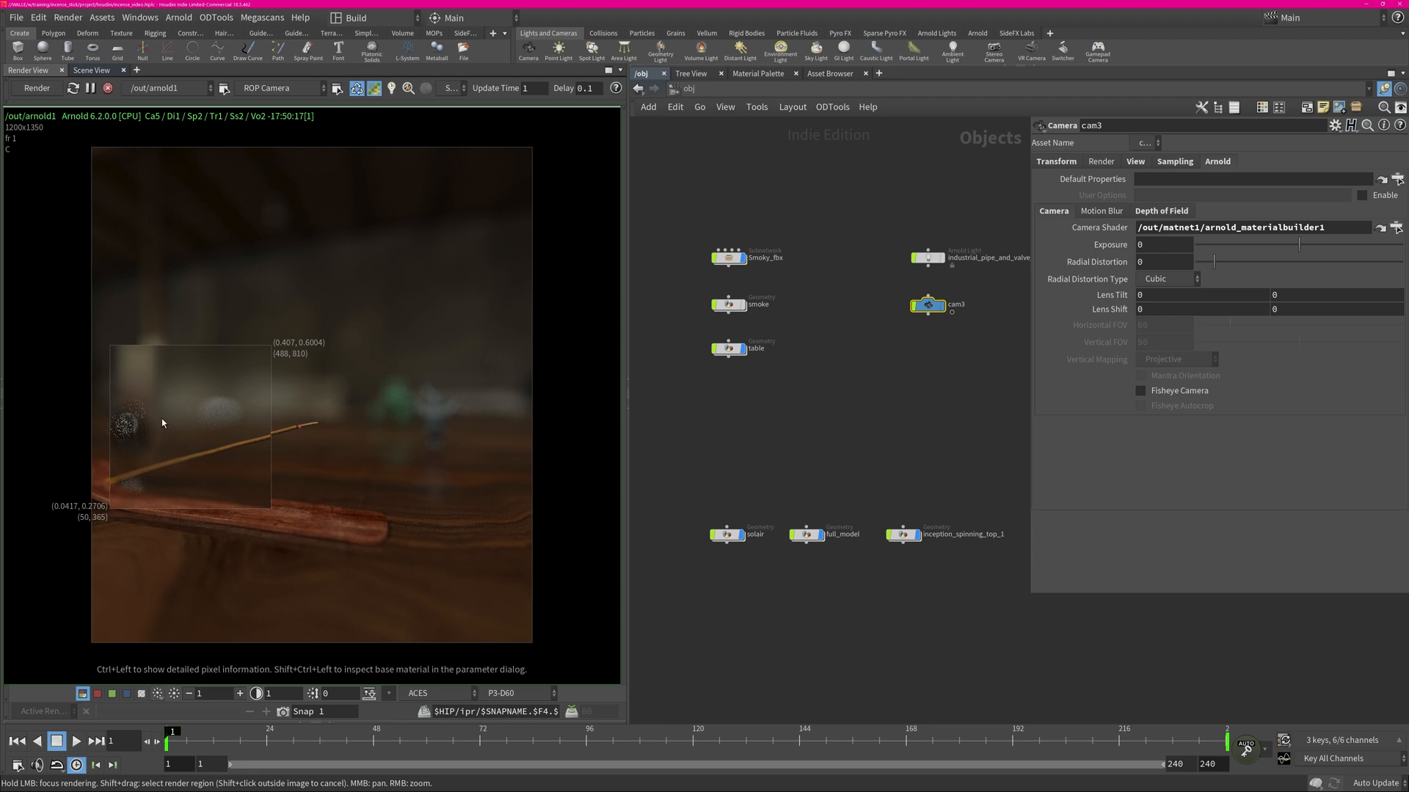
pyautogui.moveTo(169, 441)
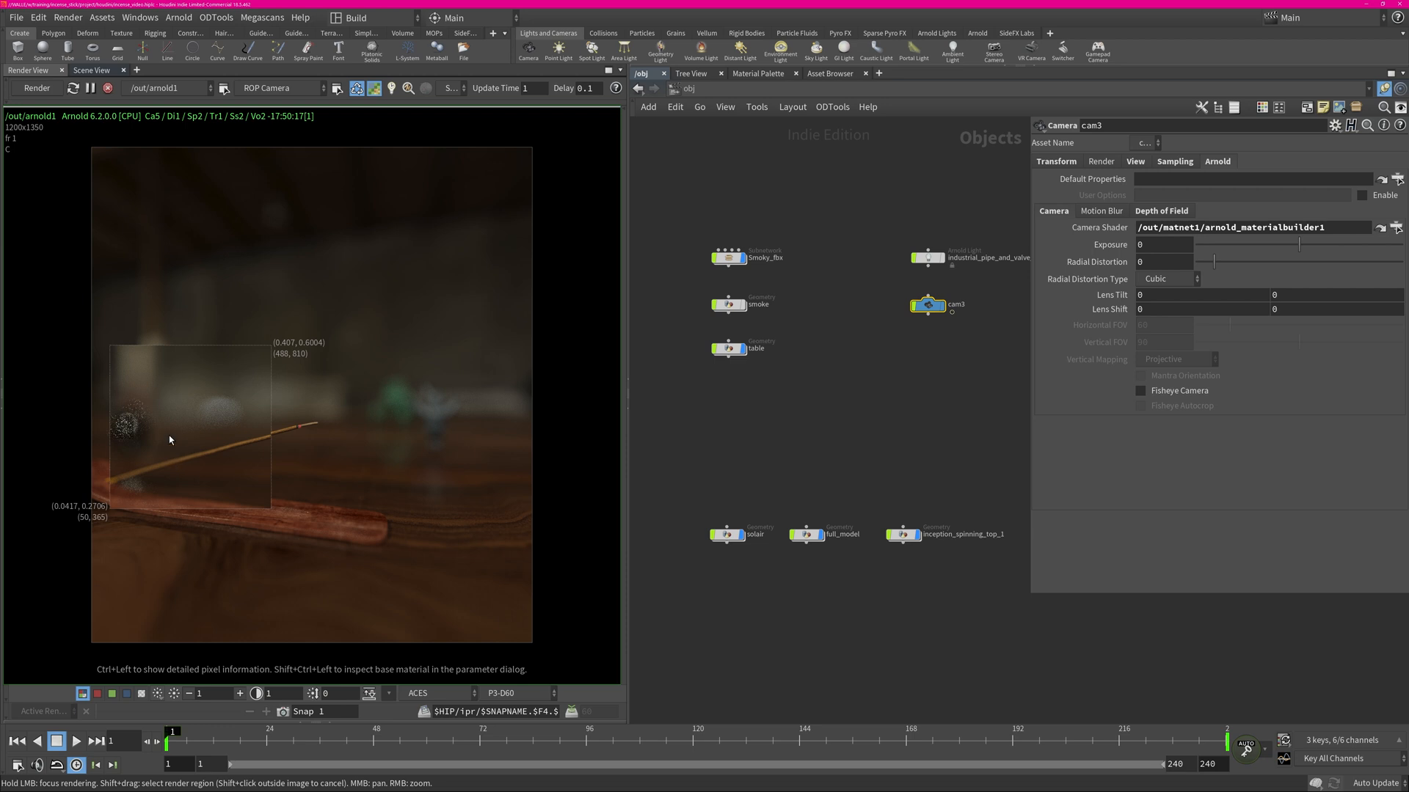
# Switch from the Render View back to the 3D scene view
pyautogui.click(91, 71)
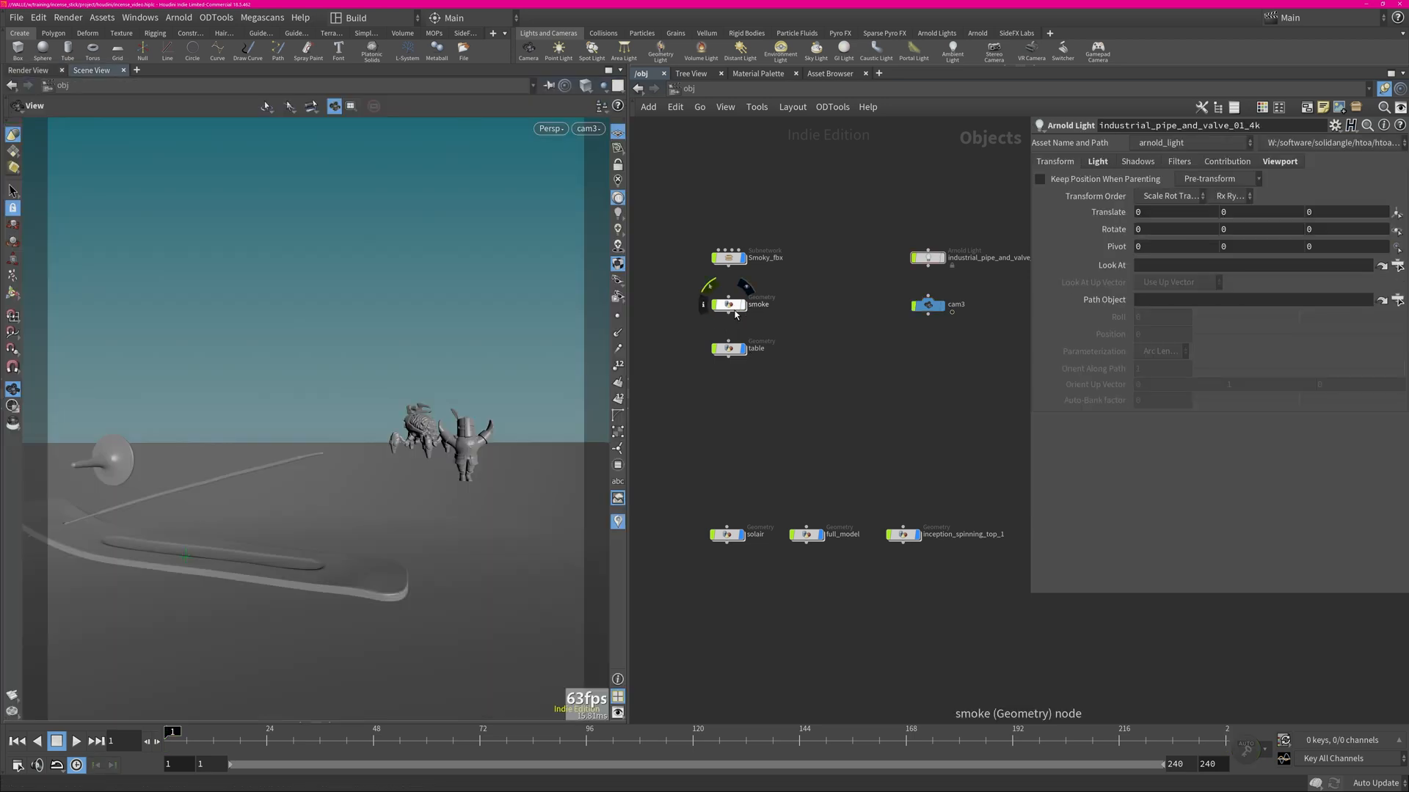
# Inside the smoke network, display the merged incense tip and its scattered source points, framed in view
pyautogui.doubleClick(728, 304)
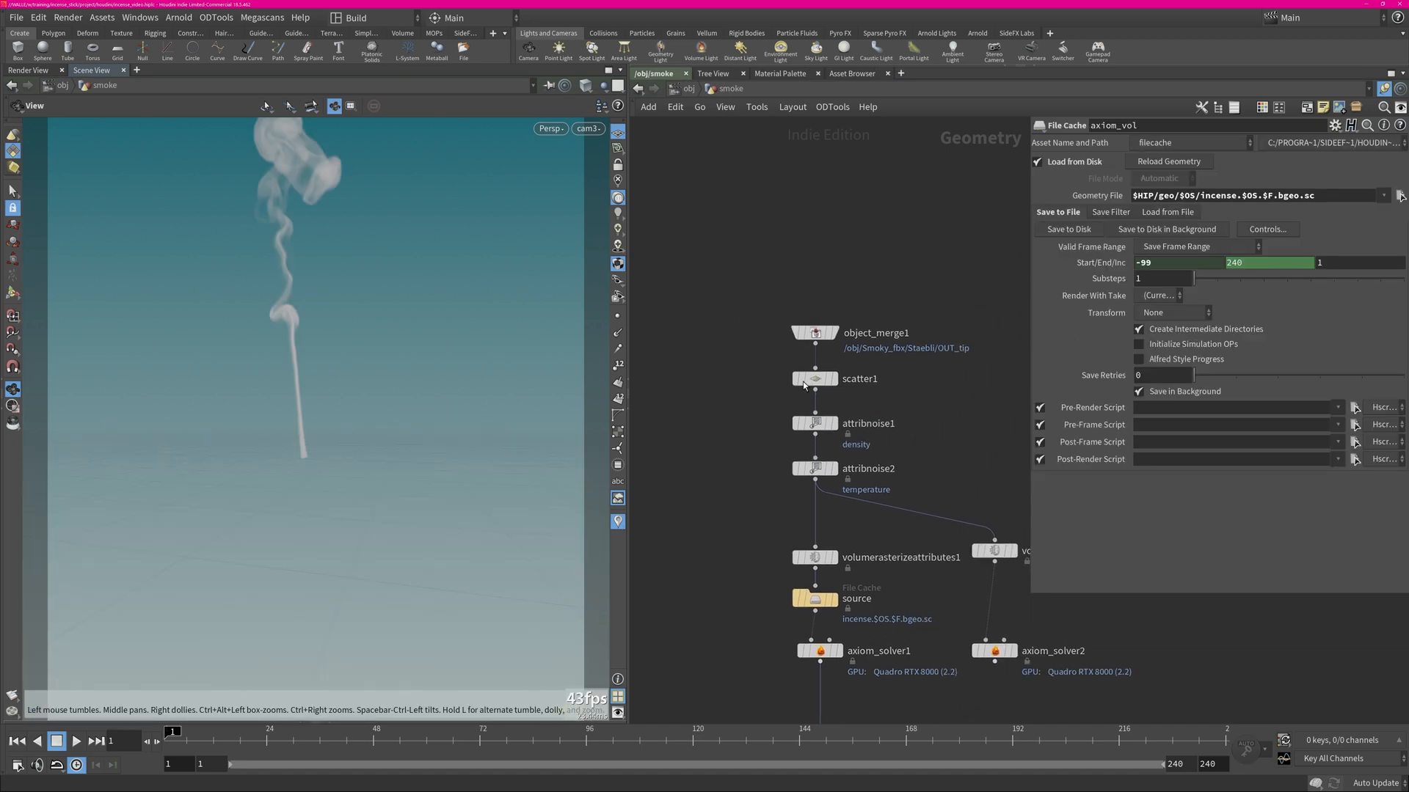
pyautogui.click(814, 333)
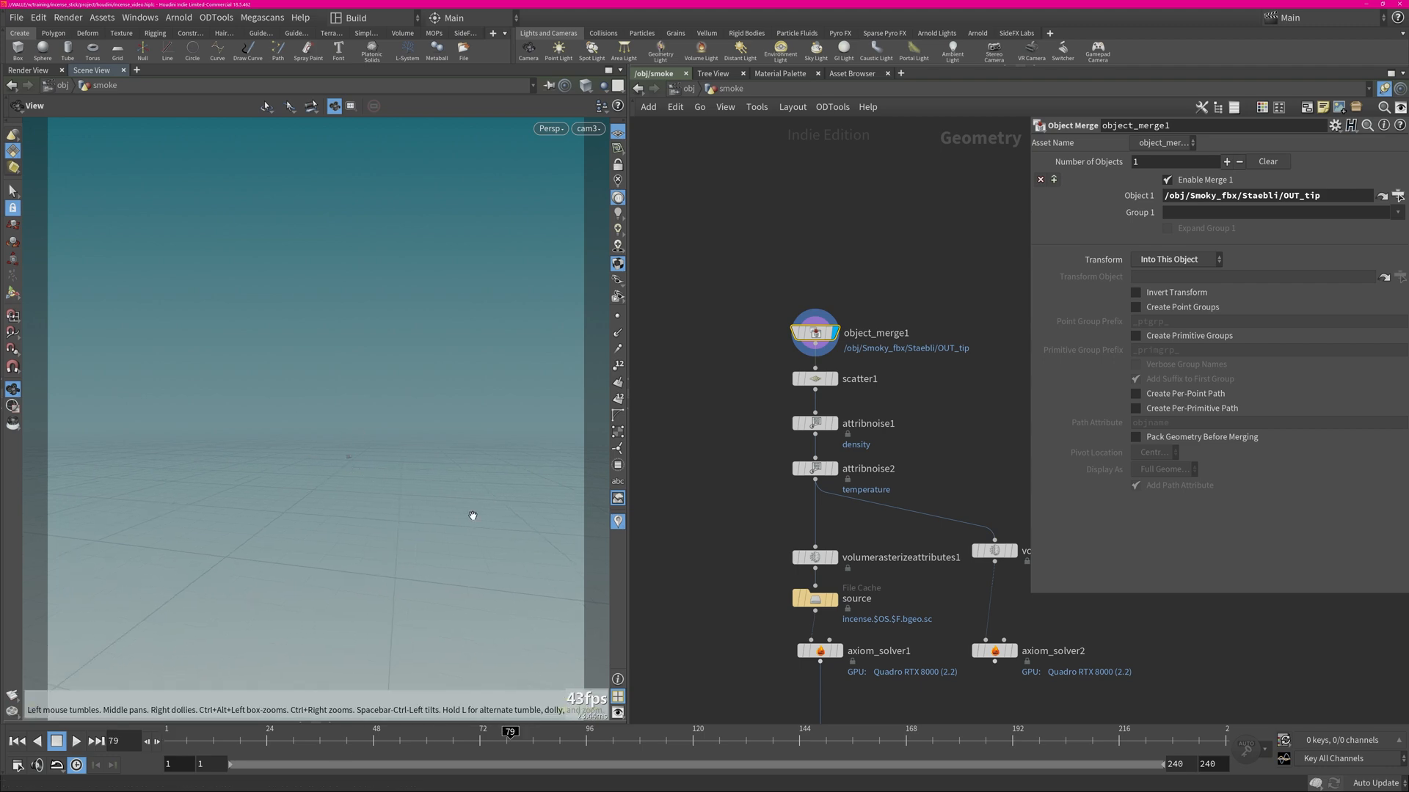
pyautogui.click(858, 379)
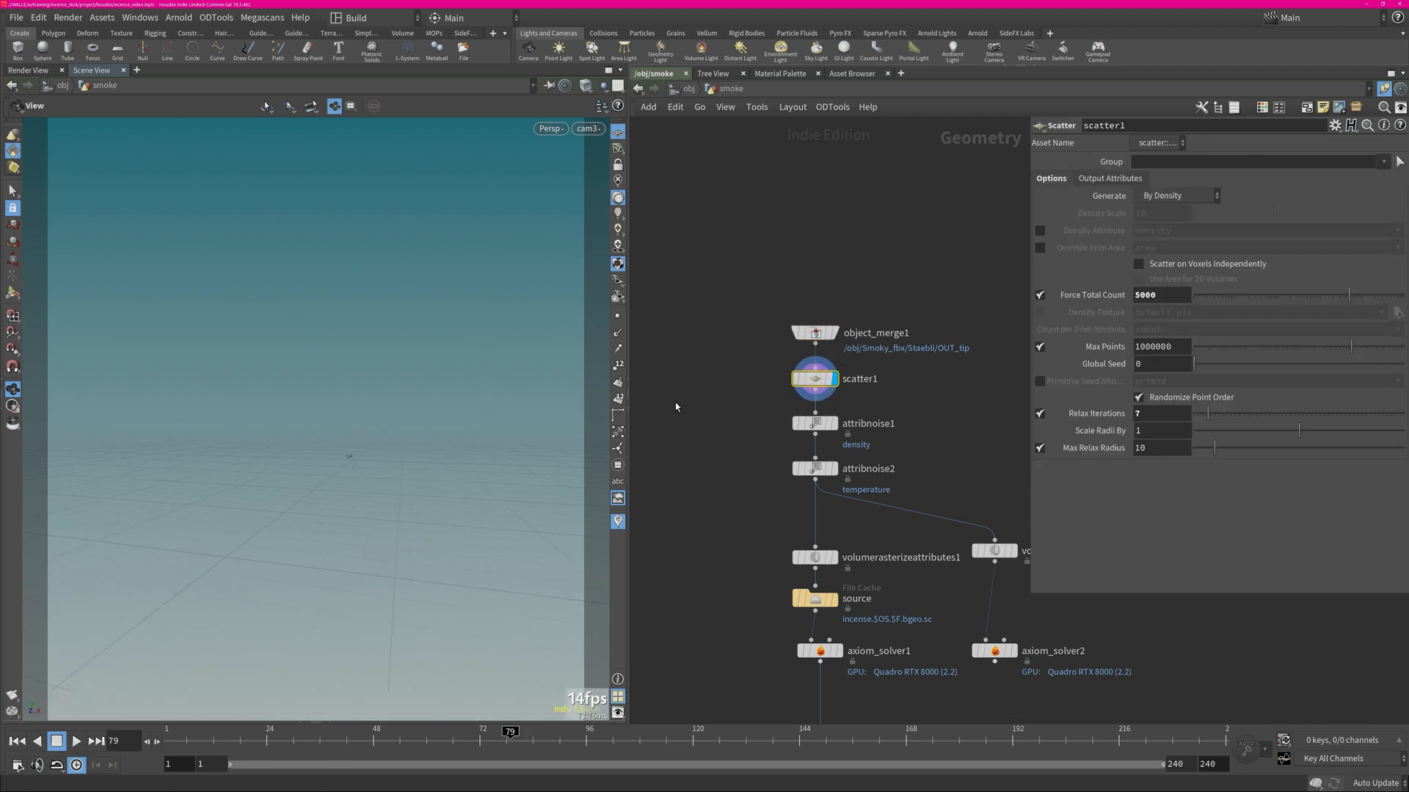
pyautogui.press('f')
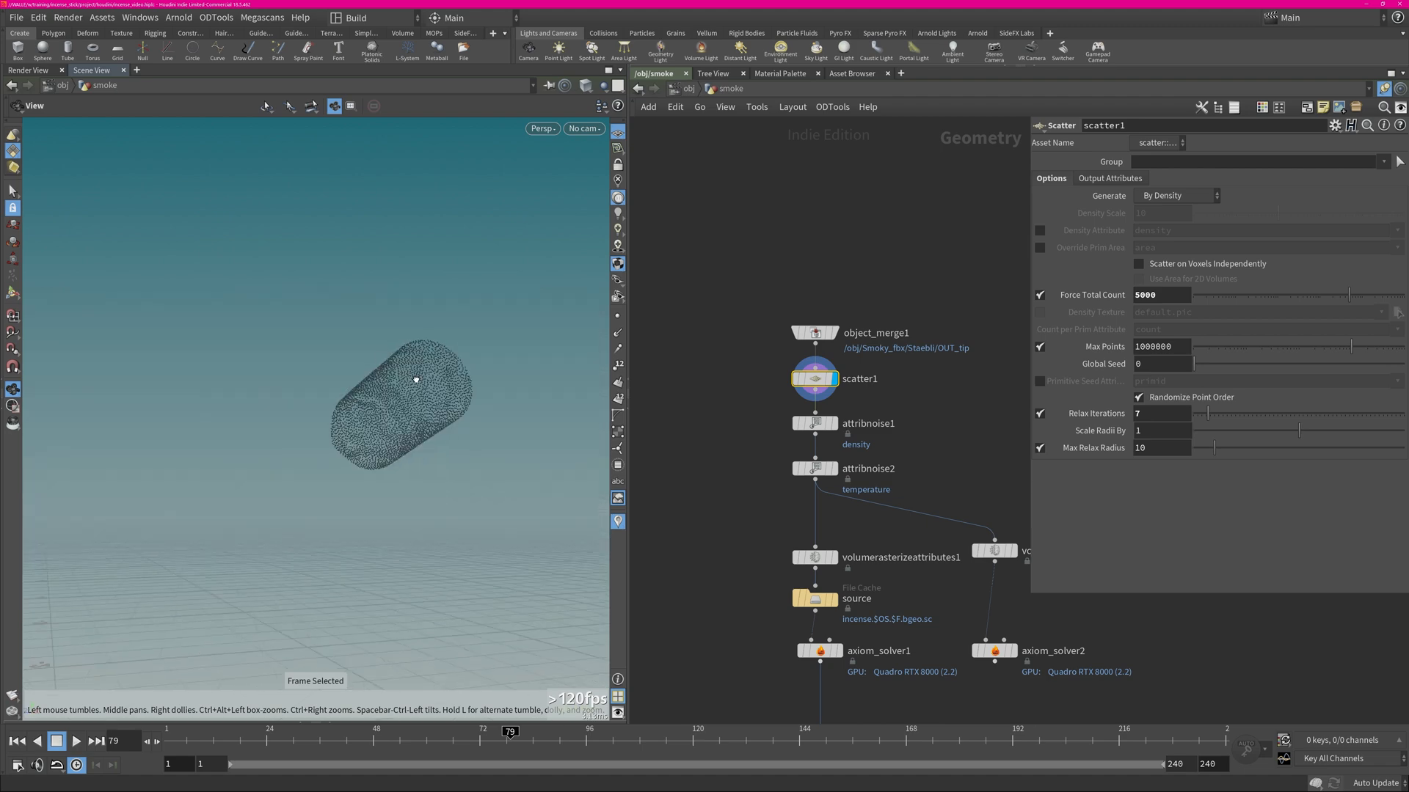
# Display the density noise on the points, scrub the timeline to see it animate, then show the temperature noise
pyautogui.click(815, 422)
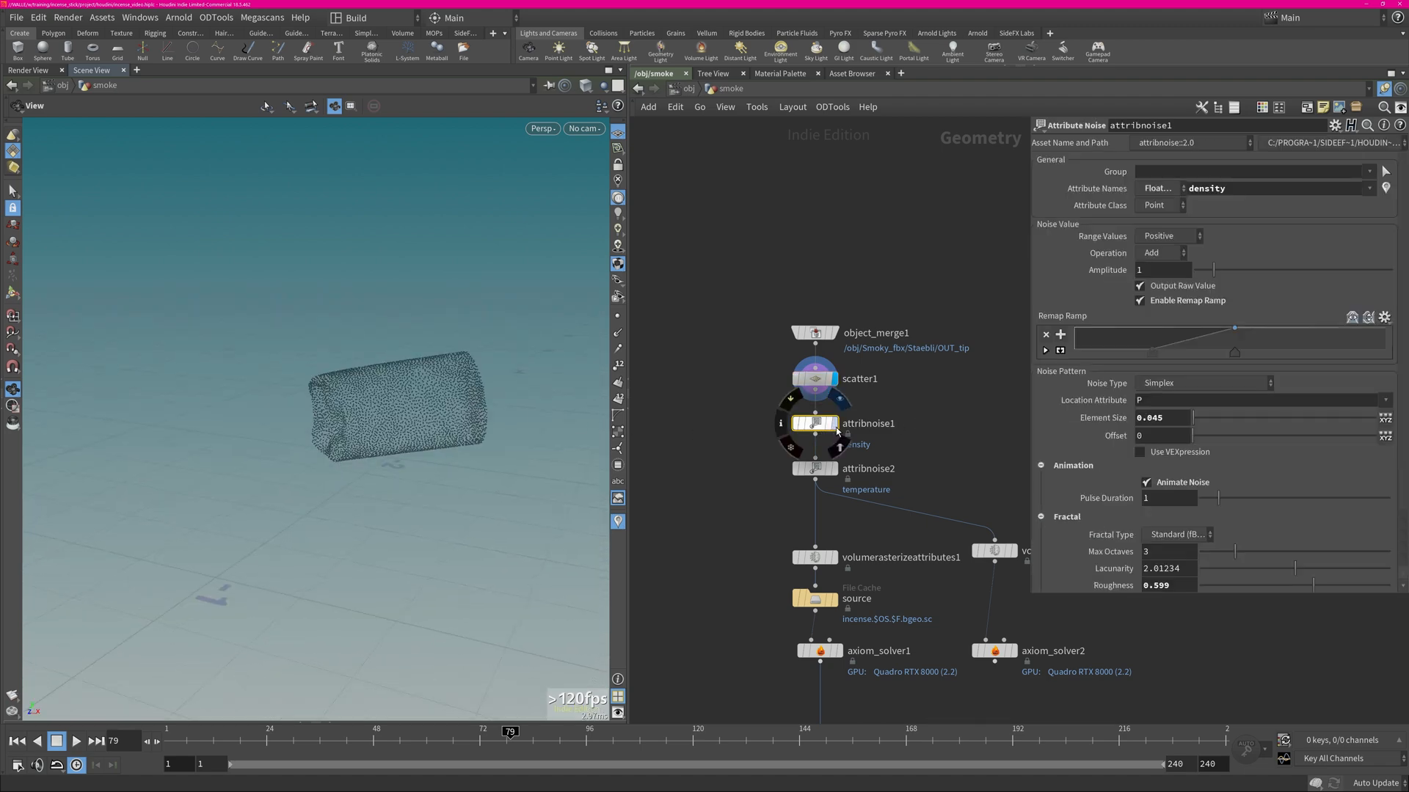
pyautogui.click(814, 422)
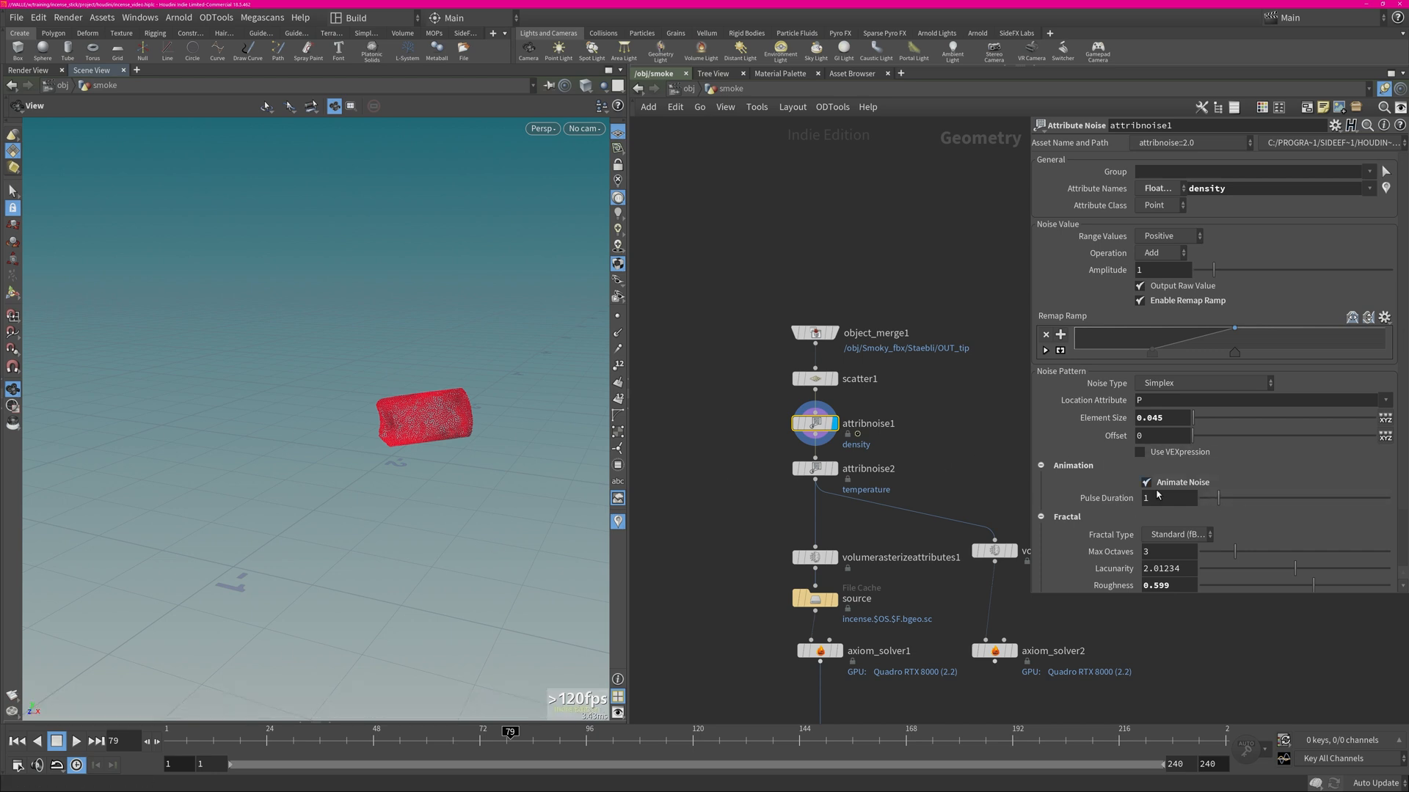
pyautogui.moveTo(198, 730)
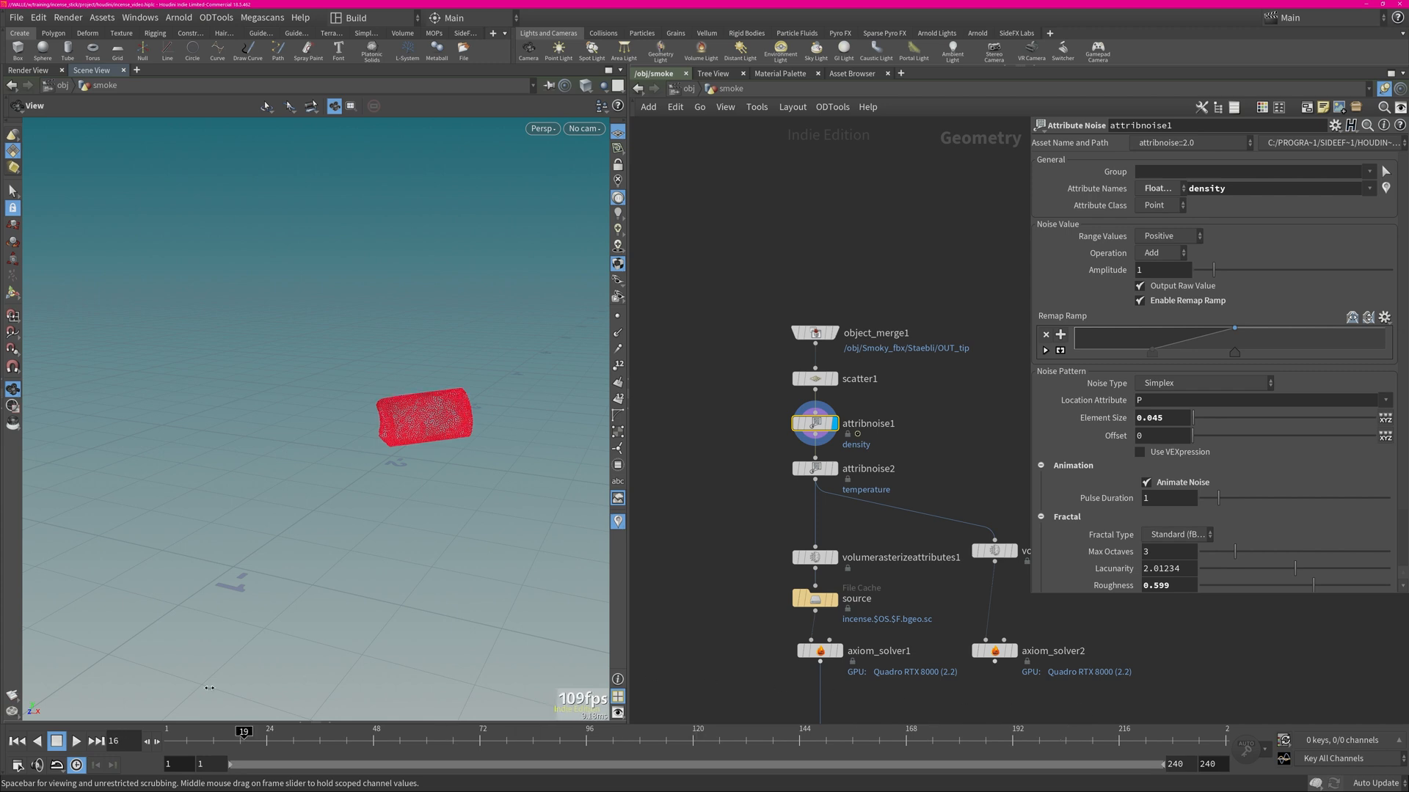
pyautogui.click(75, 741)
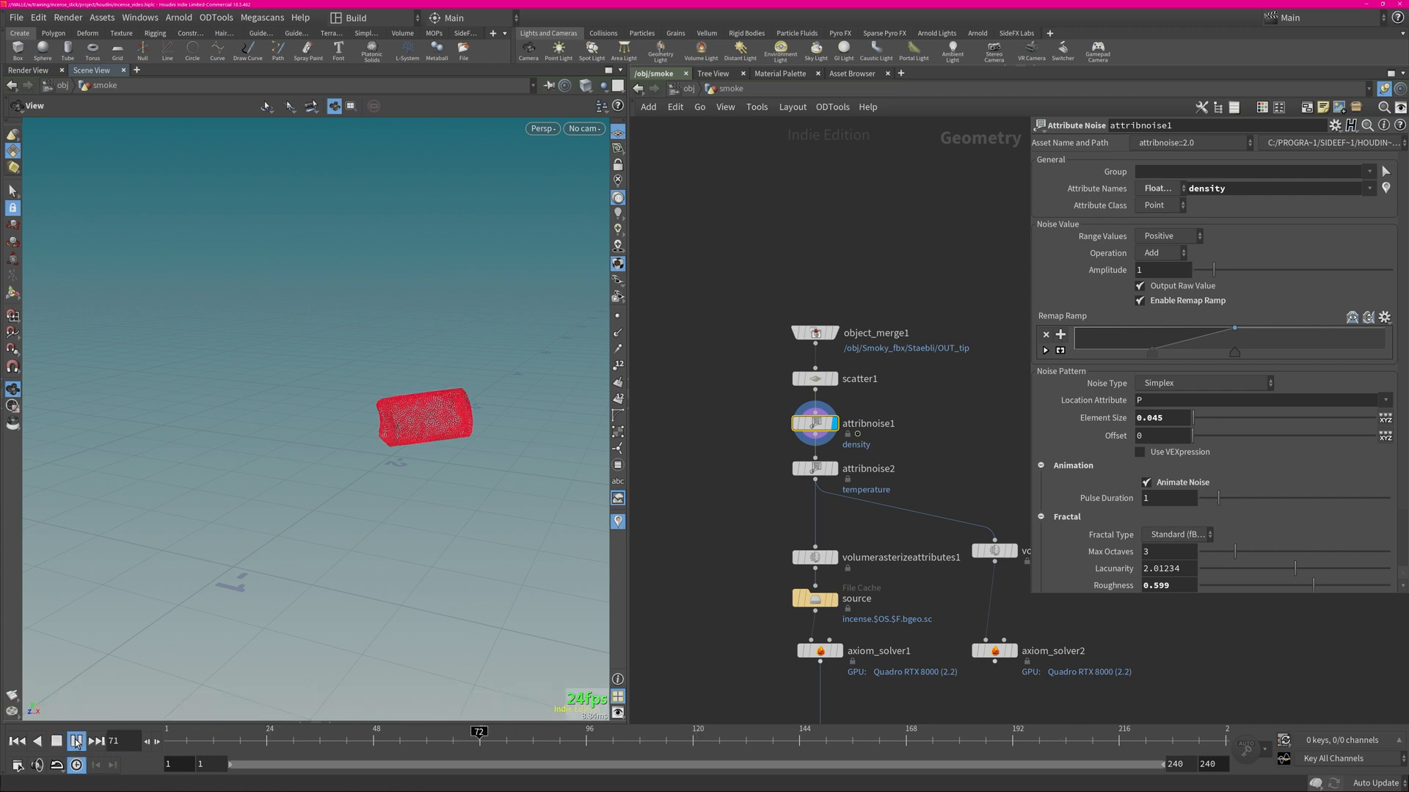
pyautogui.click(75, 740)
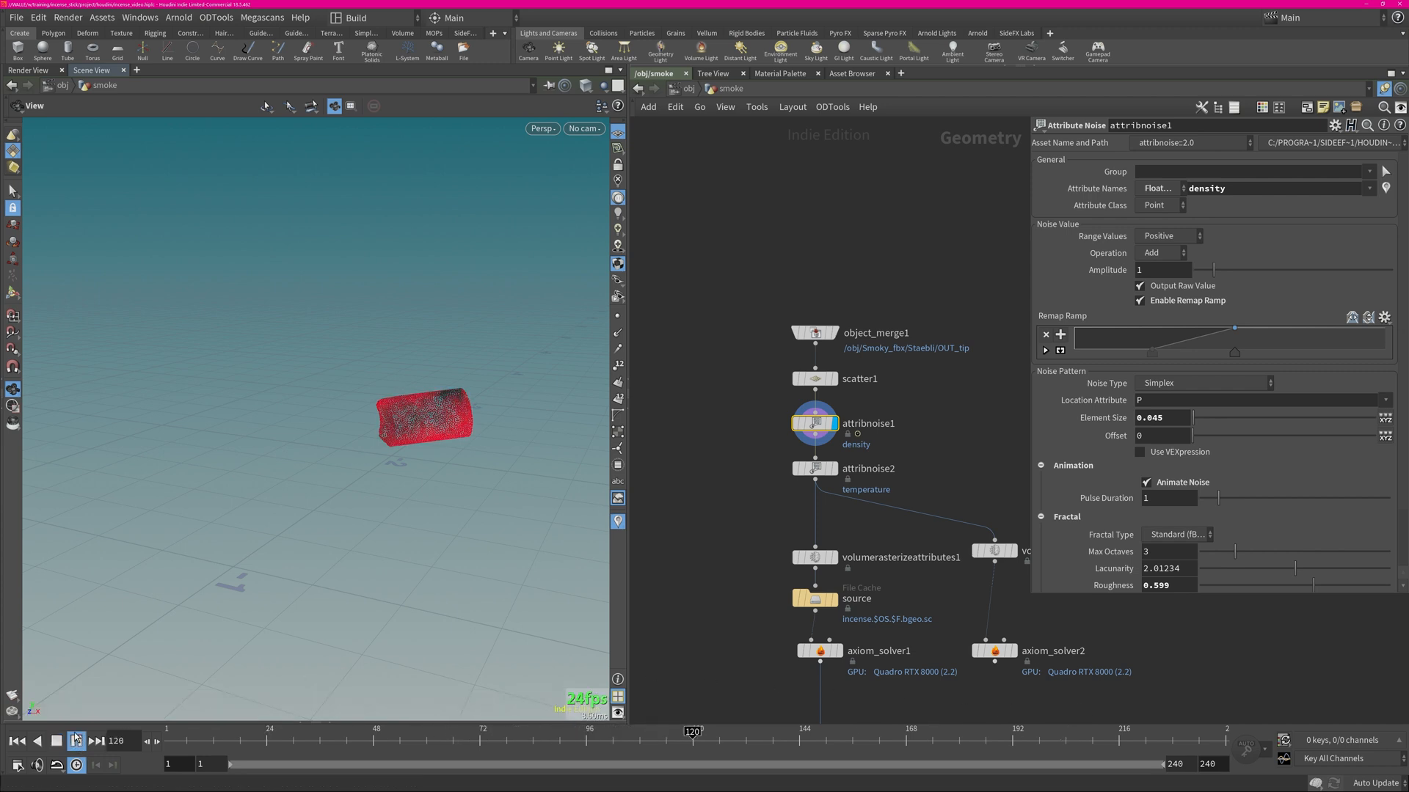
pyautogui.click(77, 740)
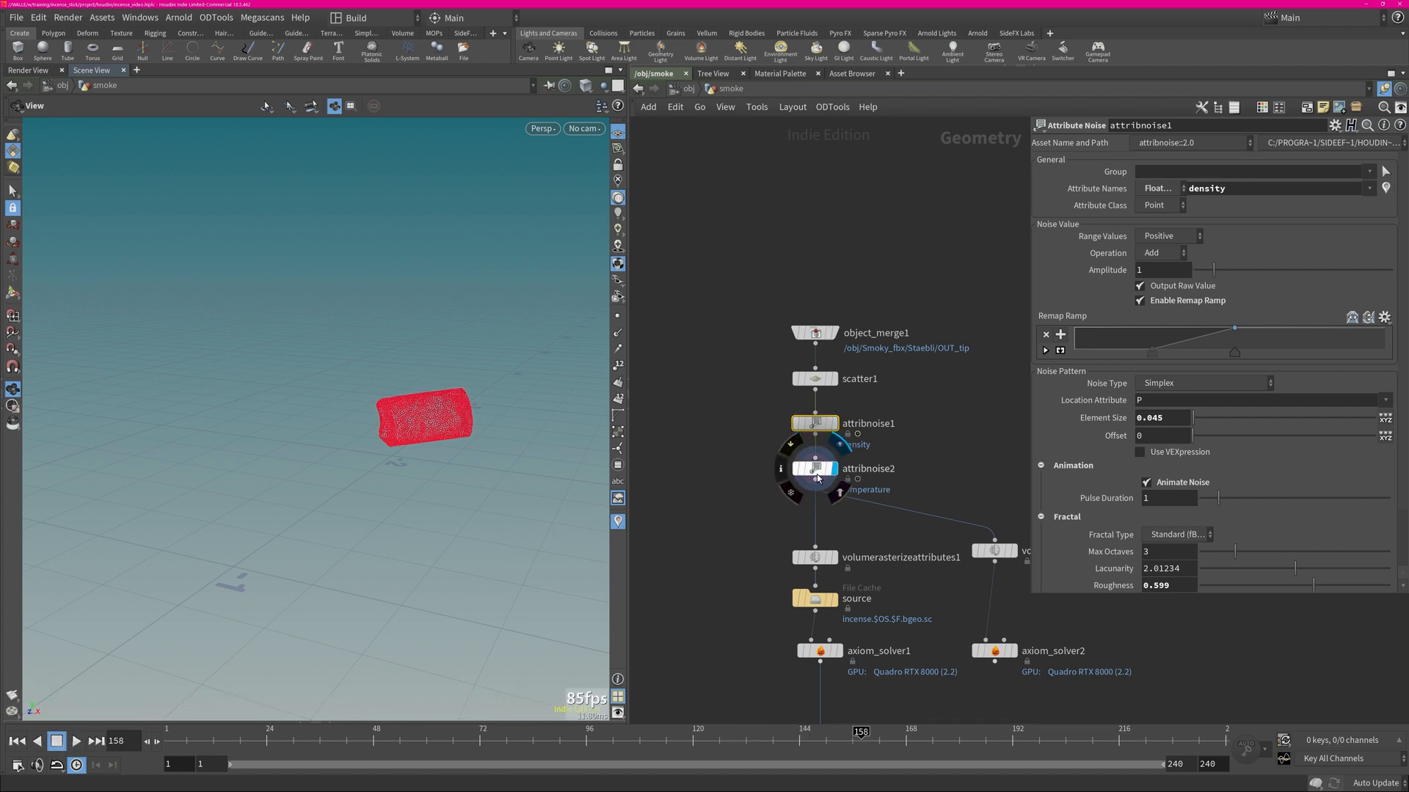
pyautogui.click(814, 468)
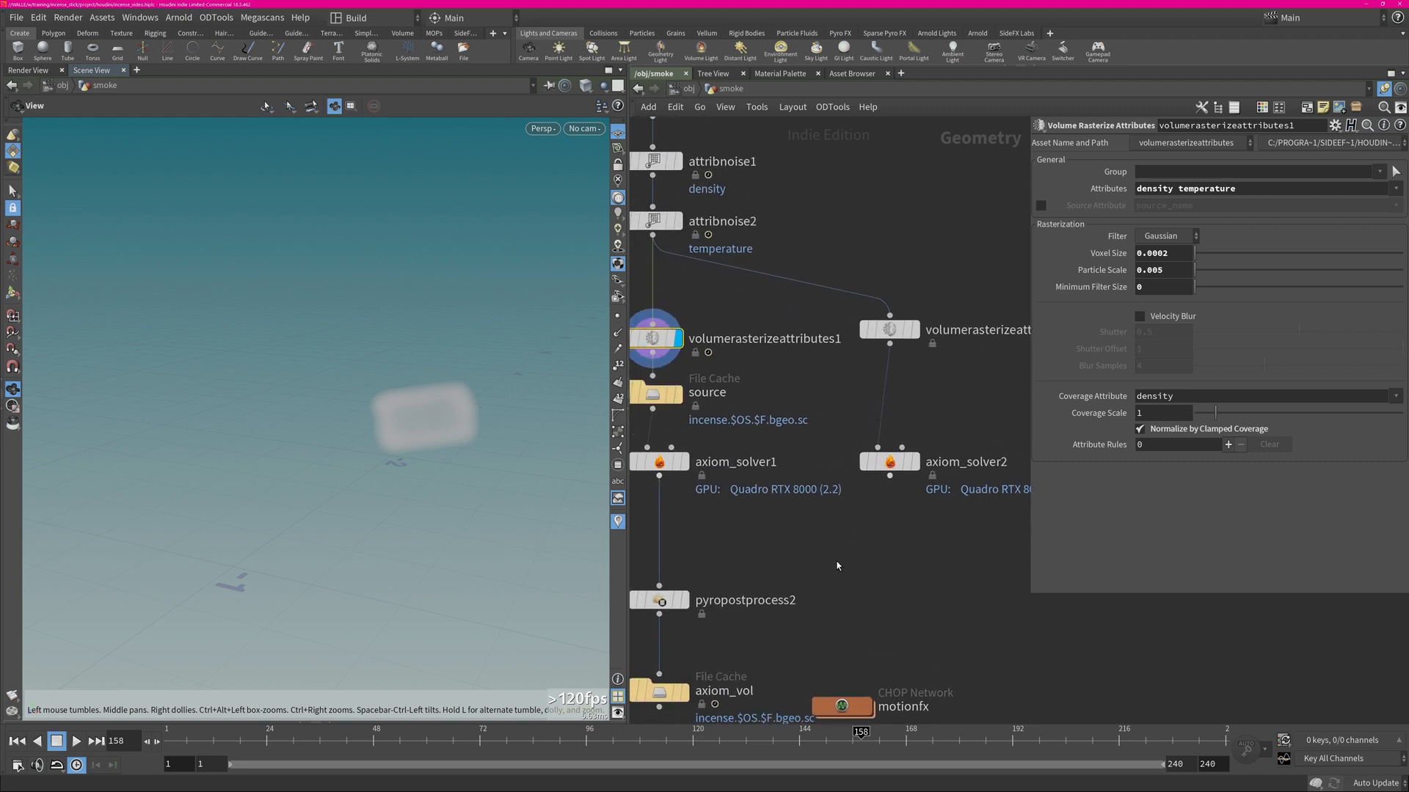
pyautogui.moveTo(873, 553)
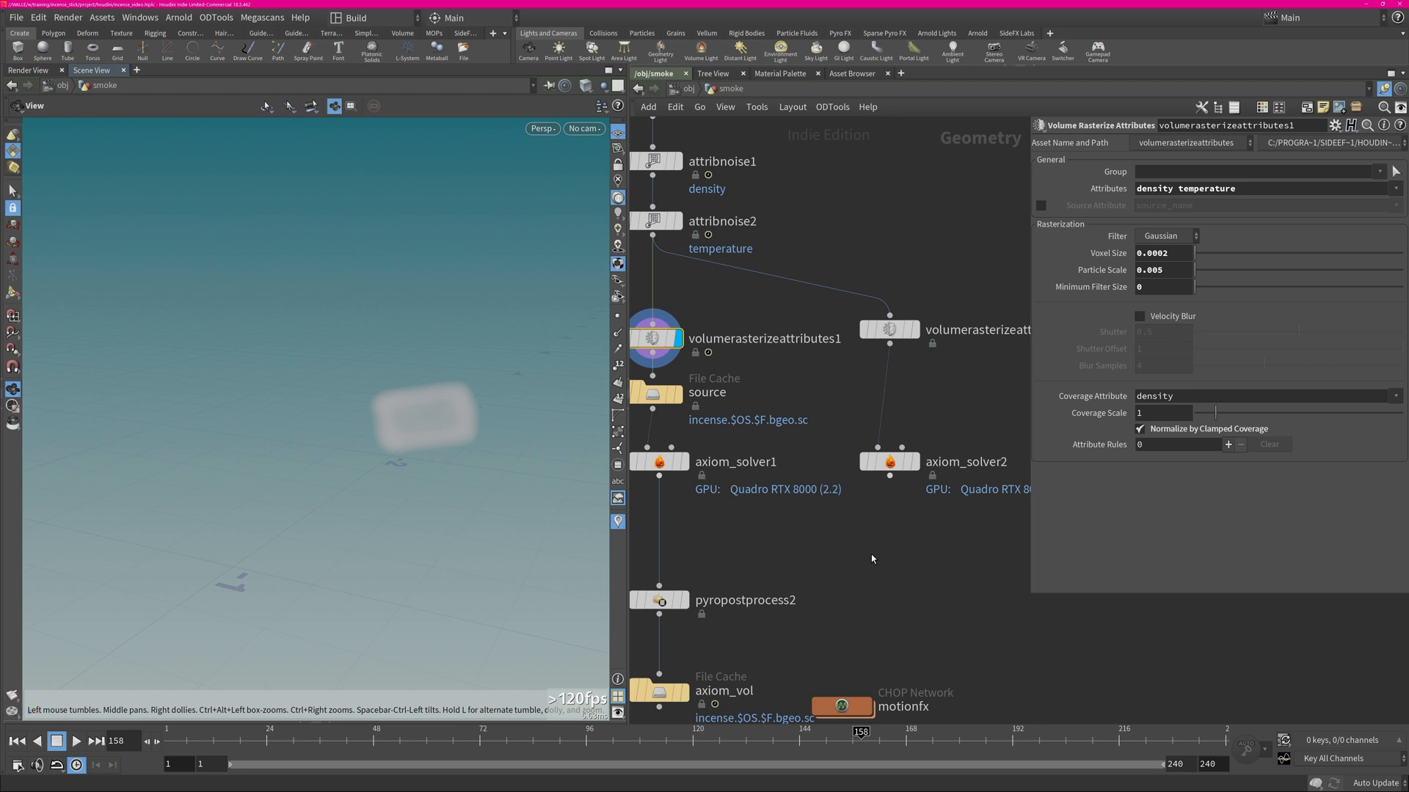
pyautogui.moveTo(849, 564)
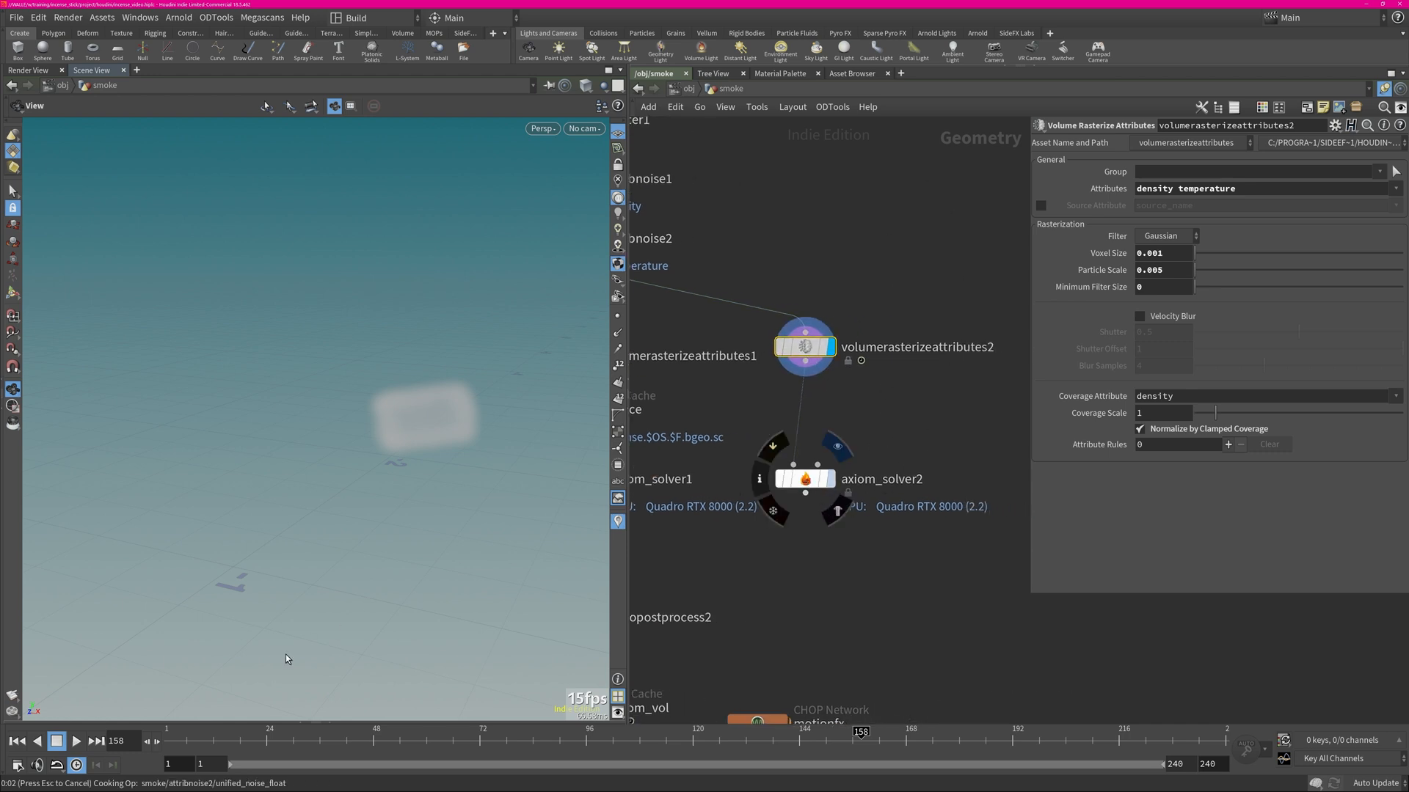
# Display axiom_solver2 and enable Viscosity at .2 in its Velocity settings
pyautogui.click(803, 478)
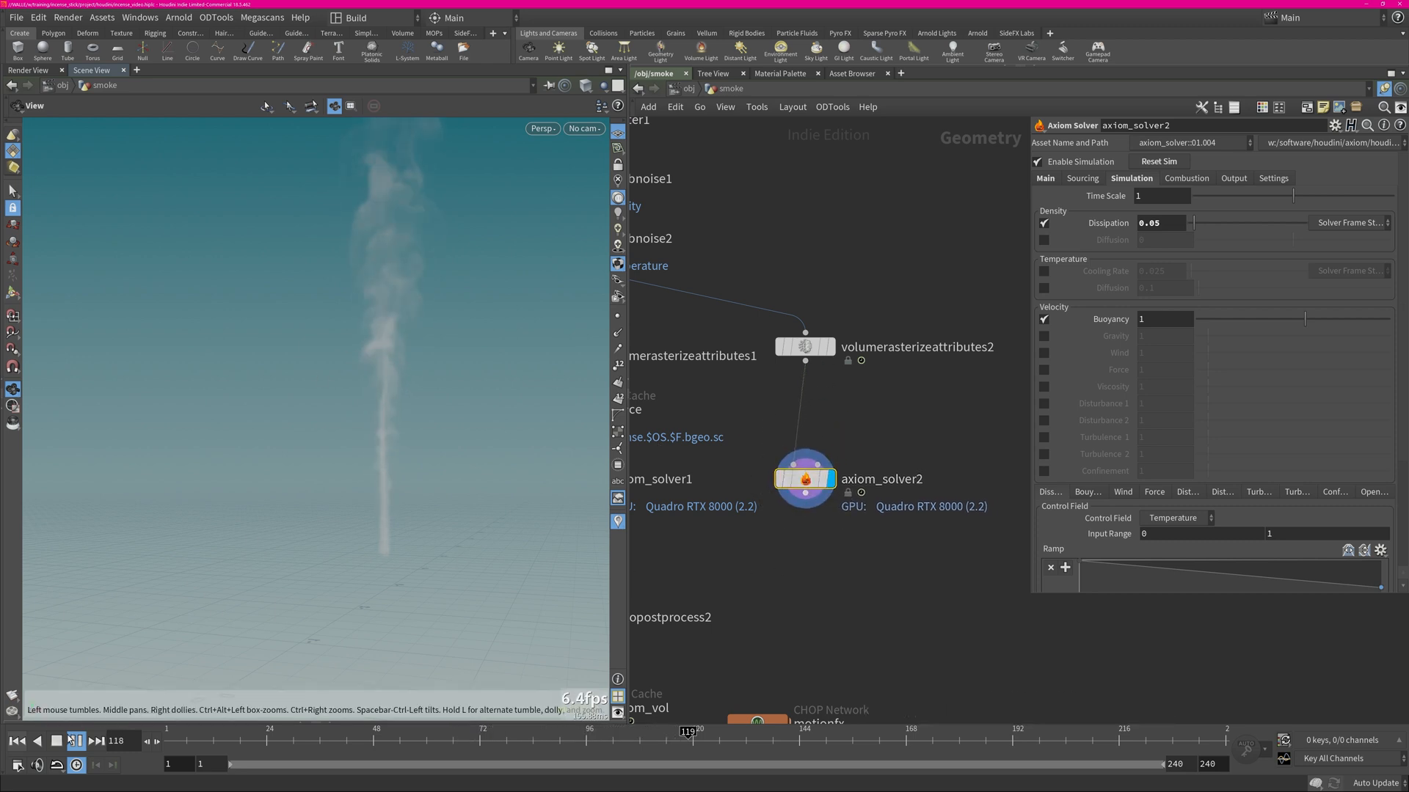
pyautogui.click(76, 739)
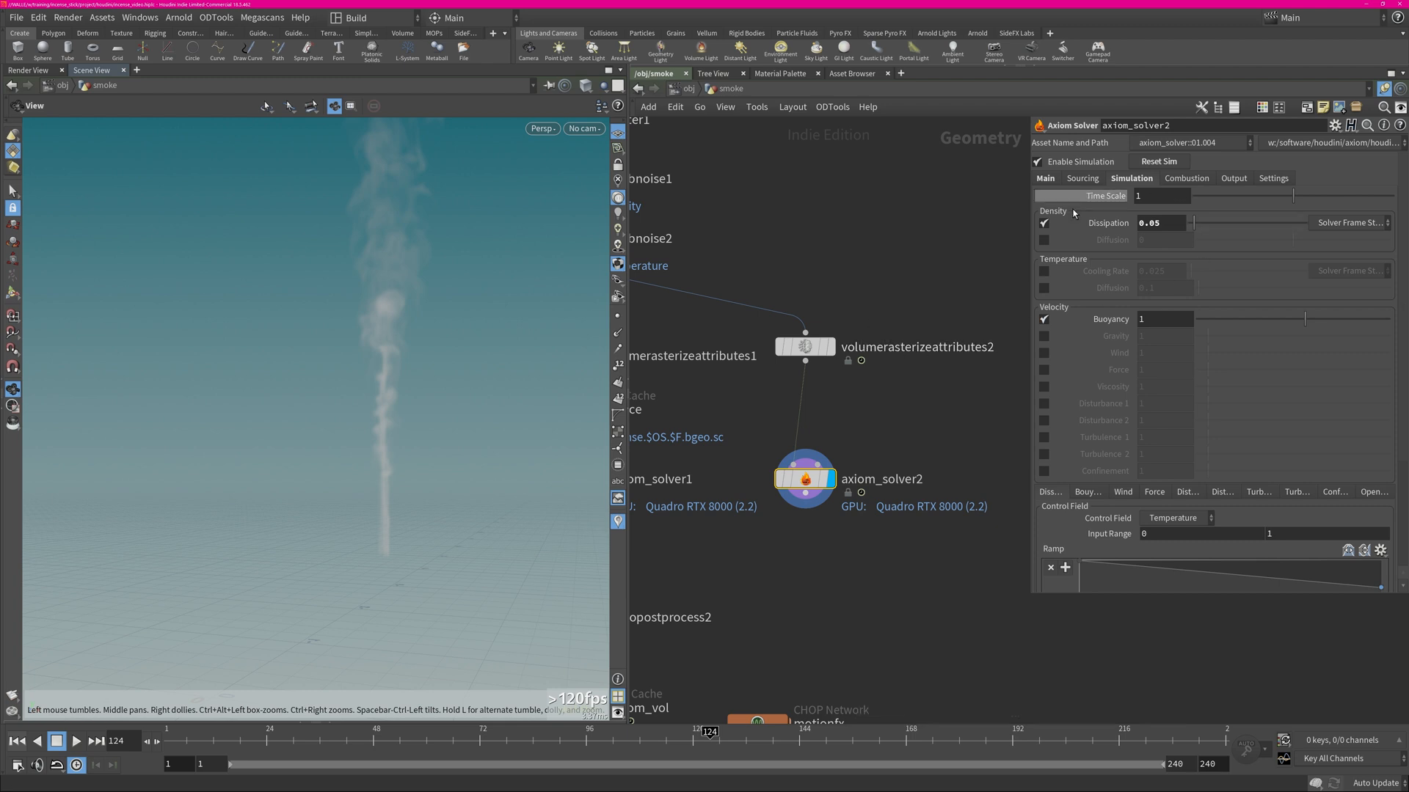
pyautogui.moveTo(1128, 261)
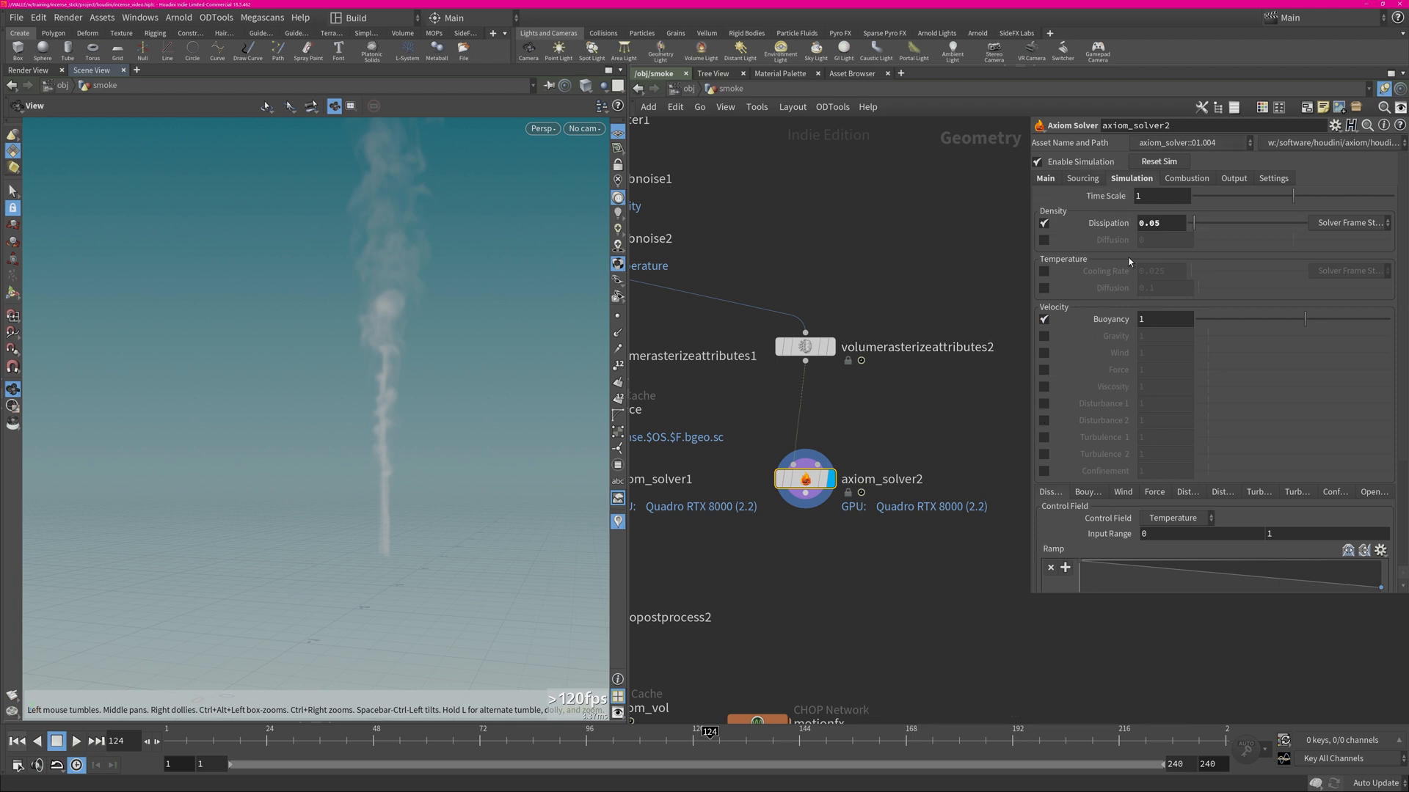
pyautogui.moveTo(1157, 364)
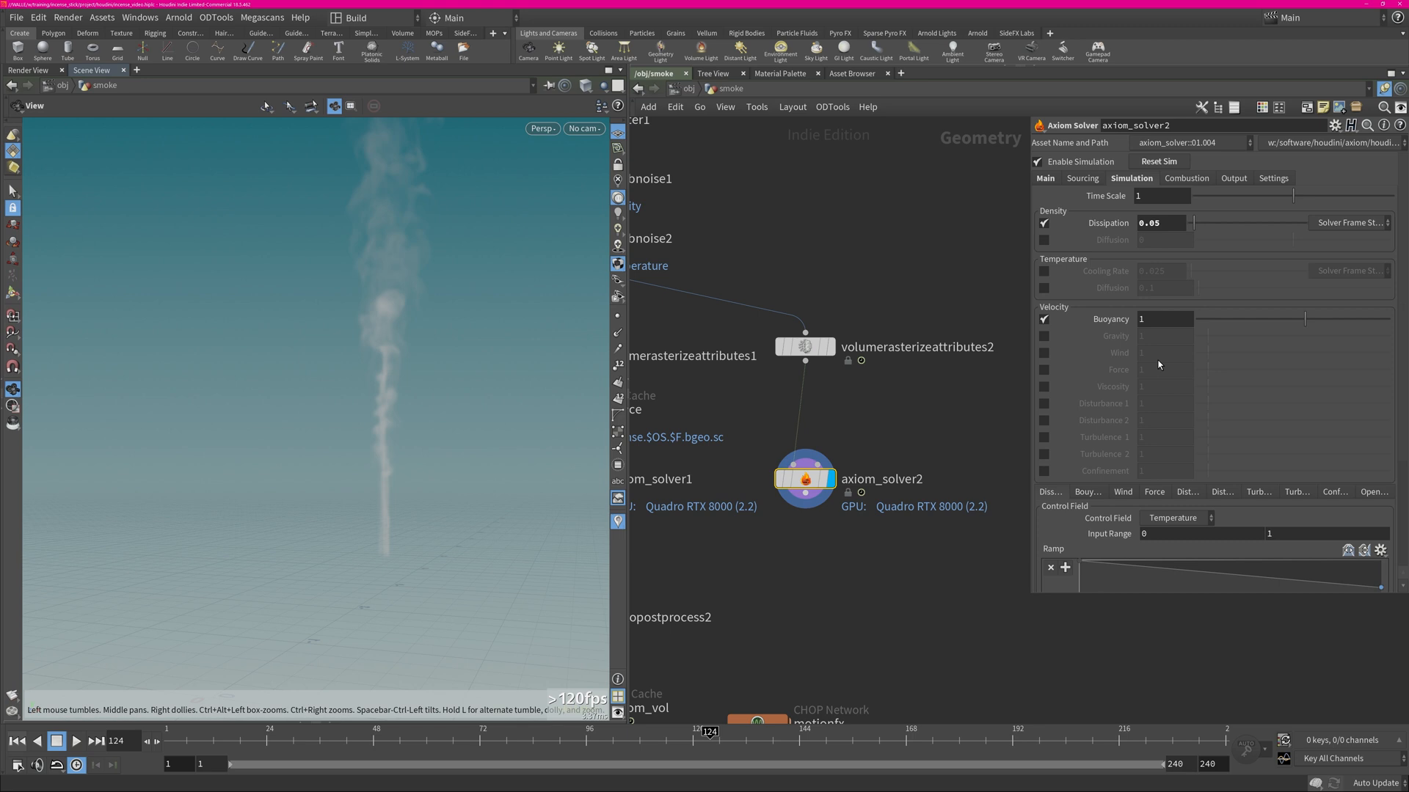
pyautogui.click(1043, 386)
pyautogui.write('.2')
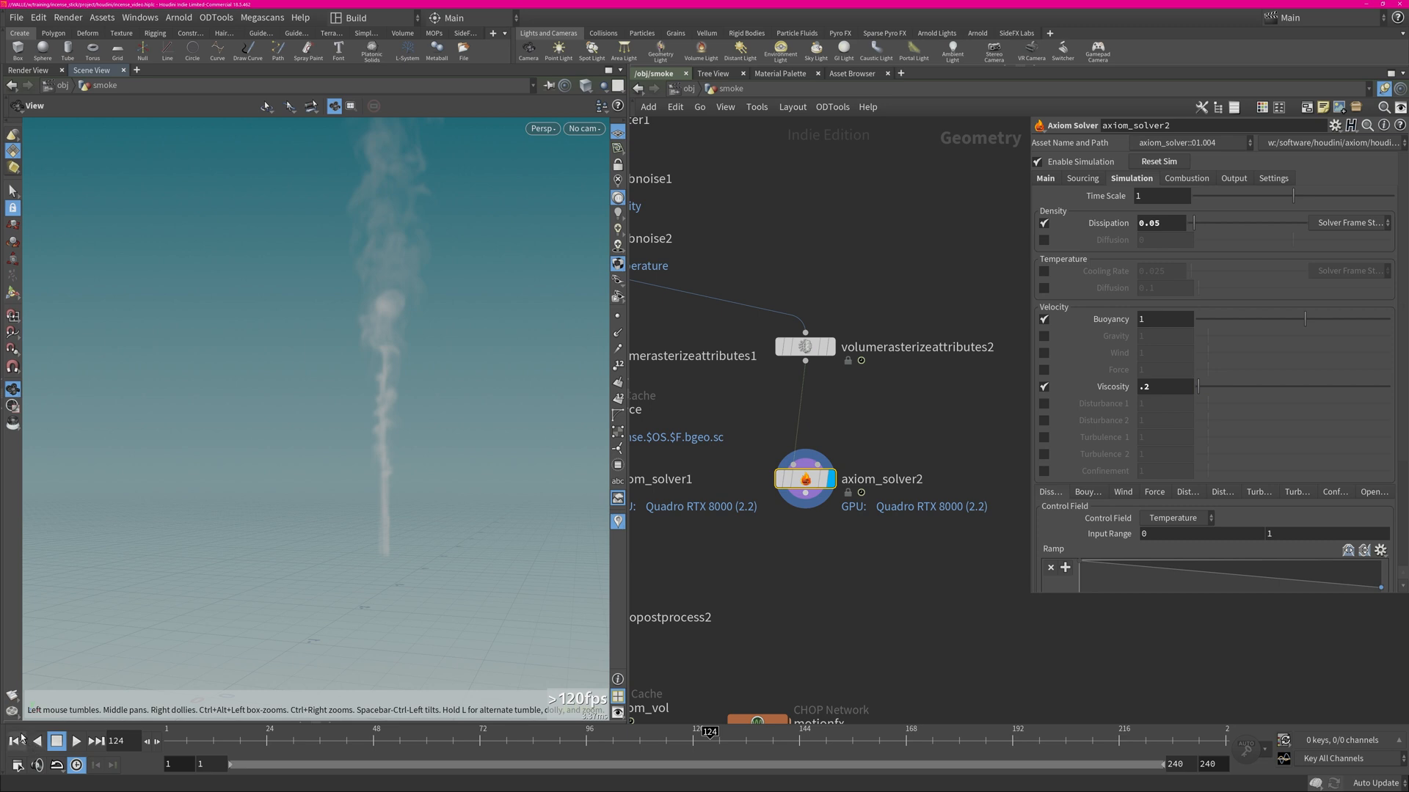
# Replay the simulation from frame 1 to watch the viscous smoke rise, then enable Turbulence 1
pyautogui.click(77, 741)
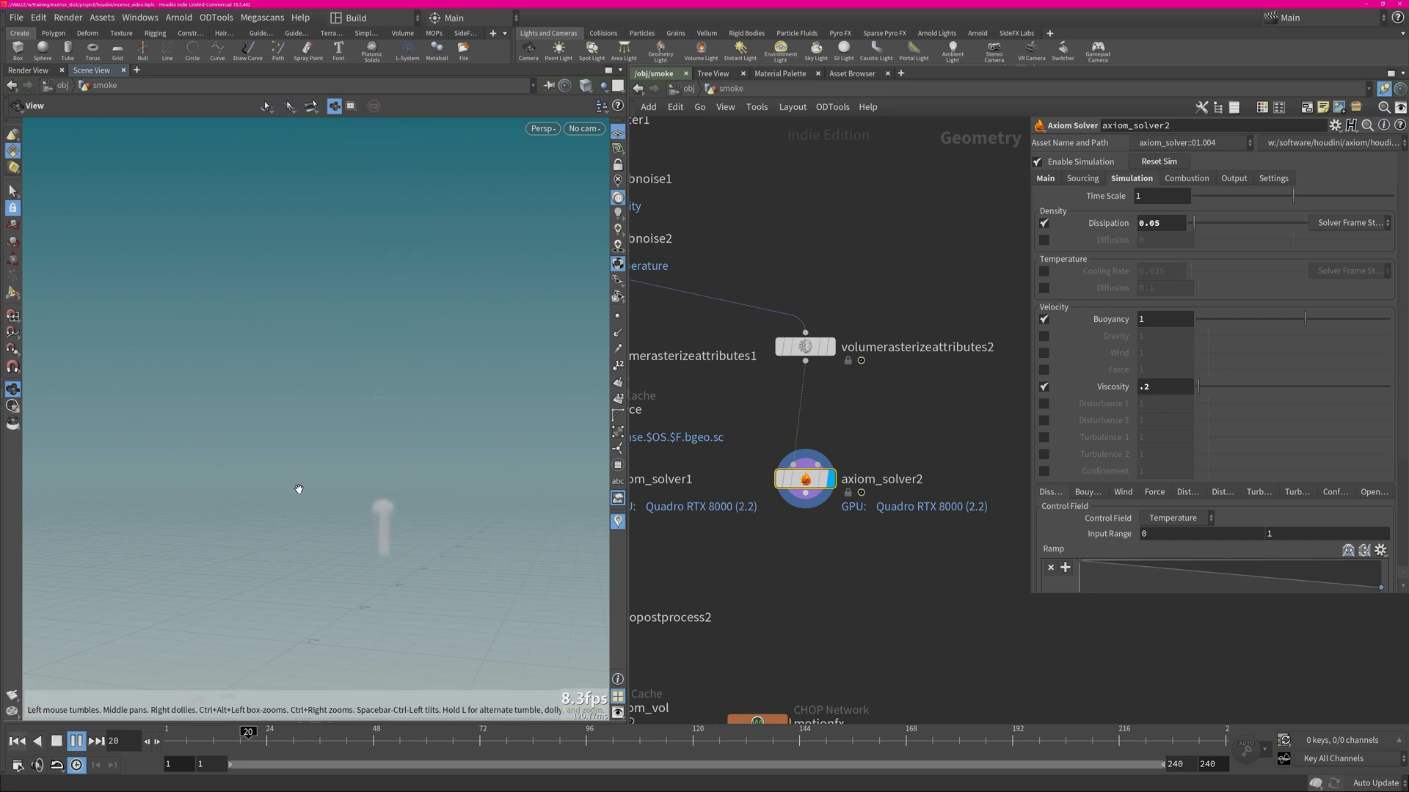
pyautogui.click(75, 741)
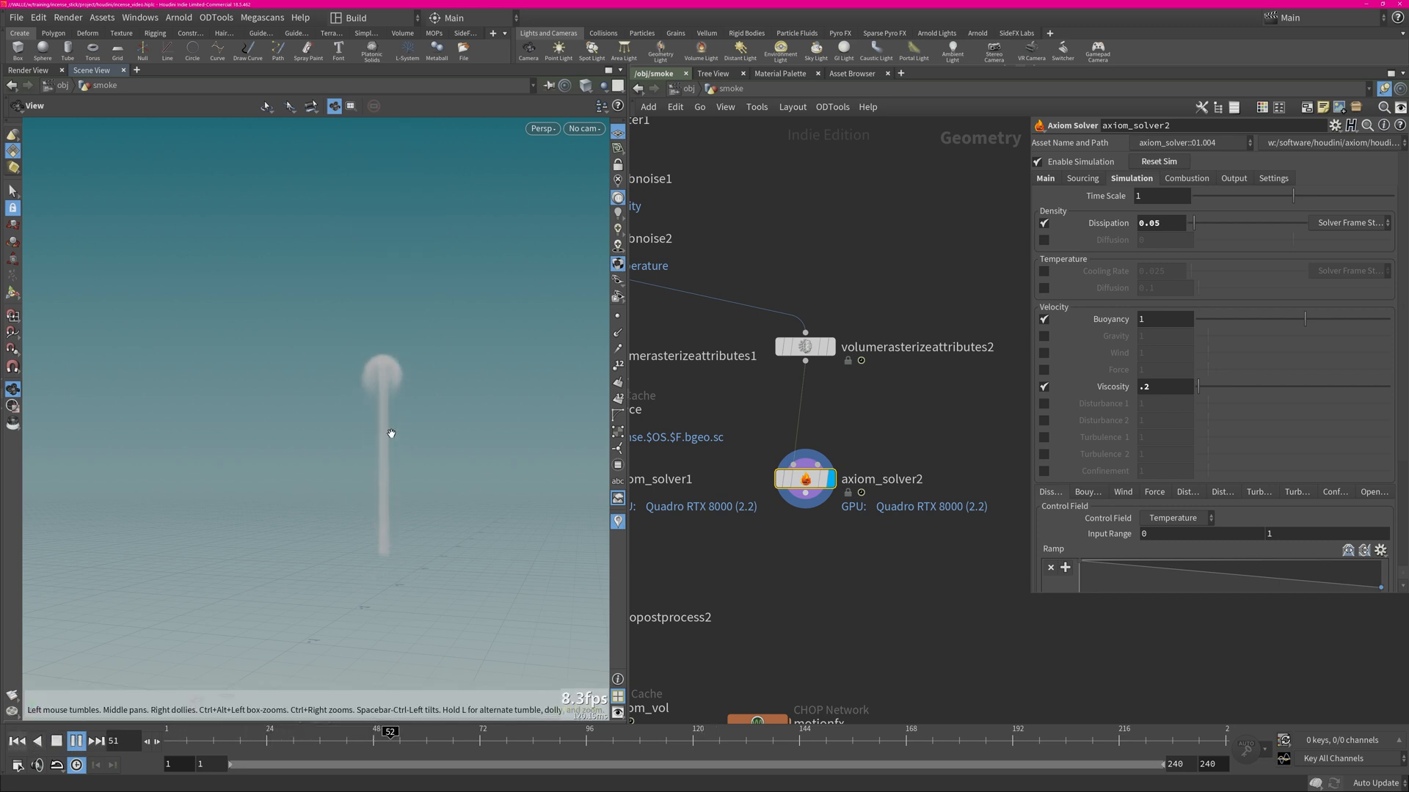
pyautogui.click(76, 741)
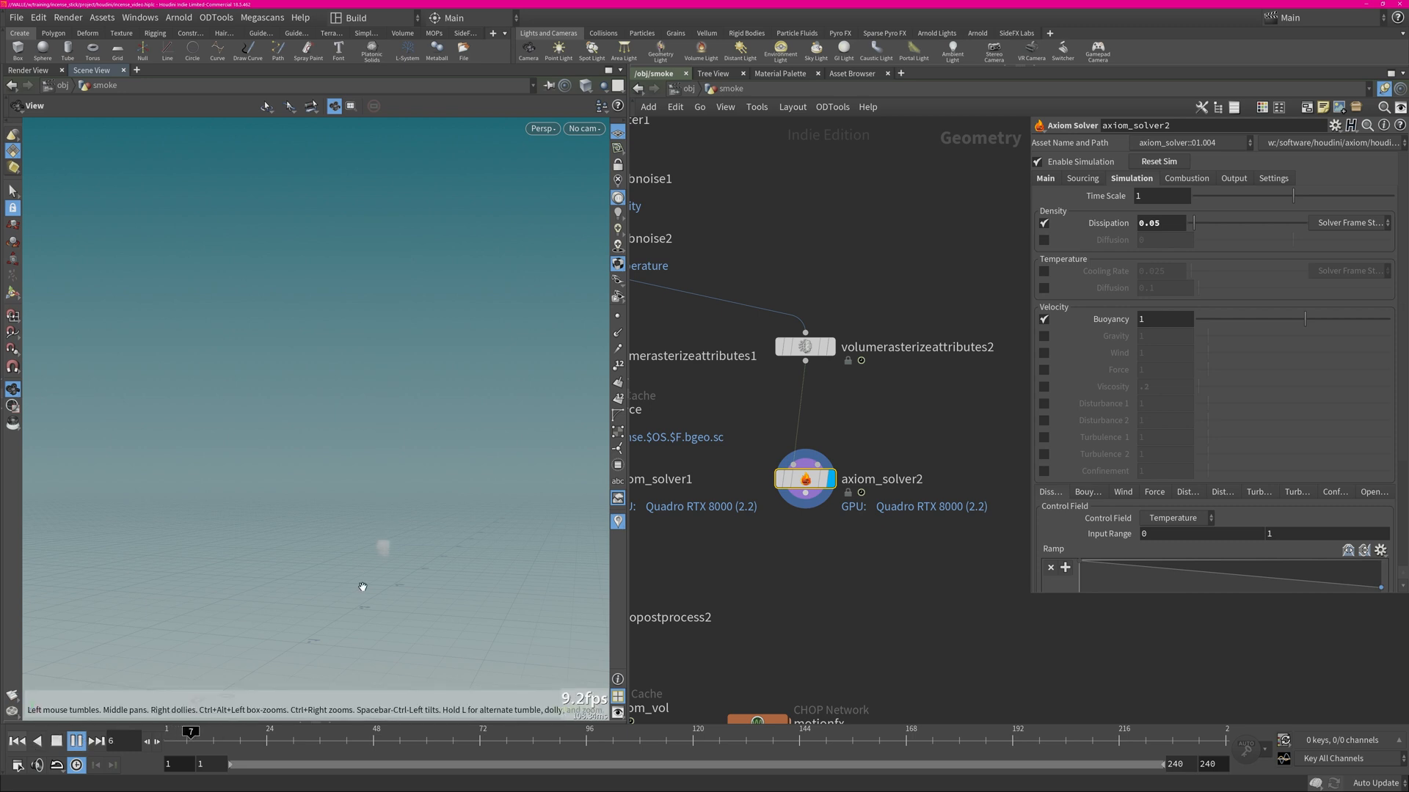
pyautogui.click(97, 741)
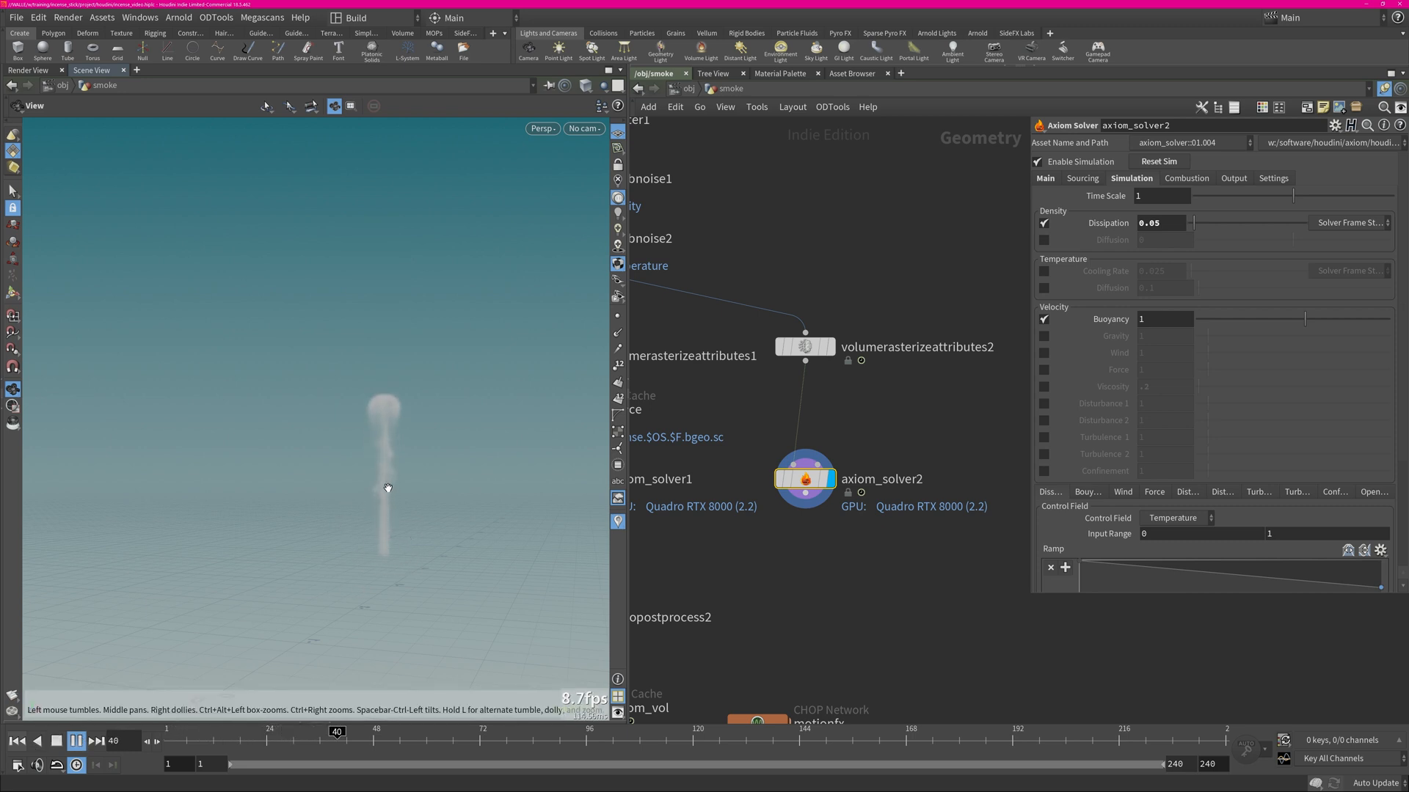
pyautogui.click(76, 741)
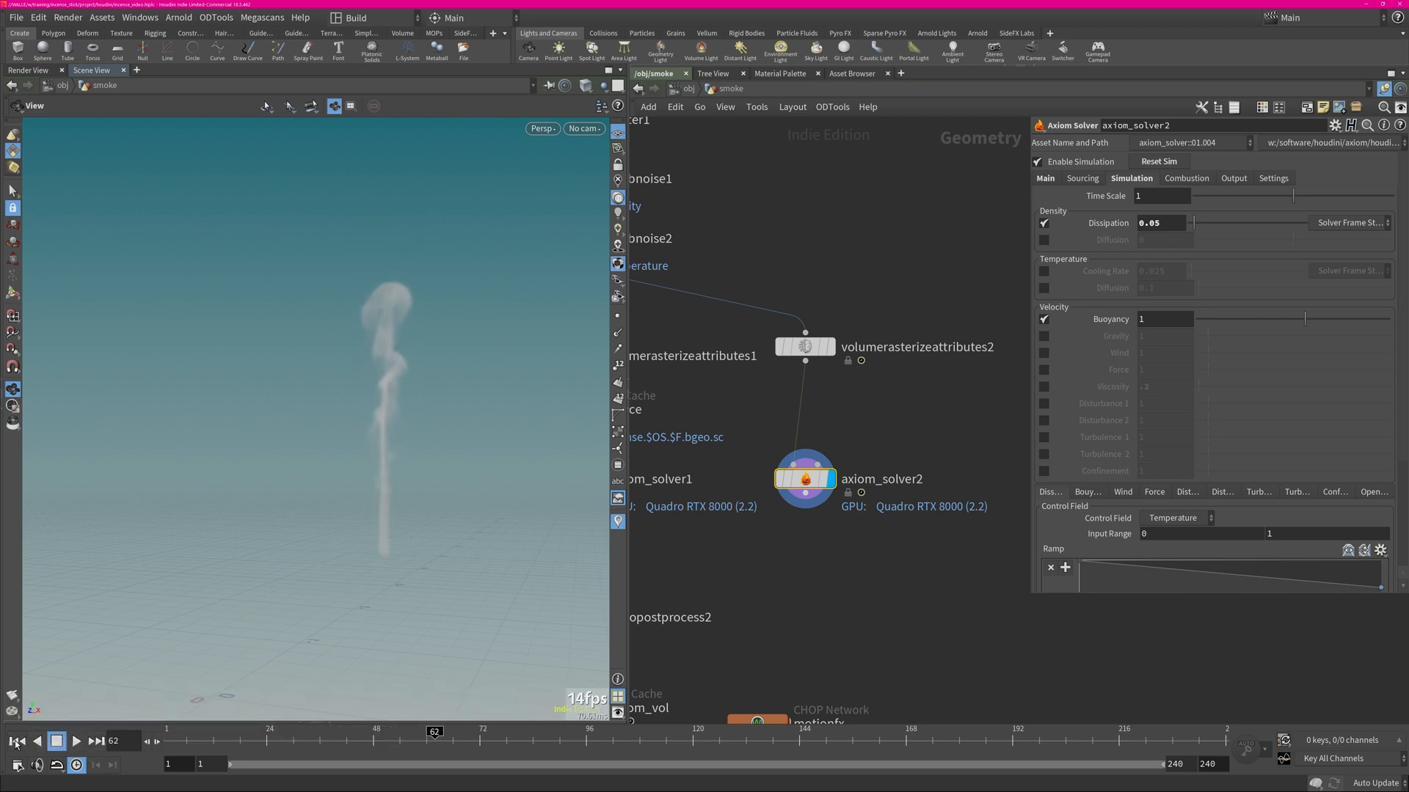
pyautogui.click(1043, 386)
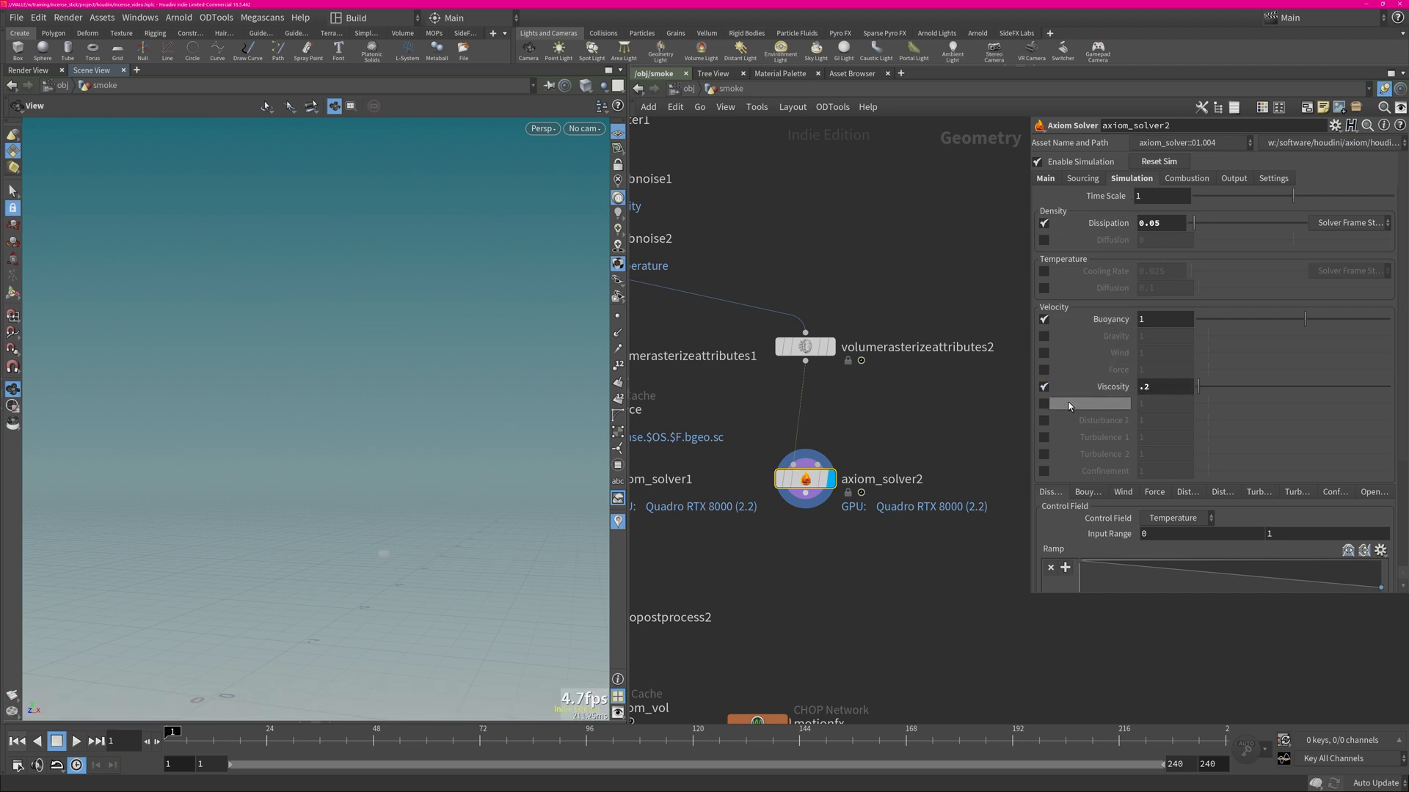
pyautogui.moveTo(1125, 427)
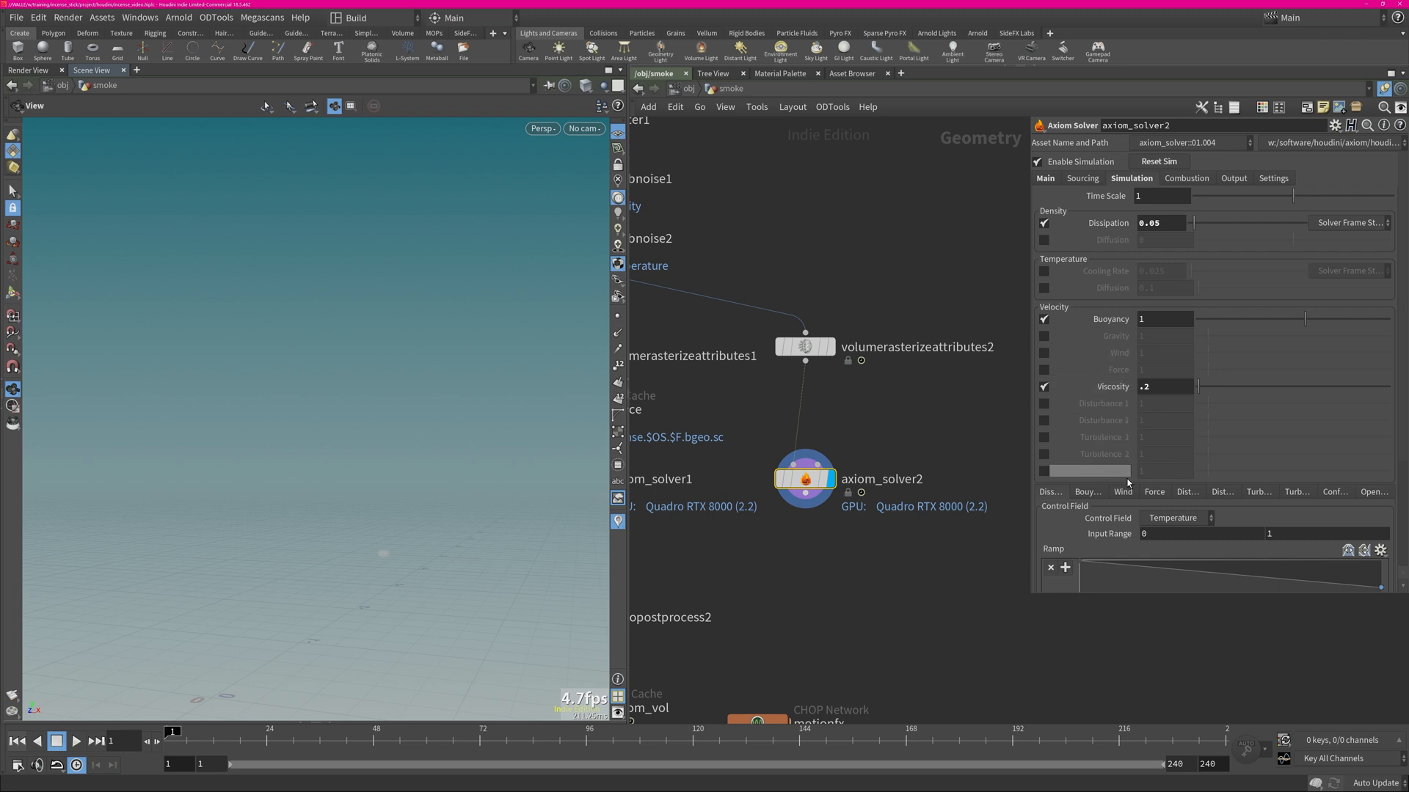
pyautogui.click(1043, 438)
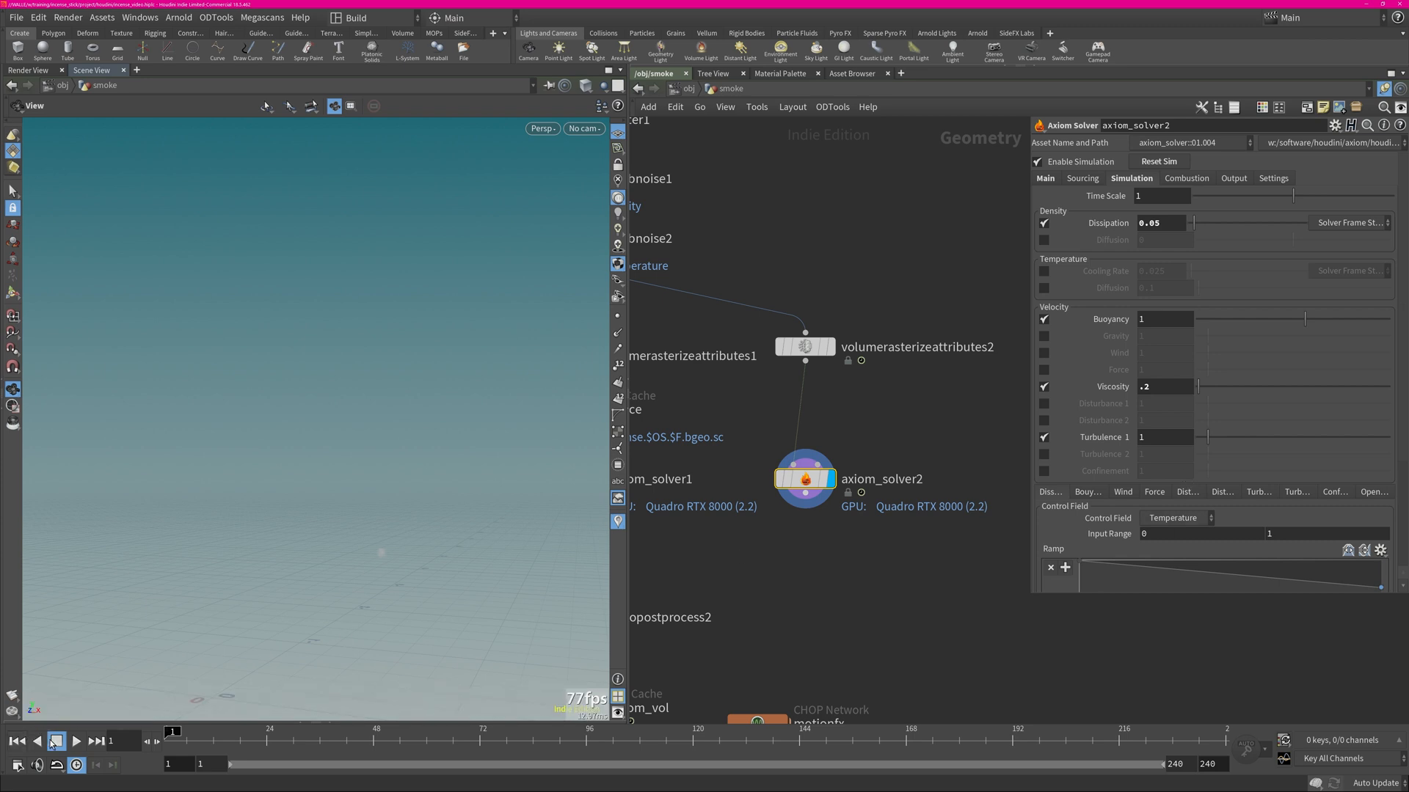
# Play the simulation with turbulence on and locate the Turbulence 1 amount field
pyautogui.click(76, 741)
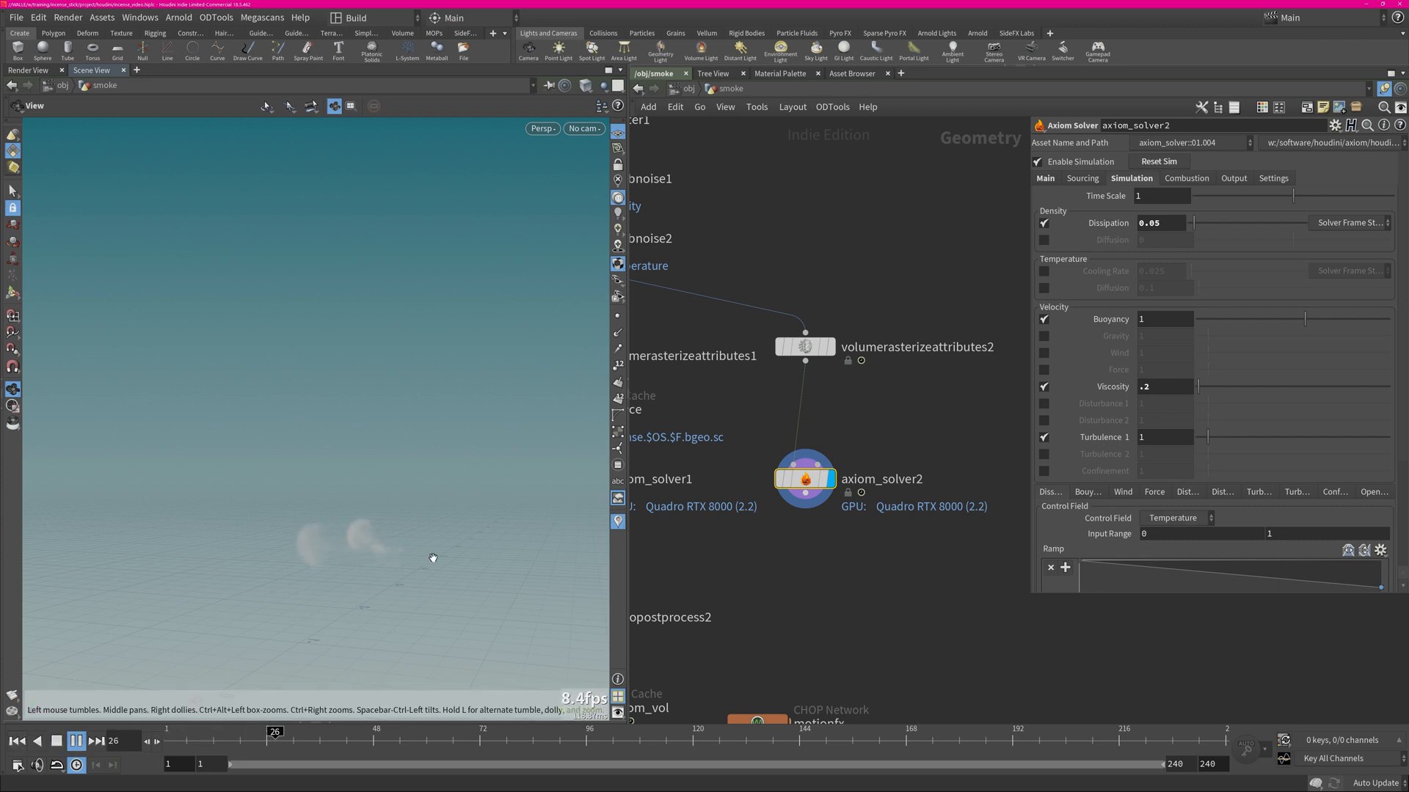
pyautogui.click(77, 741)
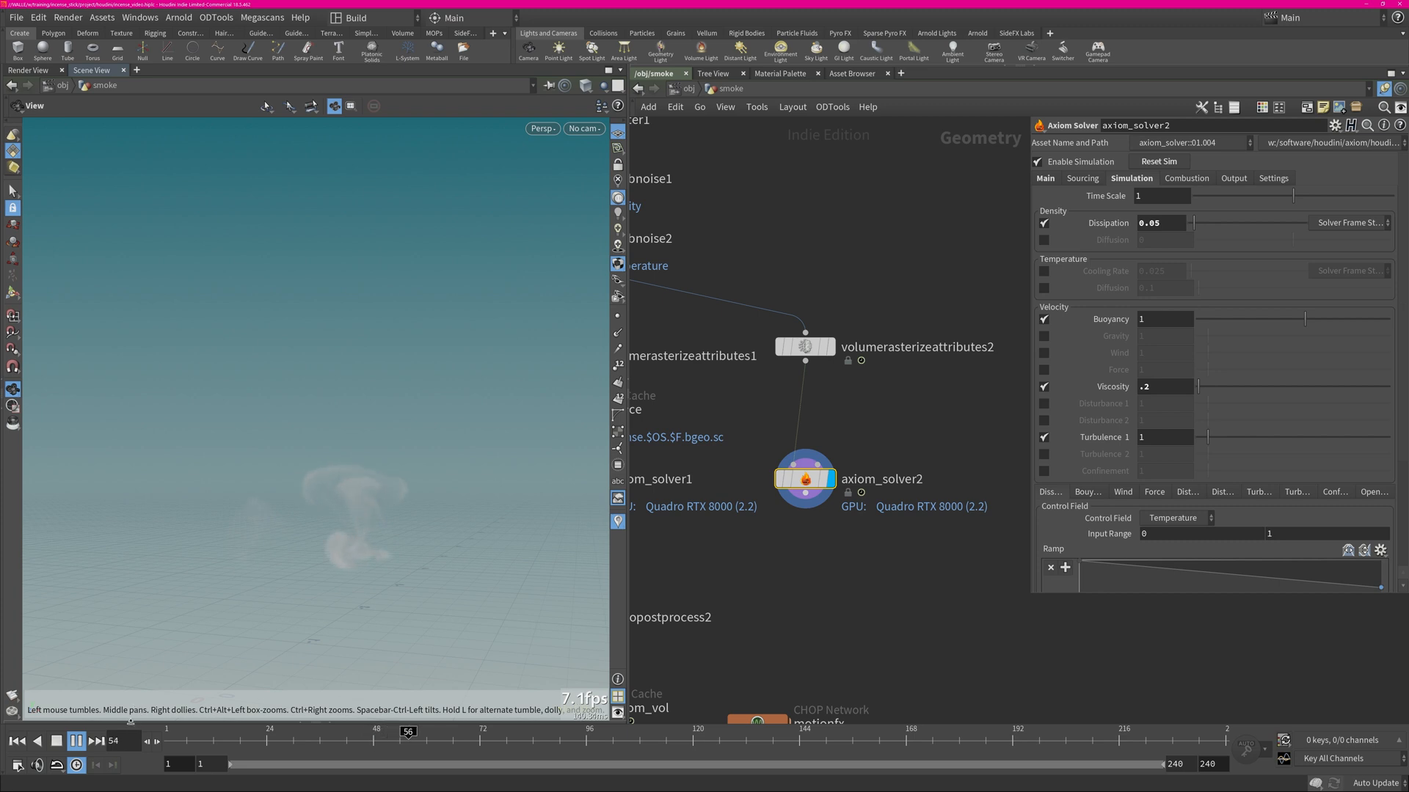
pyautogui.click(56, 739)
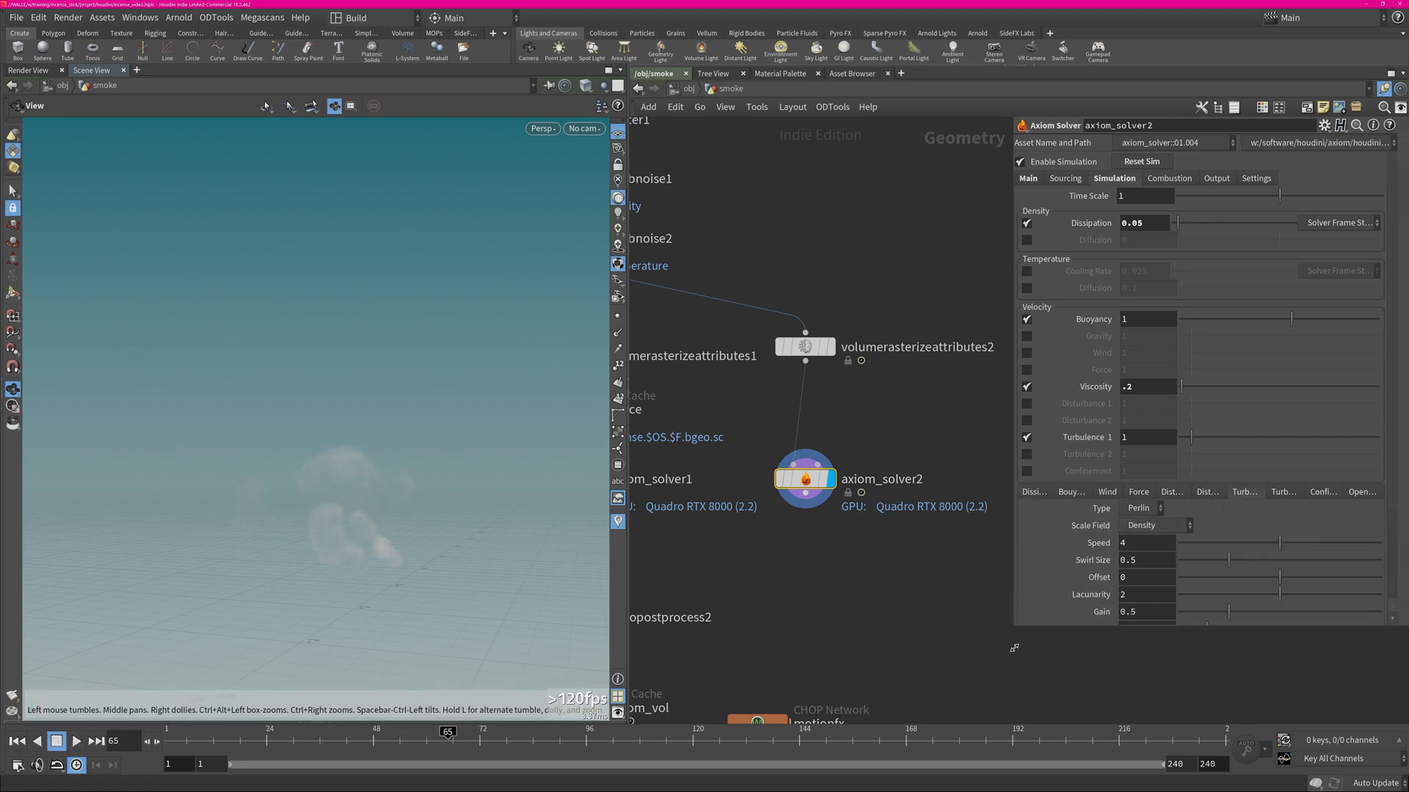
pyautogui.scroll(-3)
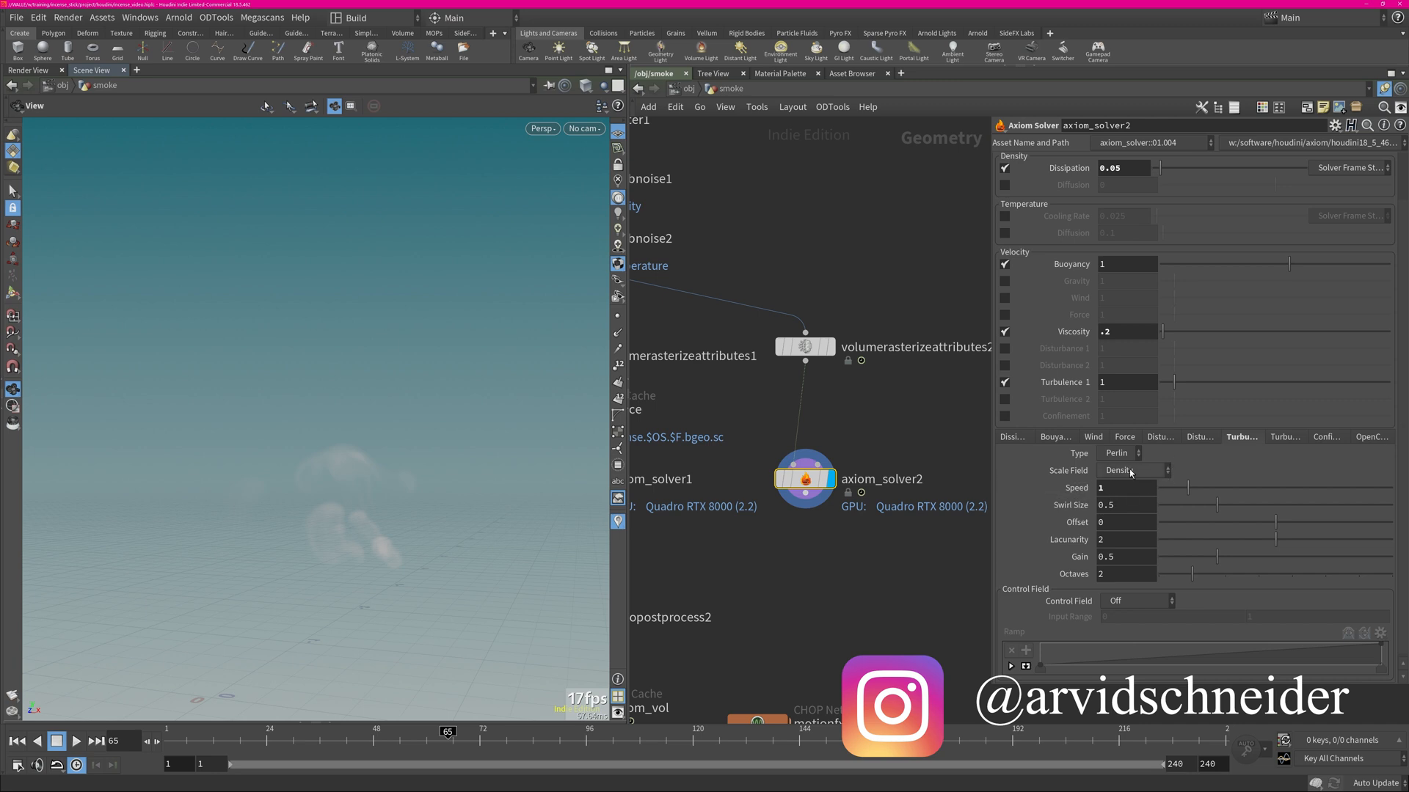
pyautogui.tripleClick(1123, 503)
pyautogui.write('1')
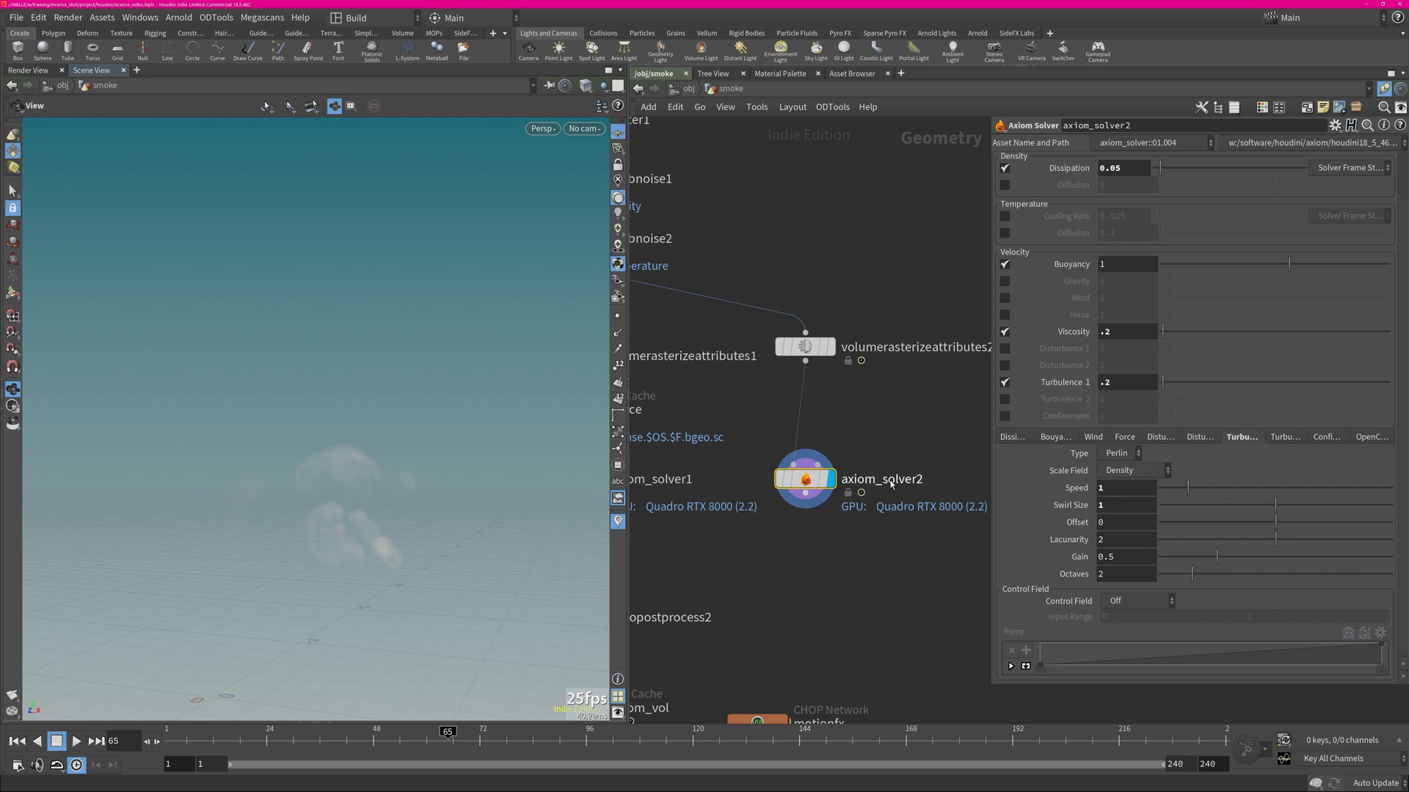
pyautogui.click(77, 741)
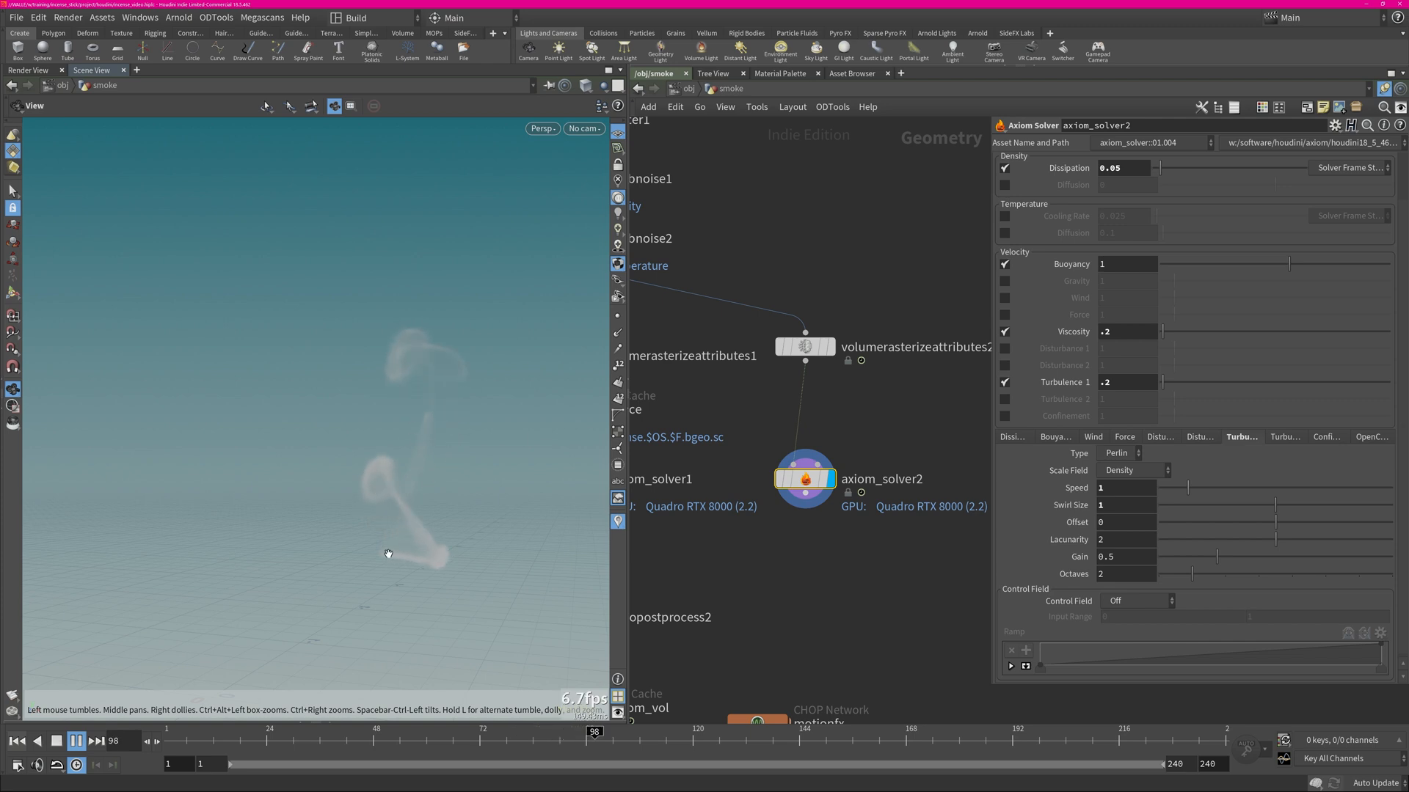
# Lower Turbulence 1 to .05 and replay to check the thinner, gently curling plume
pyautogui.click(75, 739)
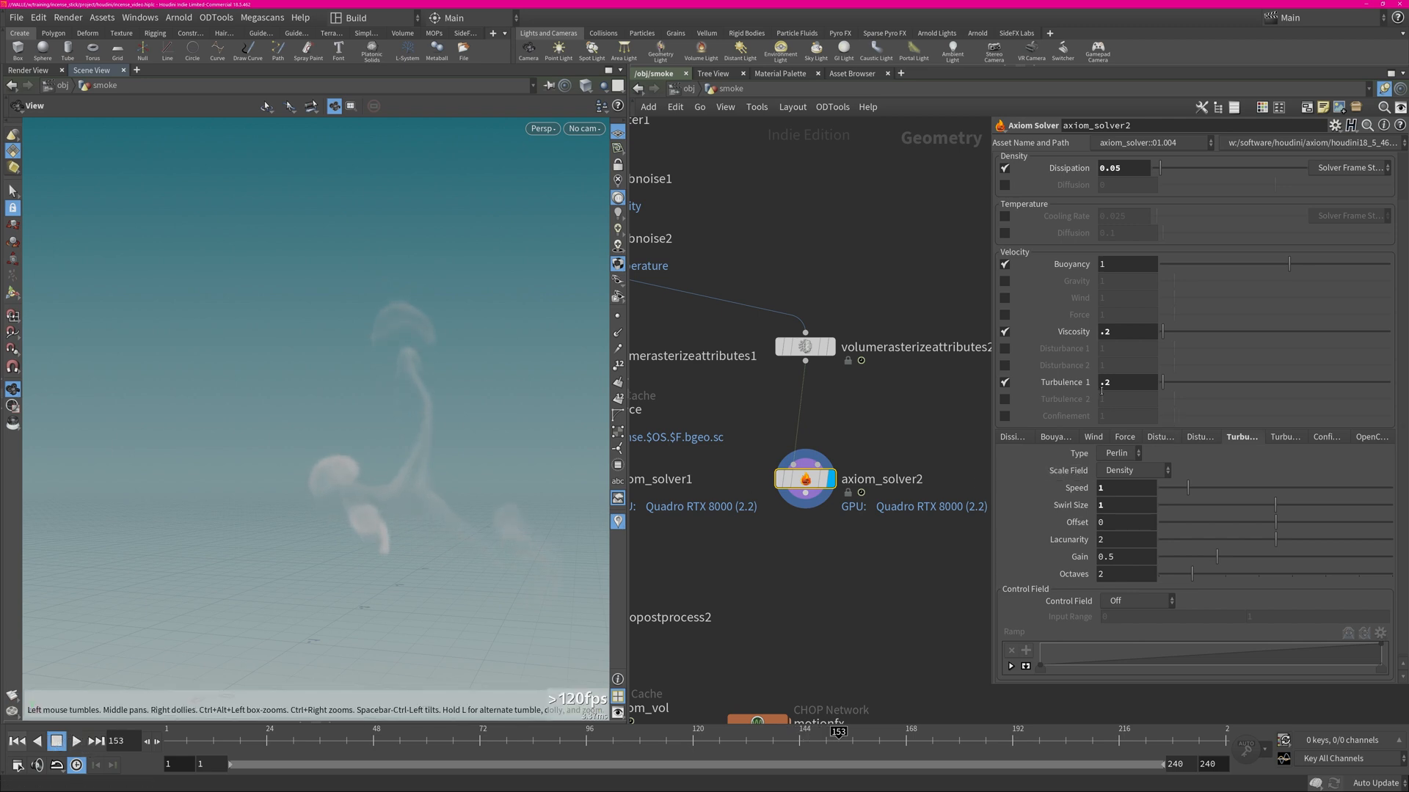
pyautogui.write('.05')
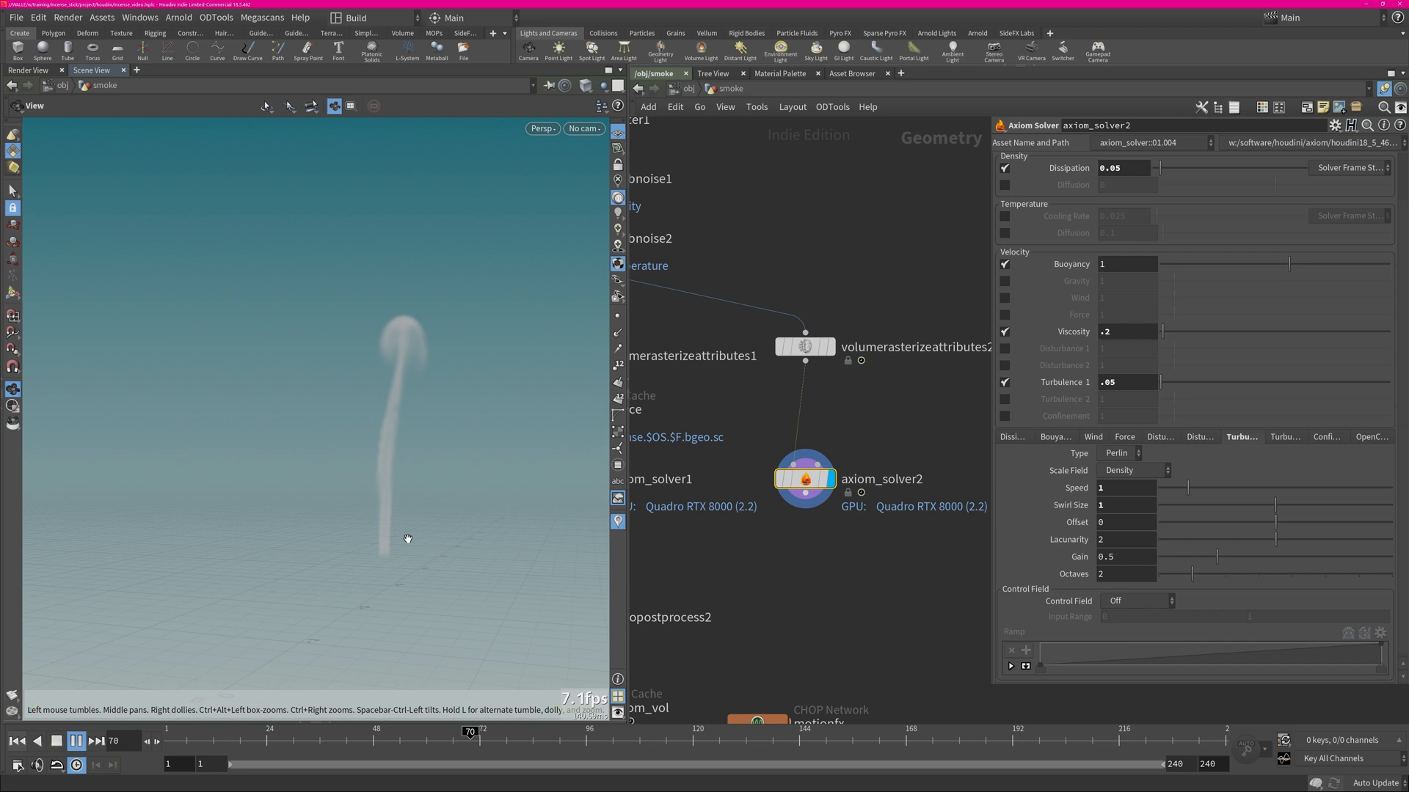
pyautogui.click(76, 740)
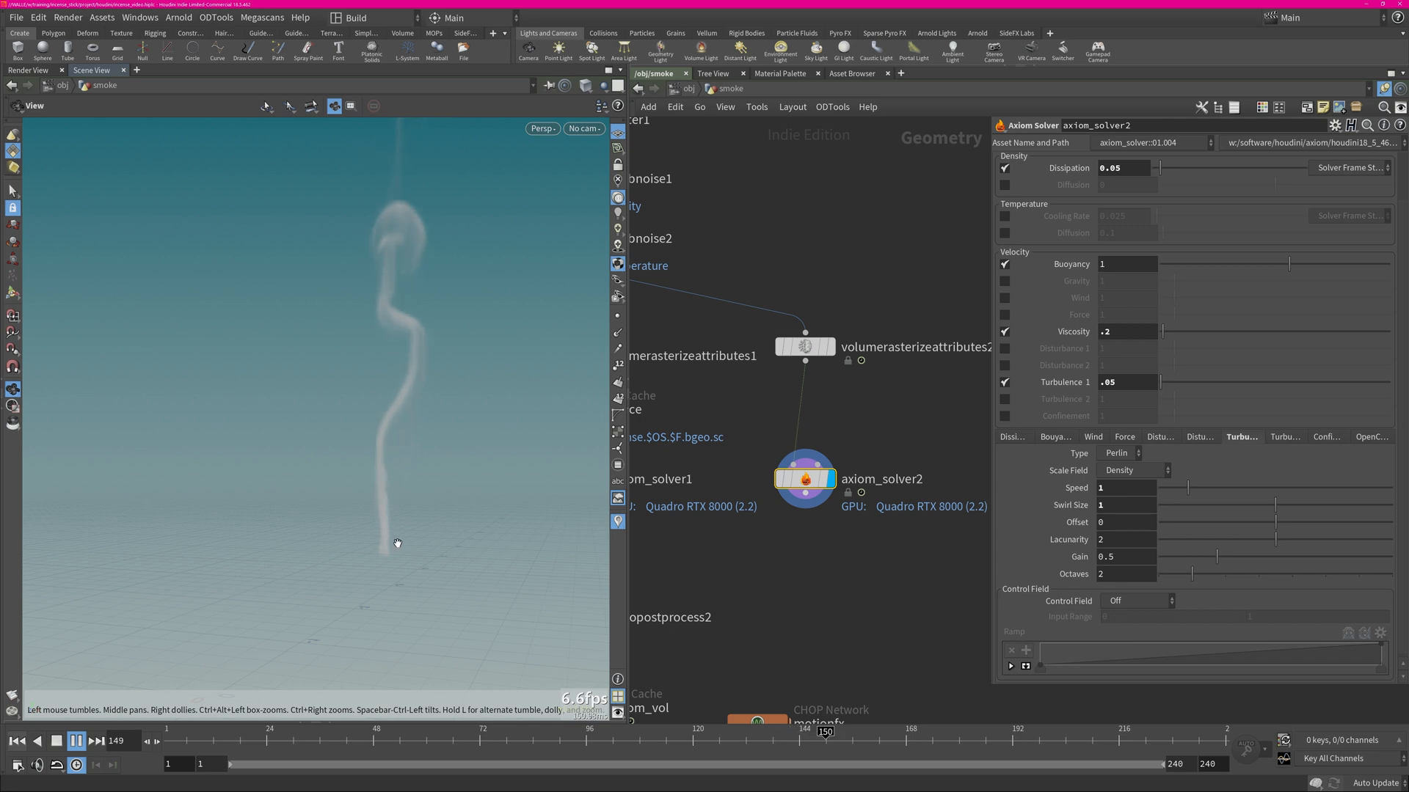
pyautogui.click(76, 741)
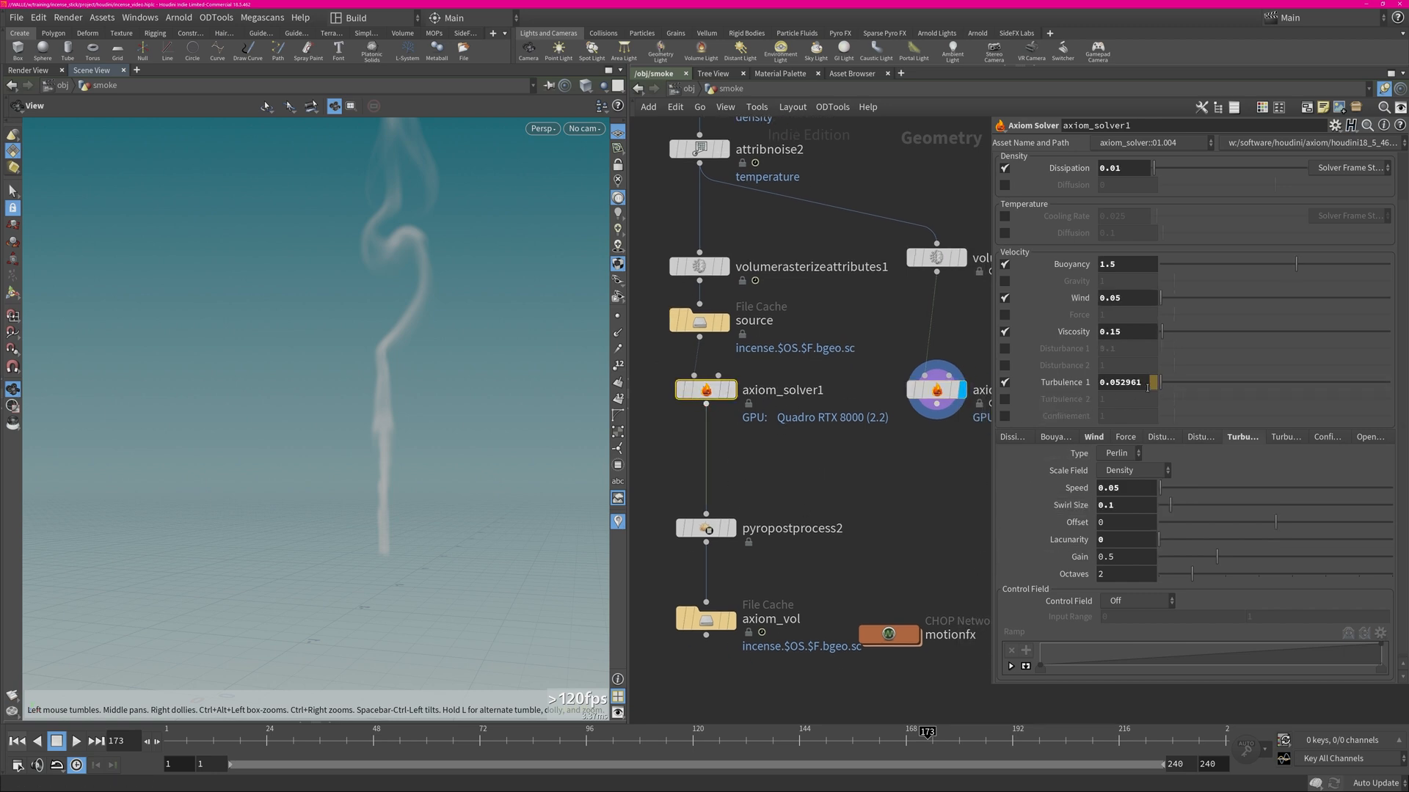
pyautogui.click(1121, 382)
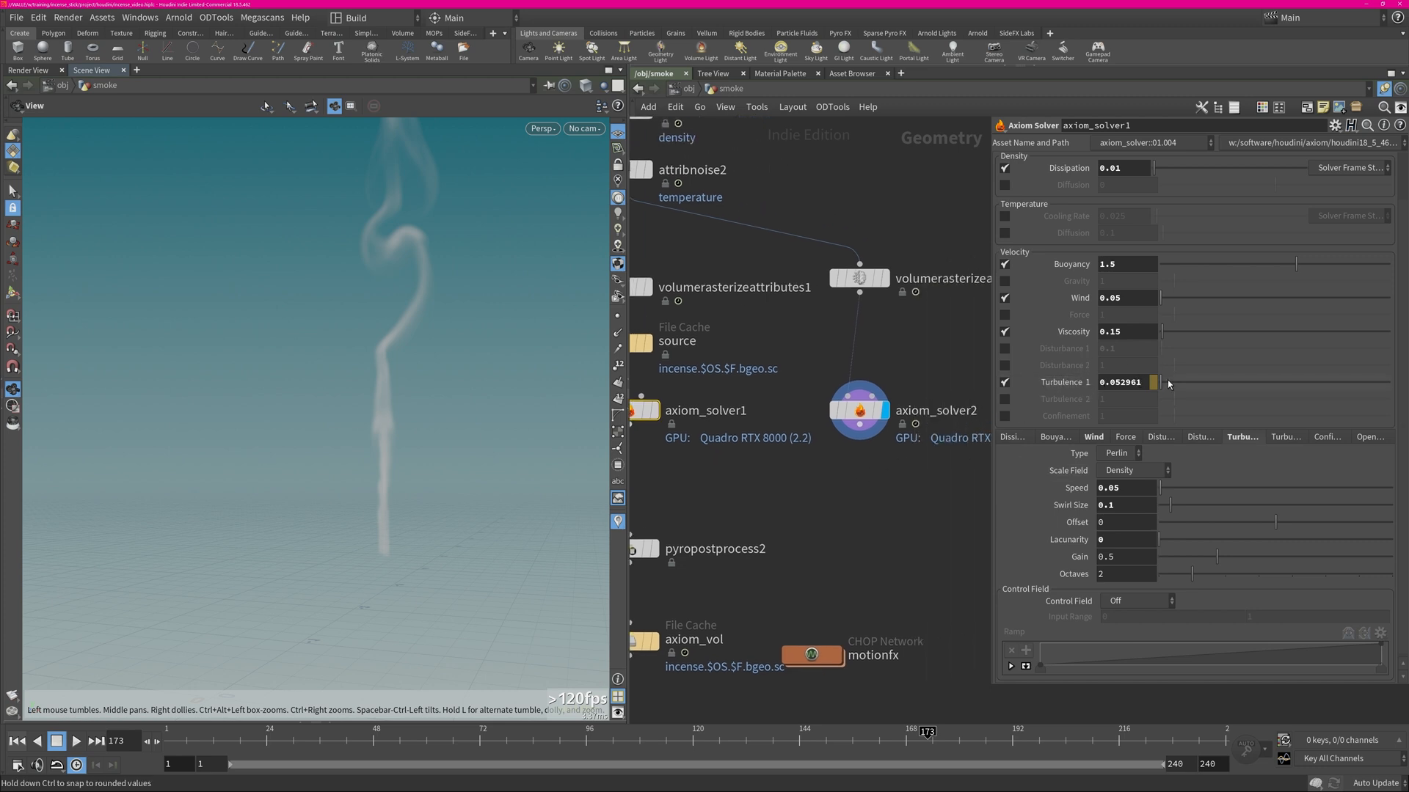
pyautogui.rightClick(1121, 381)
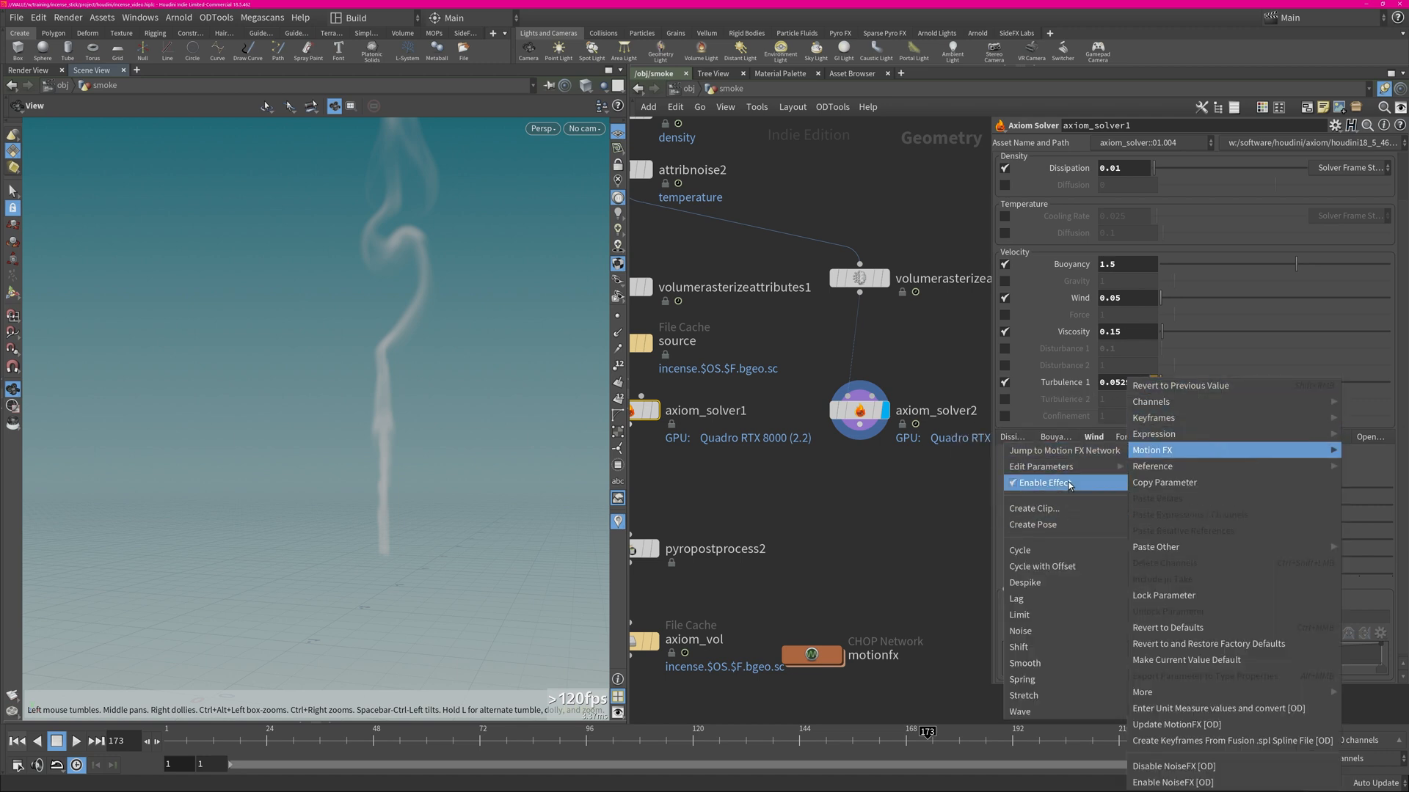
pyautogui.click(1062, 451)
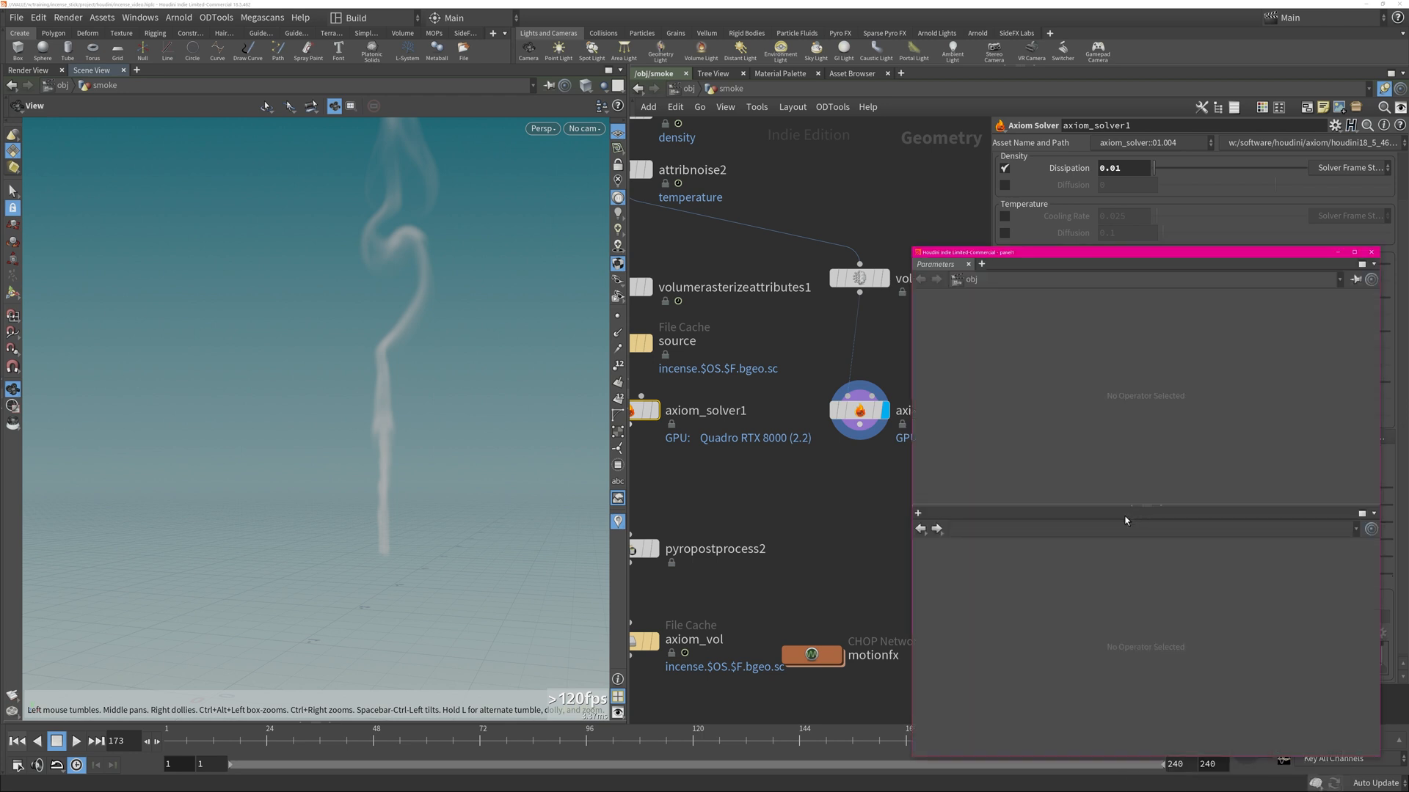
pyautogui.doubleClick(808, 656)
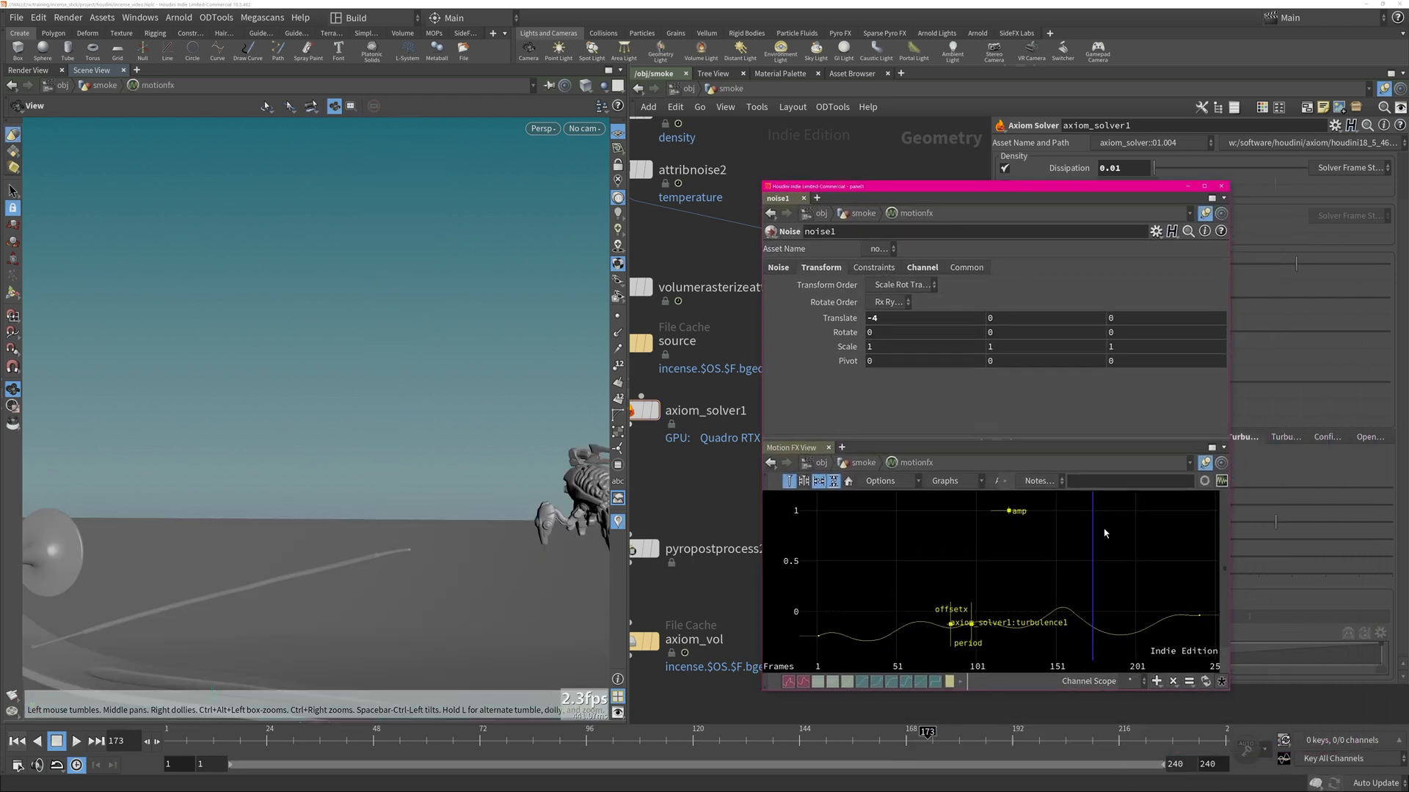
pyautogui.moveTo(1112, 560)
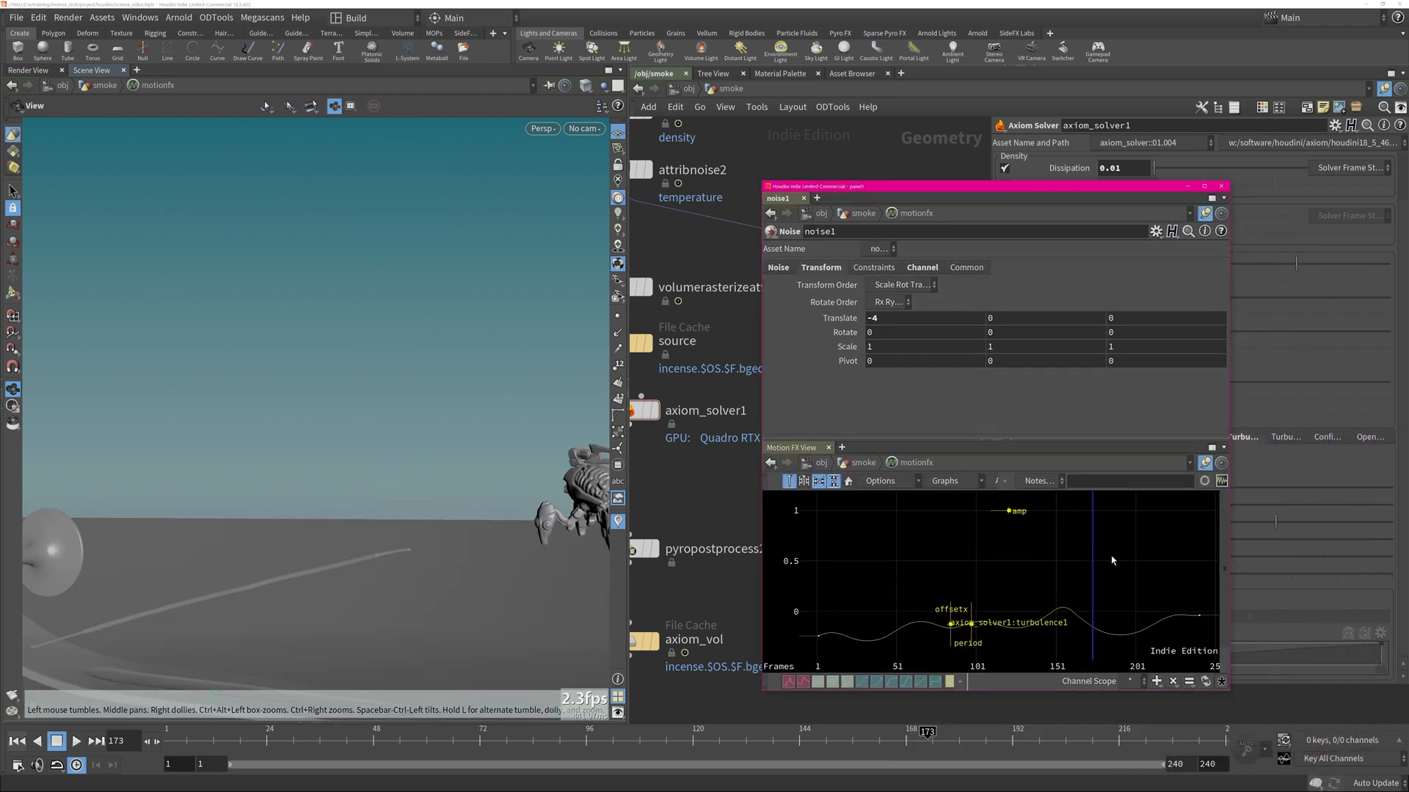
pyautogui.click(1221, 187)
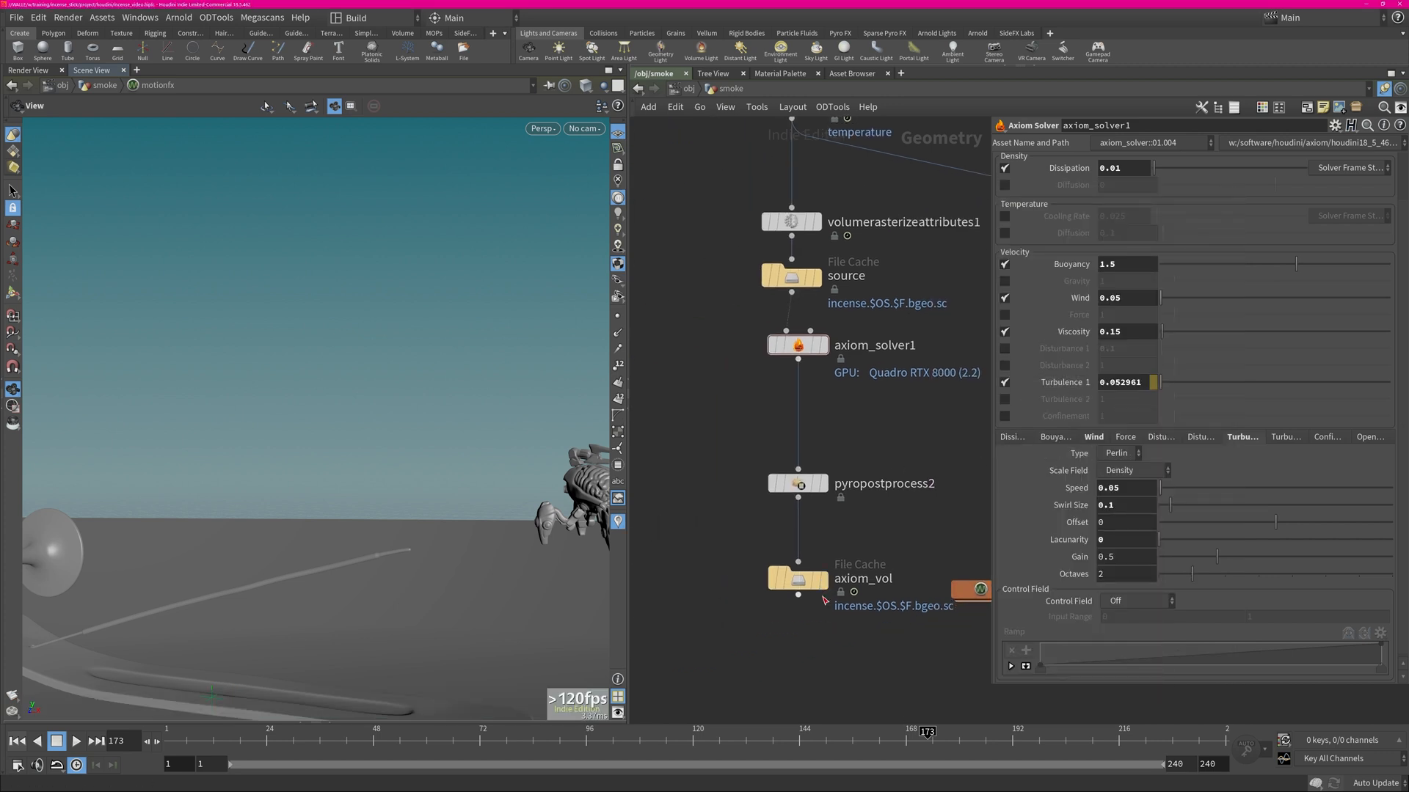
# Play back the cached axiom_vol smoke, then select axiom_solver1 to check its settings
pyautogui.click(796, 578)
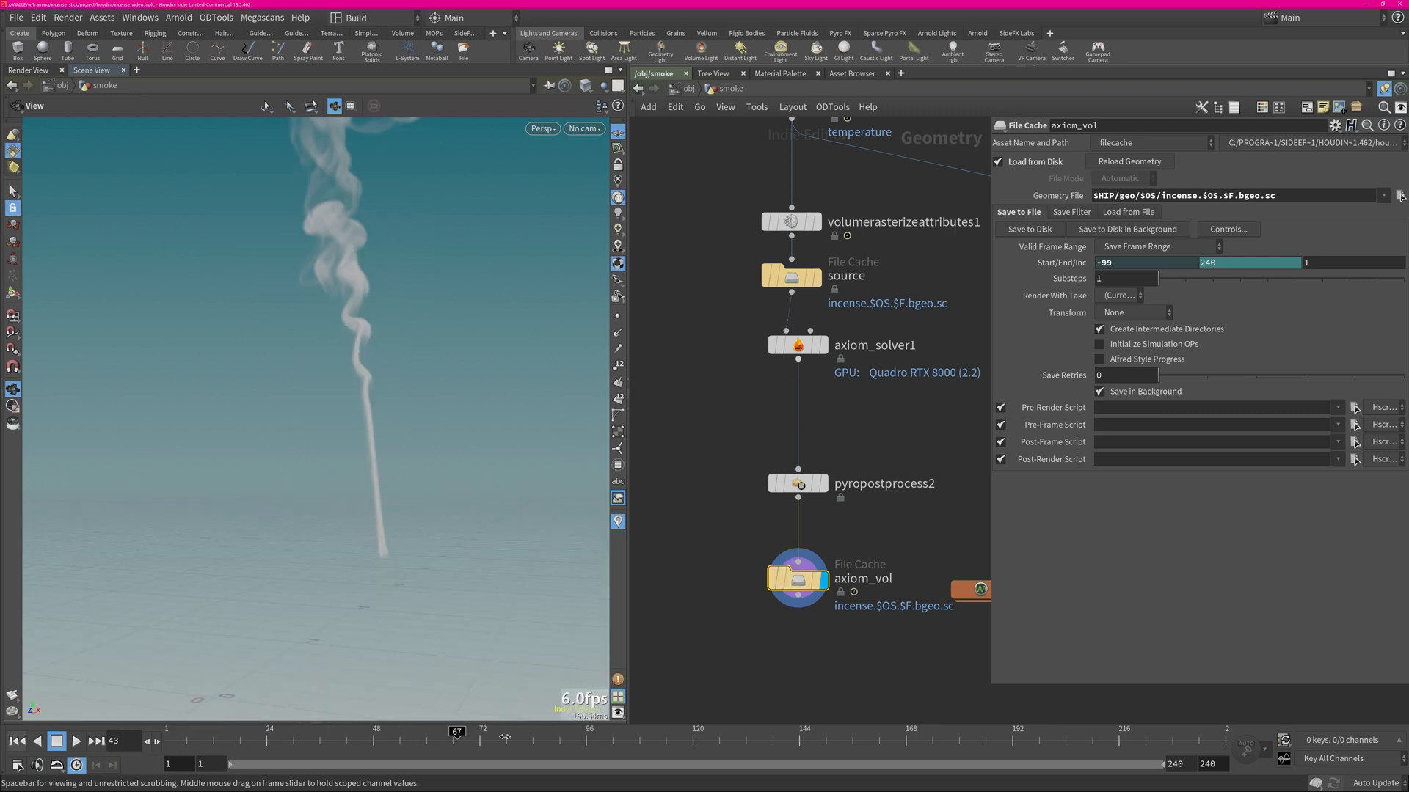
pyautogui.click(75, 741)
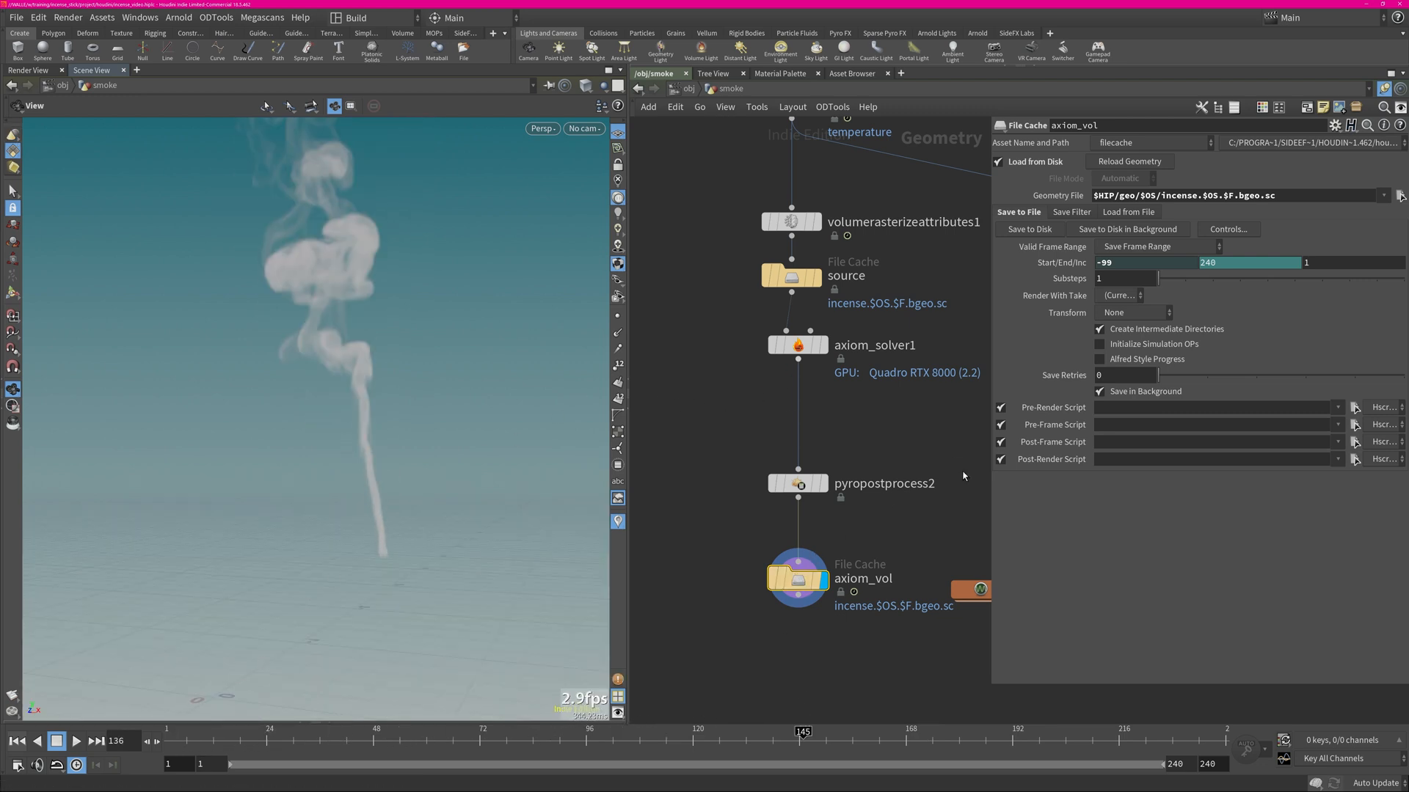
pyautogui.click(794, 344)
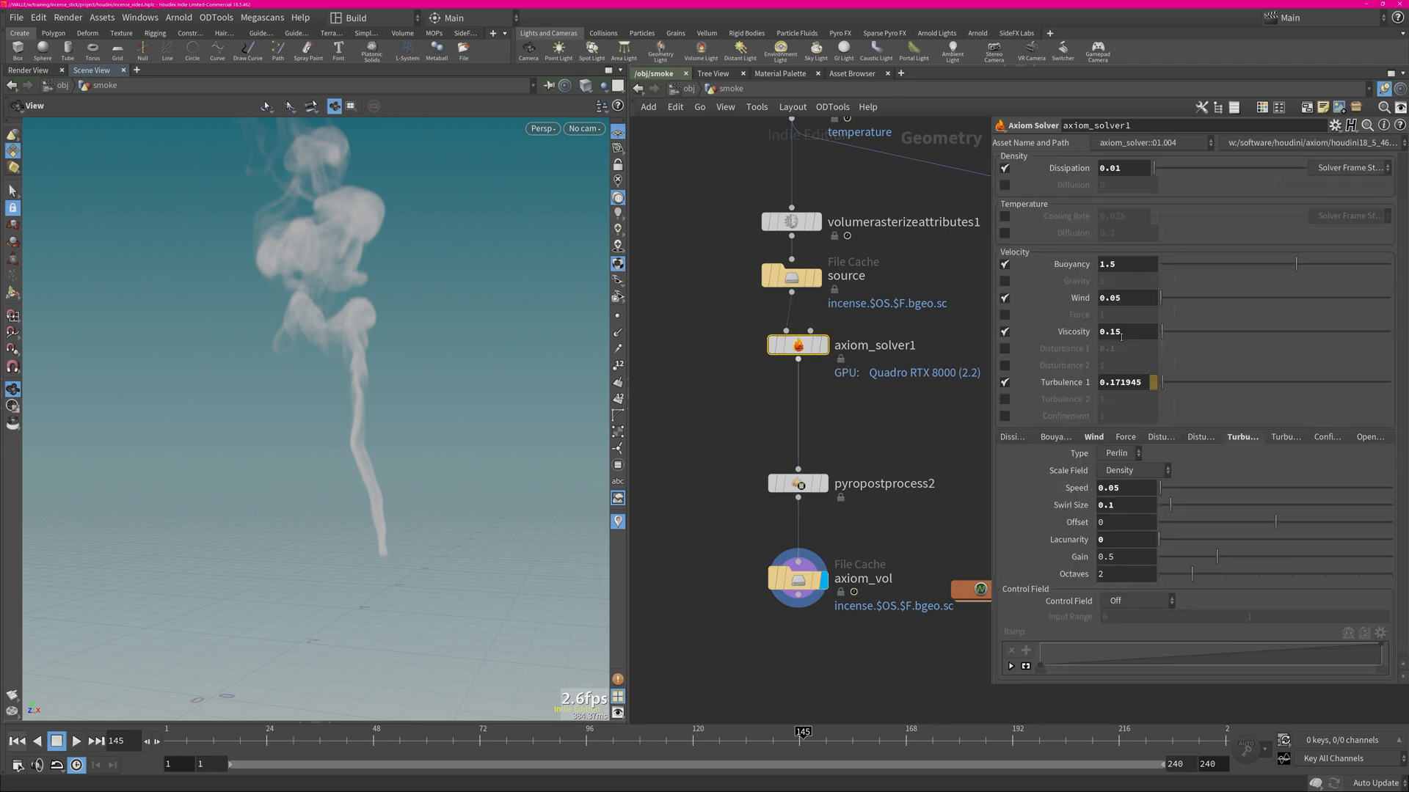
pyautogui.moveTo(1133, 293)
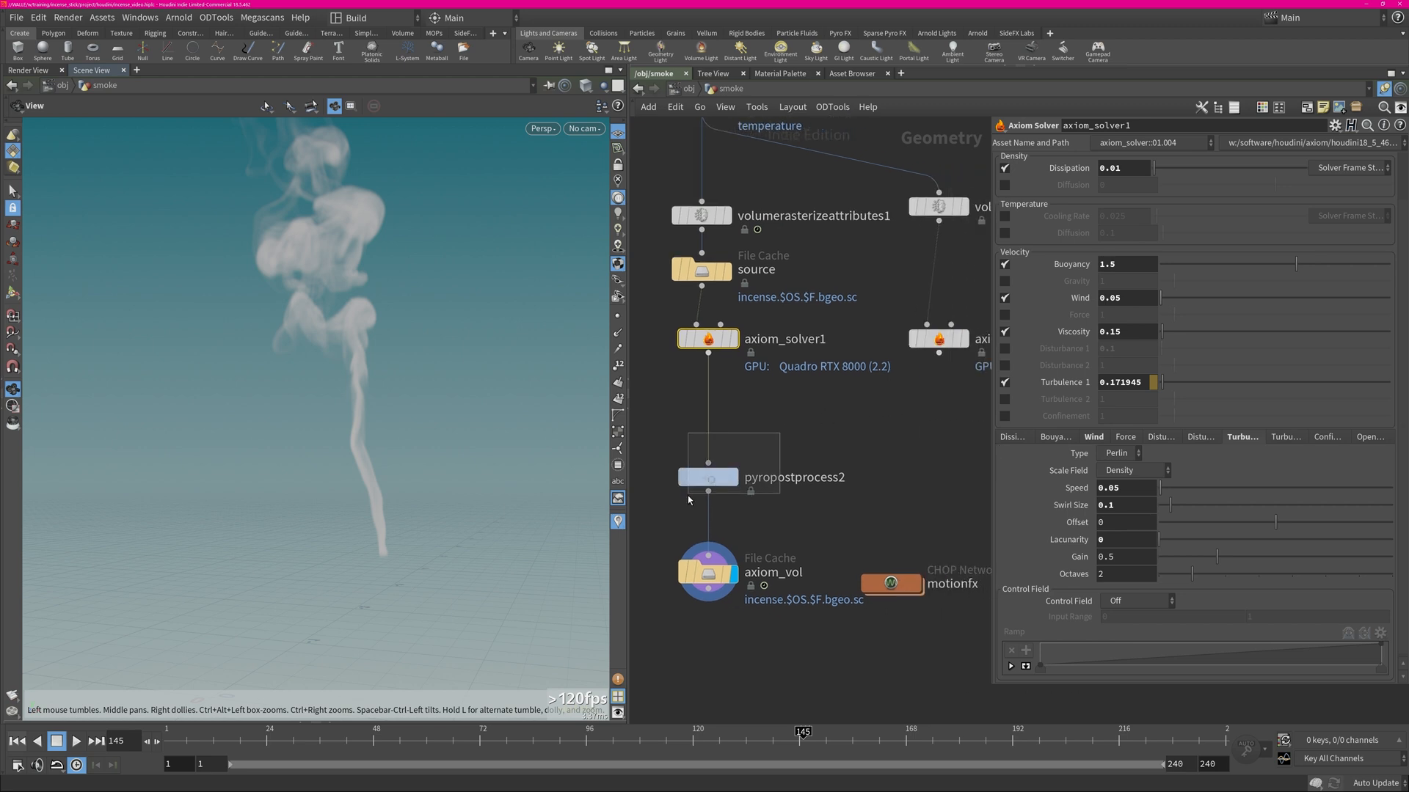
# Select pyropostprocess2 and view its Post Process VDB conversion options
pyautogui.click(708, 476)
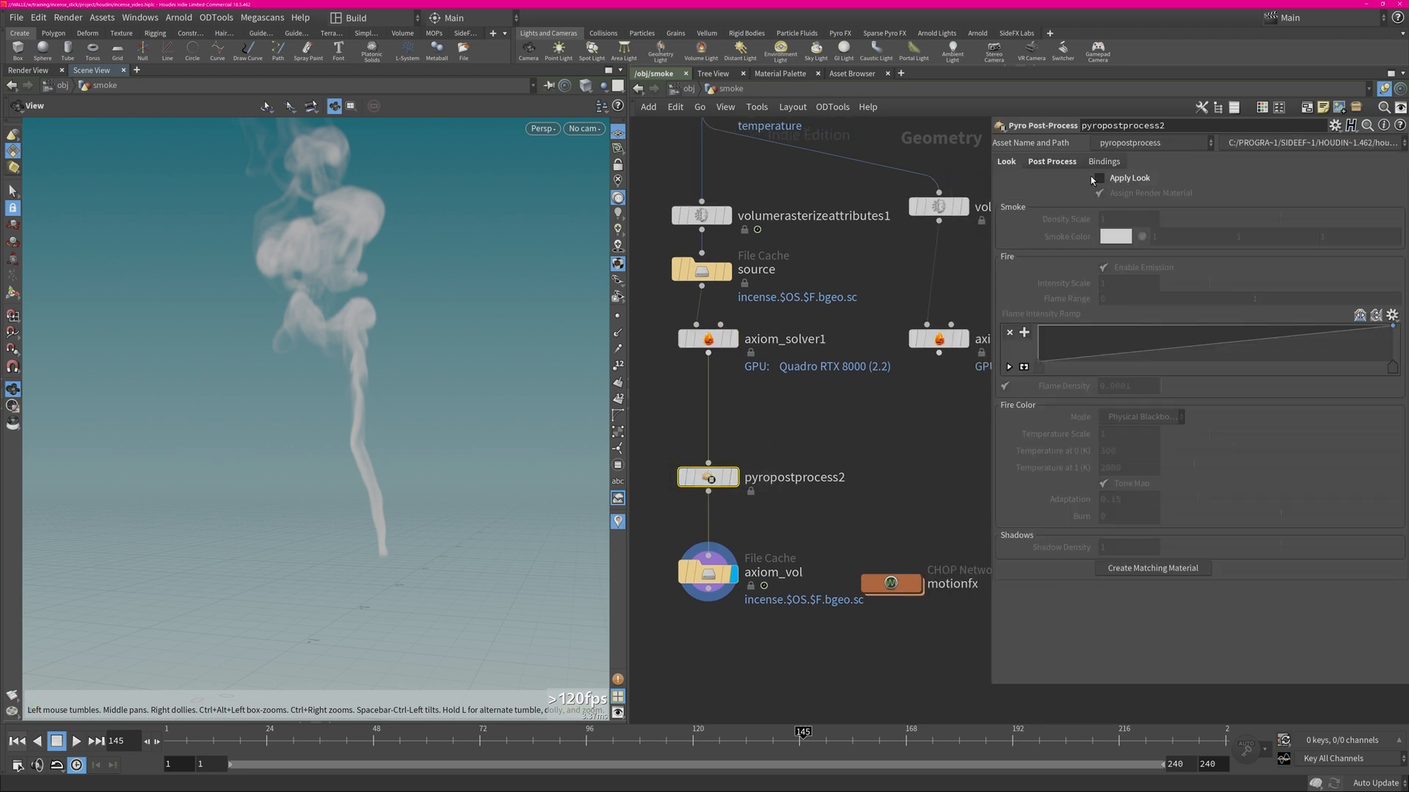
pyautogui.click(1050, 162)
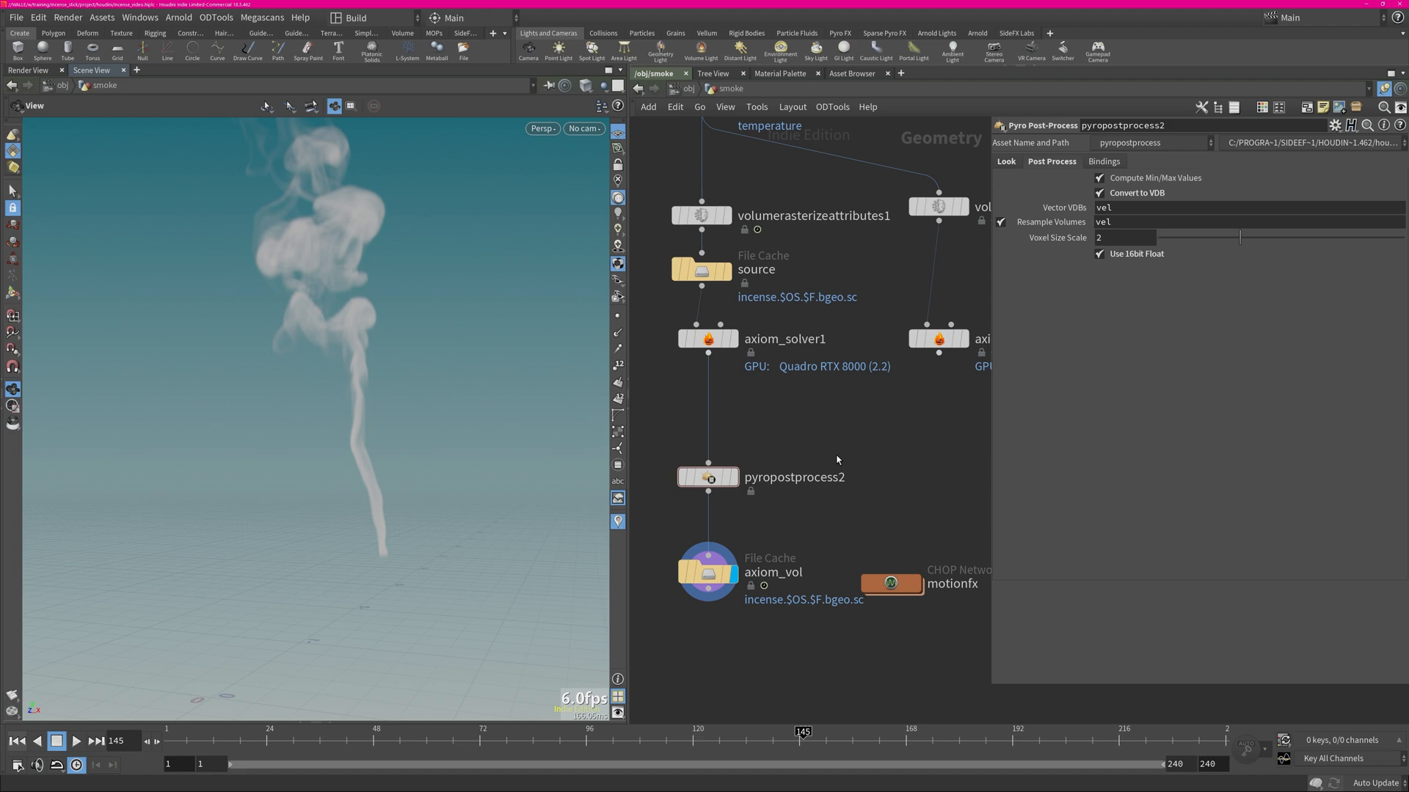
pyautogui.moveTo(783, 544)
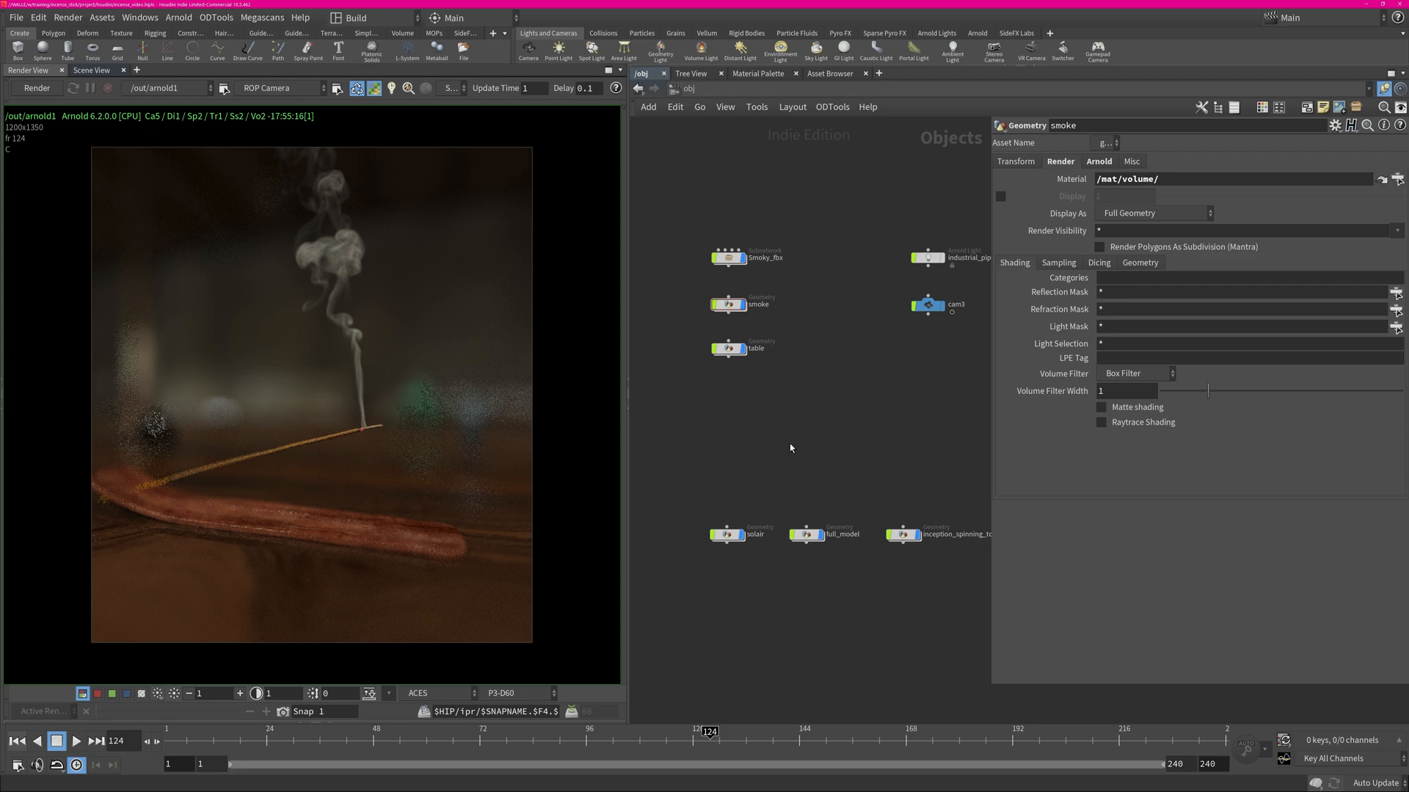
pyautogui.moveTo(799, 483)
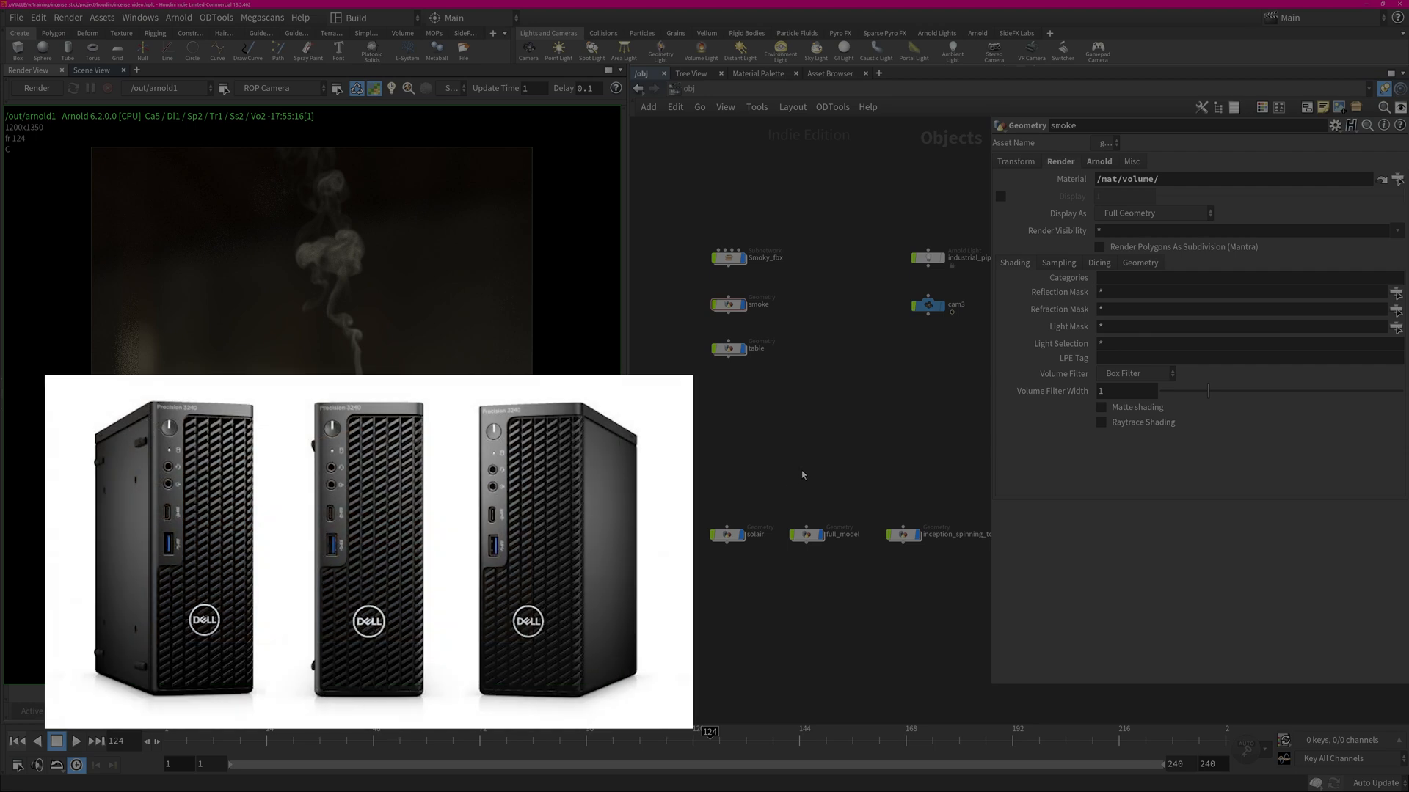
pyautogui.moveTo(819, 458)
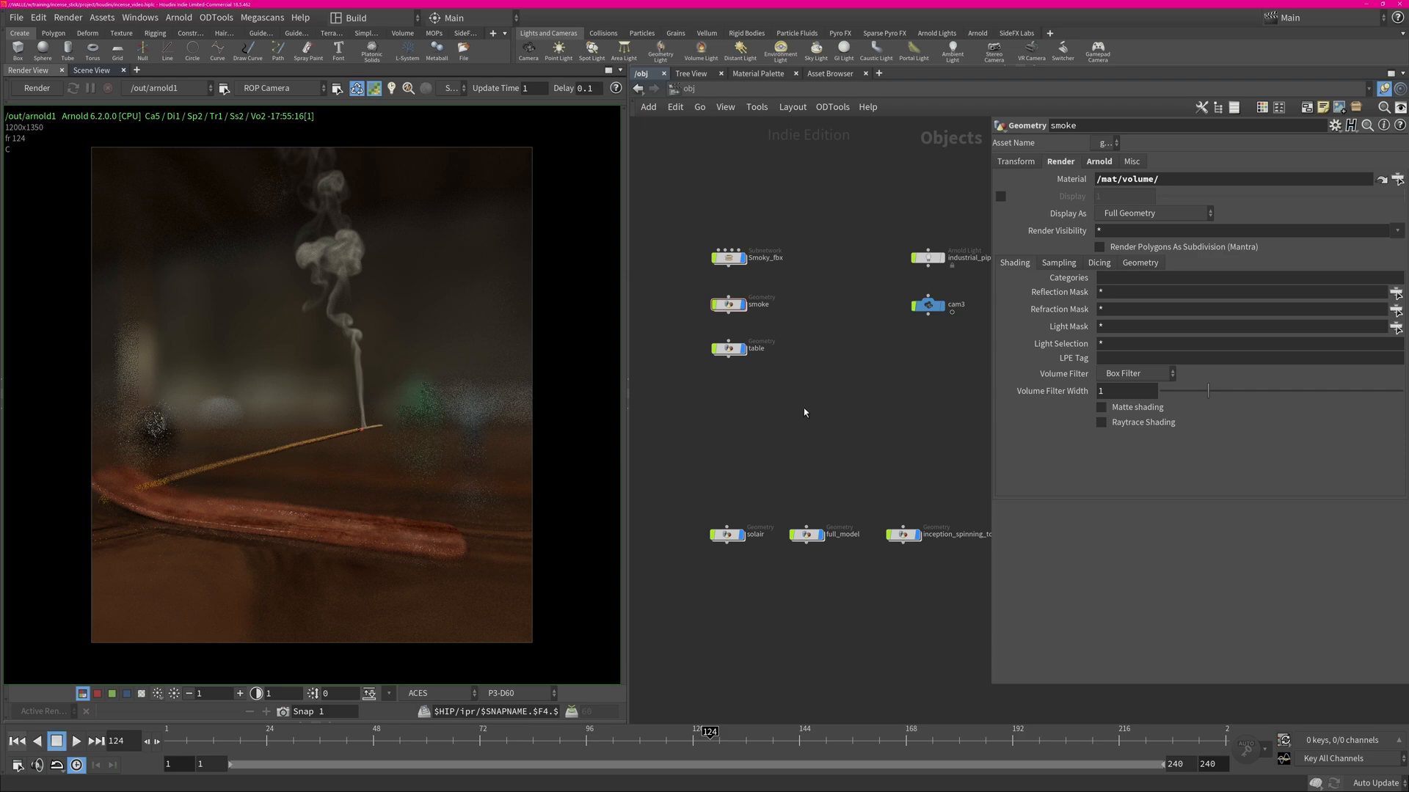
pyautogui.moveTo(866, 437)
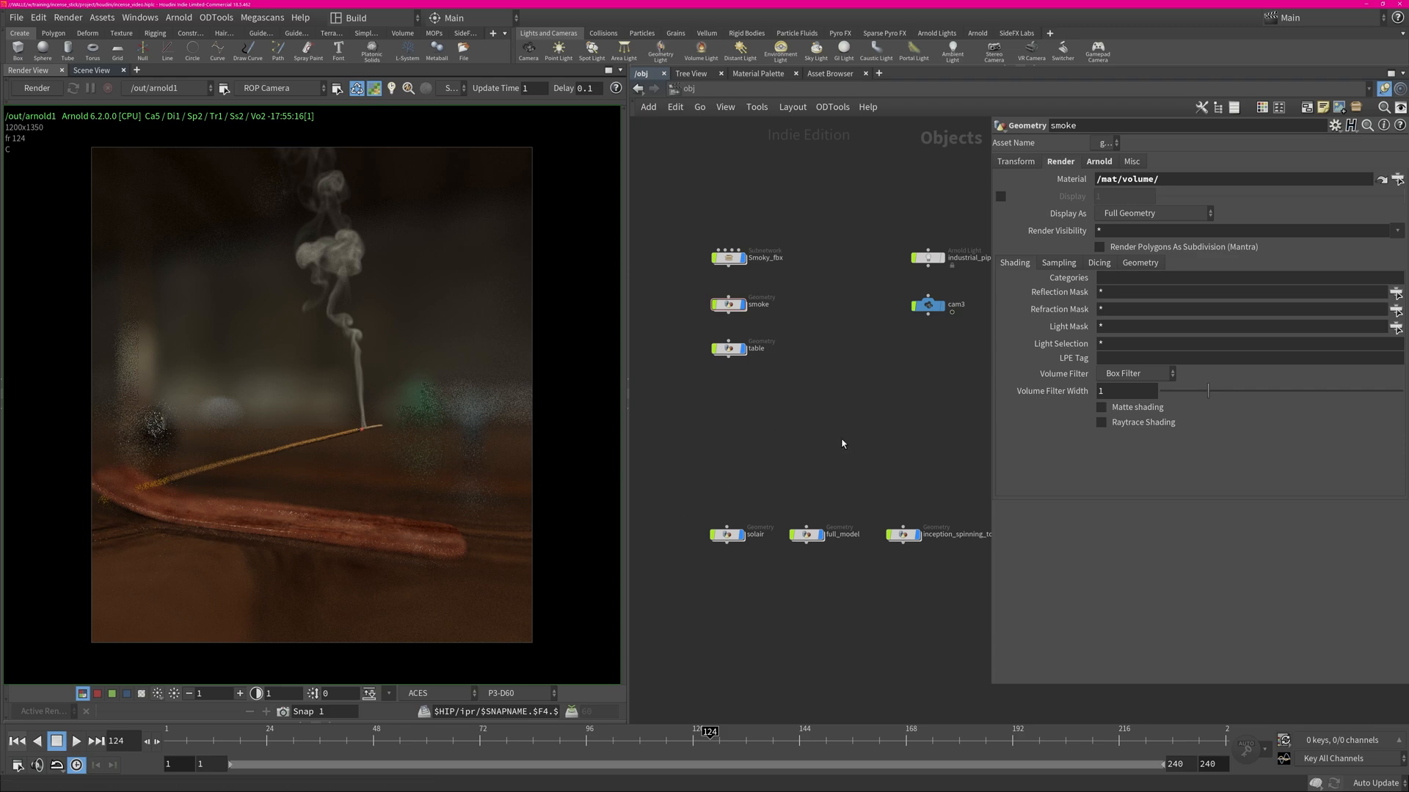
pyautogui.moveTo(468, 530)
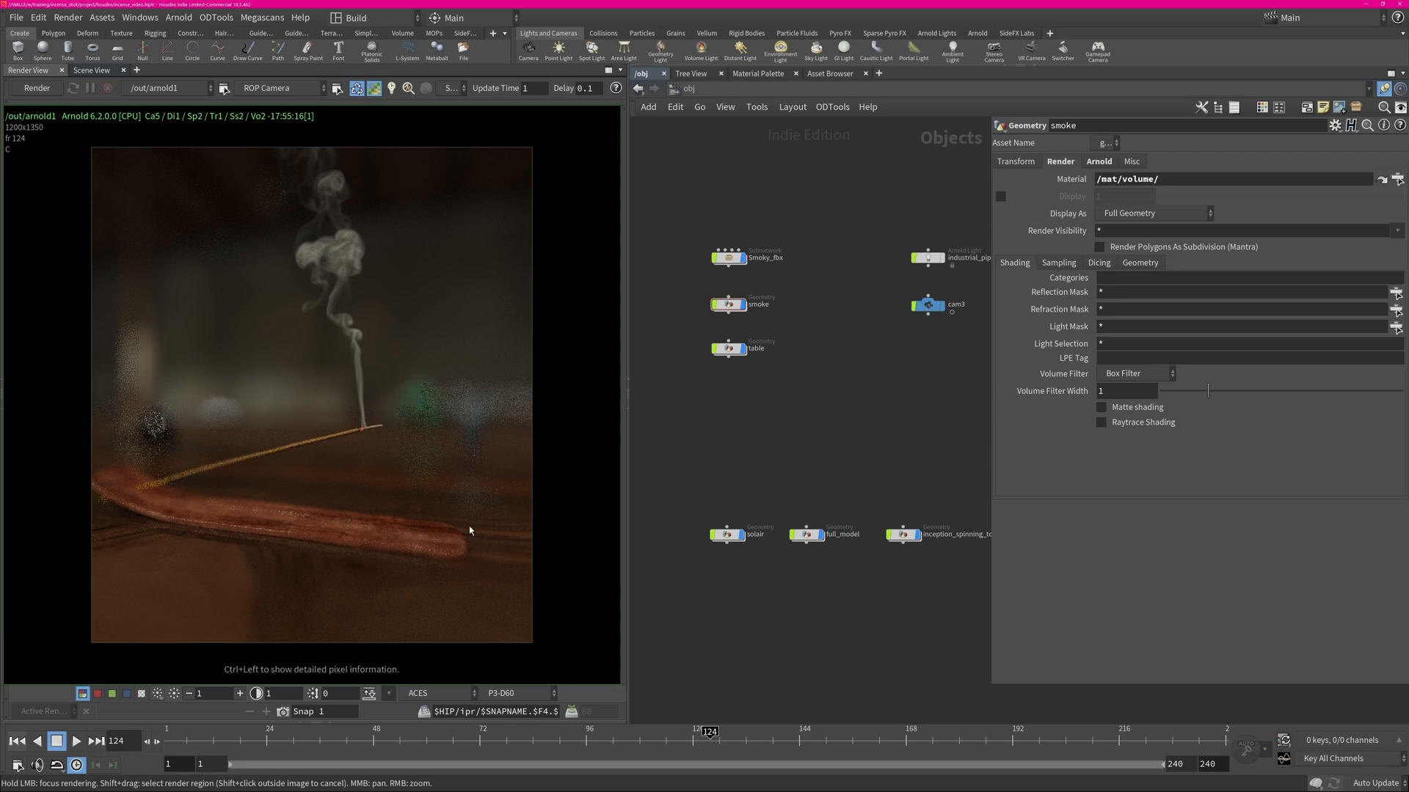
pyautogui.moveTo(468, 477)
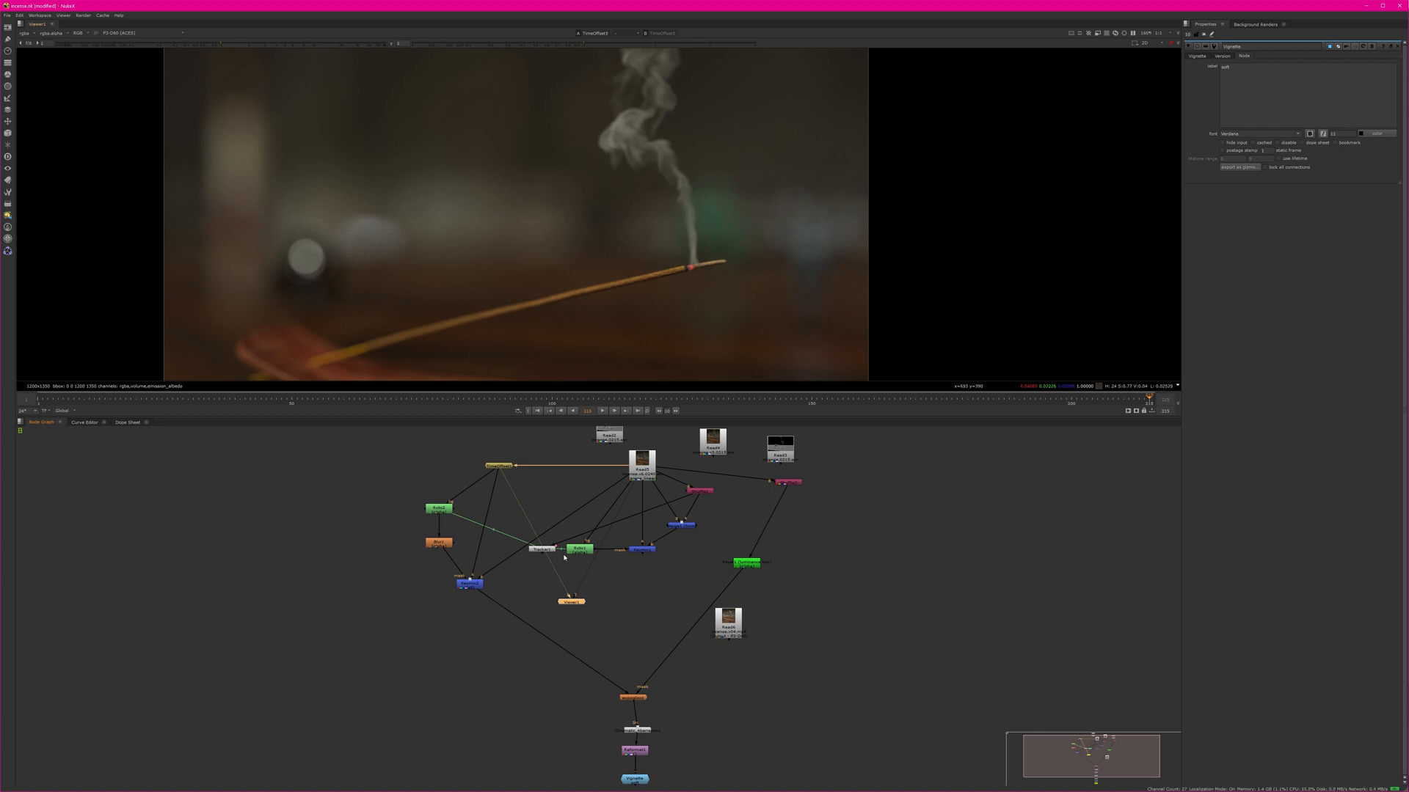
# View the incense composite from the Nuke node graph
pyautogui.click(541, 547)
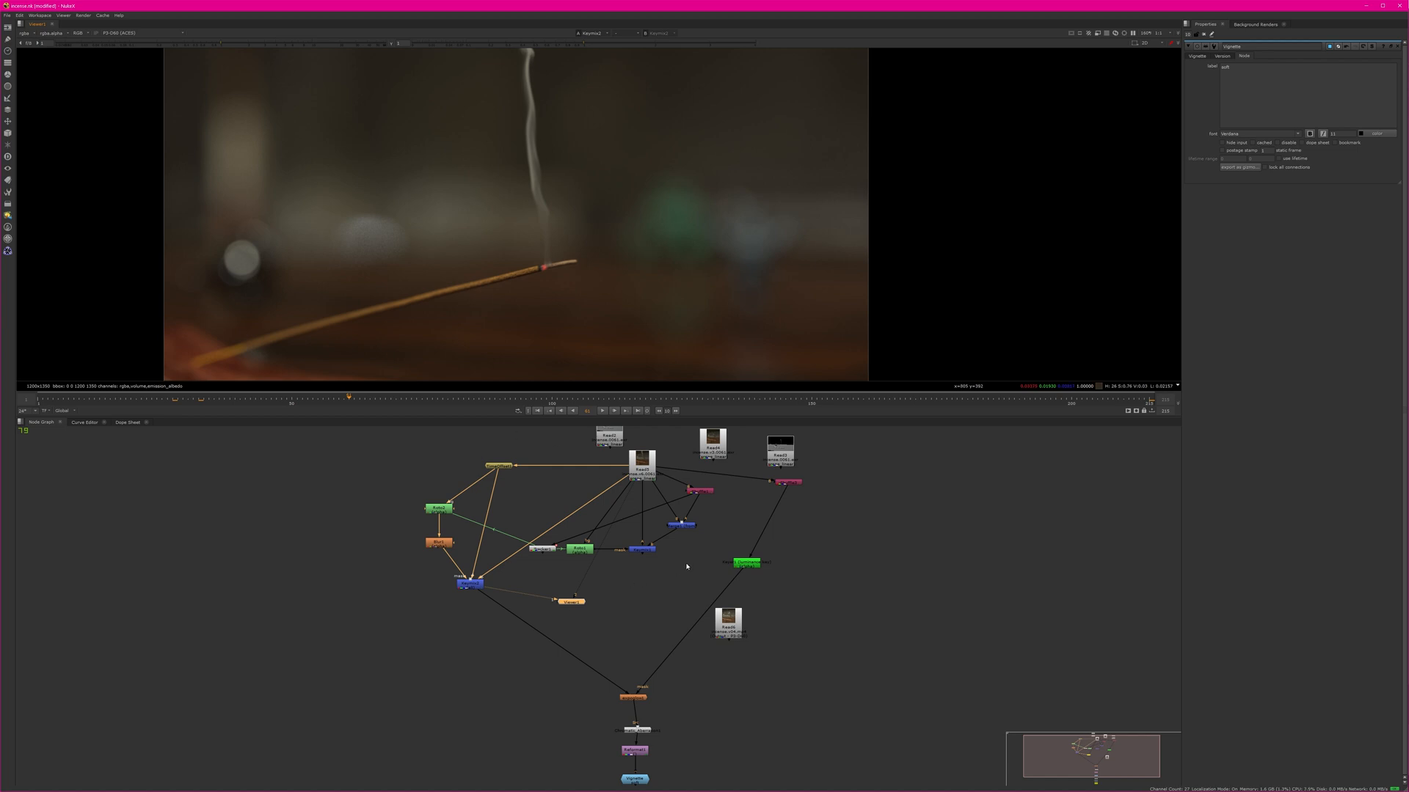
pyautogui.moveTo(695, 139)
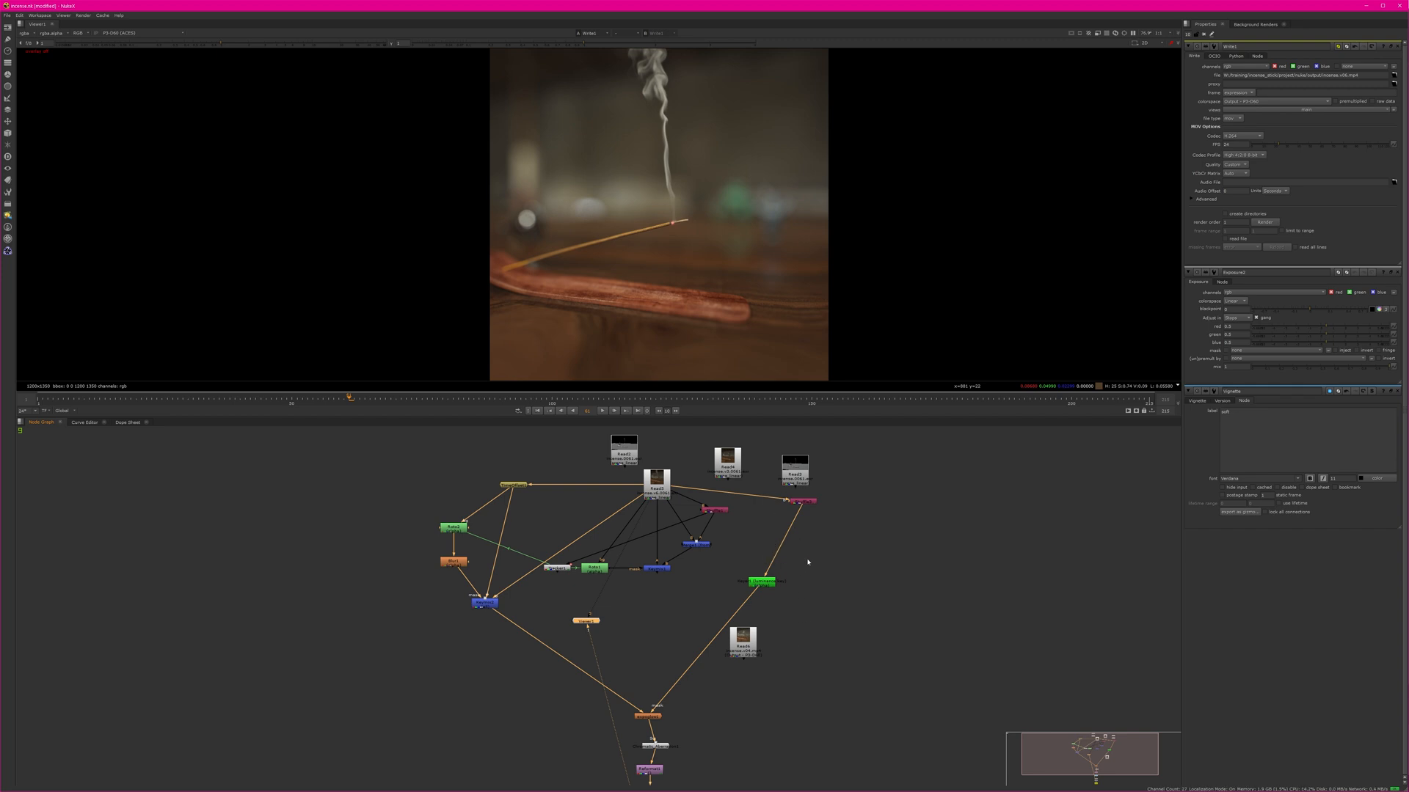
pyautogui.moveTo(835, 597)
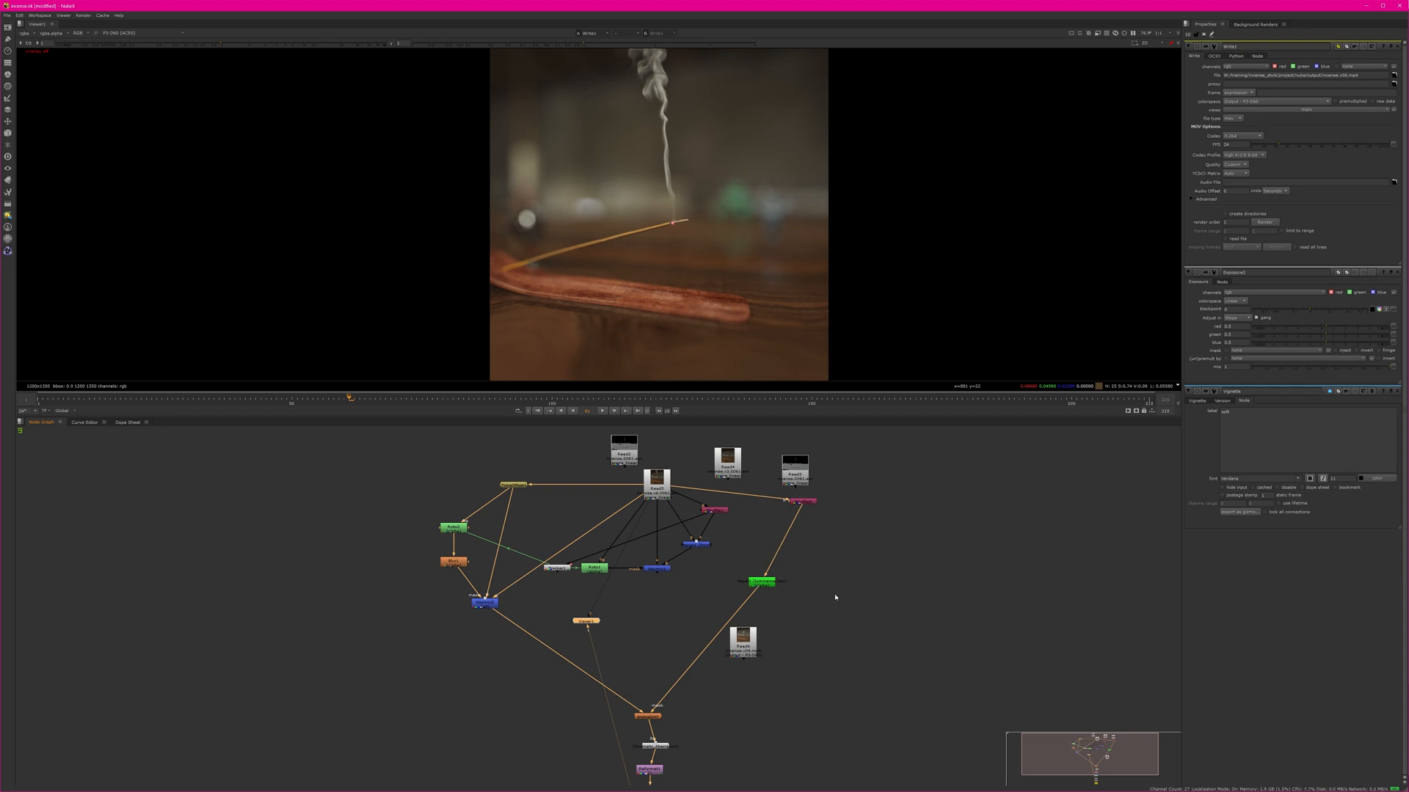
pyautogui.moveTo(769, 376)
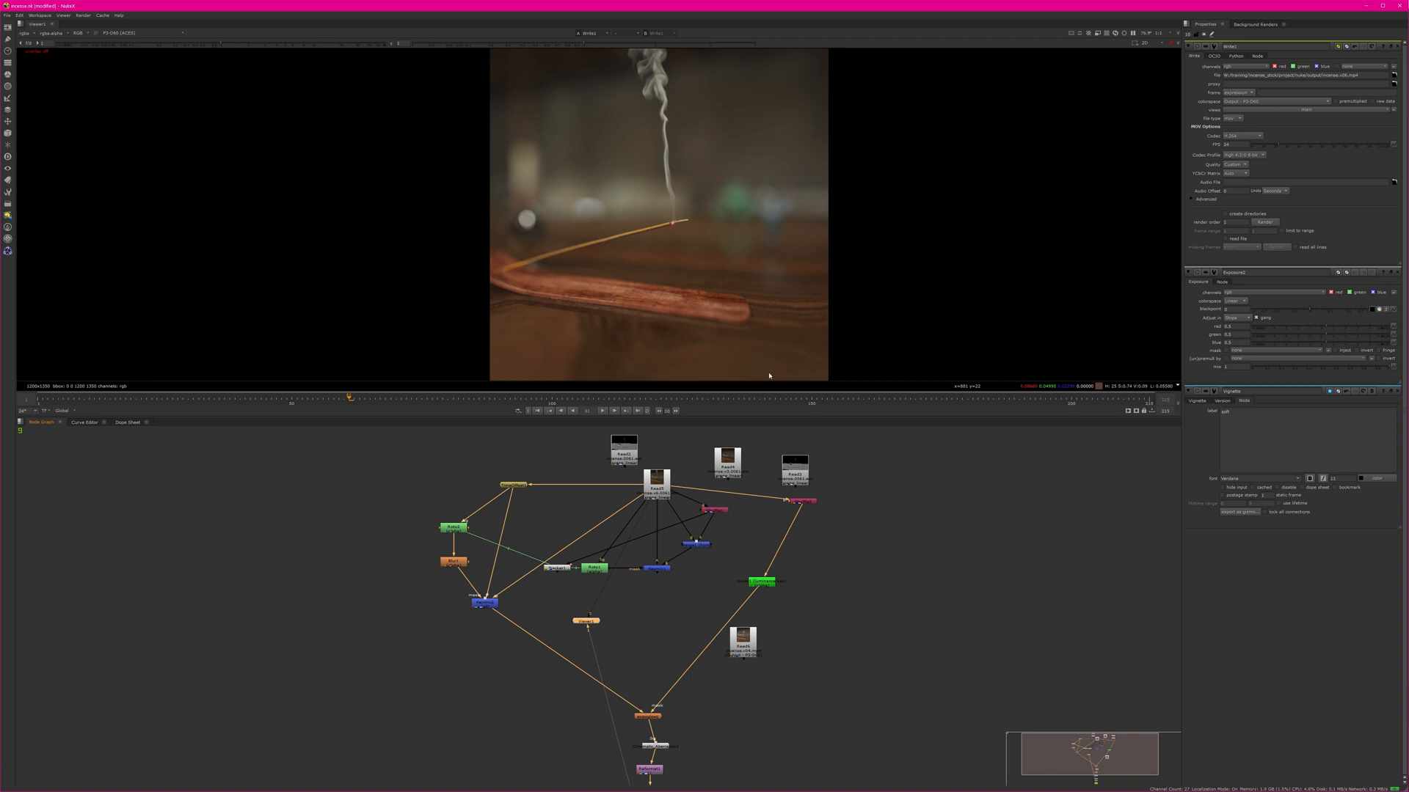
# Drag the Viewer/Node Graph divider down to enlarge the Viewer panel
pyautogui.click(656, 485)
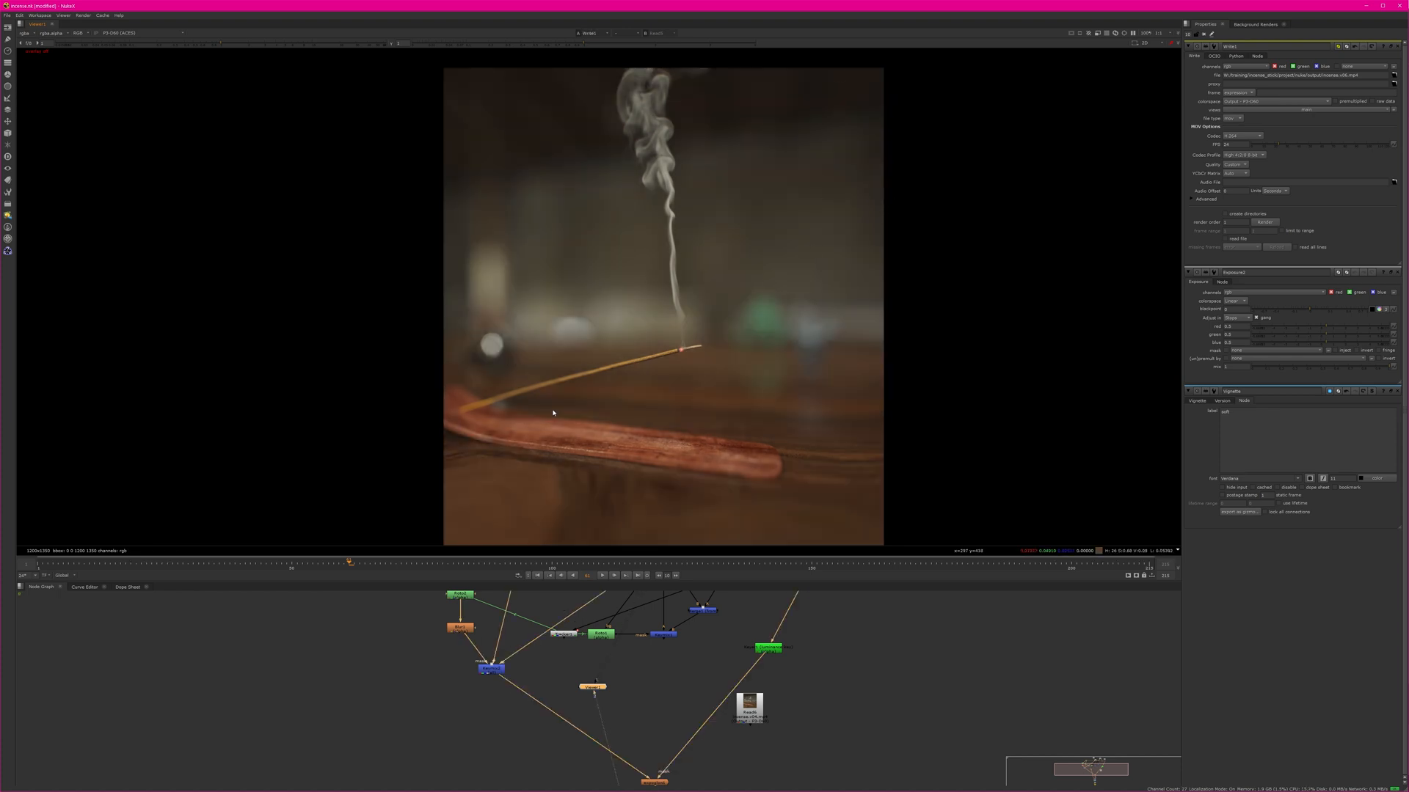
pyautogui.moveTo(743, 318)
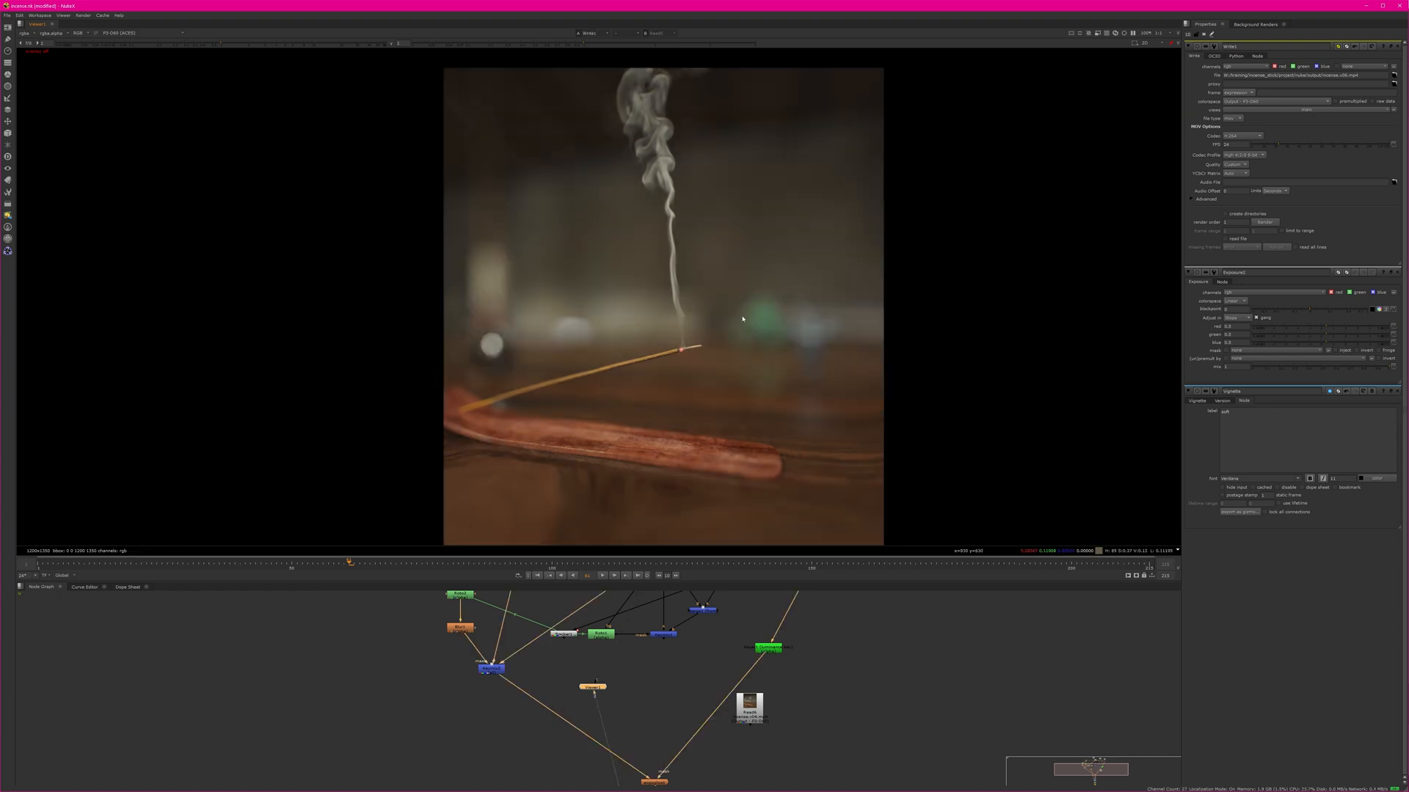